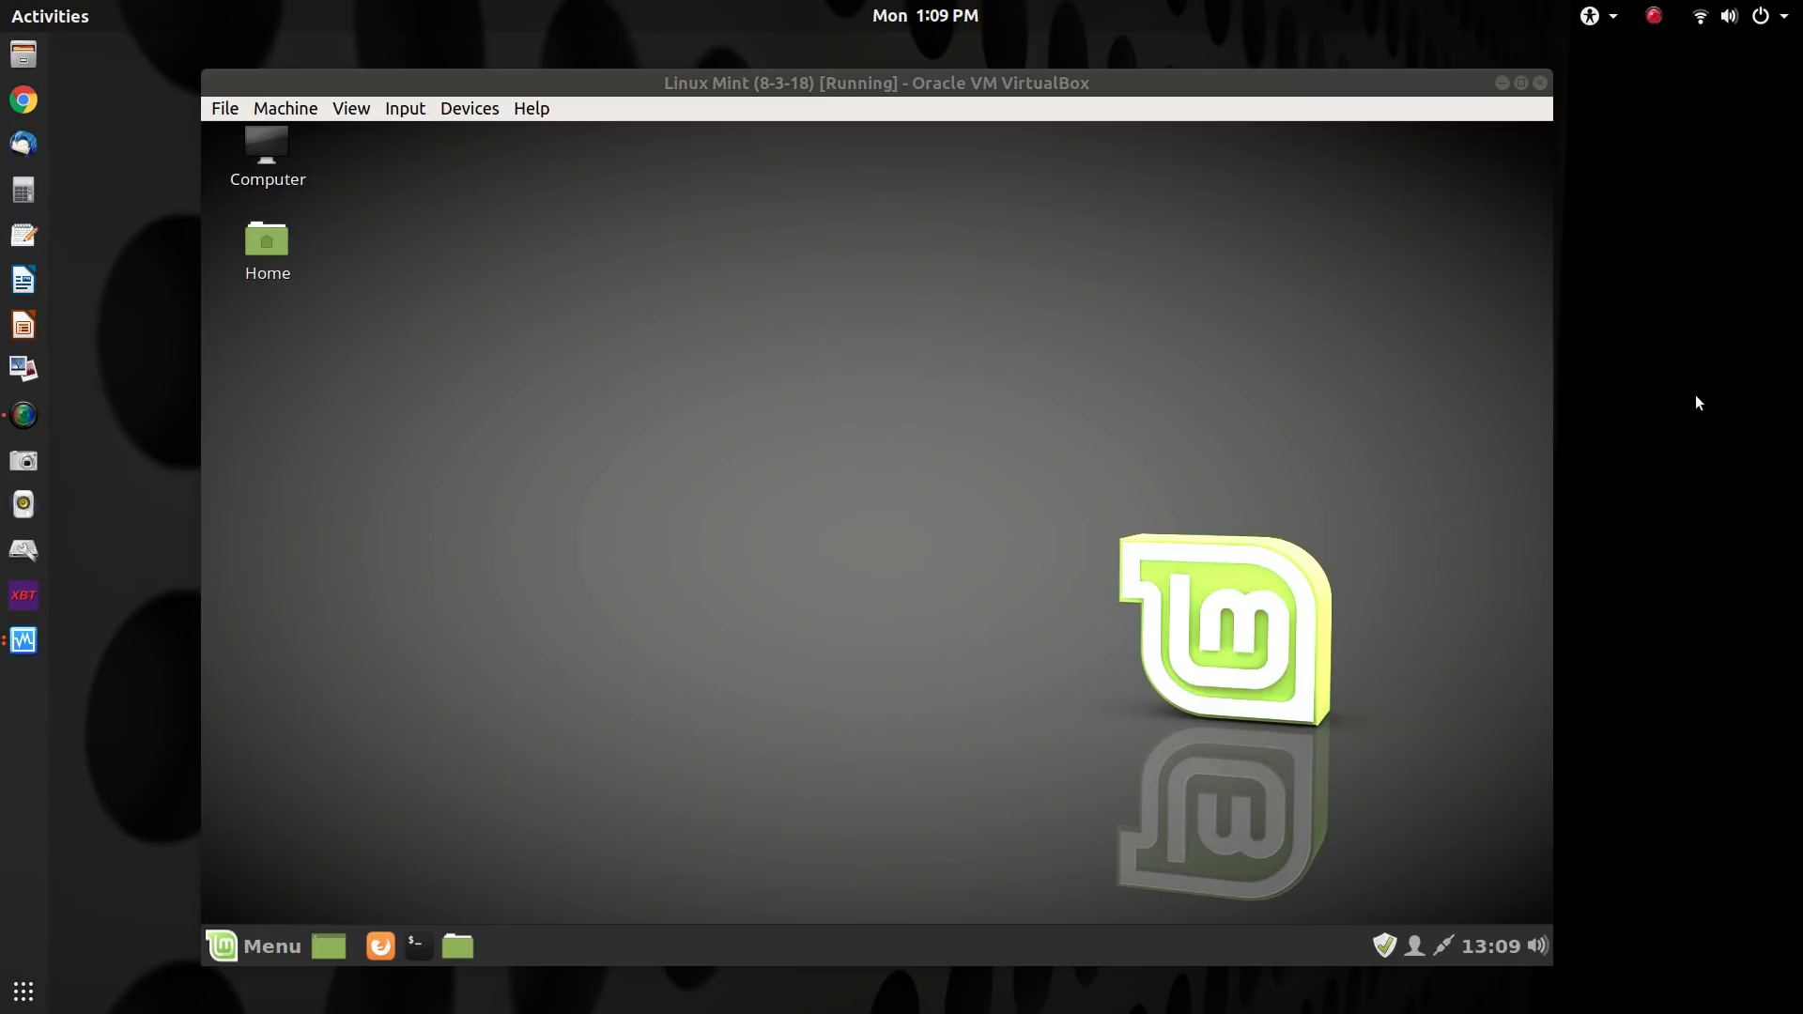
{"action": "mouse_move", "coordinate": [1040, 788]}
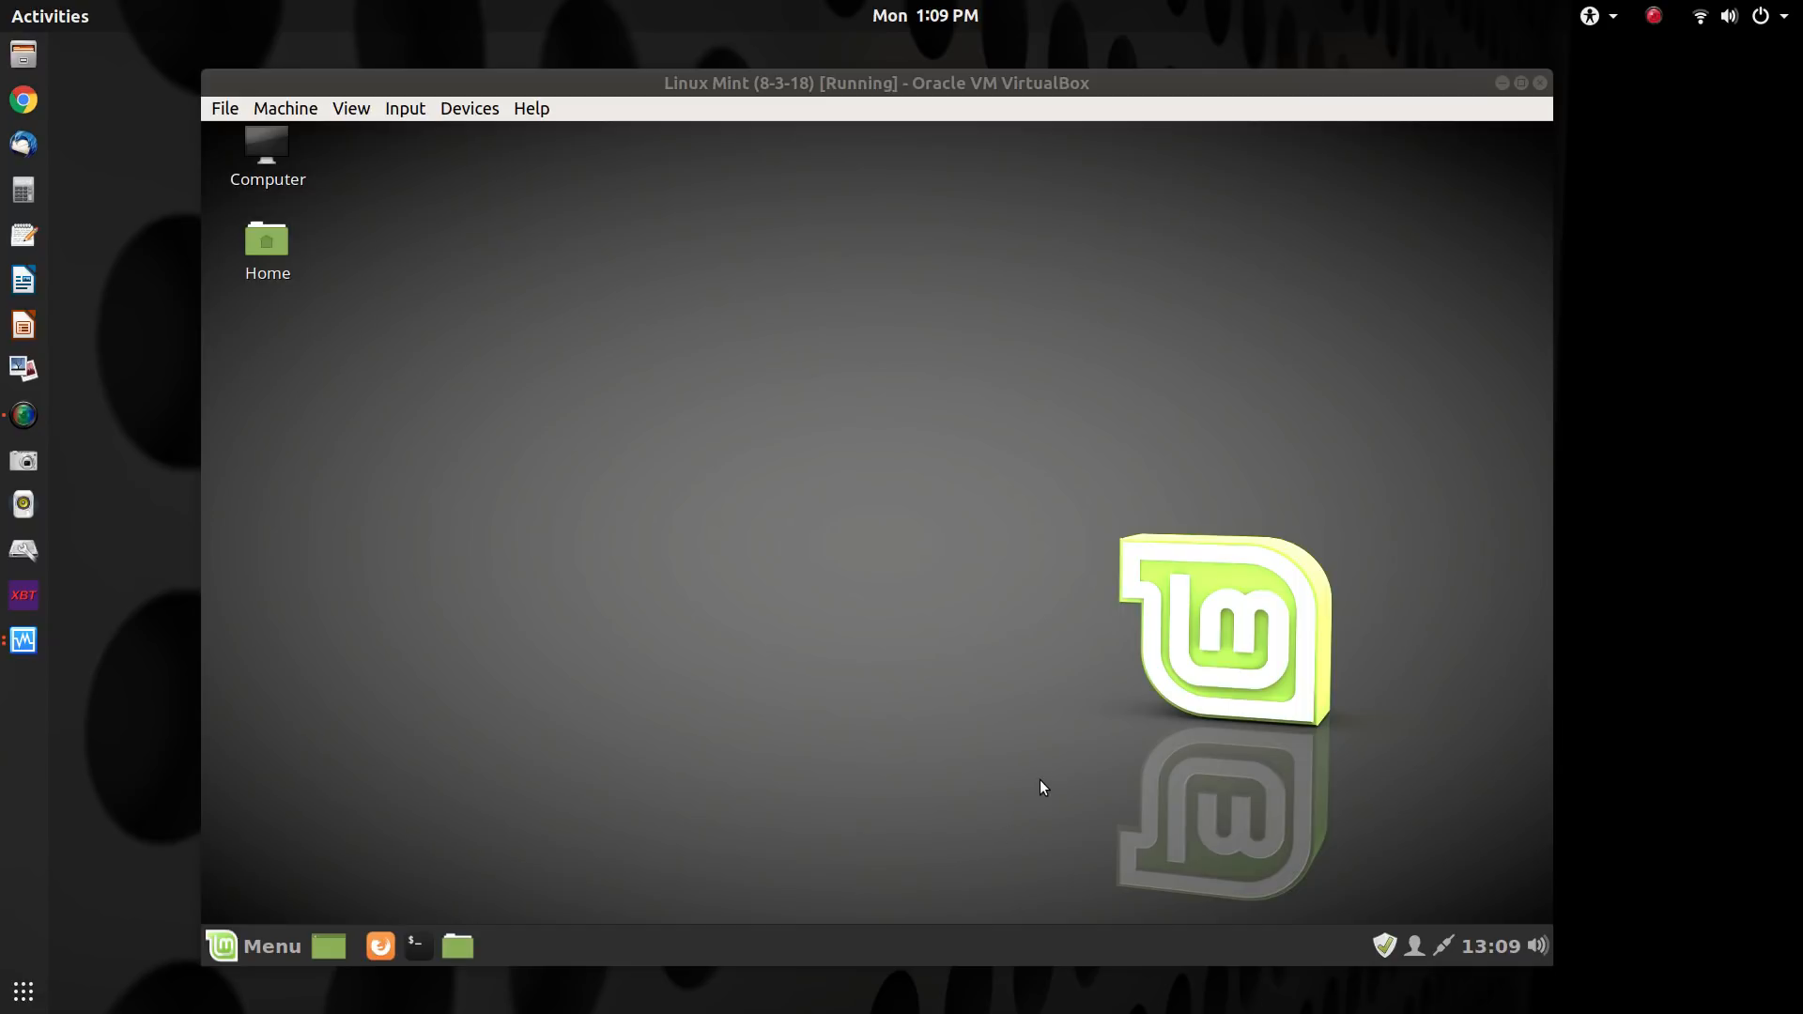
{"action": "mouse_move", "coordinate": [1081, 553]}
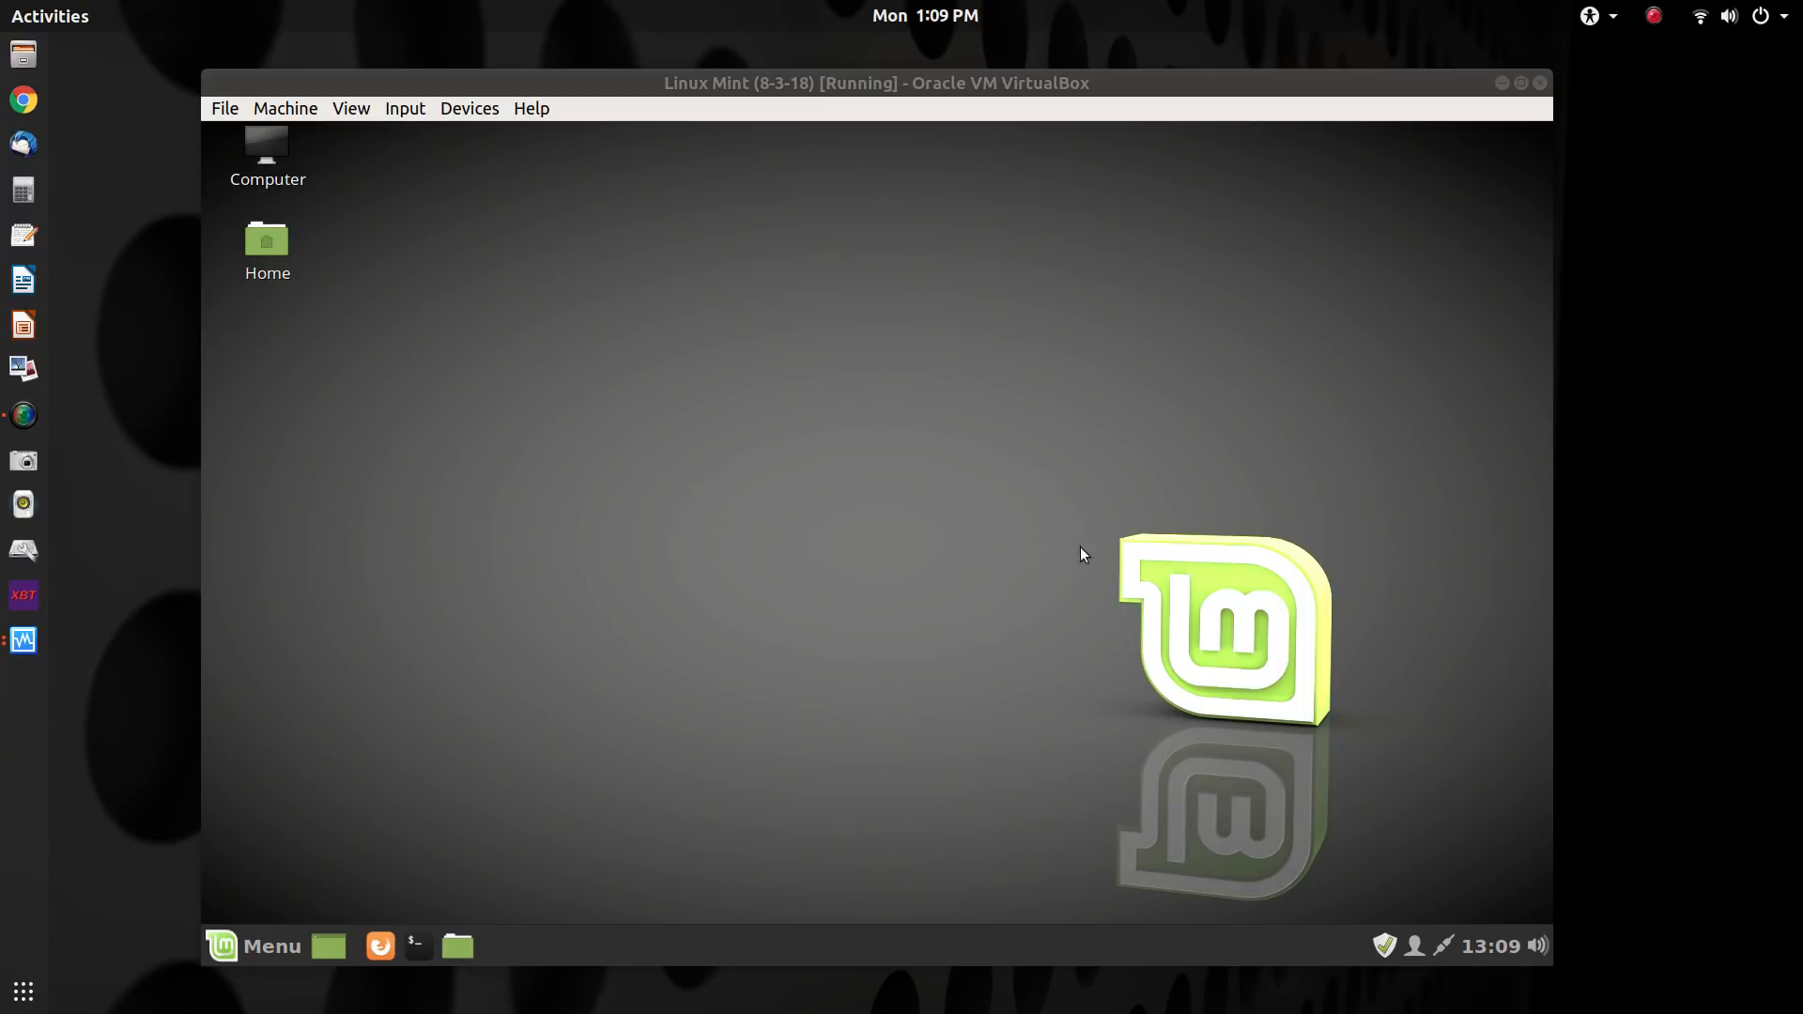
{"action": "mouse_move", "coordinate": [1029, 611]}
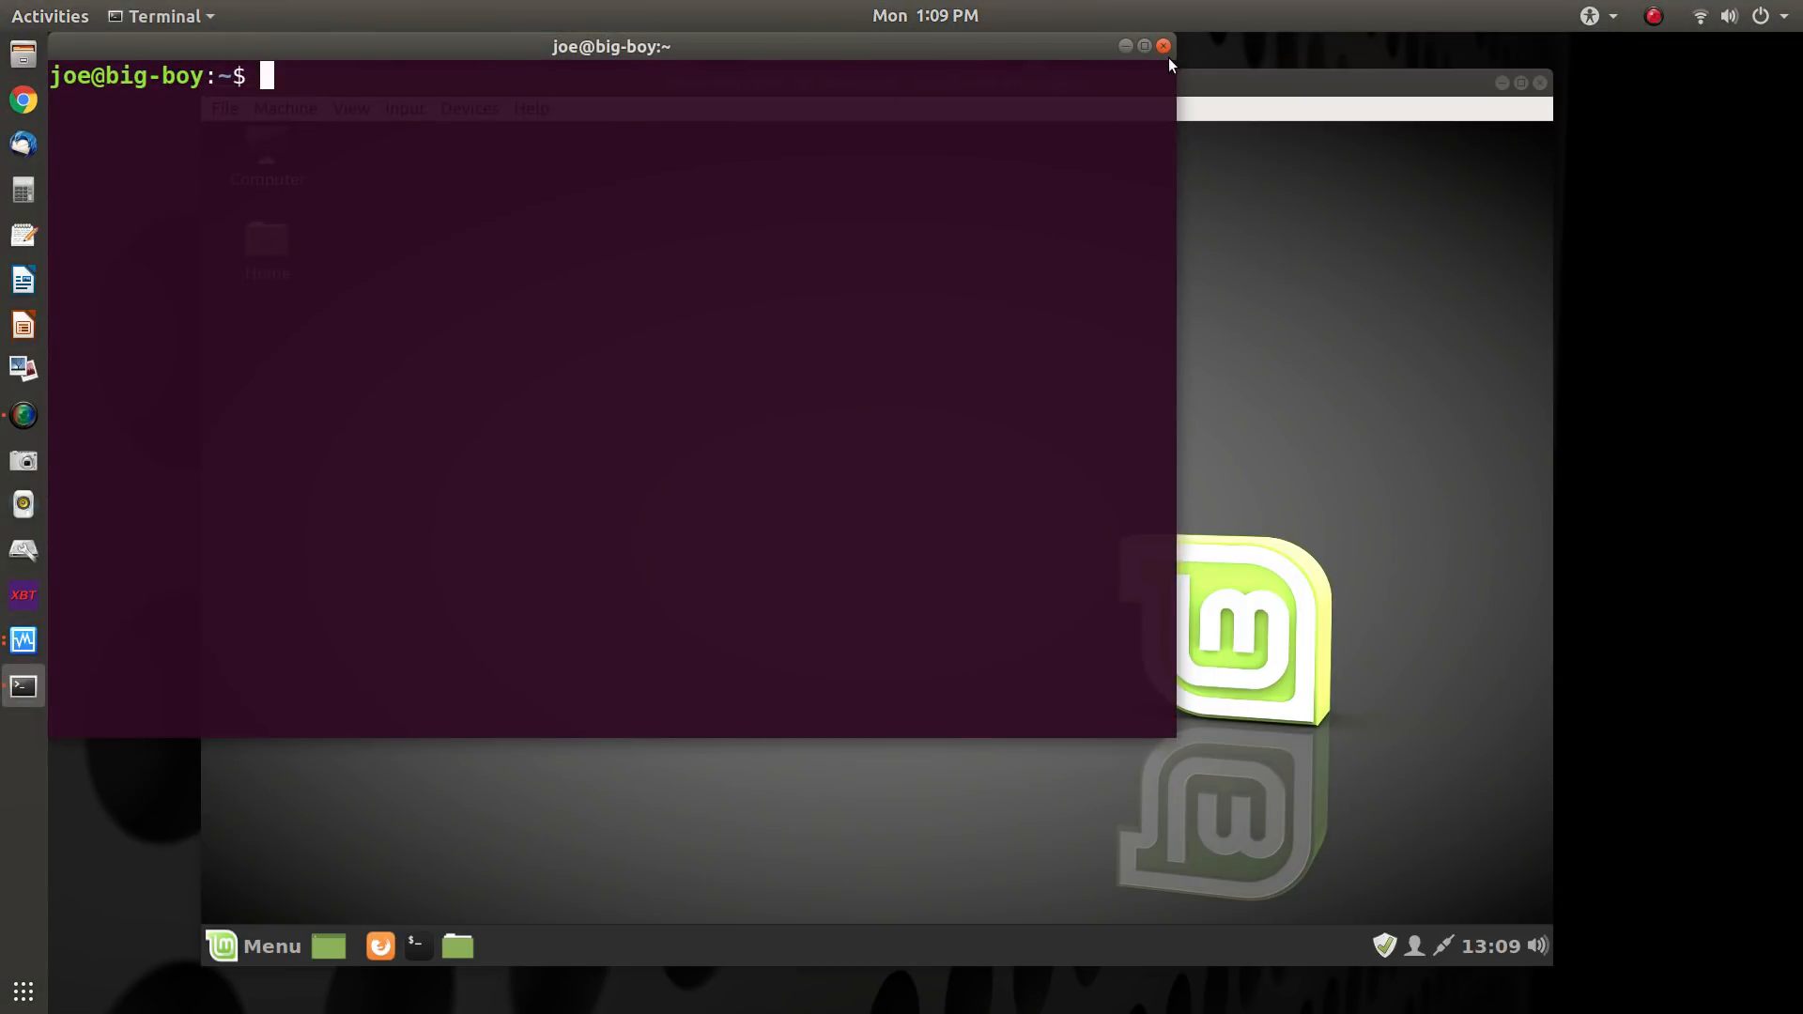
Close the host terminal and run uname -r in a Mint terminal, showing 4.15.0-29-generic
{"action": "left_click", "coordinate": [1163, 46]}
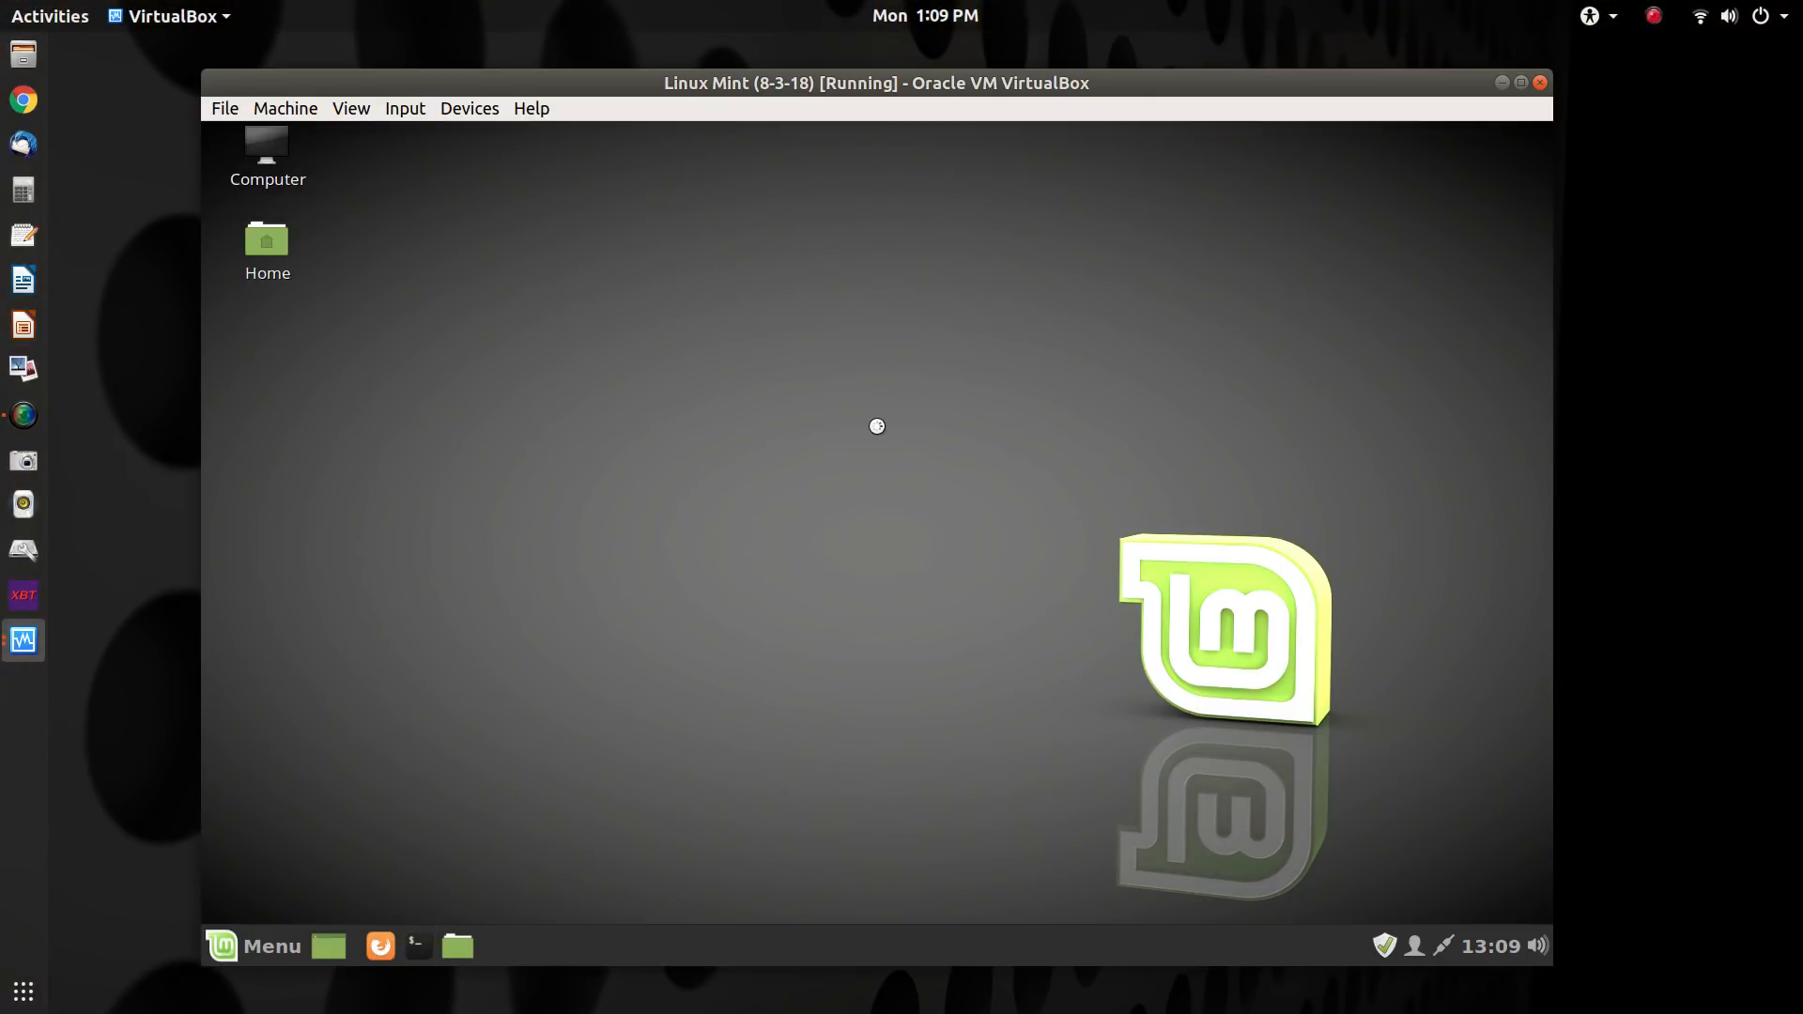
{"action": "left_click", "coordinate": [416, 946]}
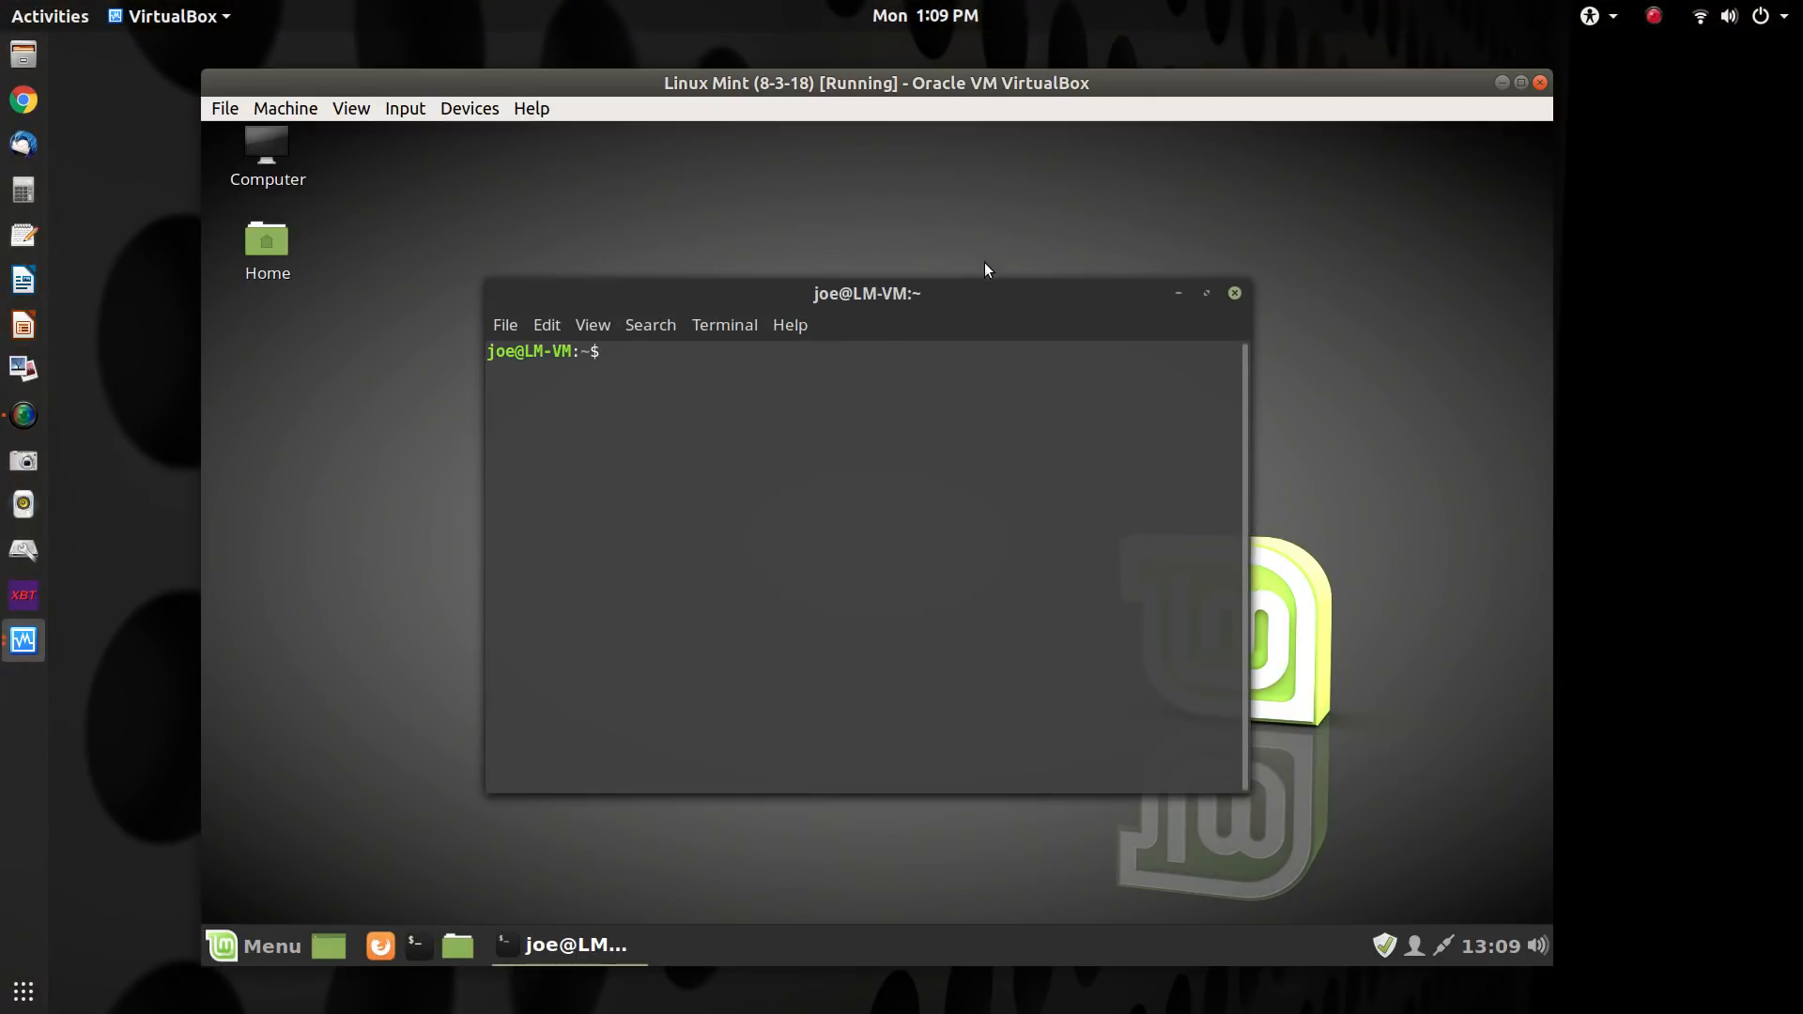
{"action": "mouse_move", "coordinate": [995, 311]}
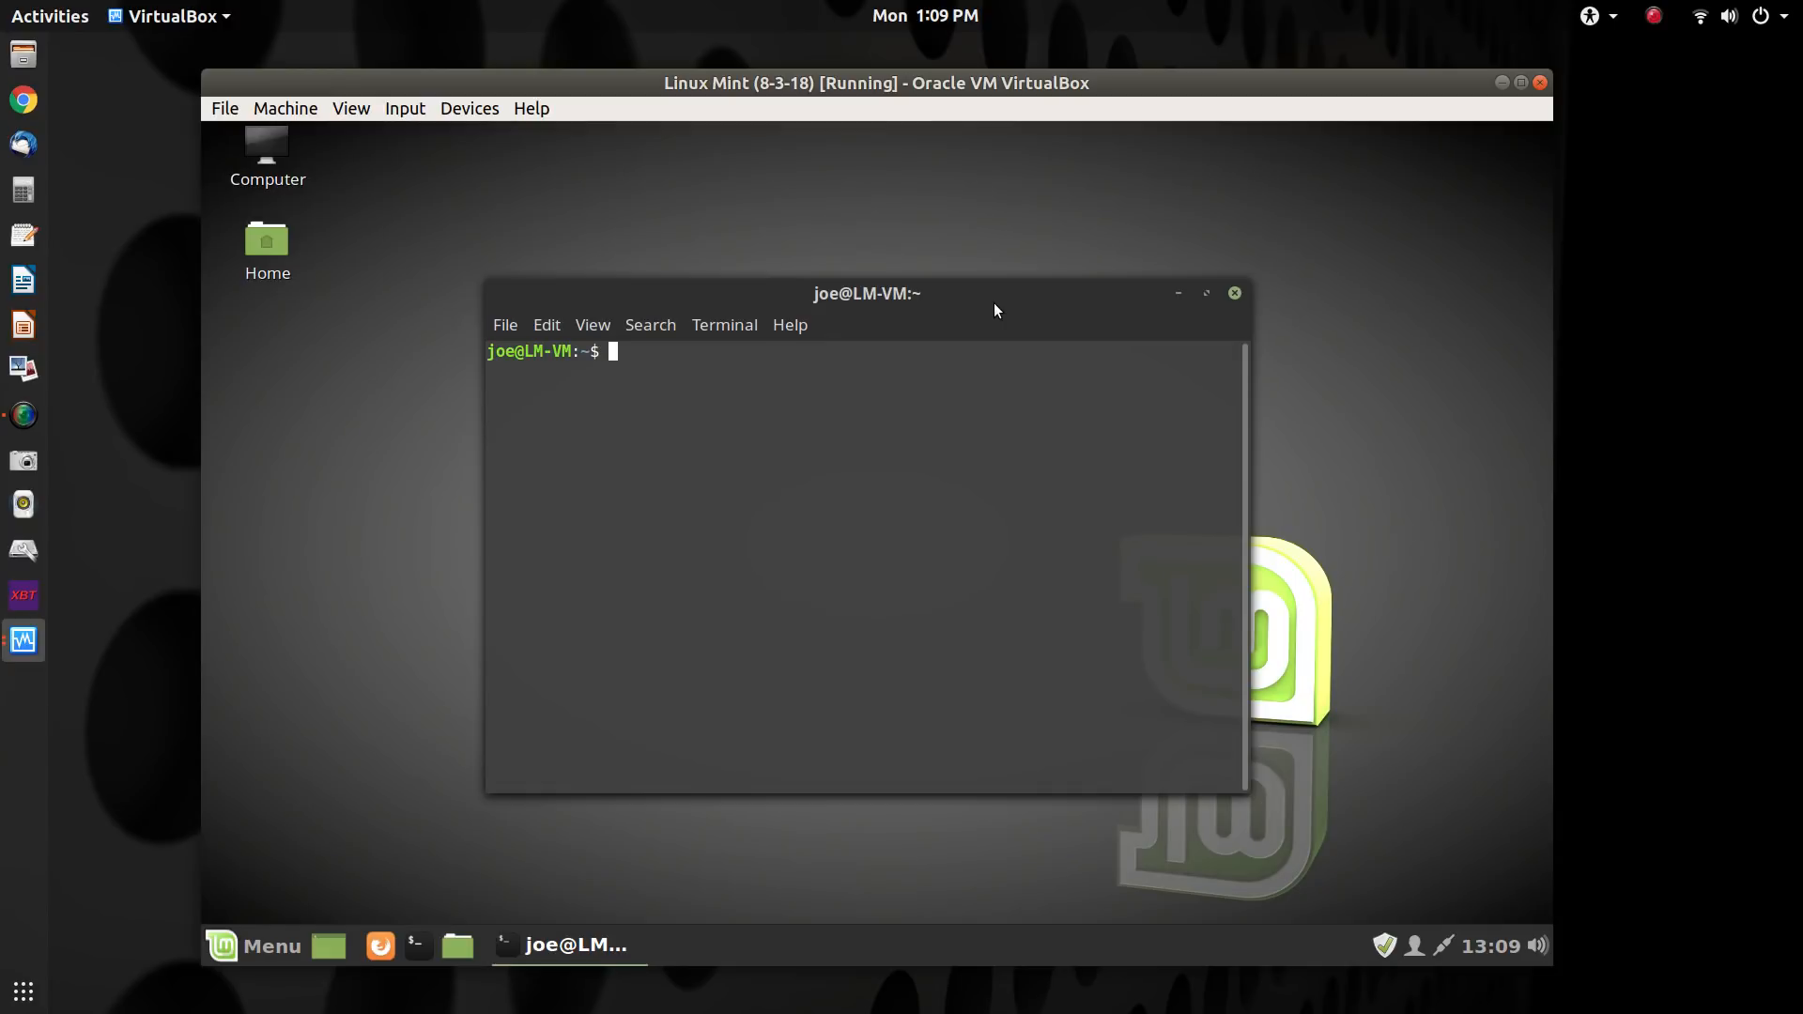
{"action": "type", "text": "uname"}
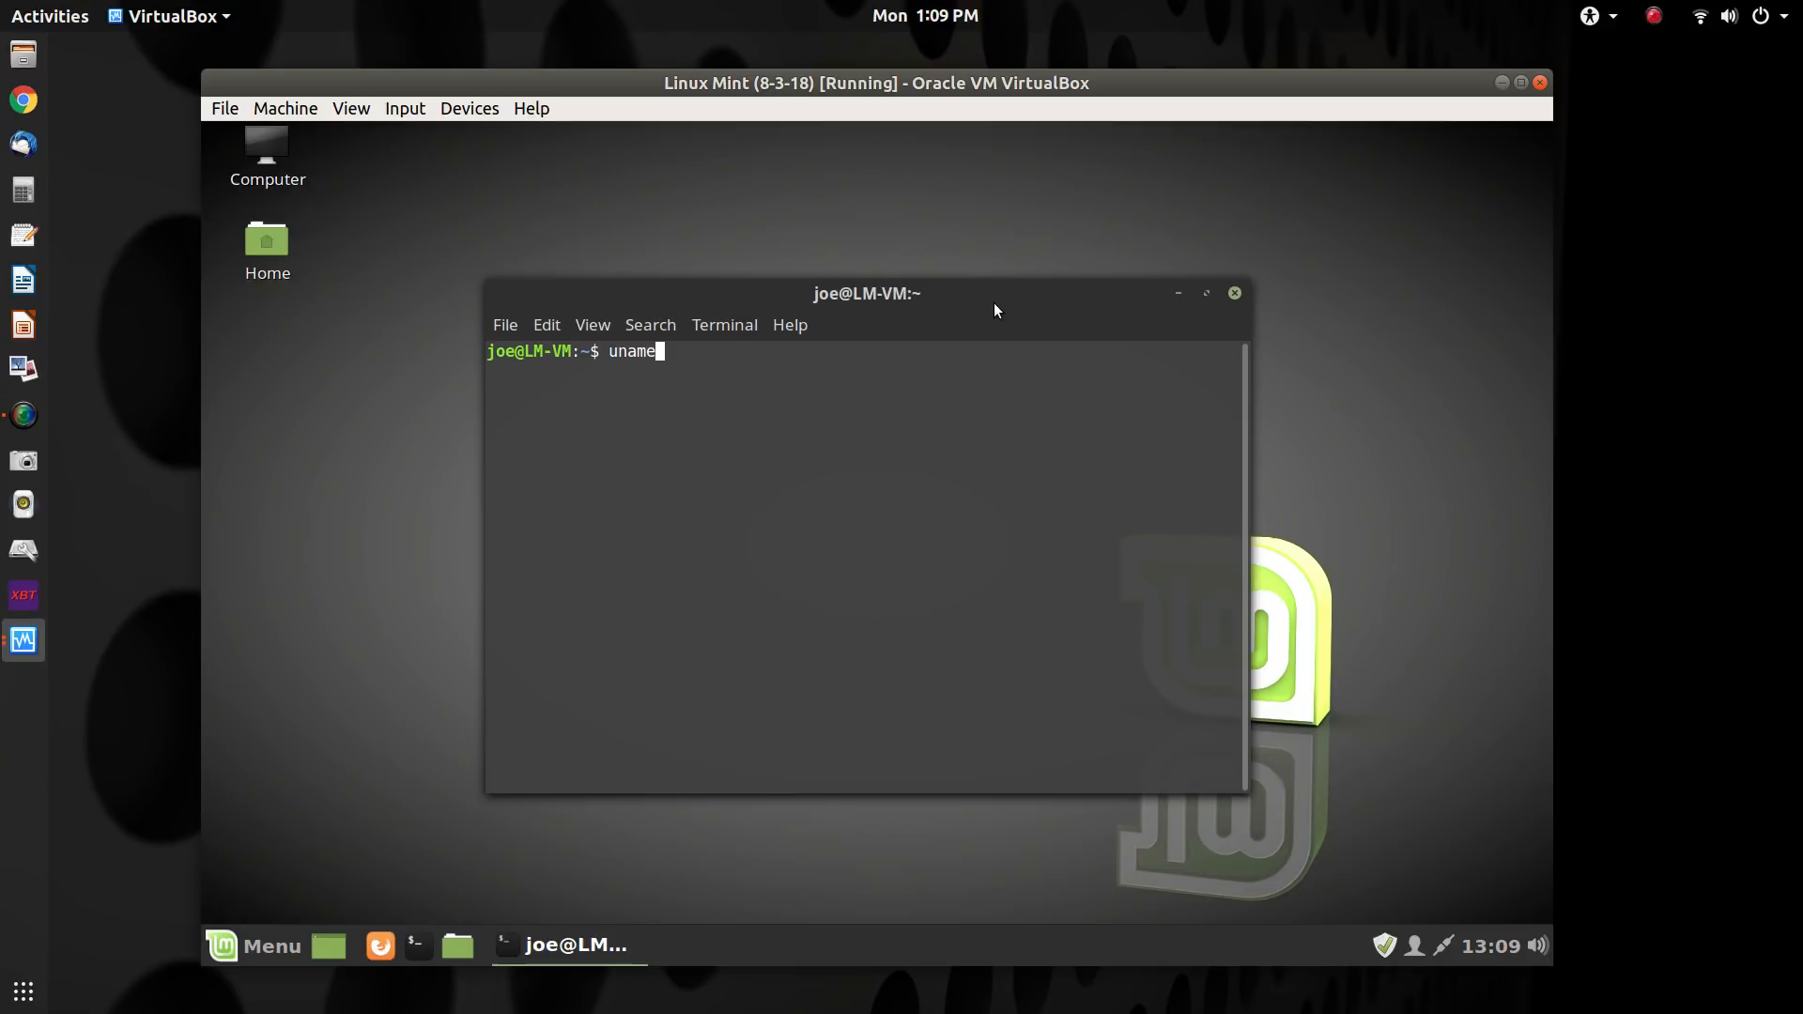
{"action": "type", "text": "-r"}
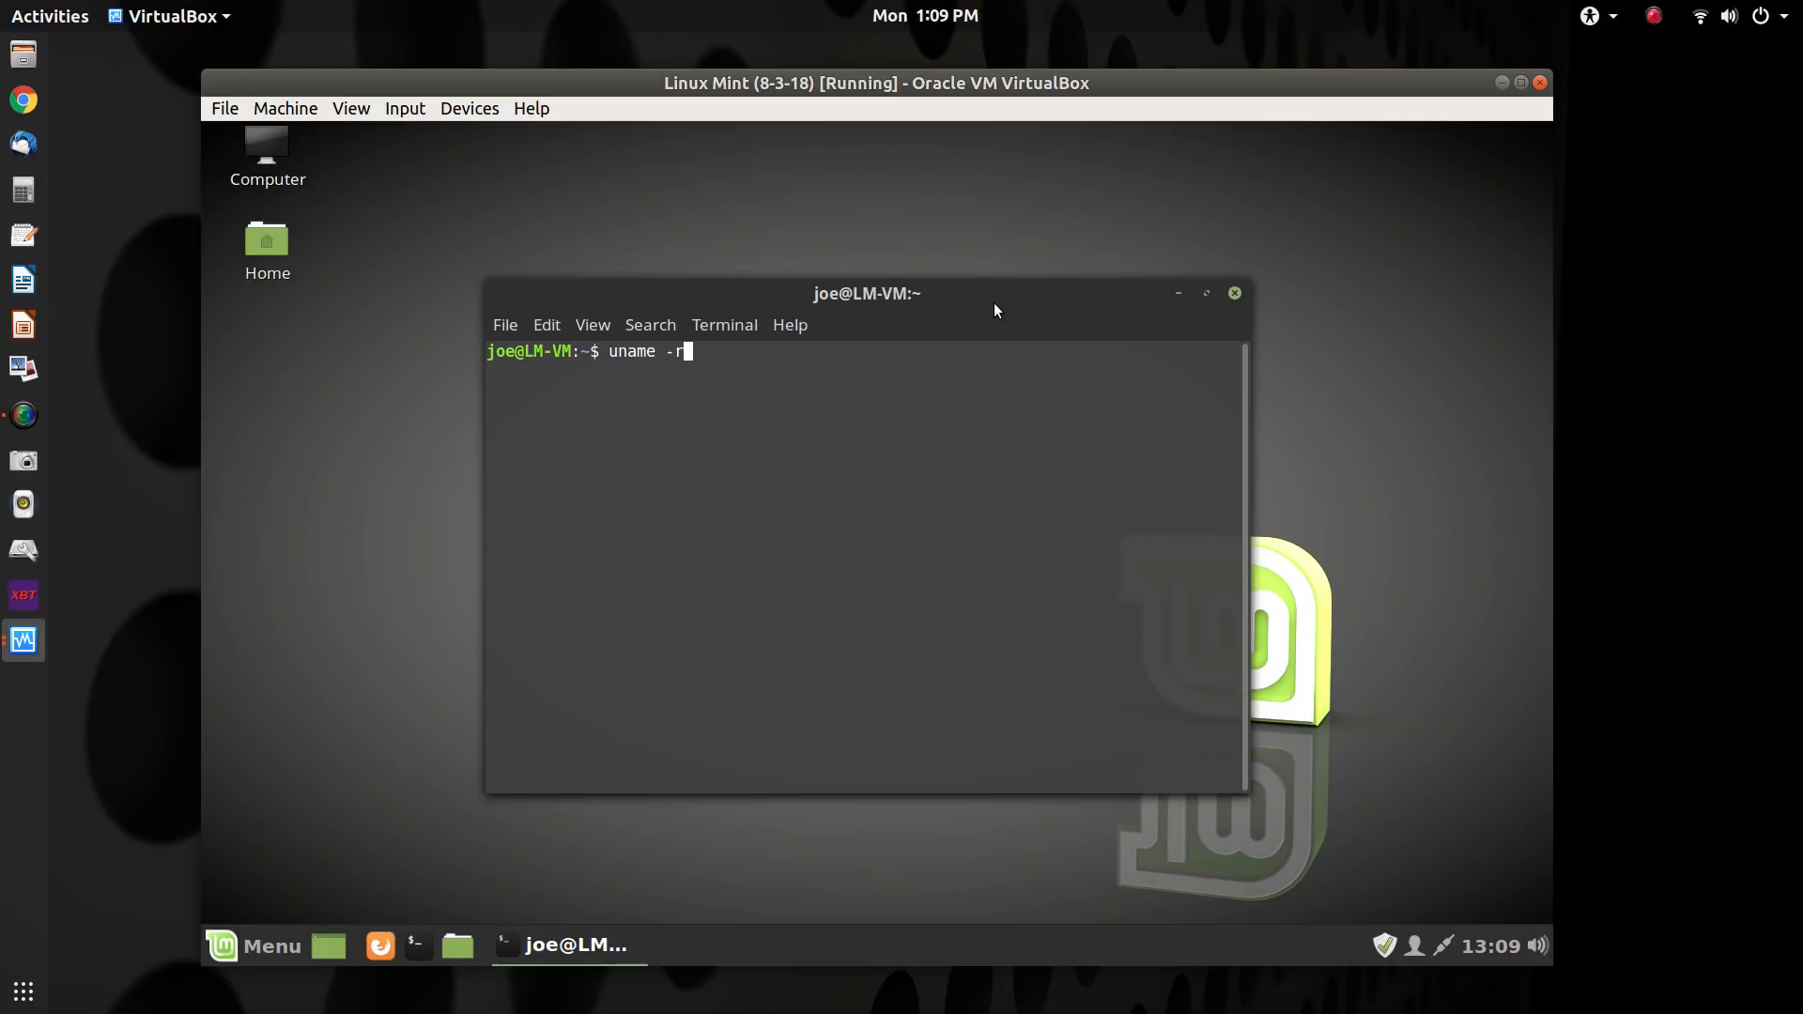
{"action": "key", "text": "Return"}
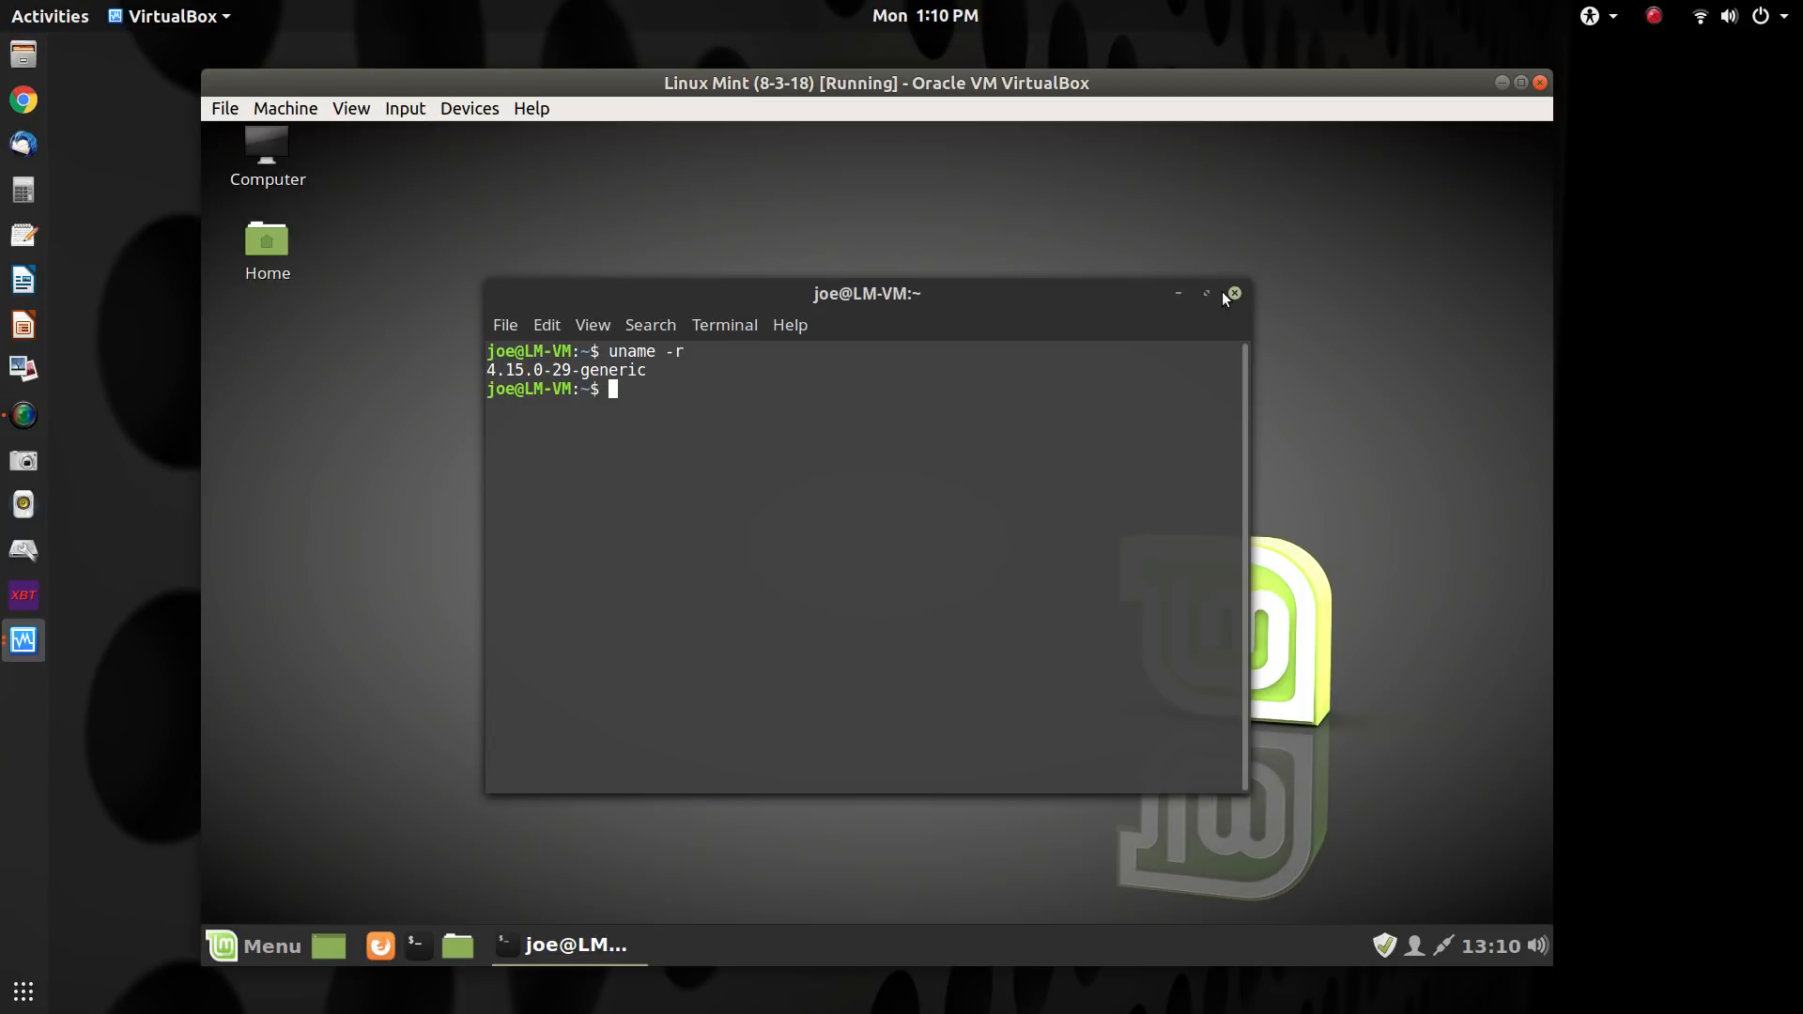
Close the guest terminal and open Update Manager's View > Linux kernels window
{"action": "left_click", "coordinate": [1233, 293]}
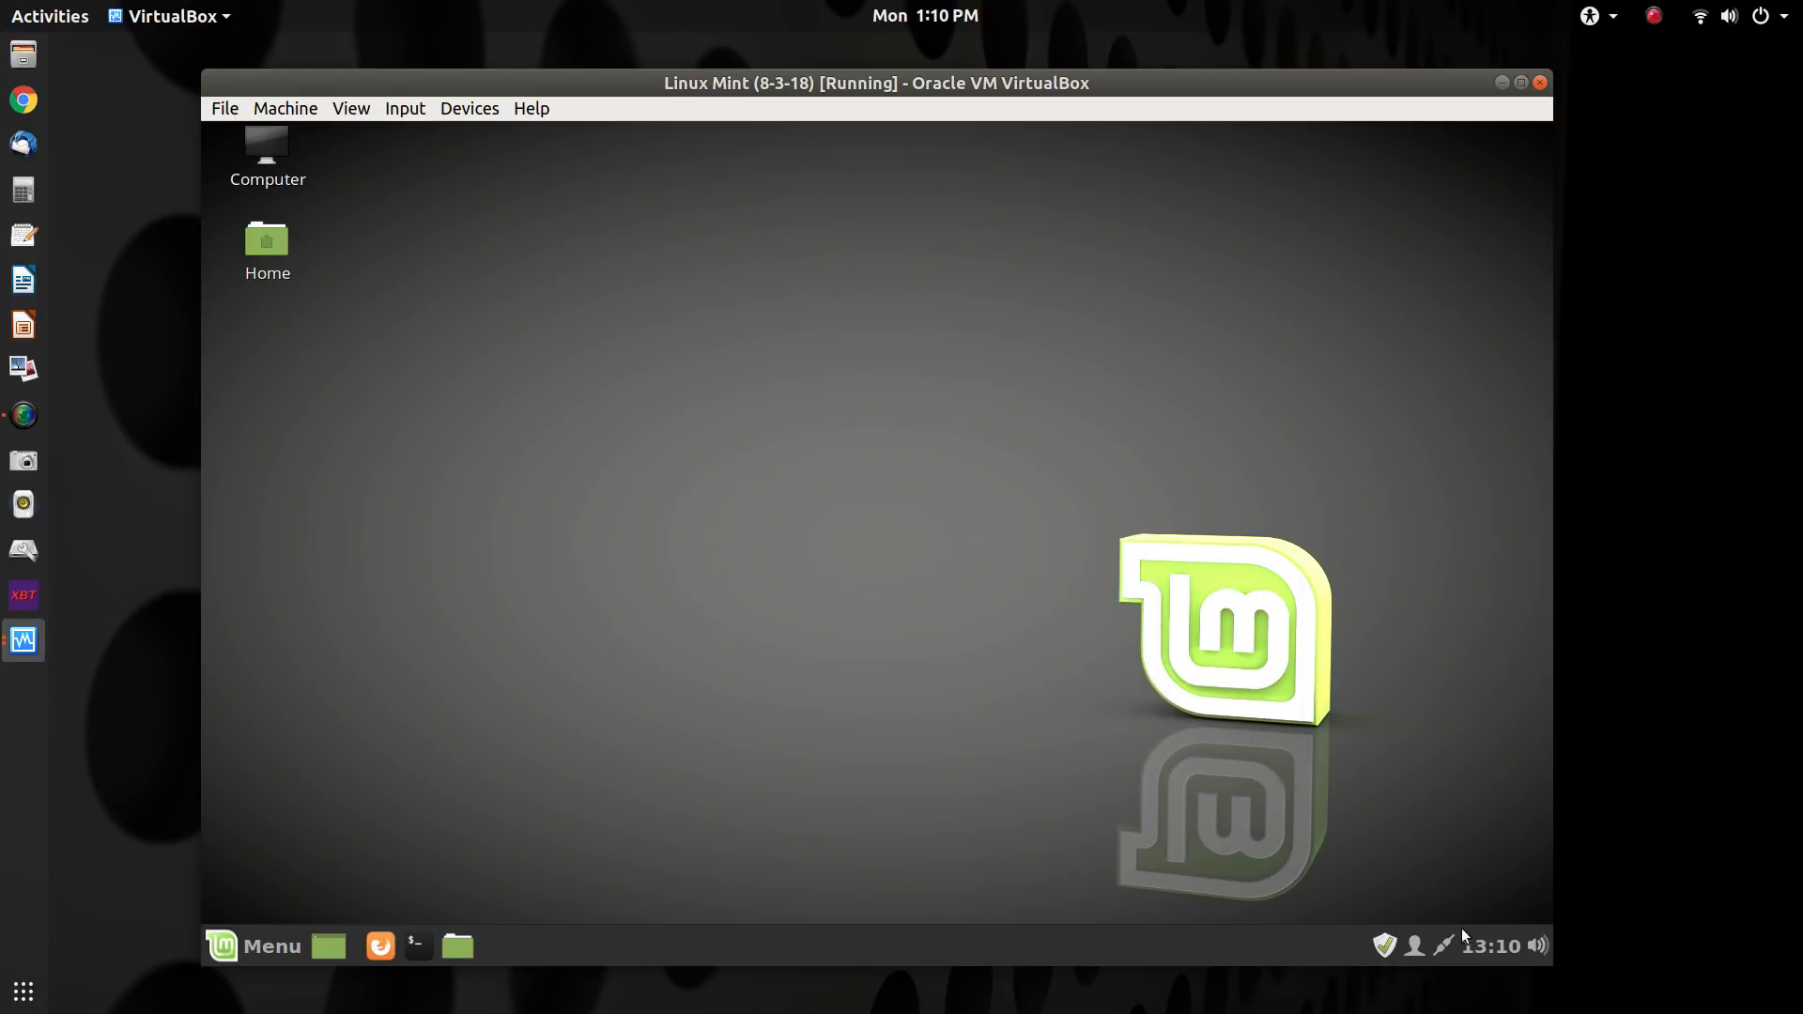
{"action": "mouse_move", "coordinate": [1384, 946]}
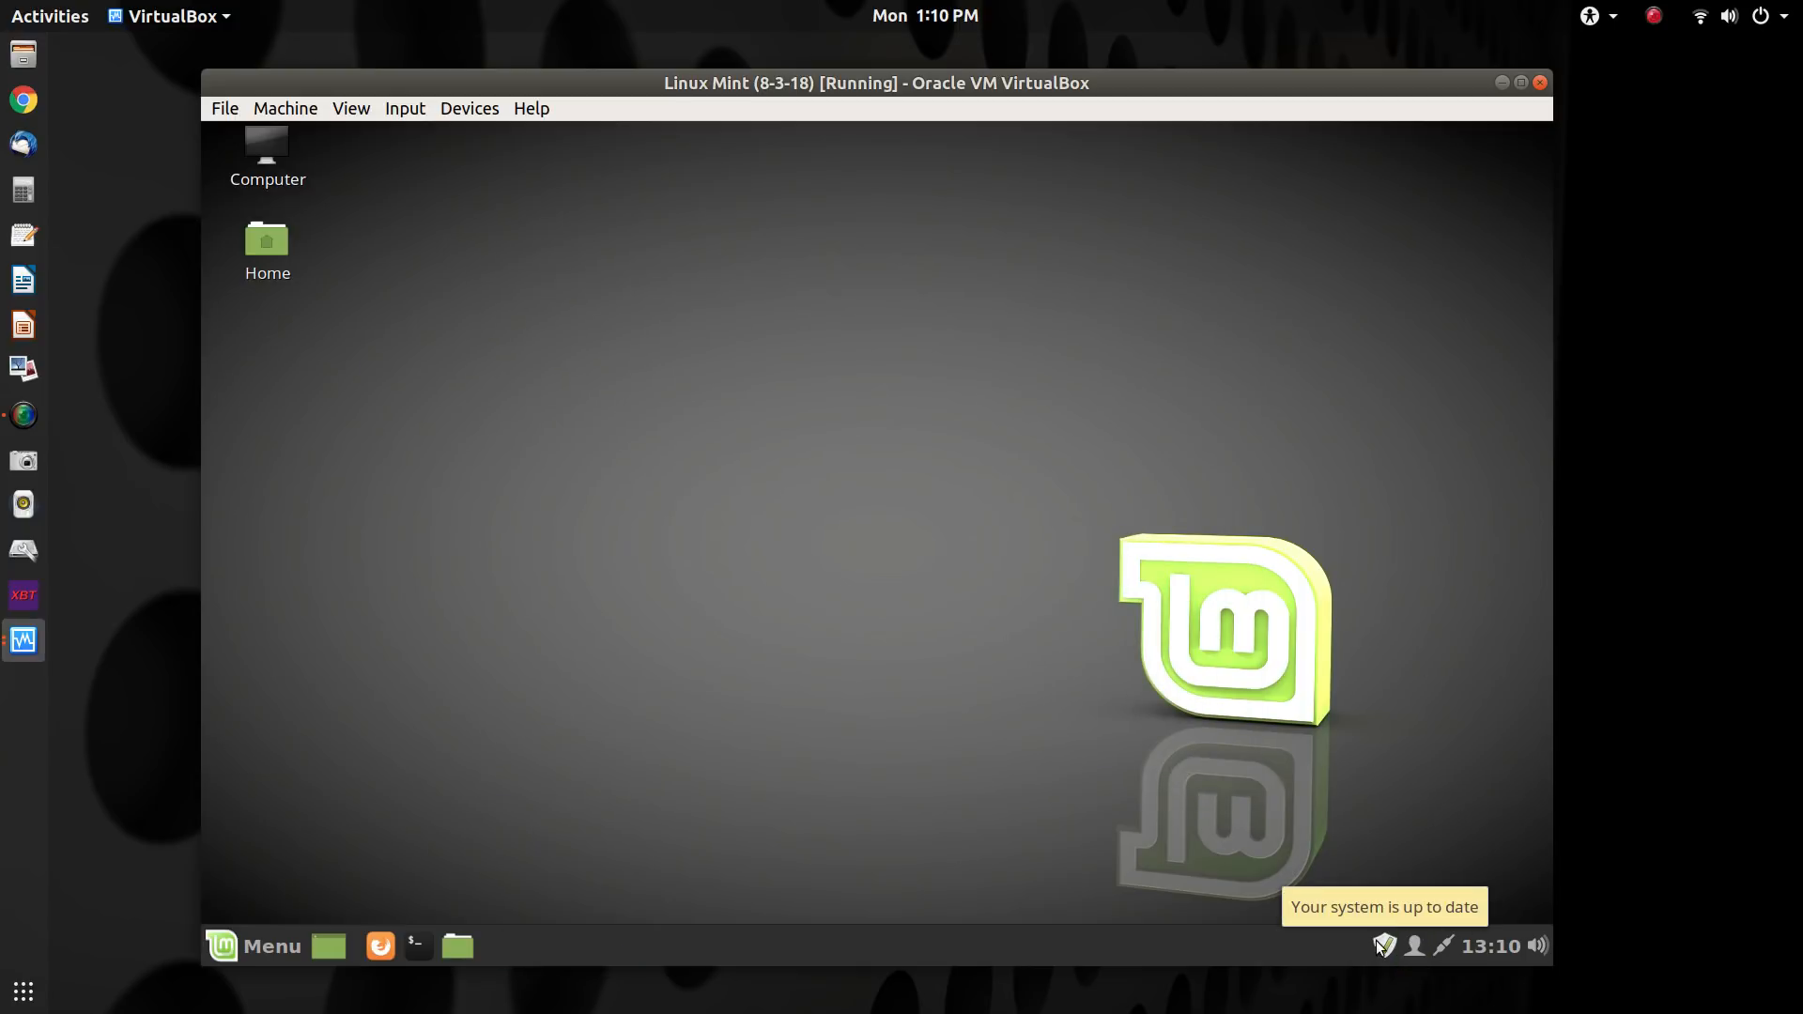
{"action": "left_click", "coordinate": [1382, 946]}
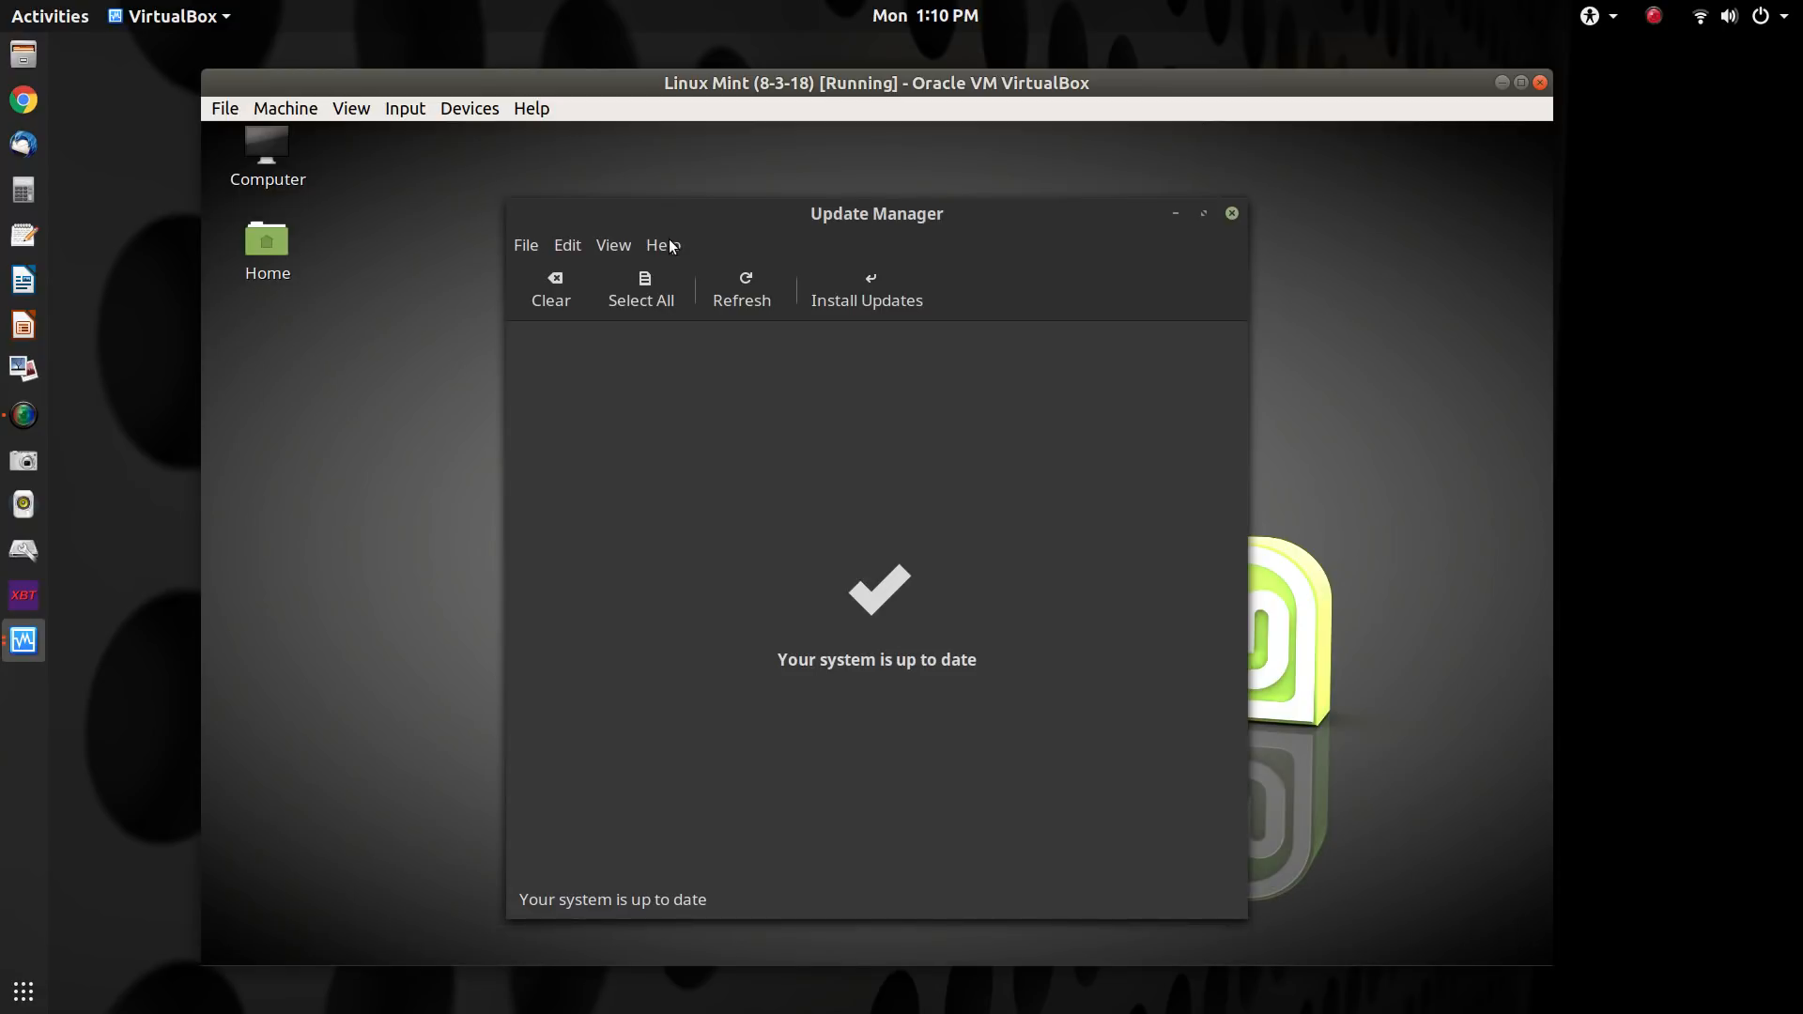
{"action": "mouse_move", "coordinate": [699, 390]}
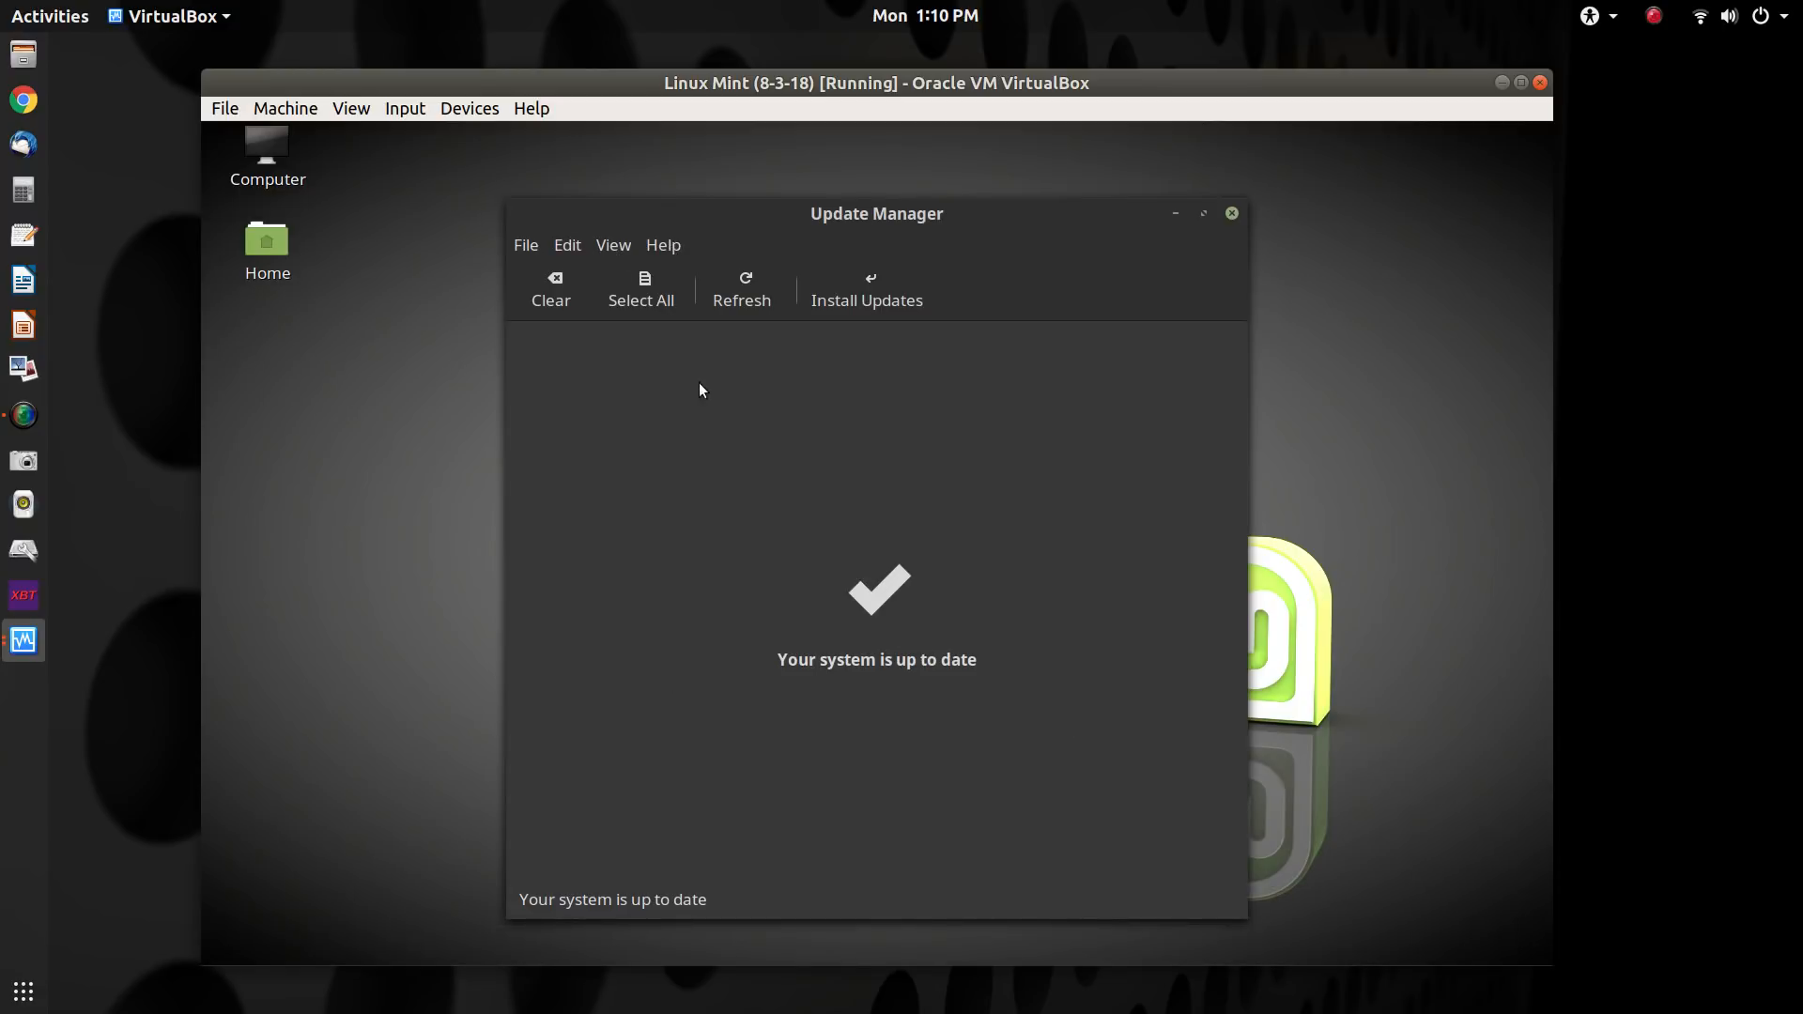
{"action": "mouse_move", "coordinate": [606, 237]}
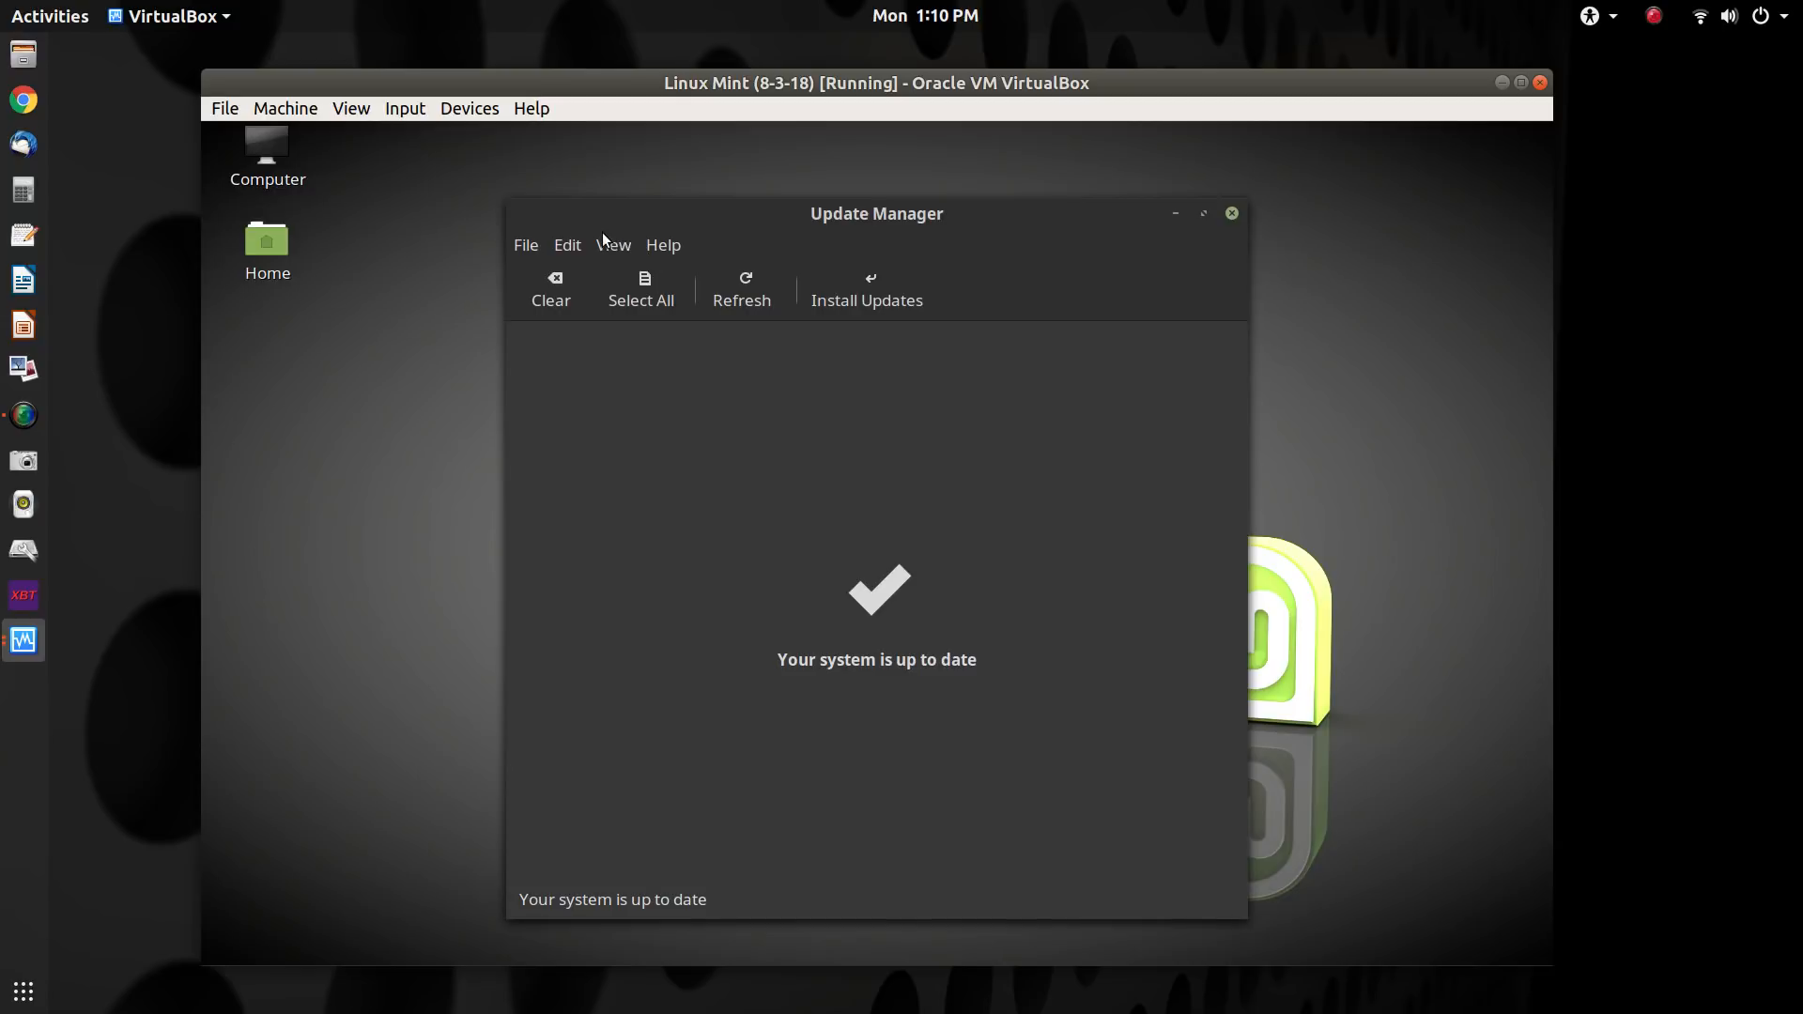
{"action": "left_click", "coordinate": [612, 245]}
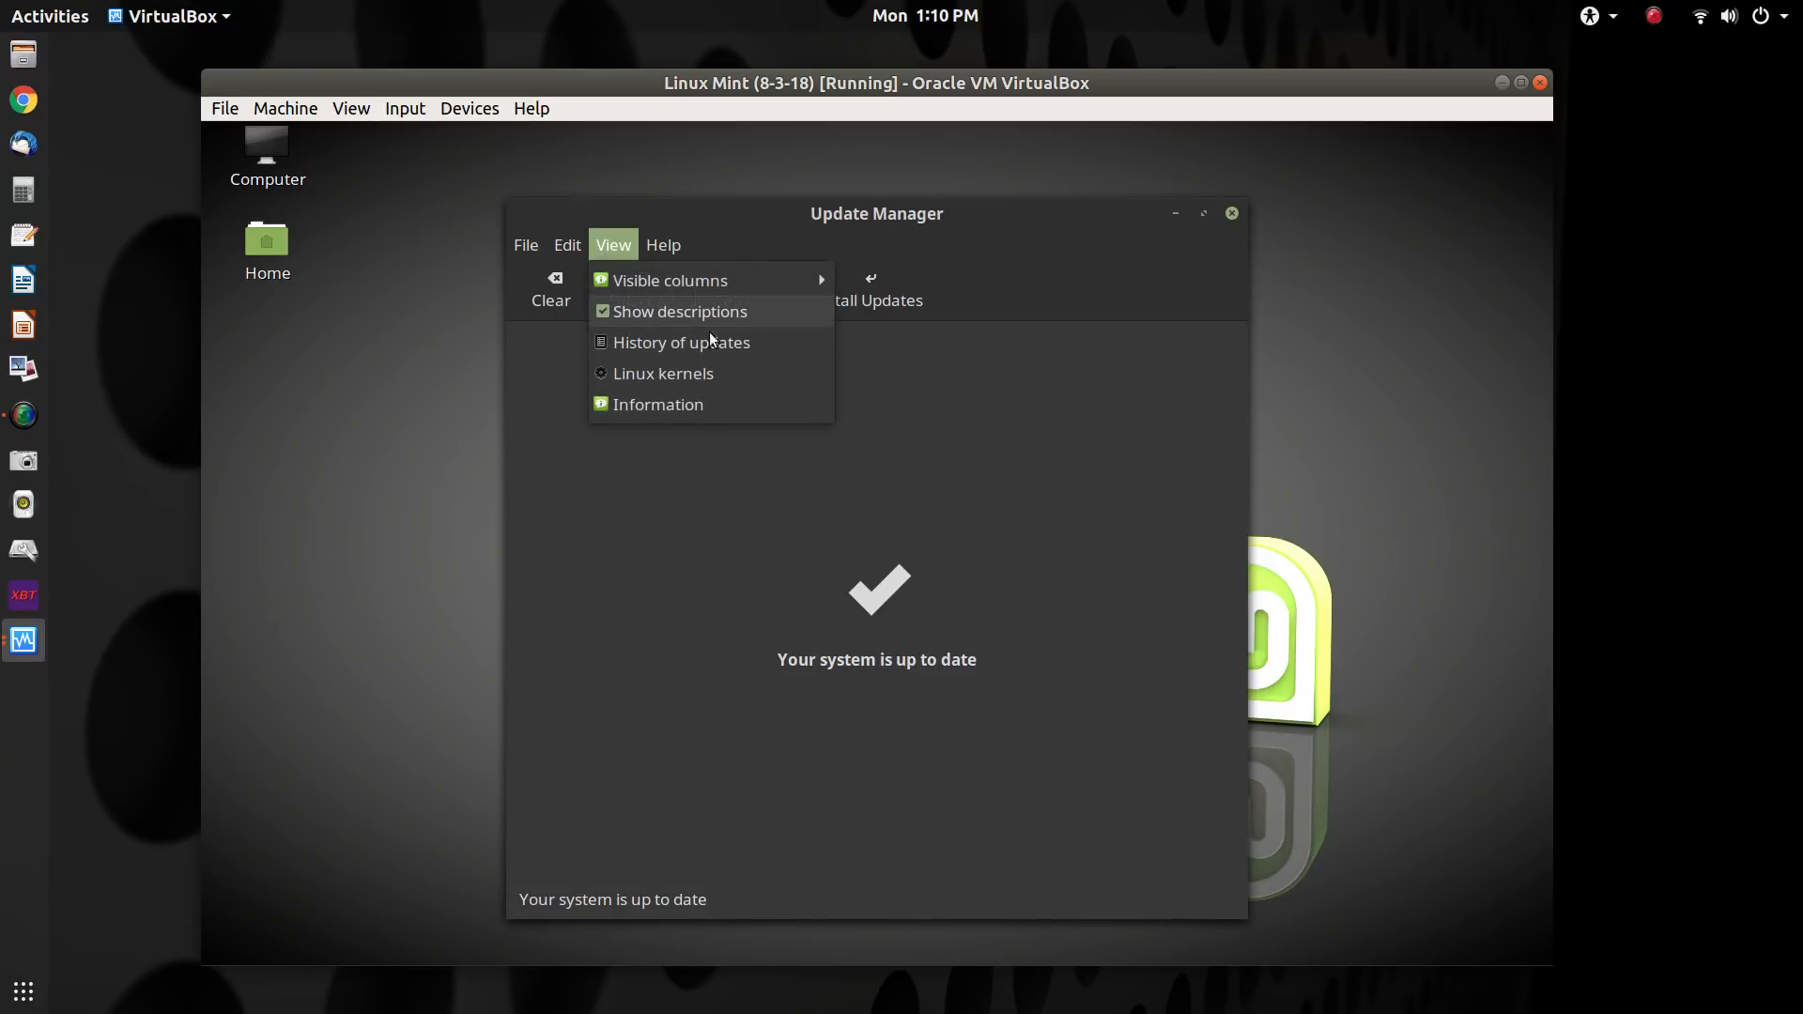
{"action": "left_click", "coordinate": [719, 380]}
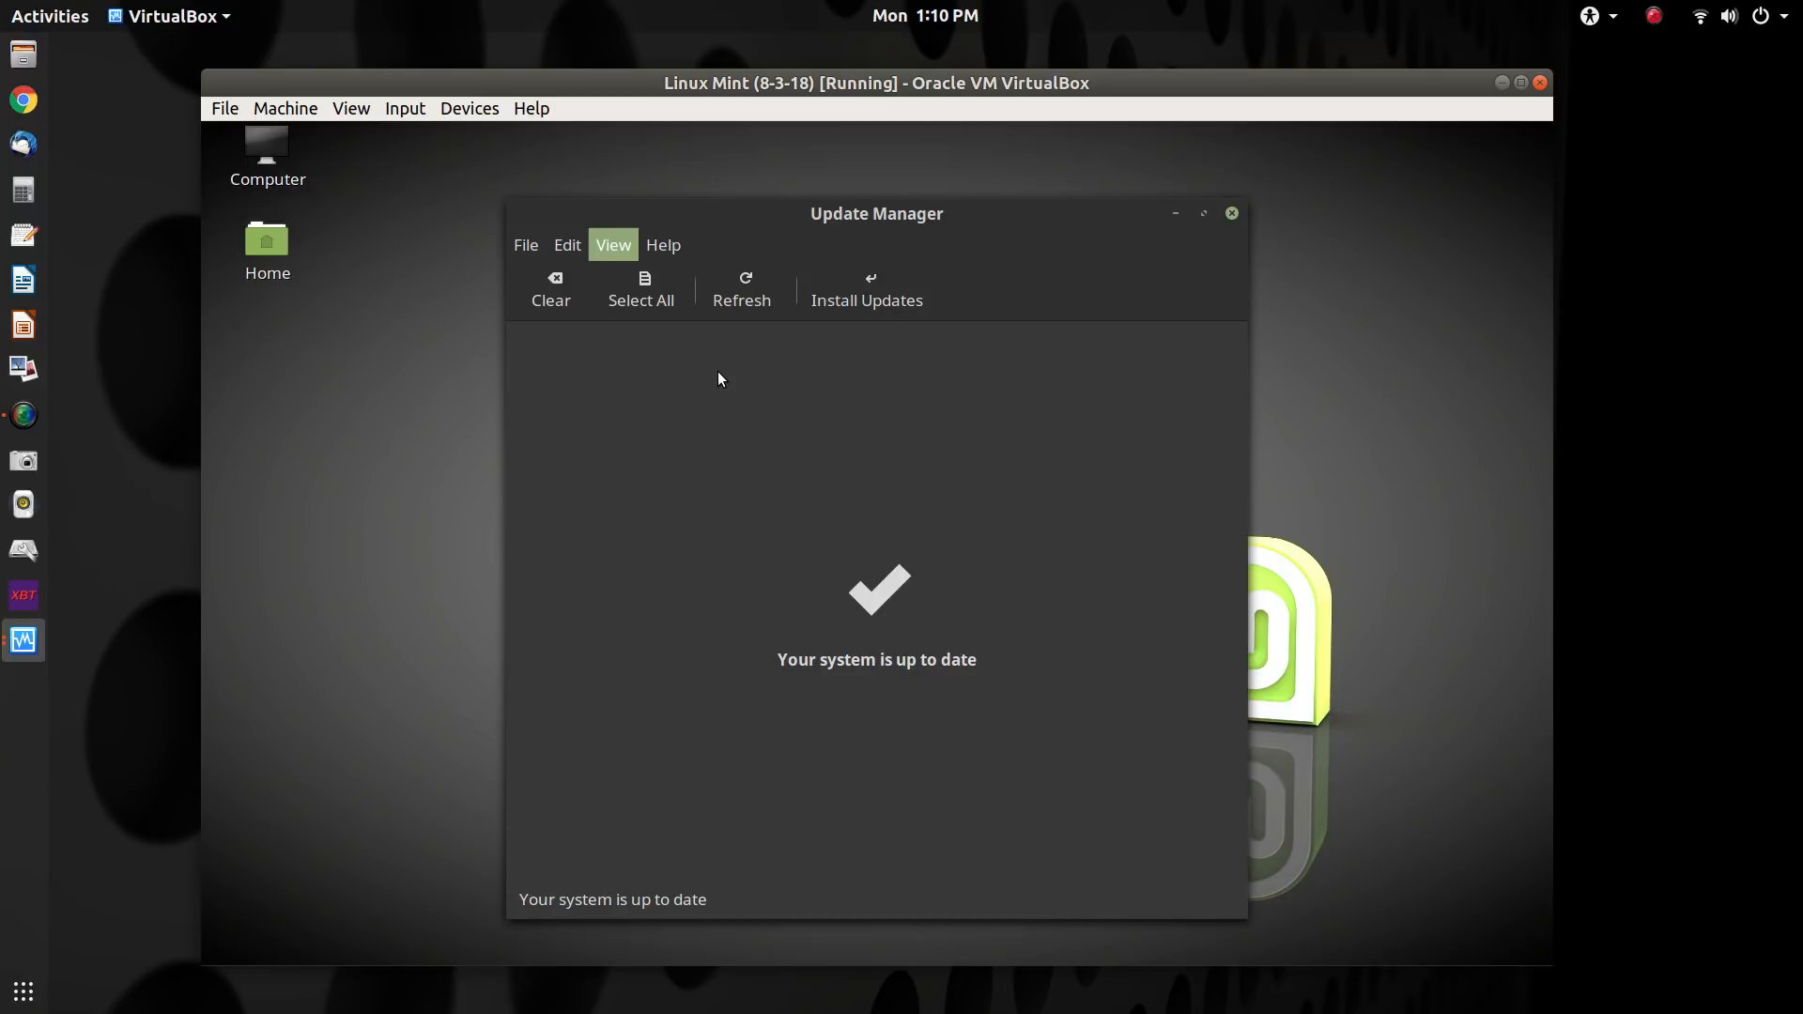
{"action": "left_click", "coordinate": [613, 245]}
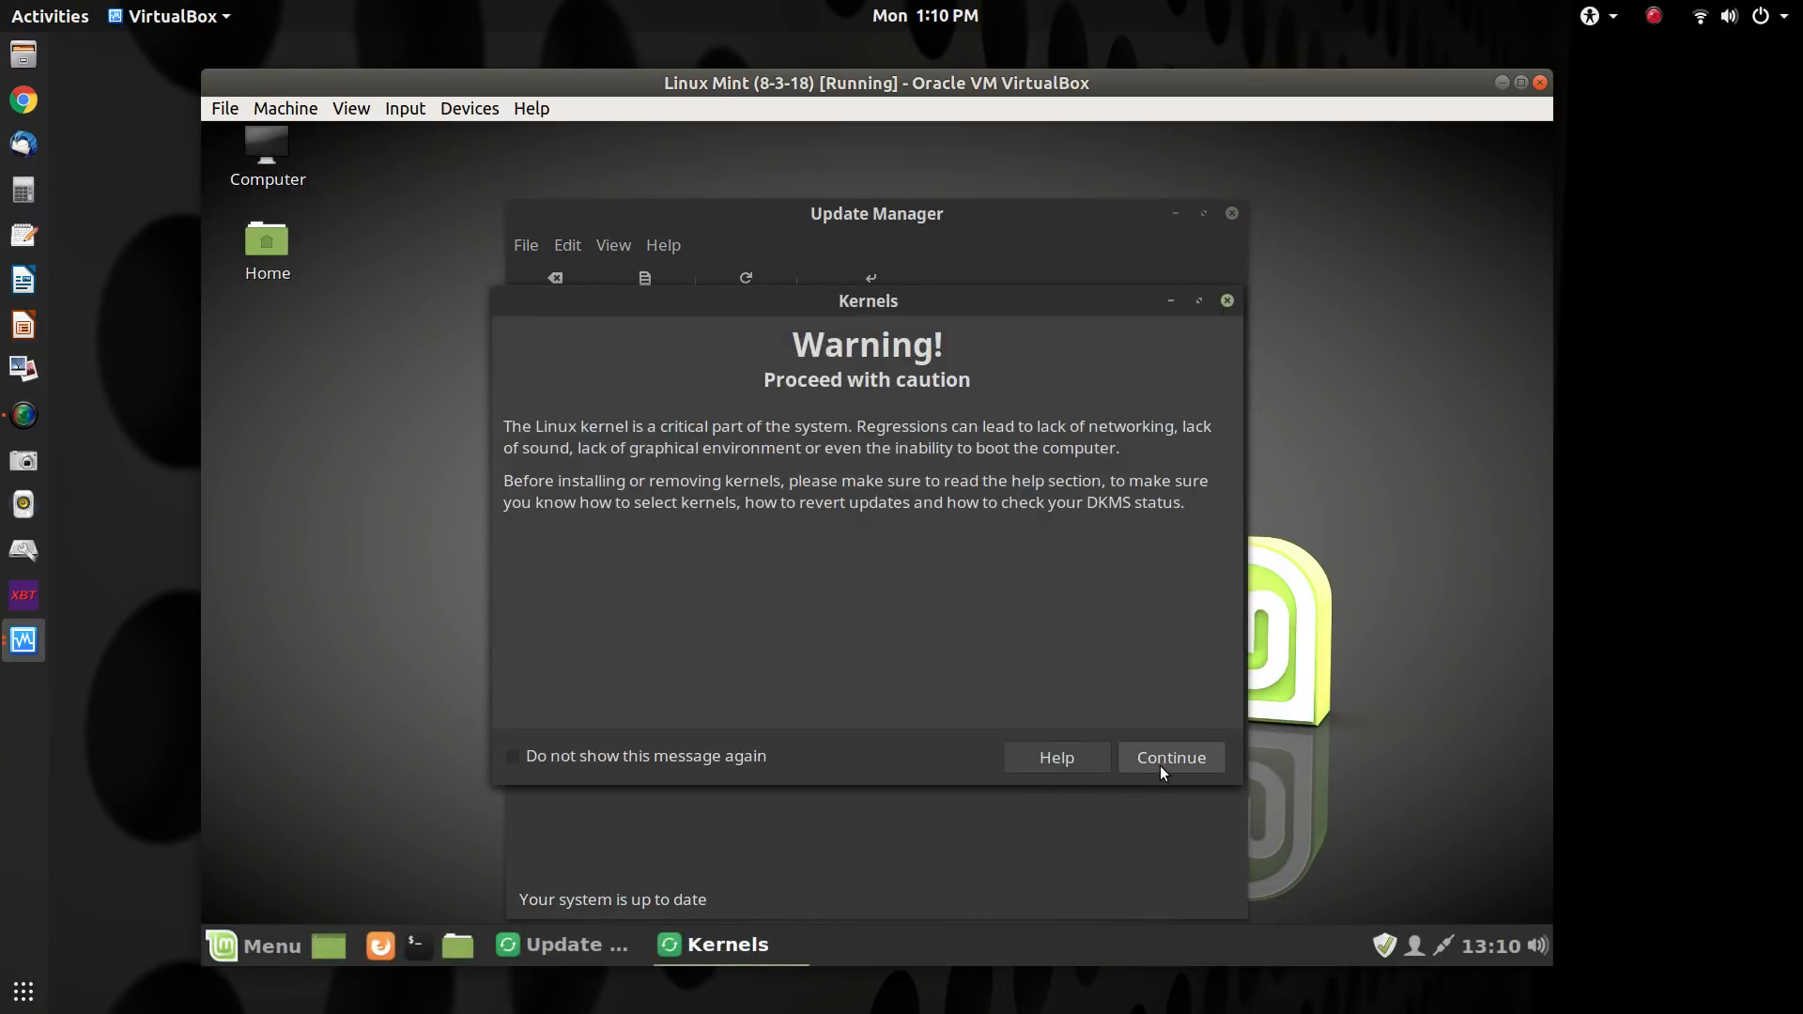
Continue past the kernel warning, check the 4.15 series, then show the 4.4 series
{"action": "left_click", "coordinate": [1169, 757]}
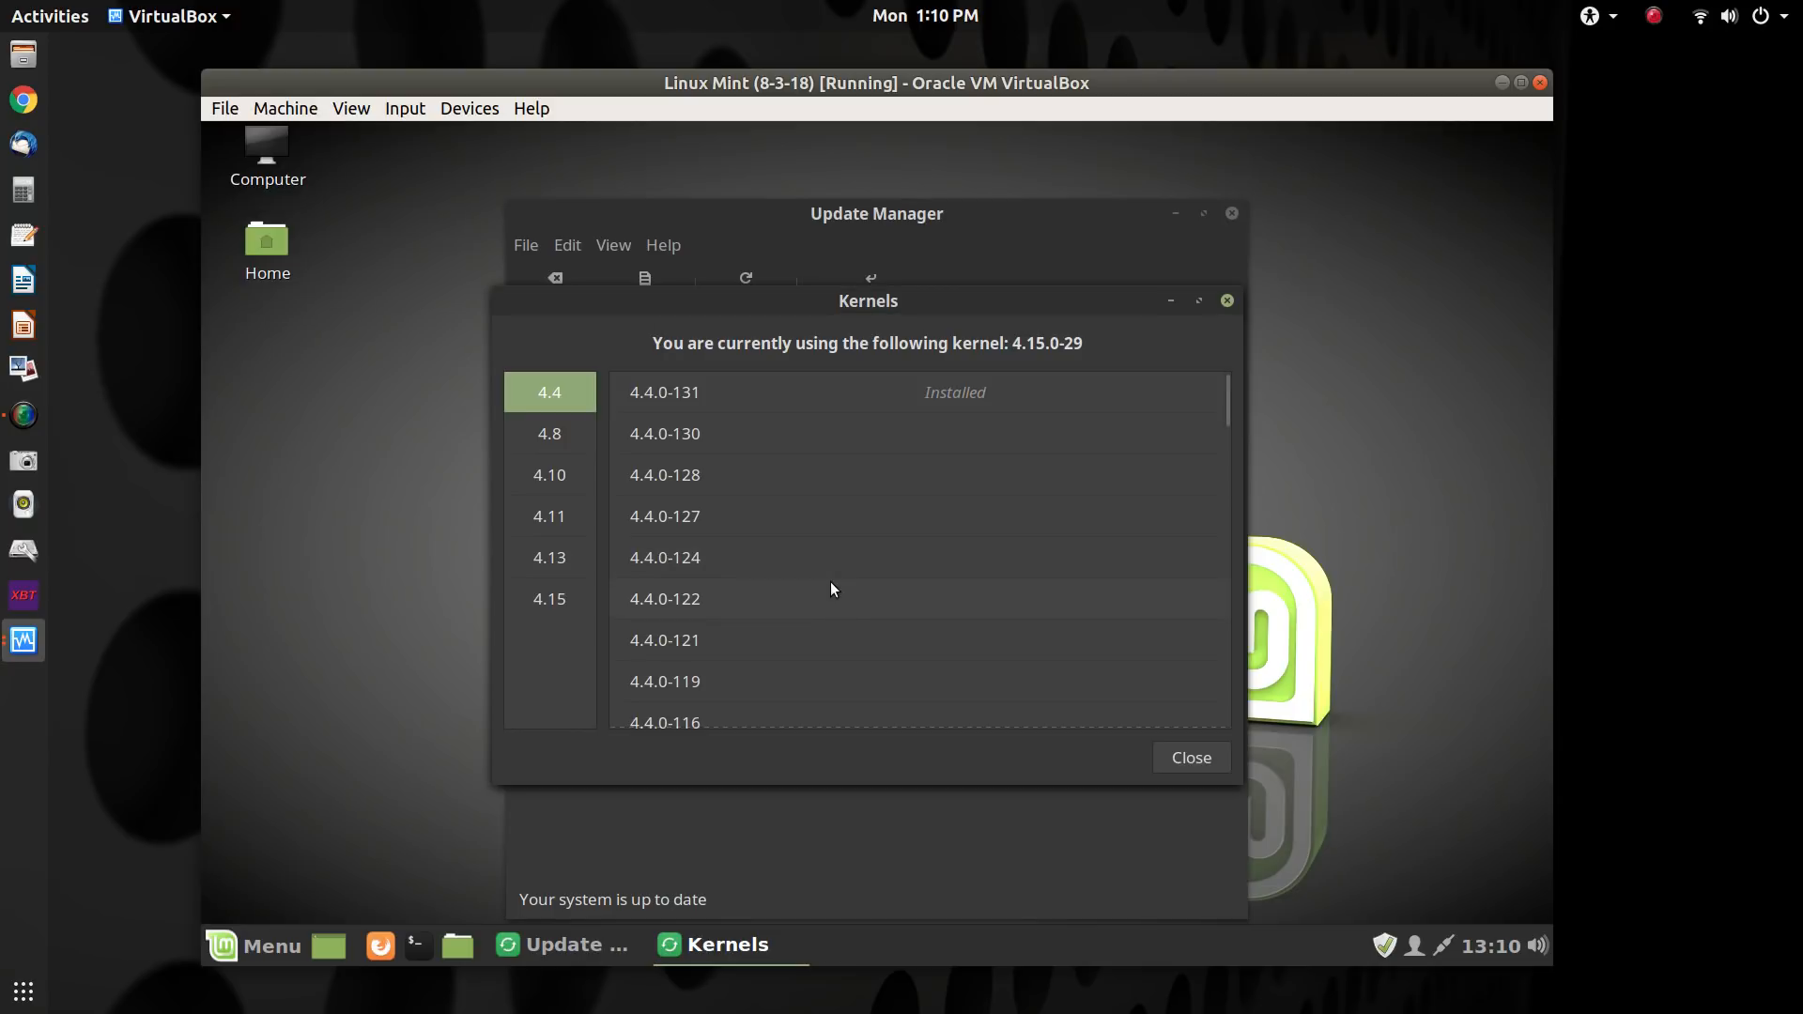
{"action": "mouse_move", "coordinate": [717, 403]}
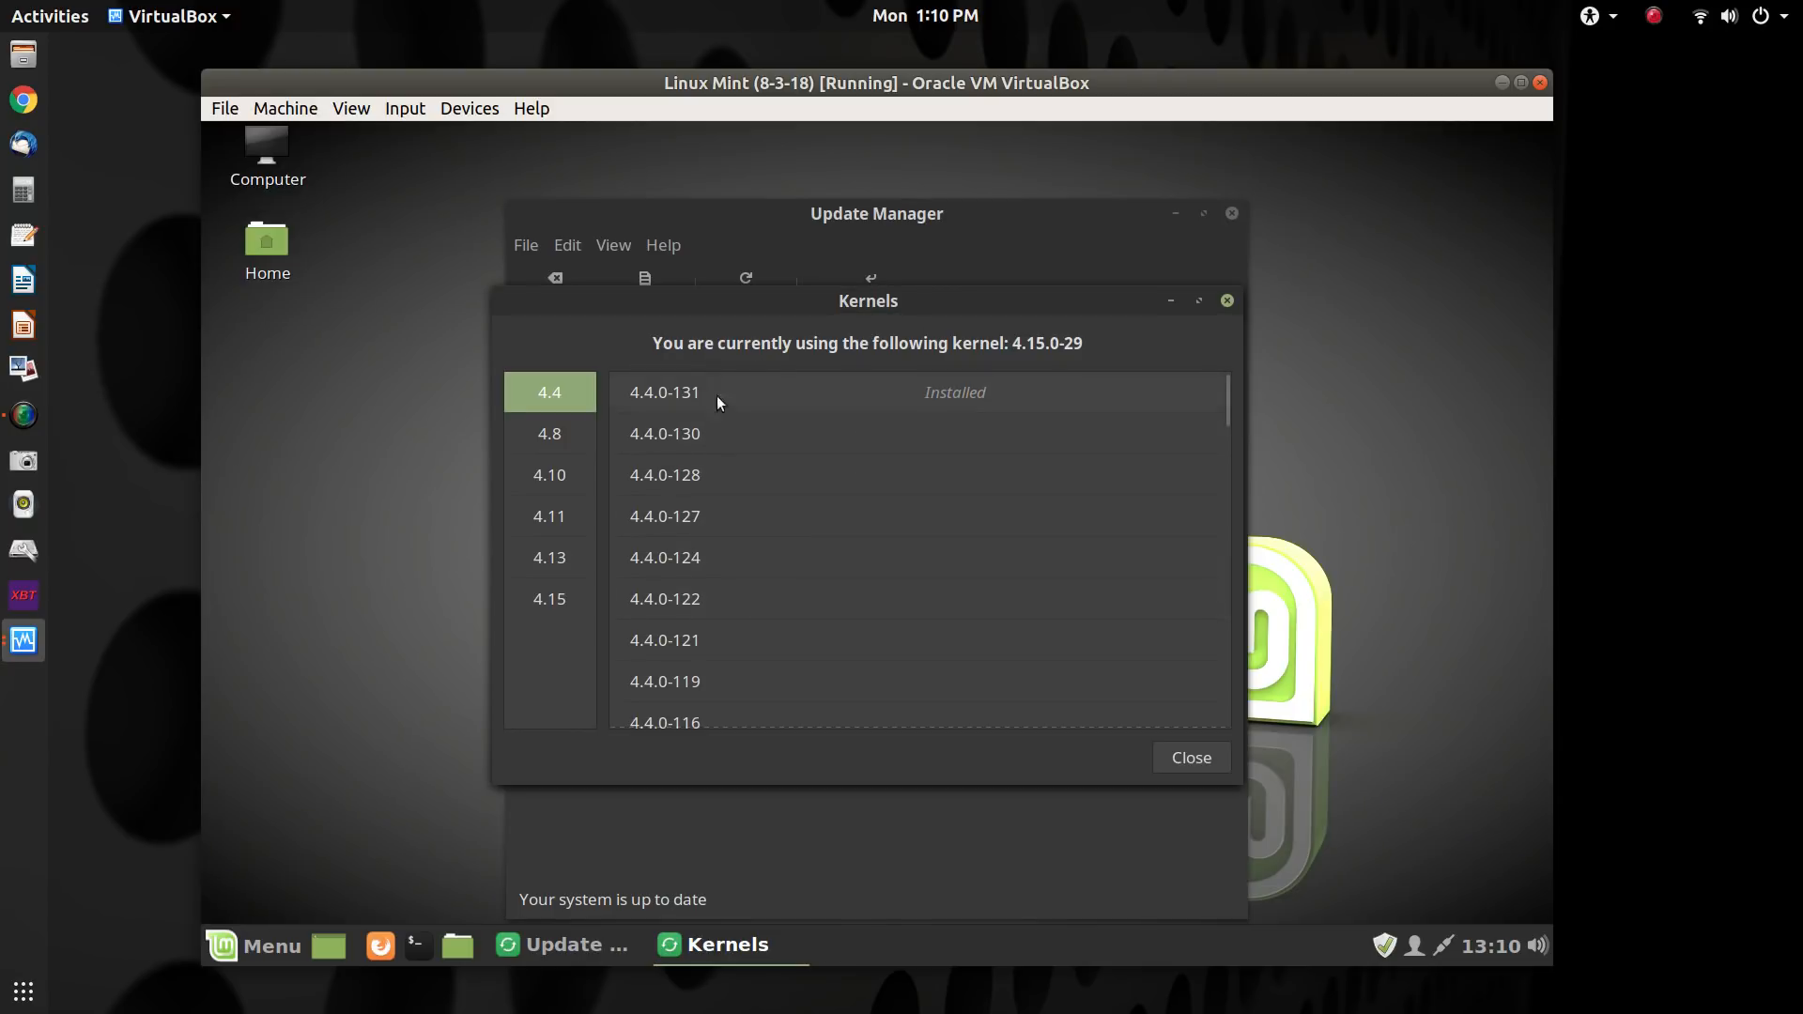
{"action": "mouse_move", "coordinate": [566, 596]}
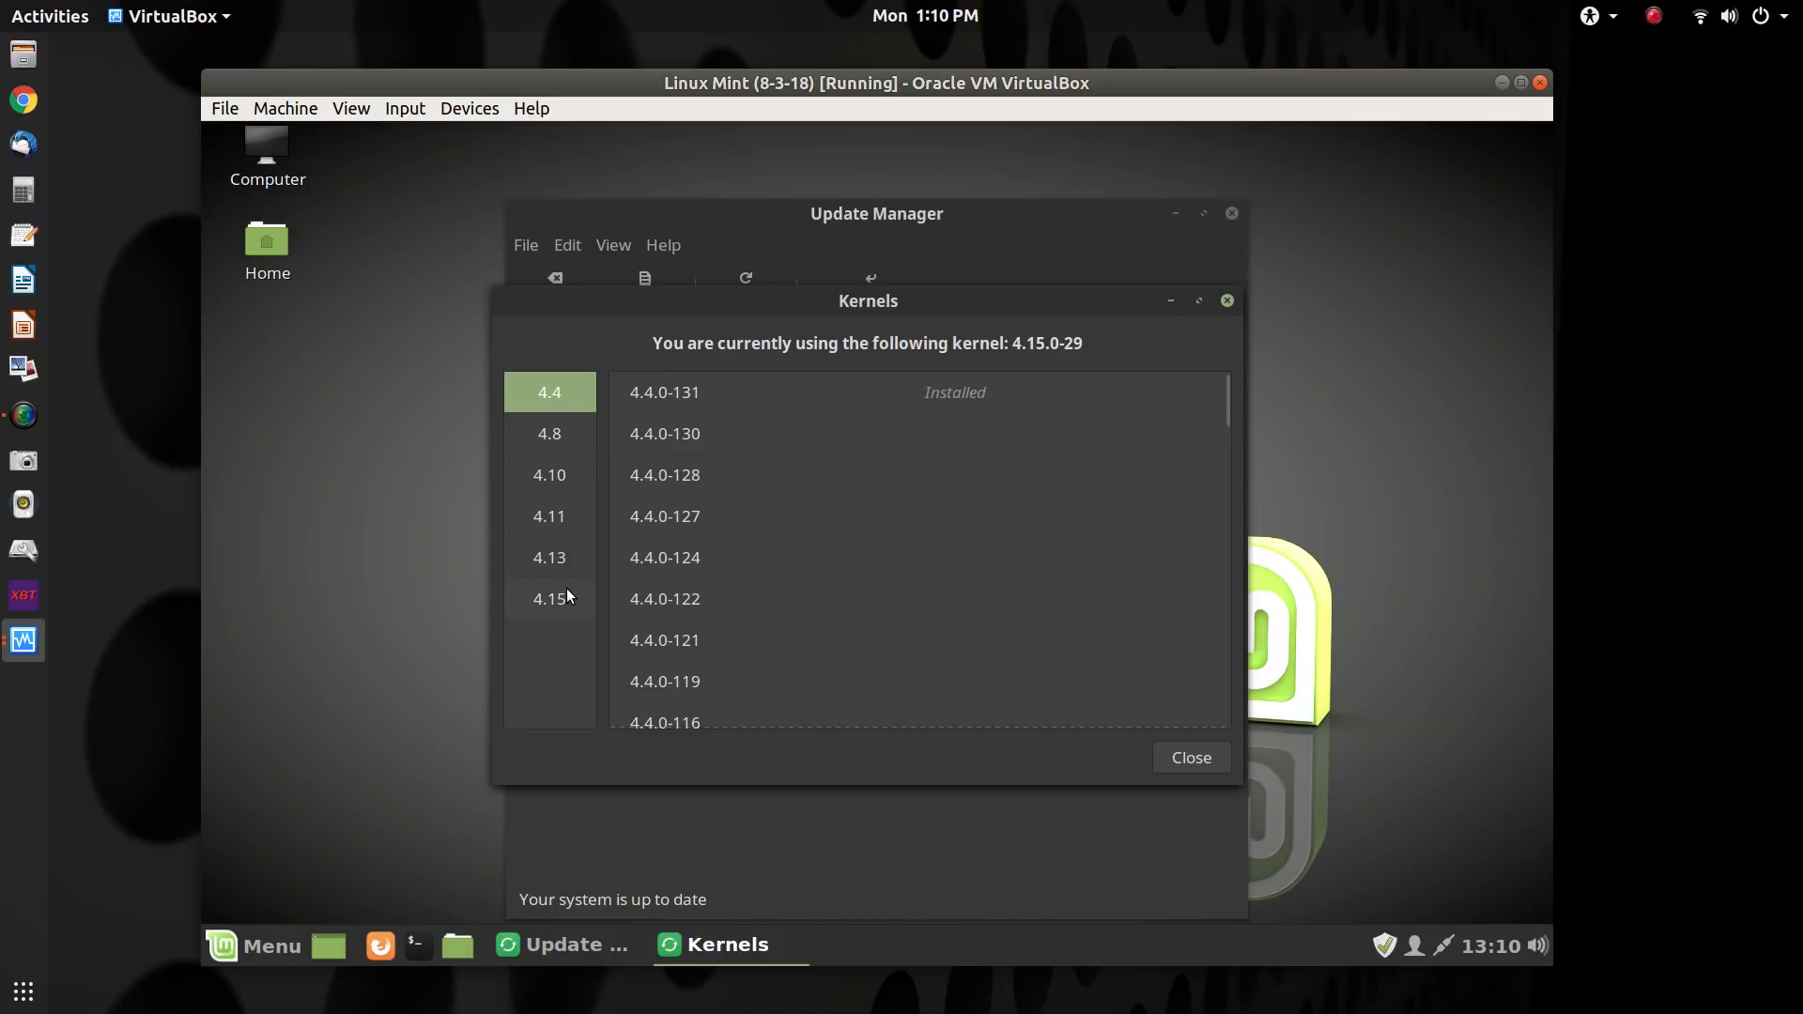
{"action": "mouse_move", "coordinate": [1116, 342]}
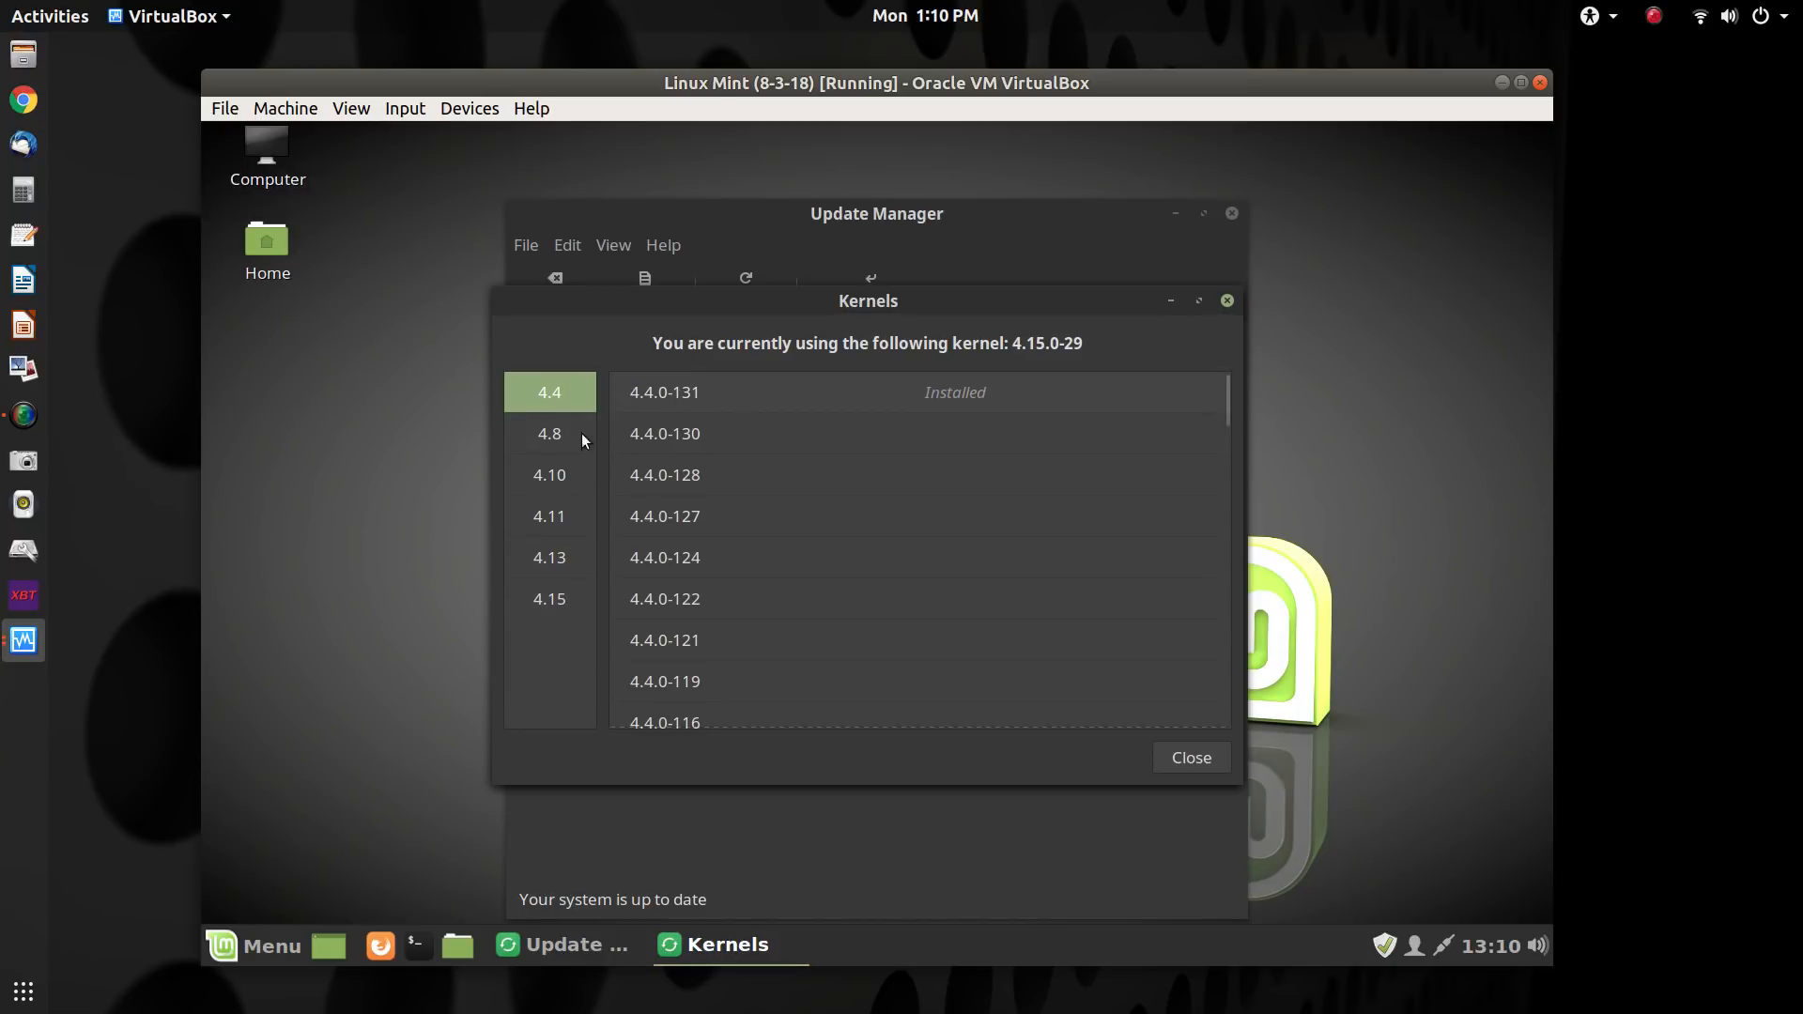
{"action": "left_click", "coordinate": [549, 598]}
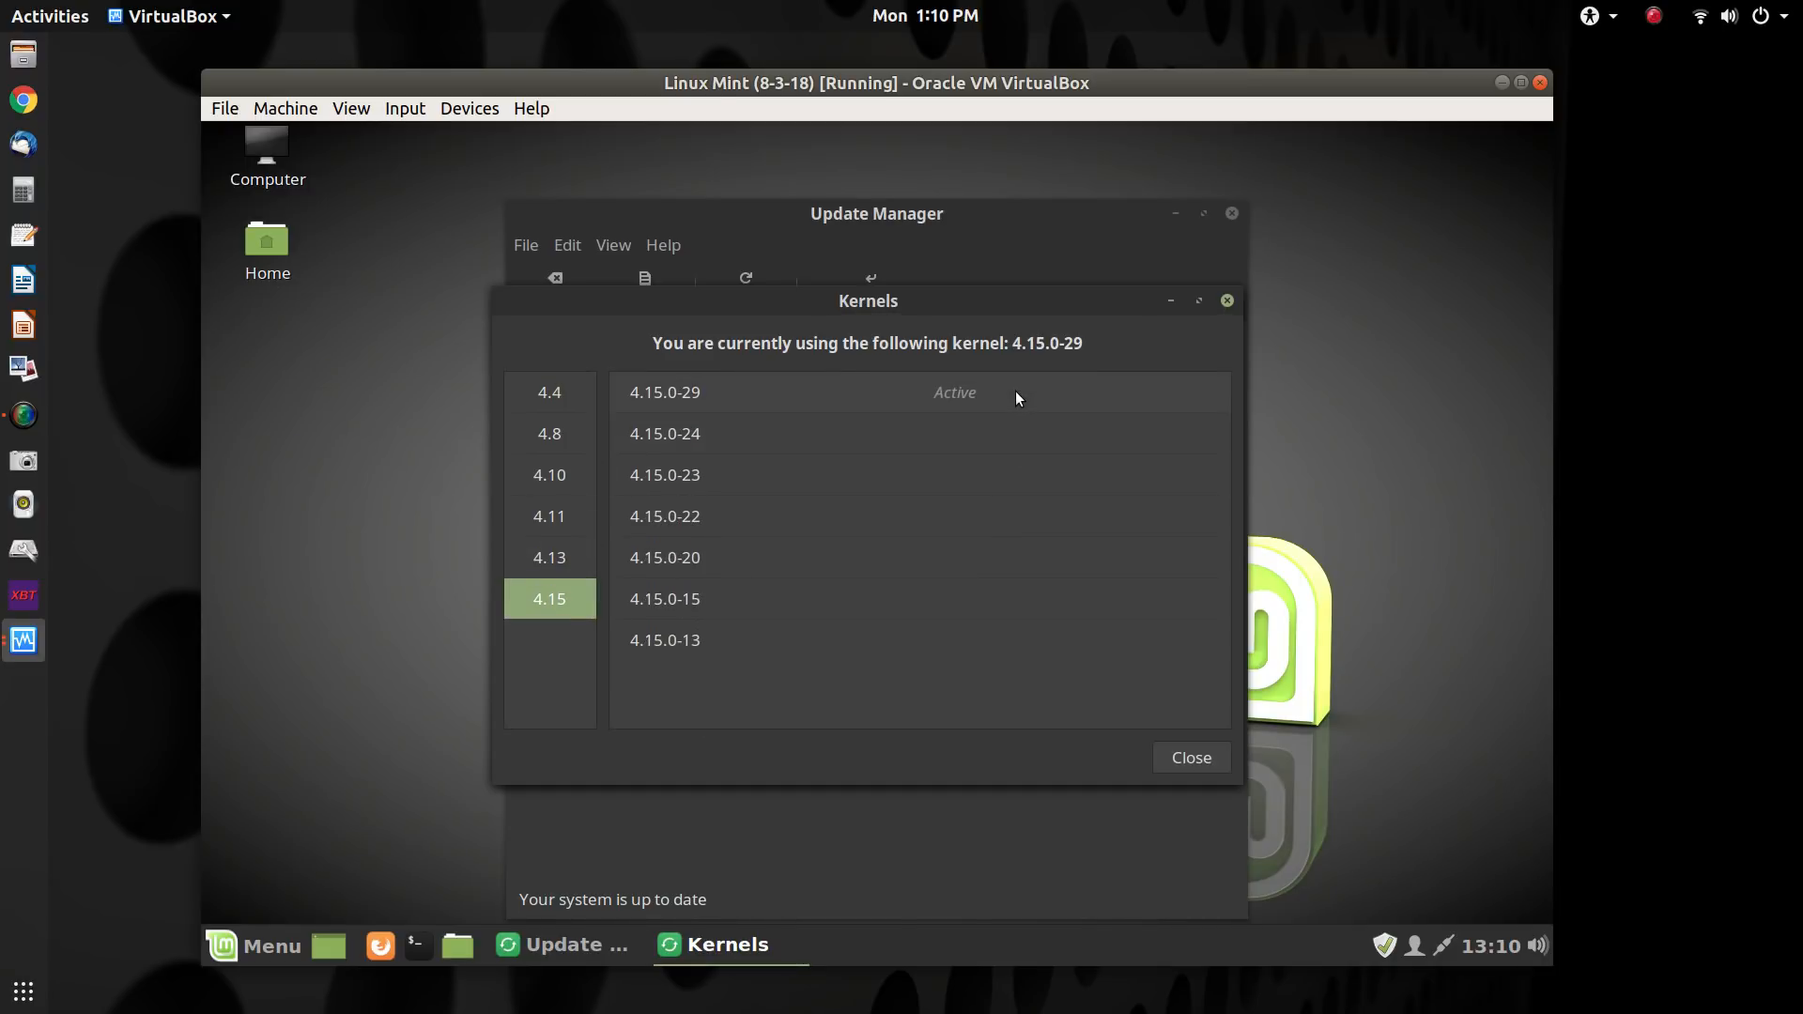
{"action": "mouse_move", "coordinate": [523, 431]}
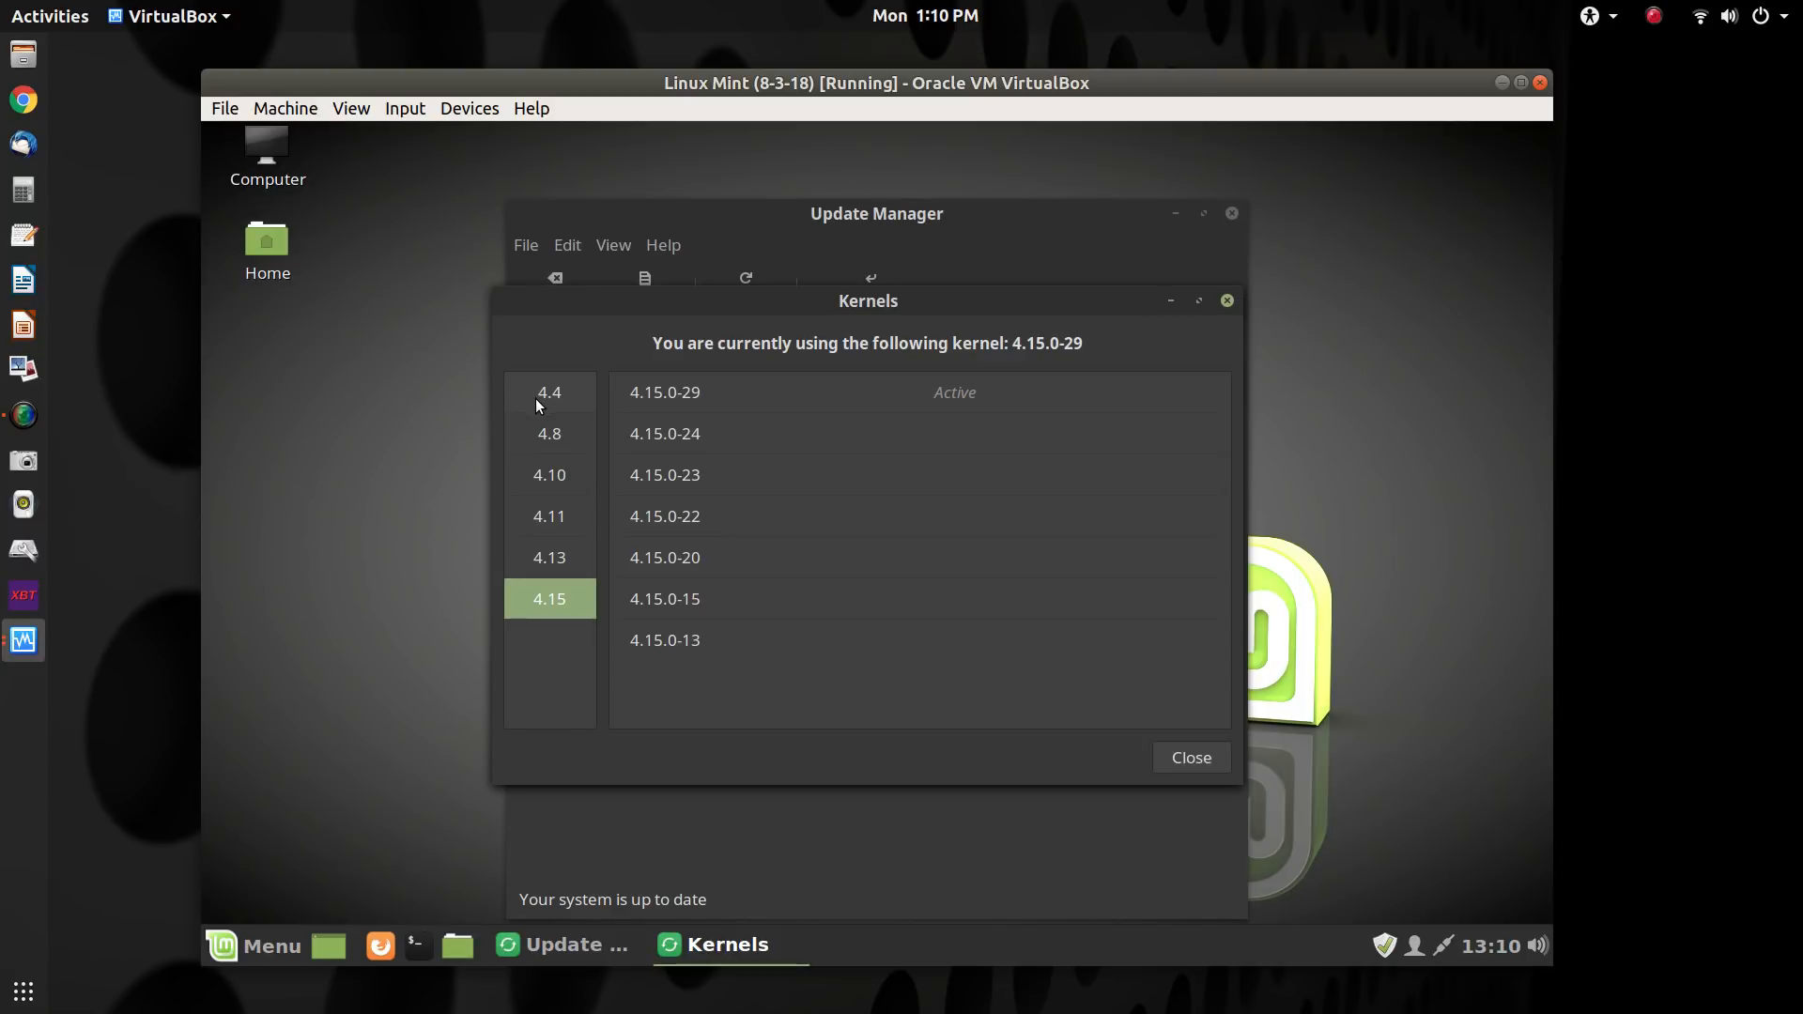
{"action": "left_click", "coordinate": [549, 391]}
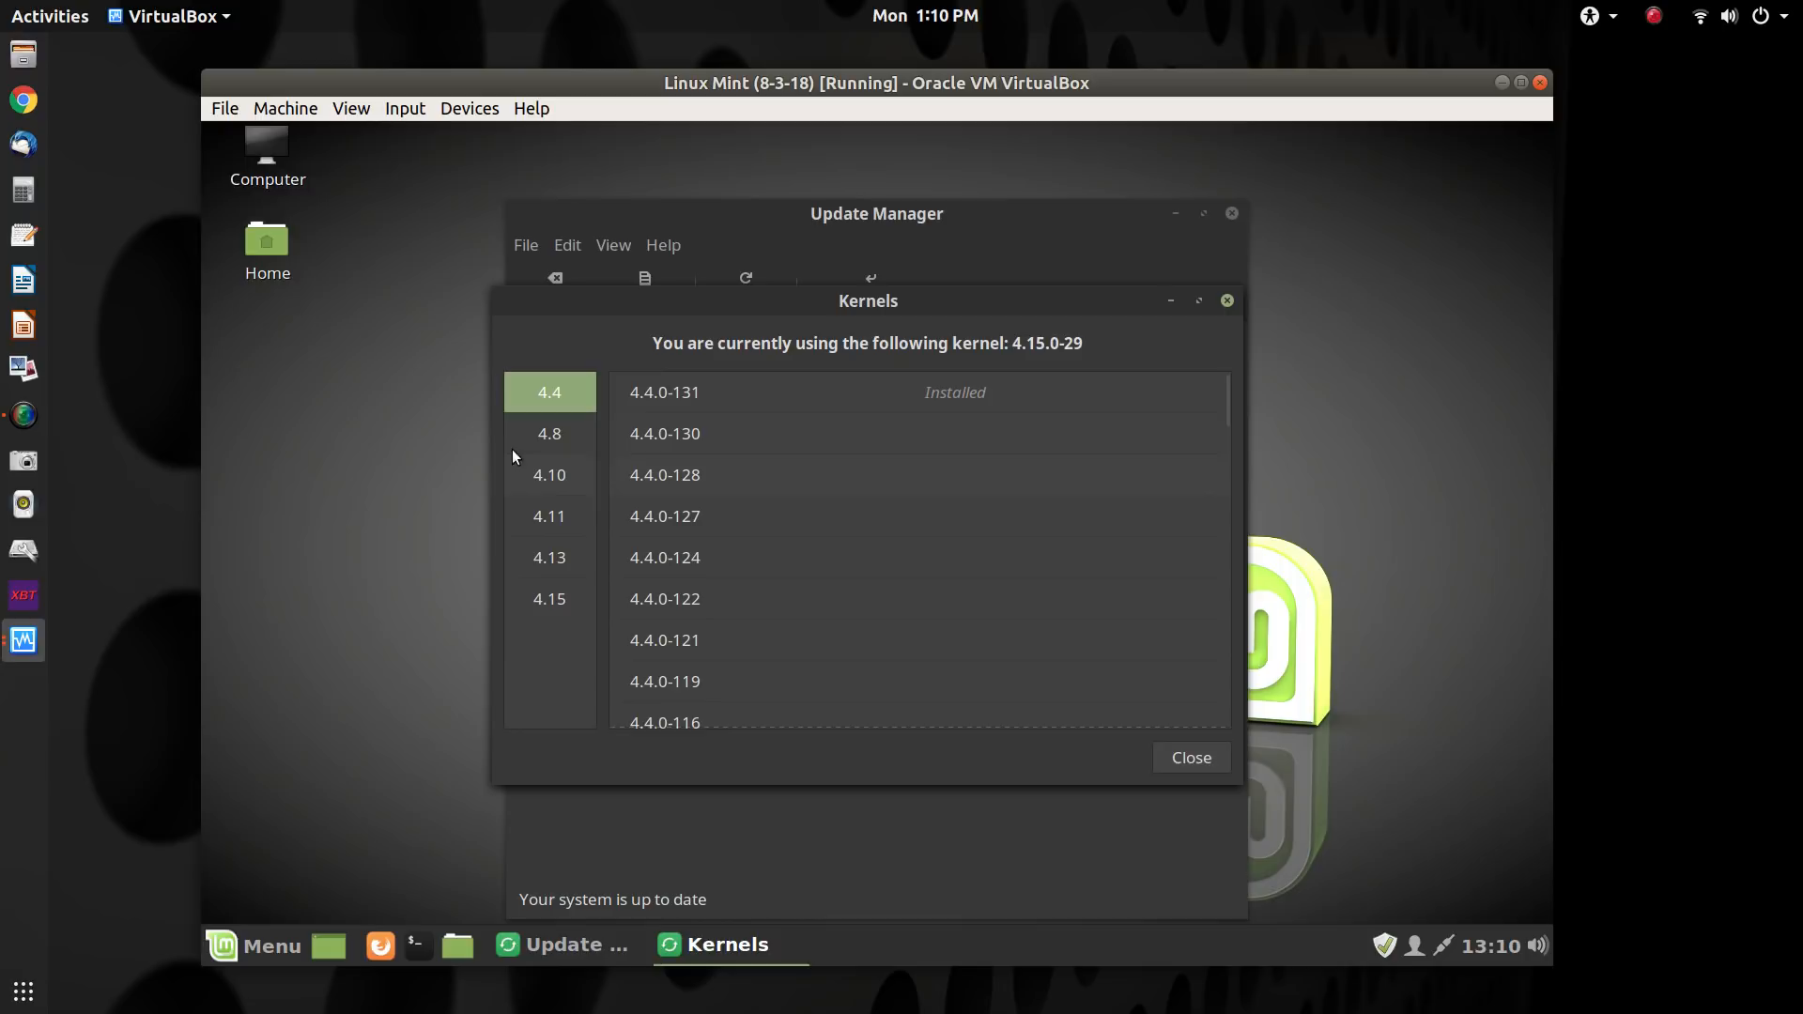
{"action": "mouse_move", "coordinate": [1048, 537]}
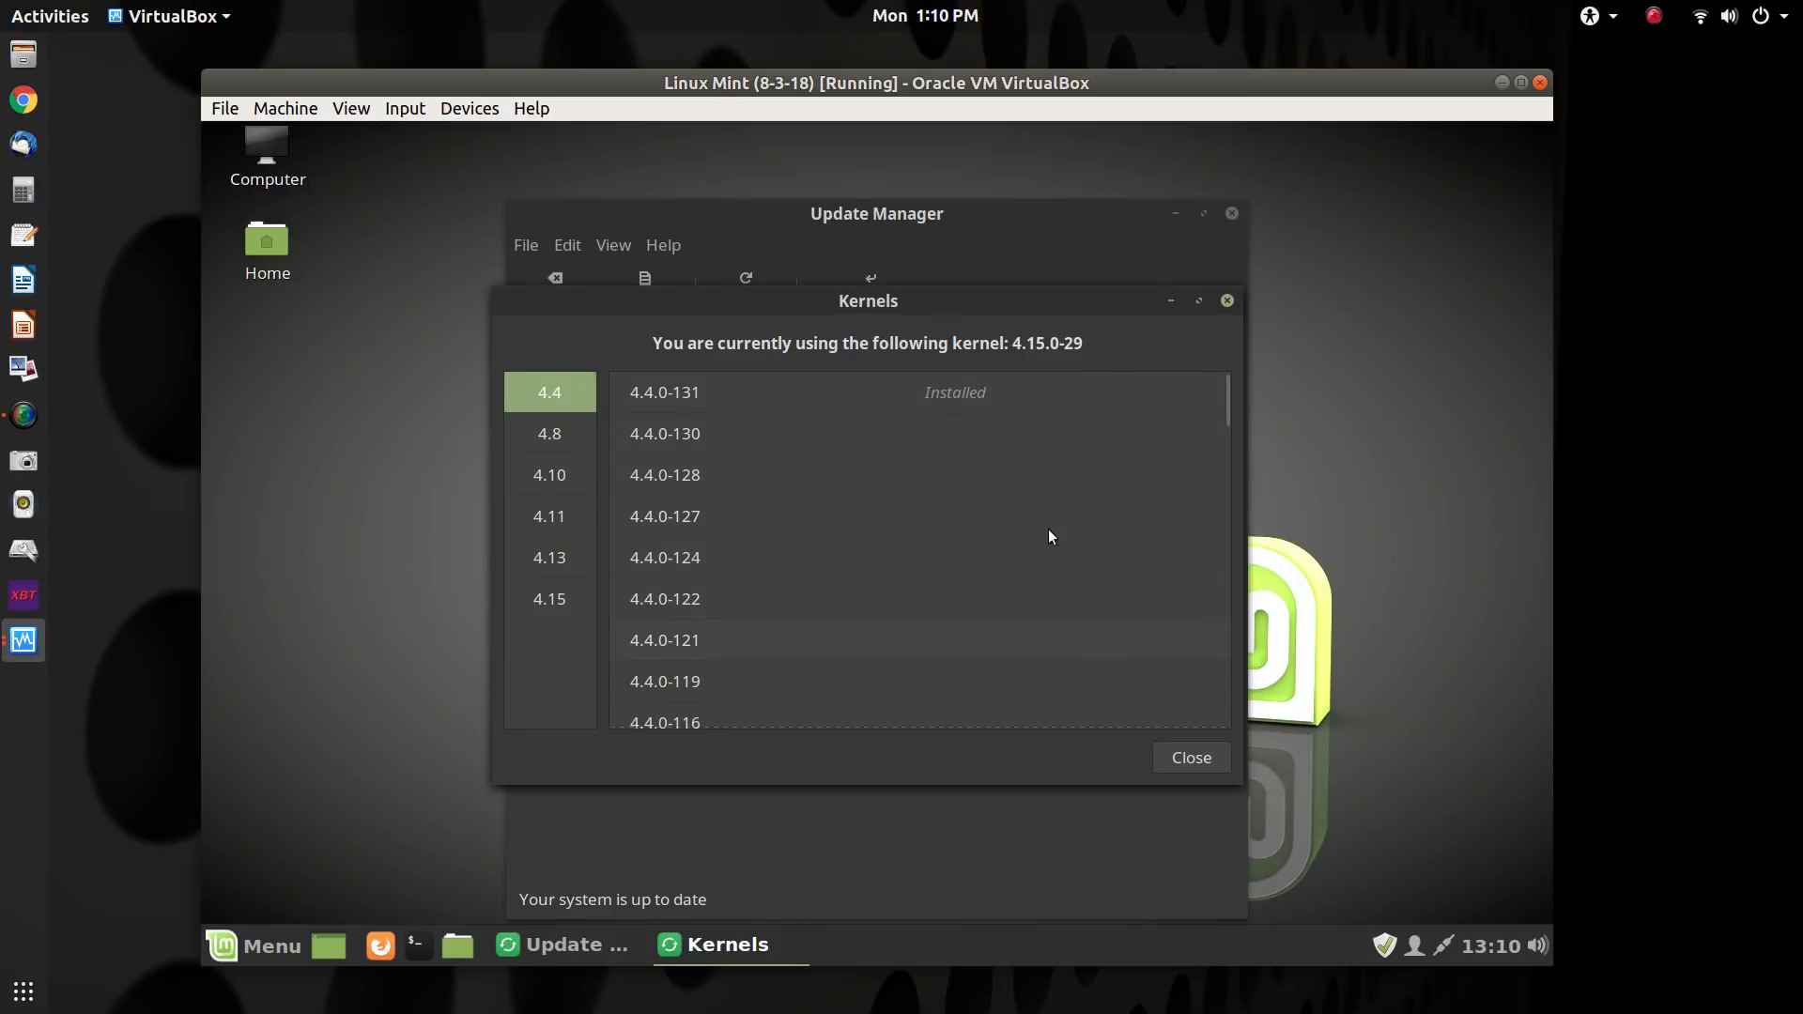
{"action": "mouse_move", "coordinate": [1073, 403]}
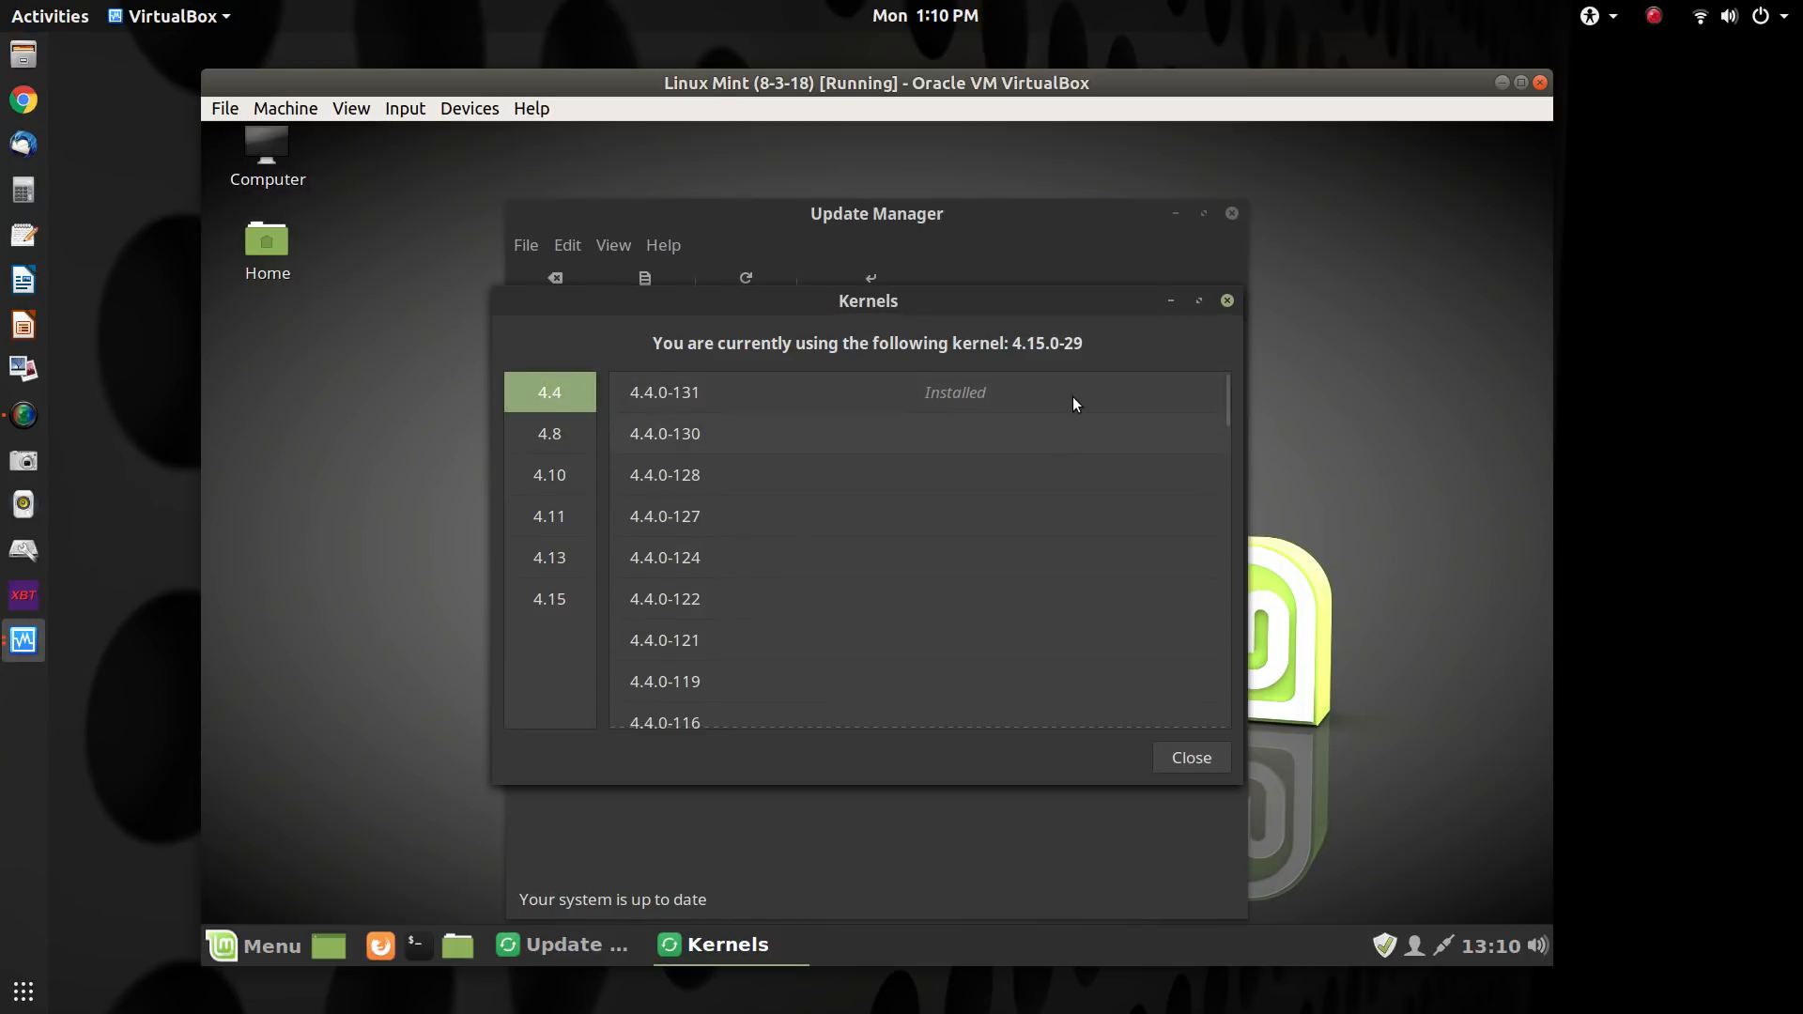
Install kernel 4.4.0-130 from the 4.4 series and confirm with Yes
{"action": "left_click", "coordinate": [664, 393]}
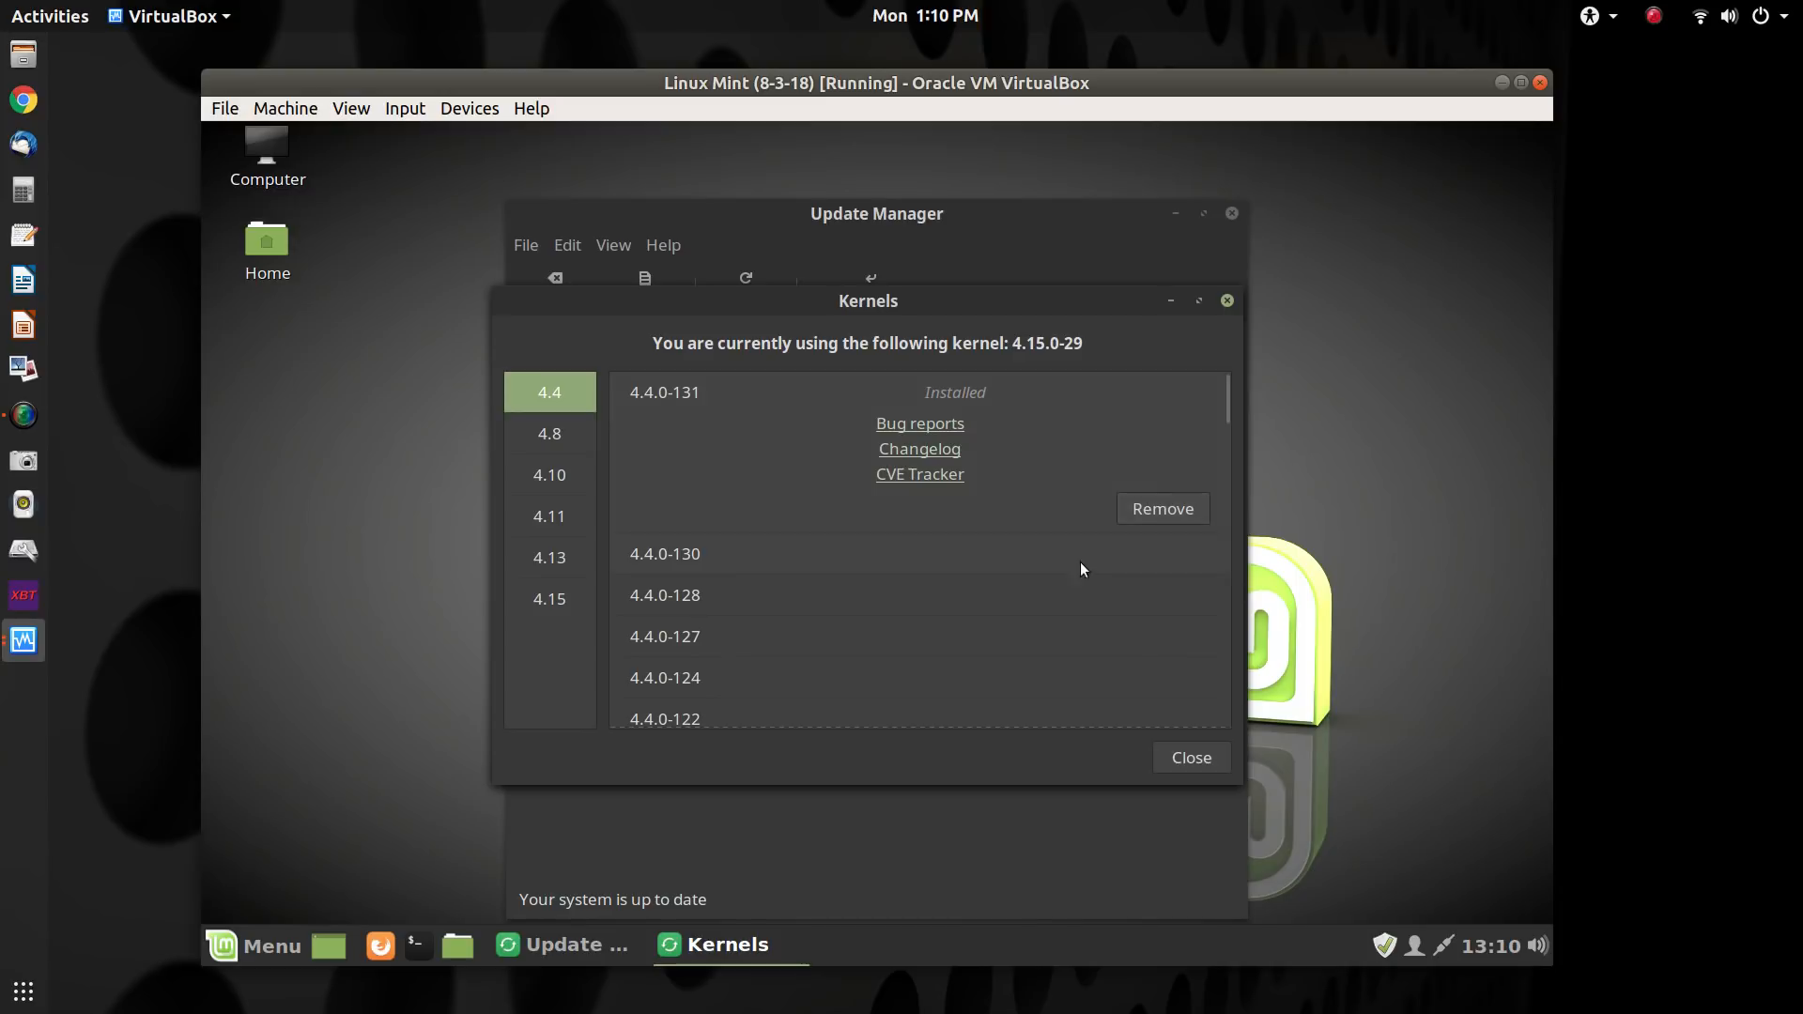
{"action": "mouse_move", "coordinate": [992, 580]}
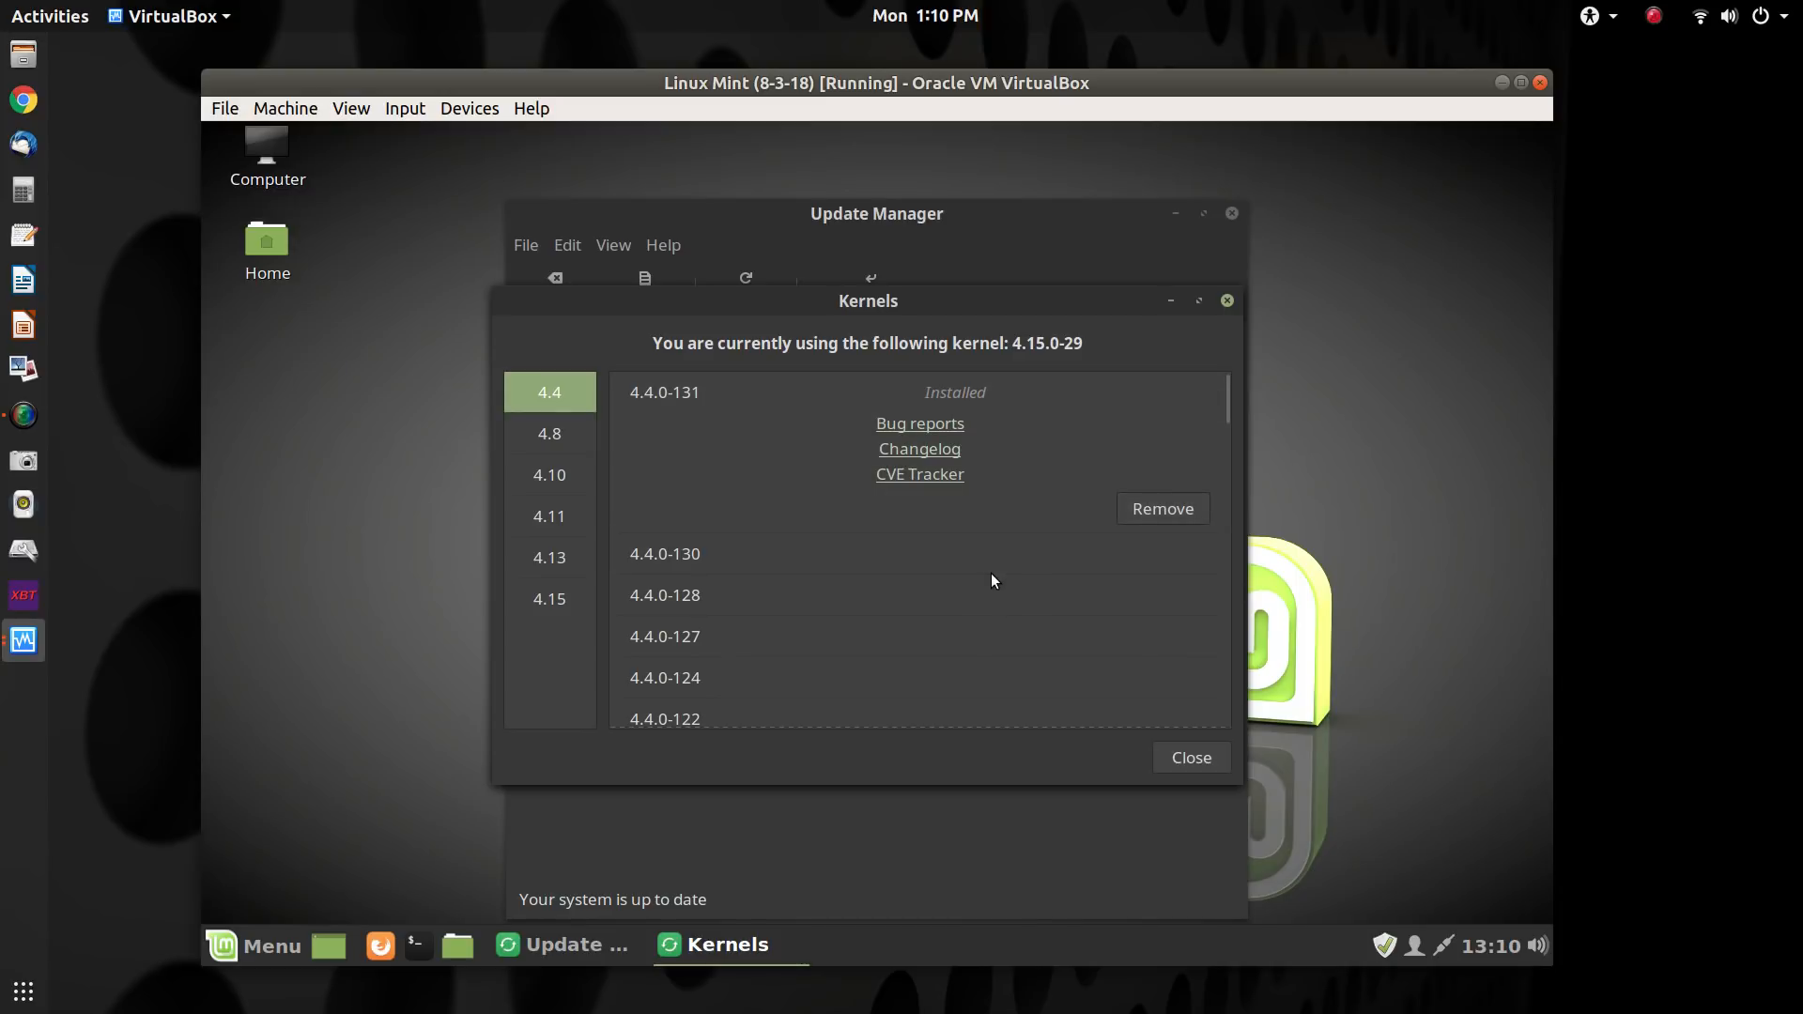
{"action": "mouse_move", "coordinate": [1137, 558]}
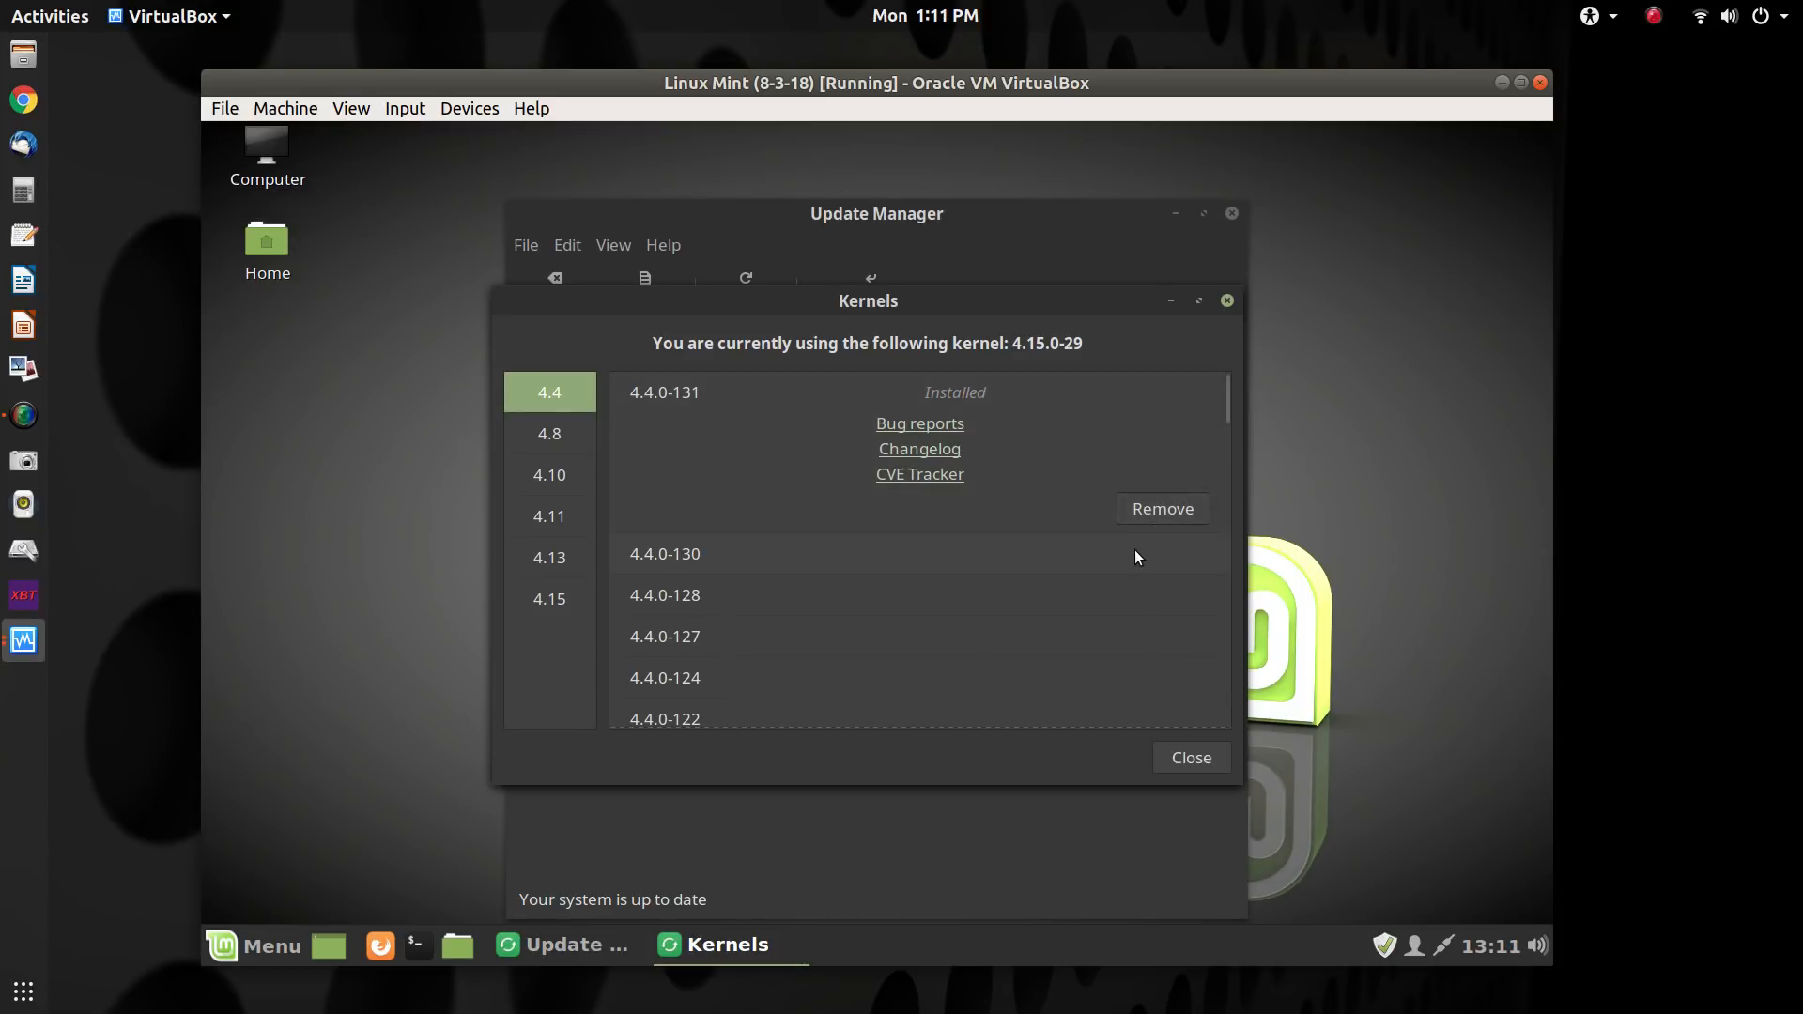
{"action": "left_click", "coordinate": [665, 553]}
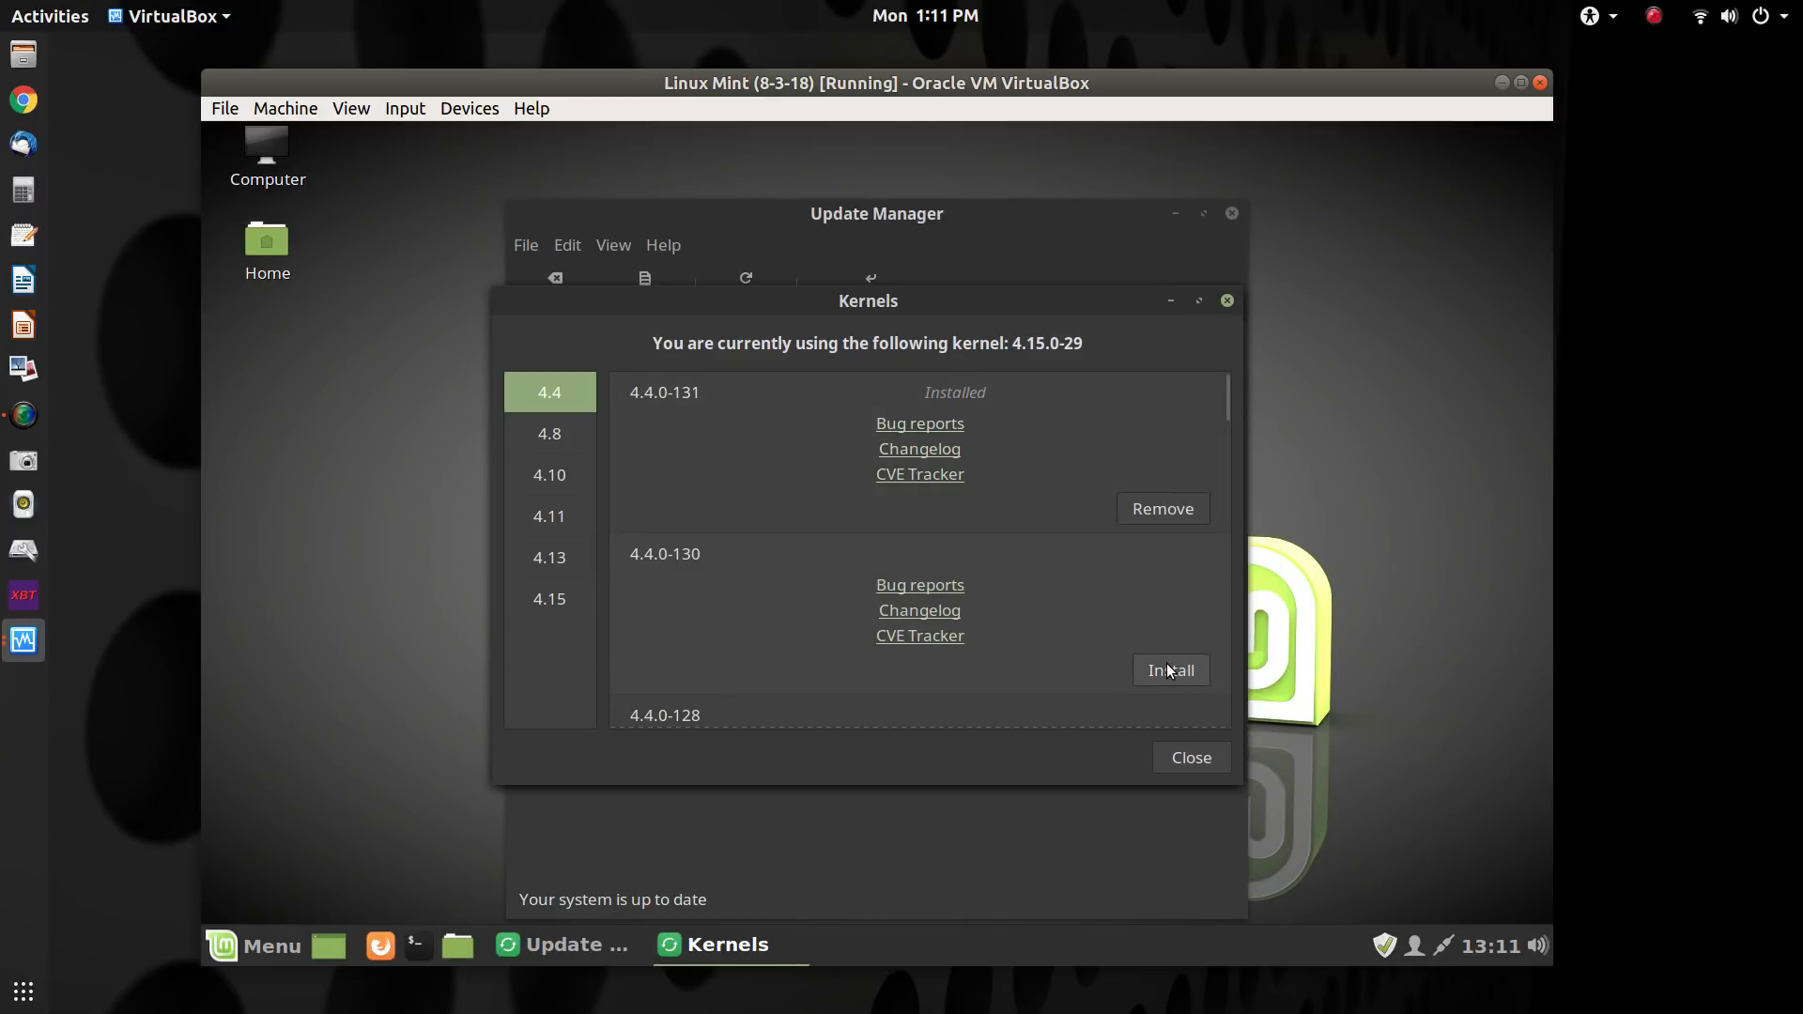
{"action": "left_click", "coordinate": [1169, 670]}
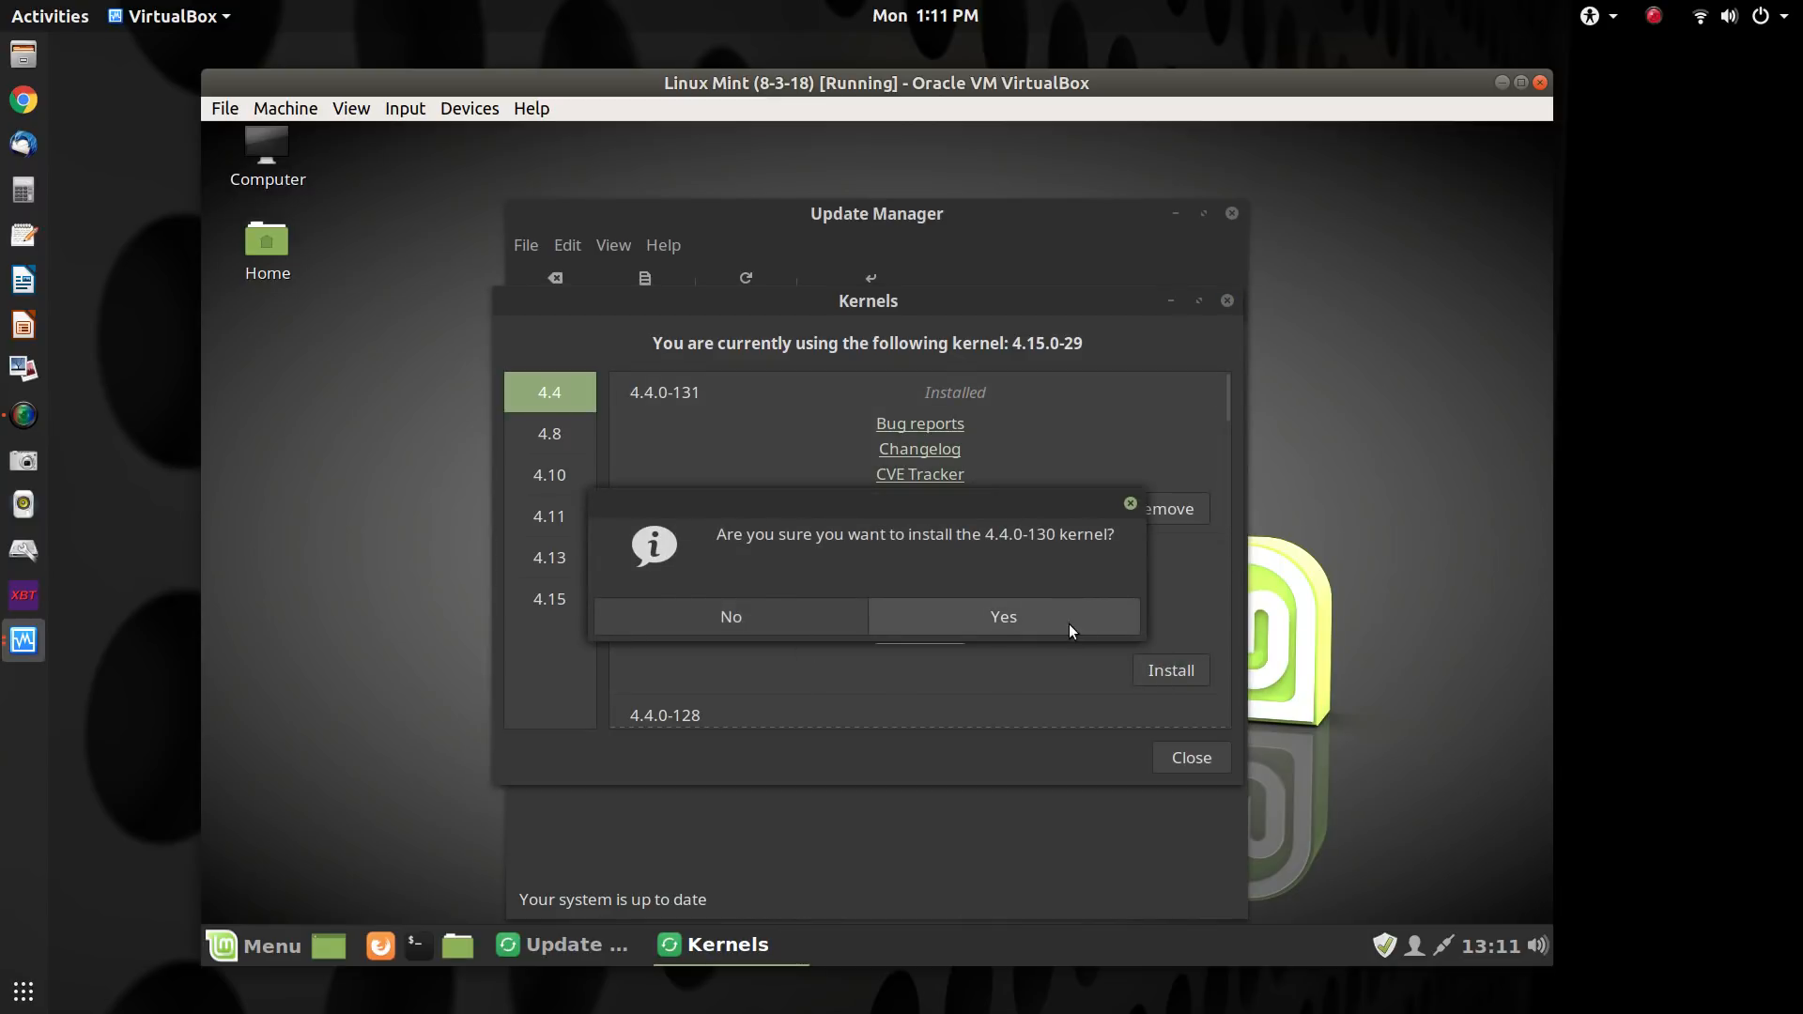
{"action": "left_click", "coordinate": [1000, 616]}
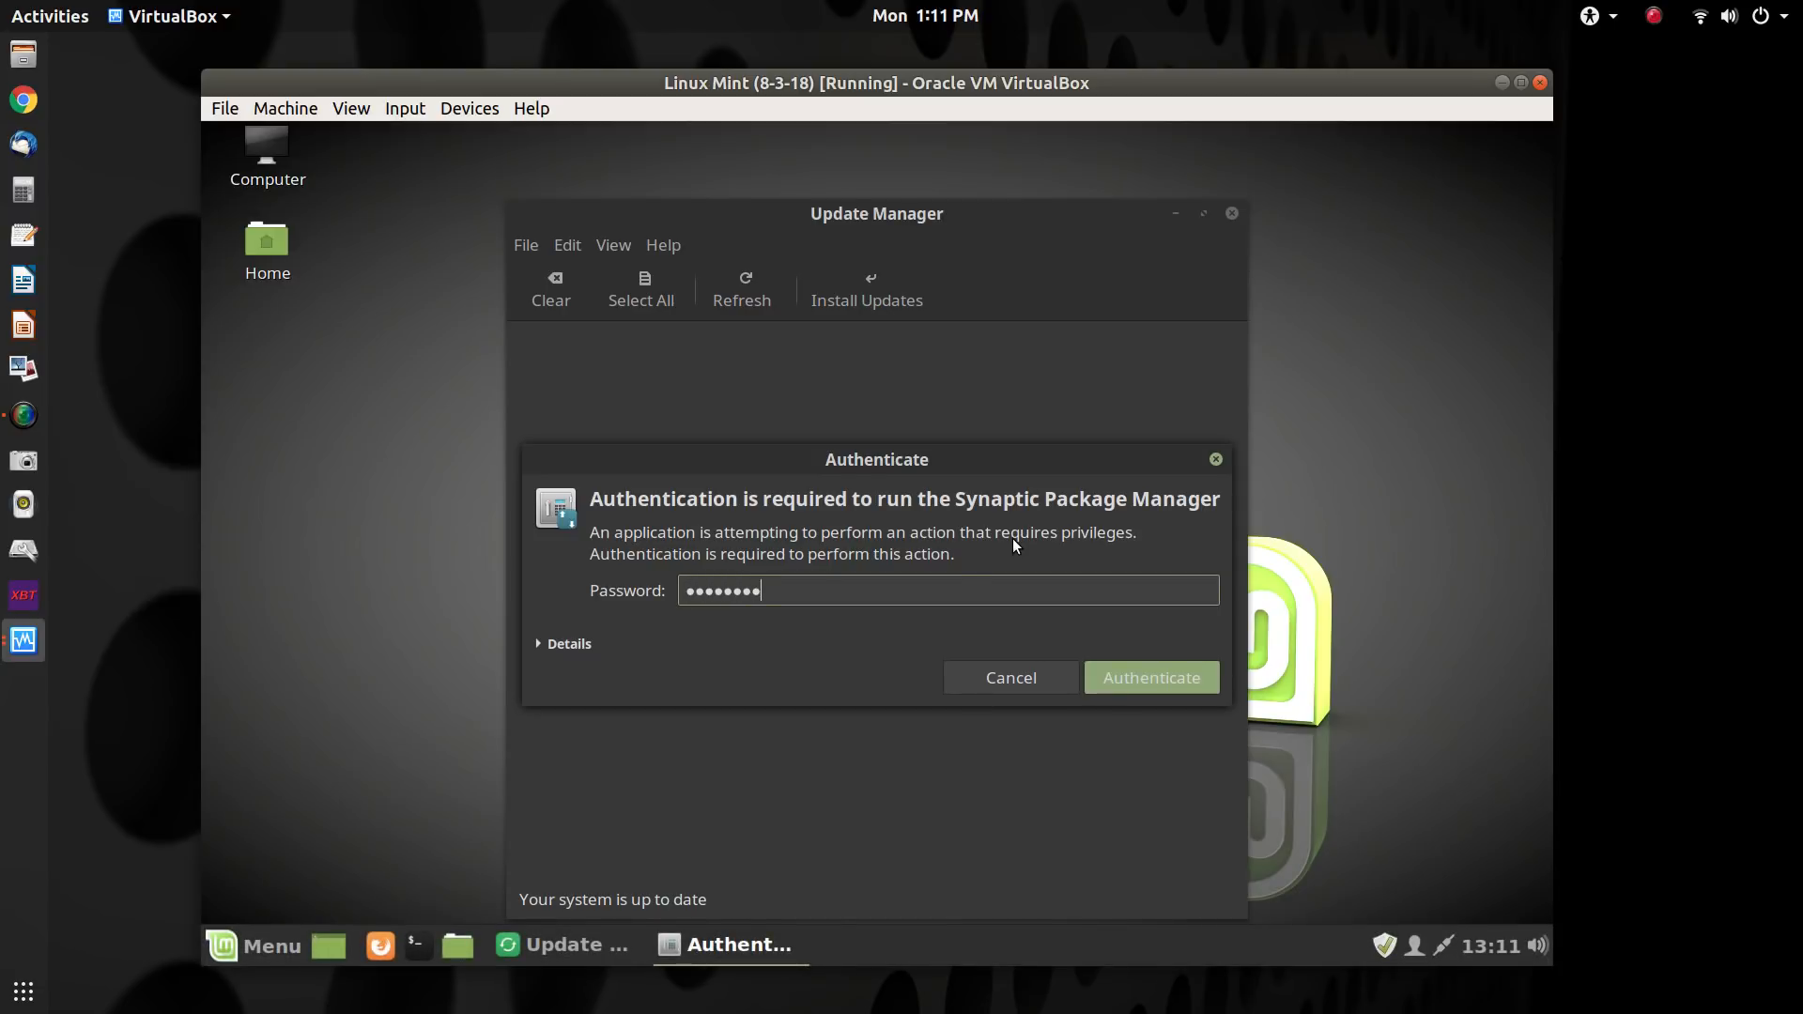
Authenticate, cancel the failing 4.4.0-130 package download, and close the fetch error
{"action": "left_click", "coordinate": [1149, 677]}
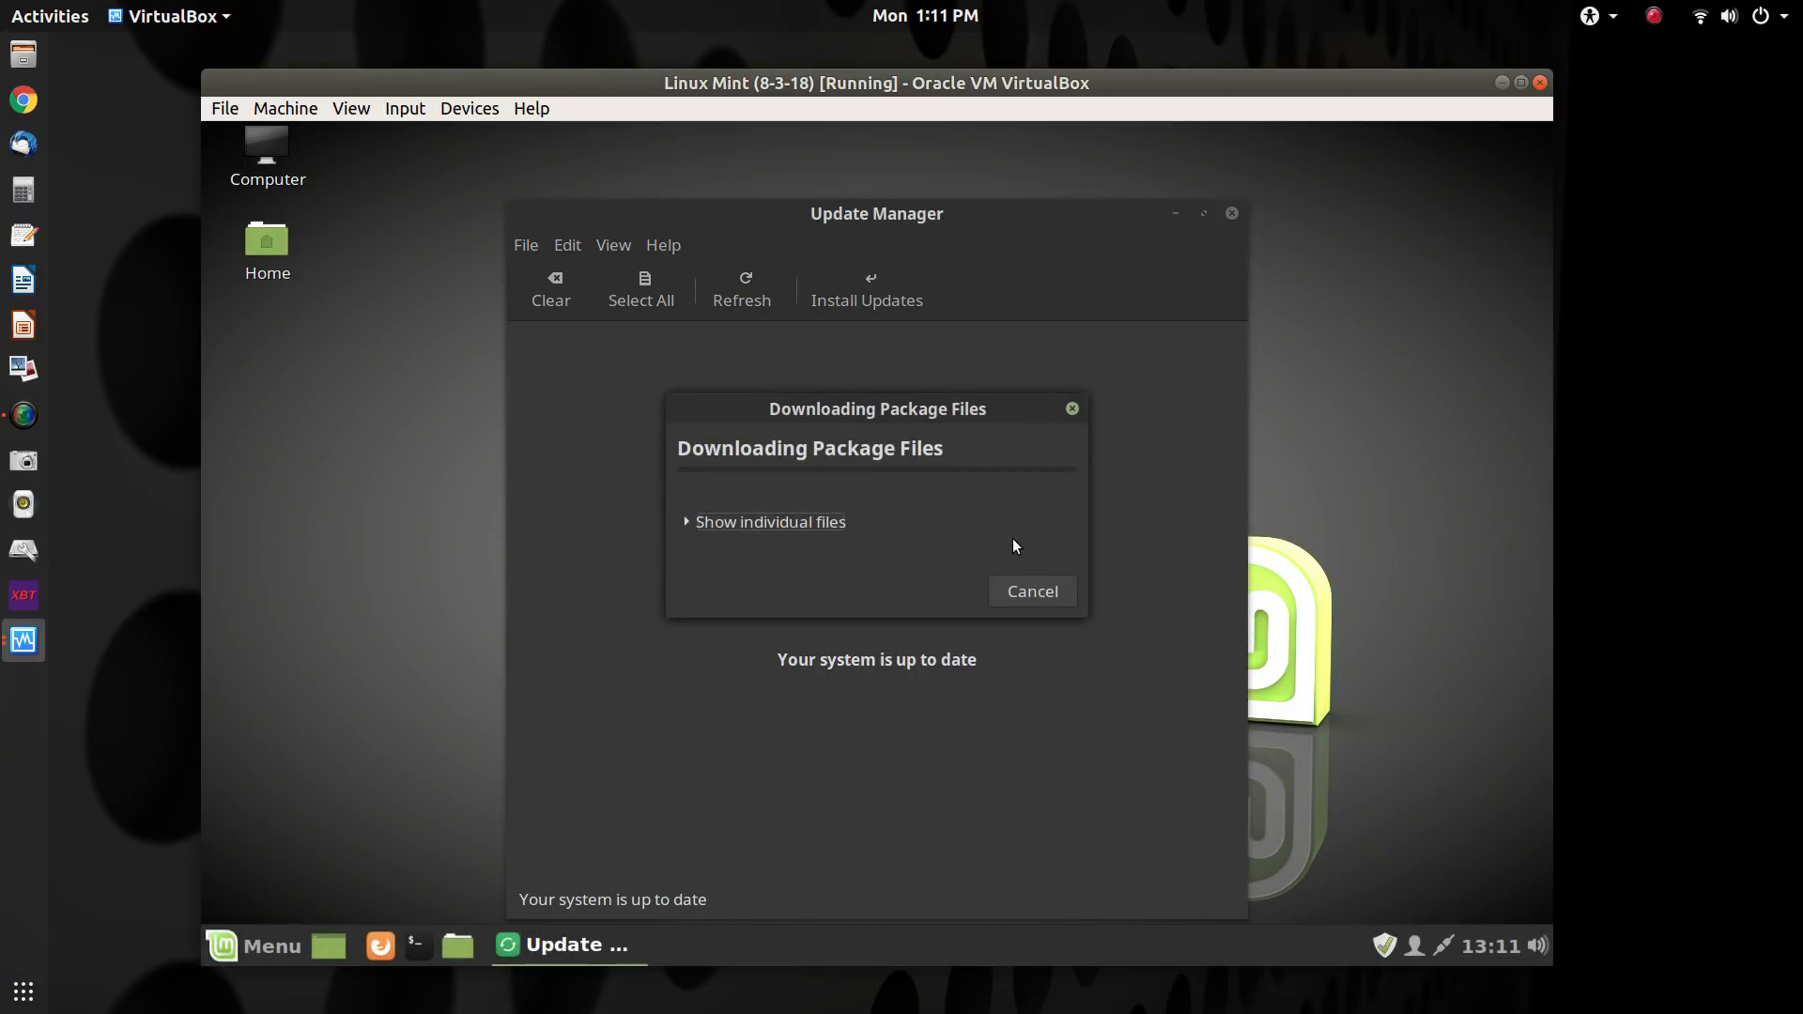
{"action": "mouse_move", "coordinate": [900, 509]}
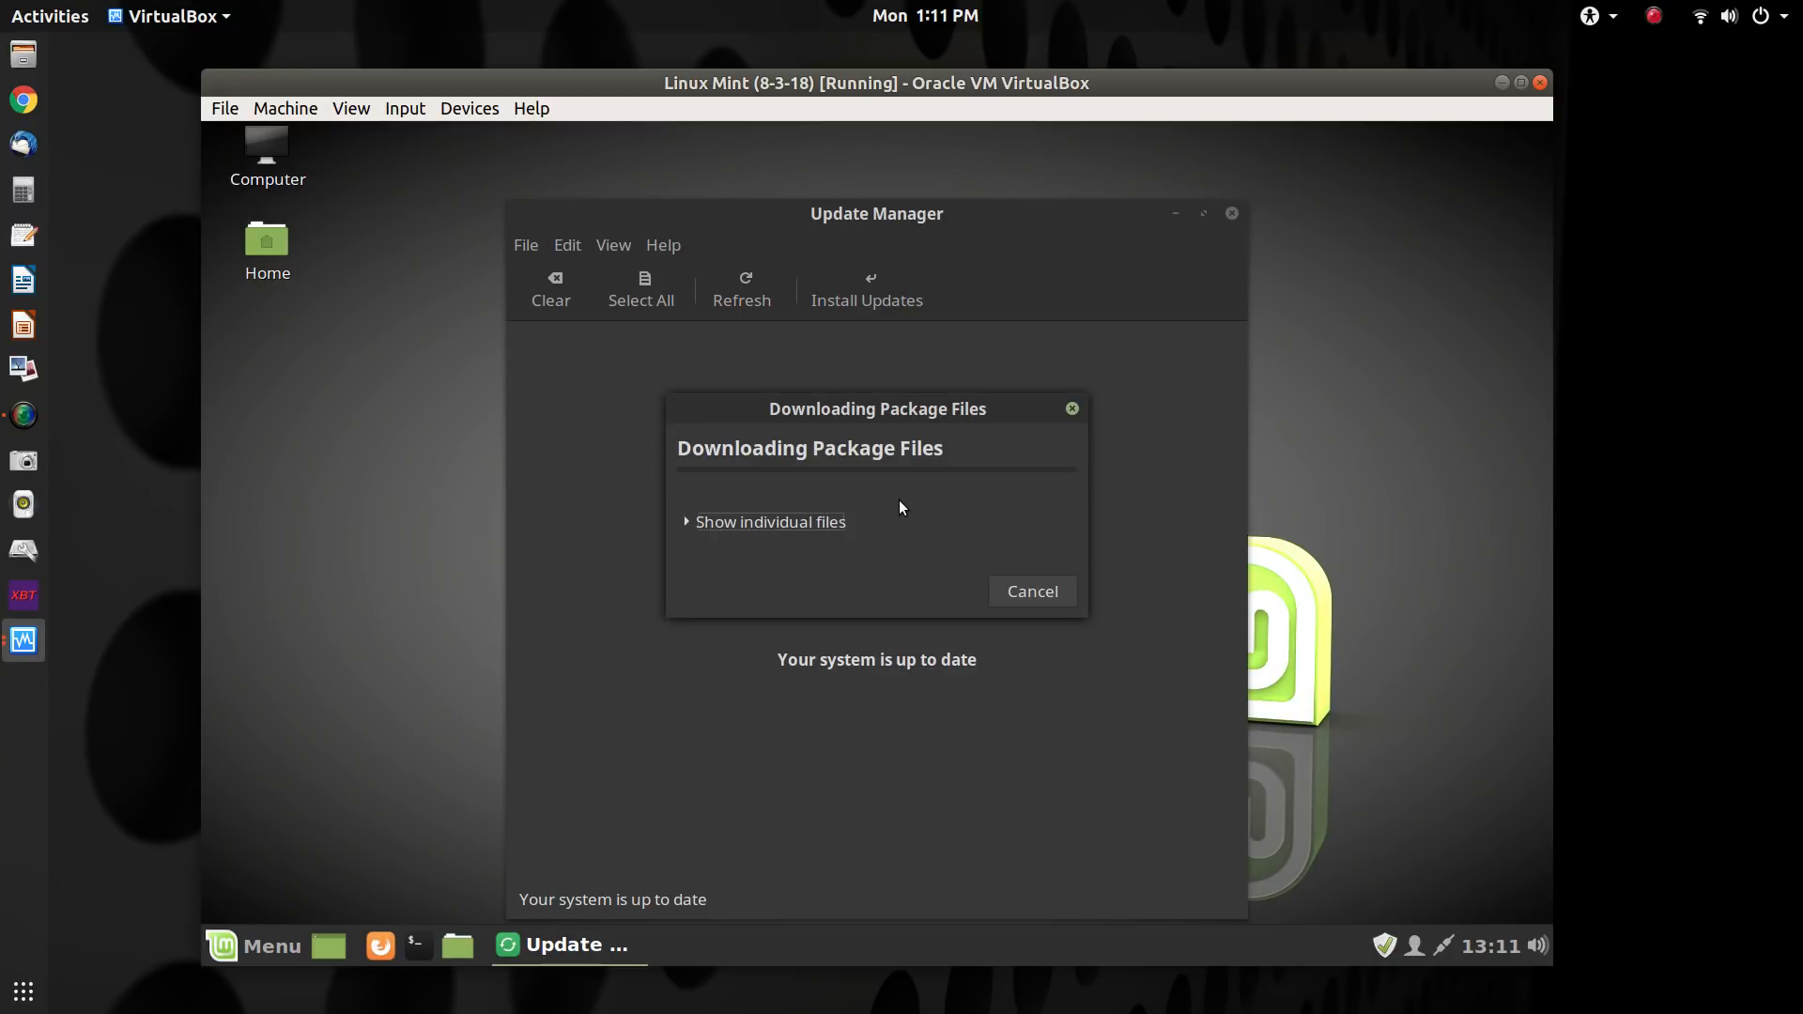
{"action": "mouse_move", "coordinate": [823, 557]}
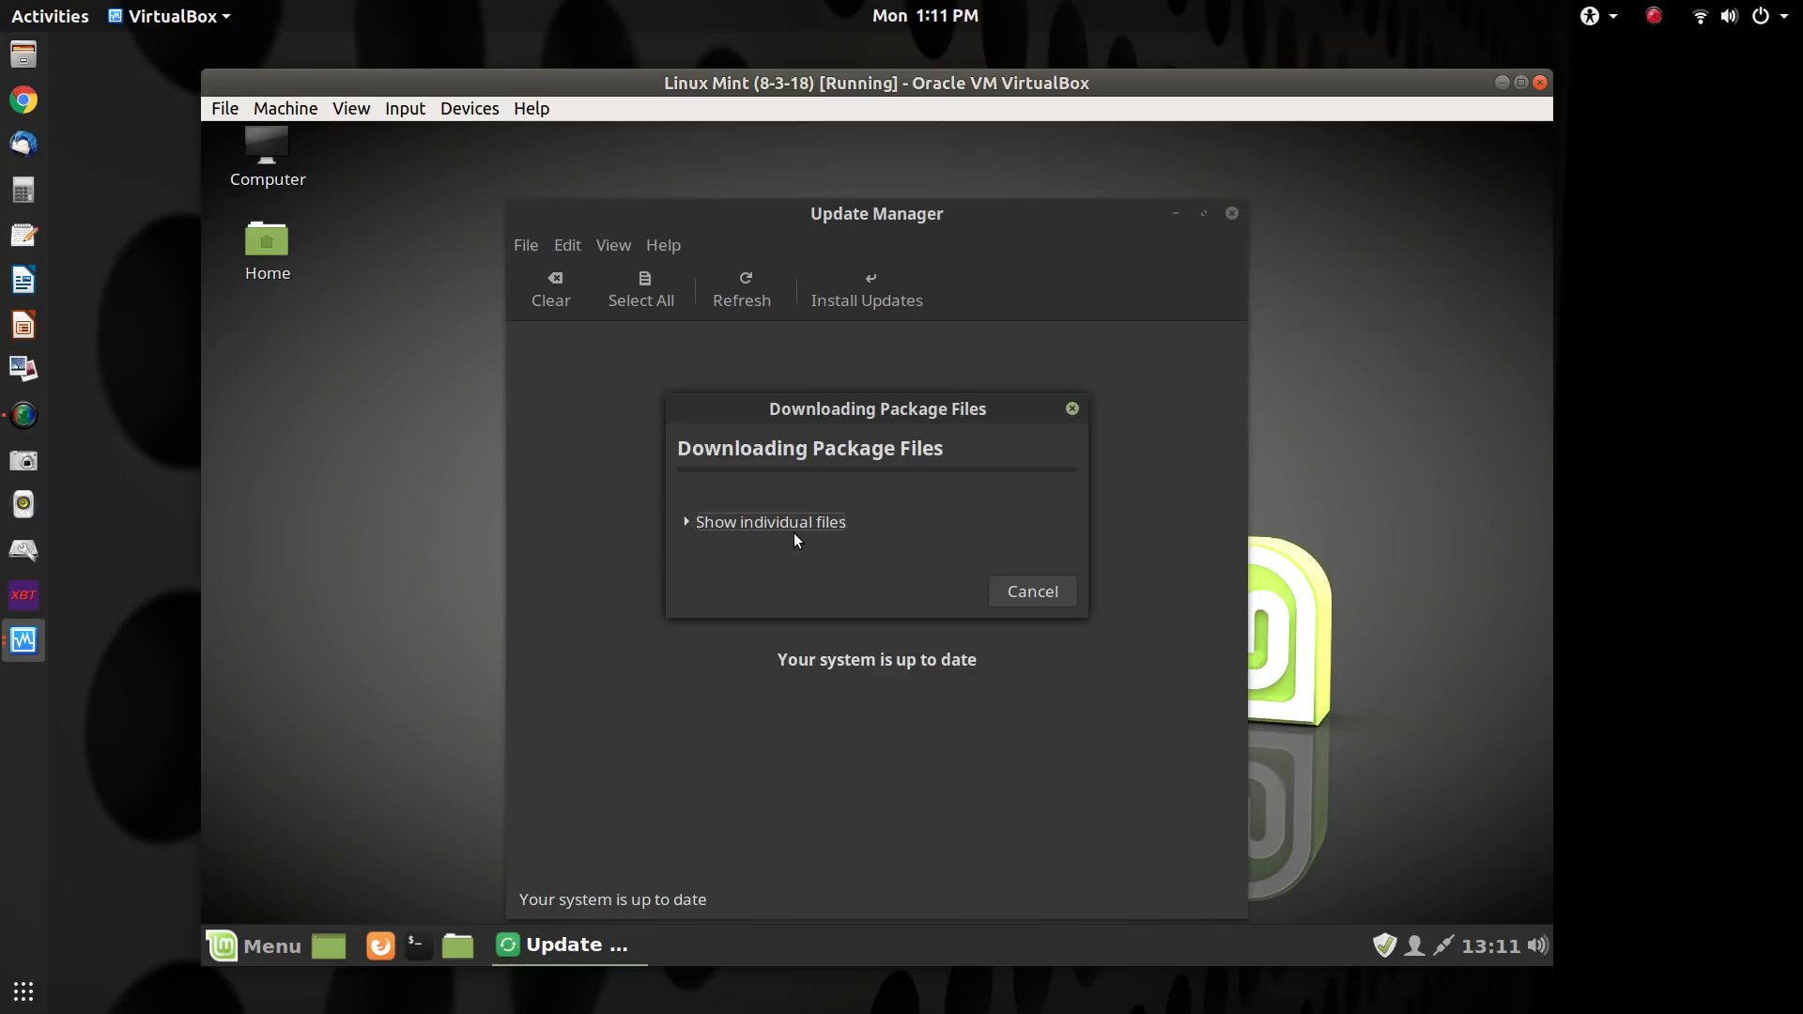
{"action": "mouse_move", "coordinate": [923, 549]}
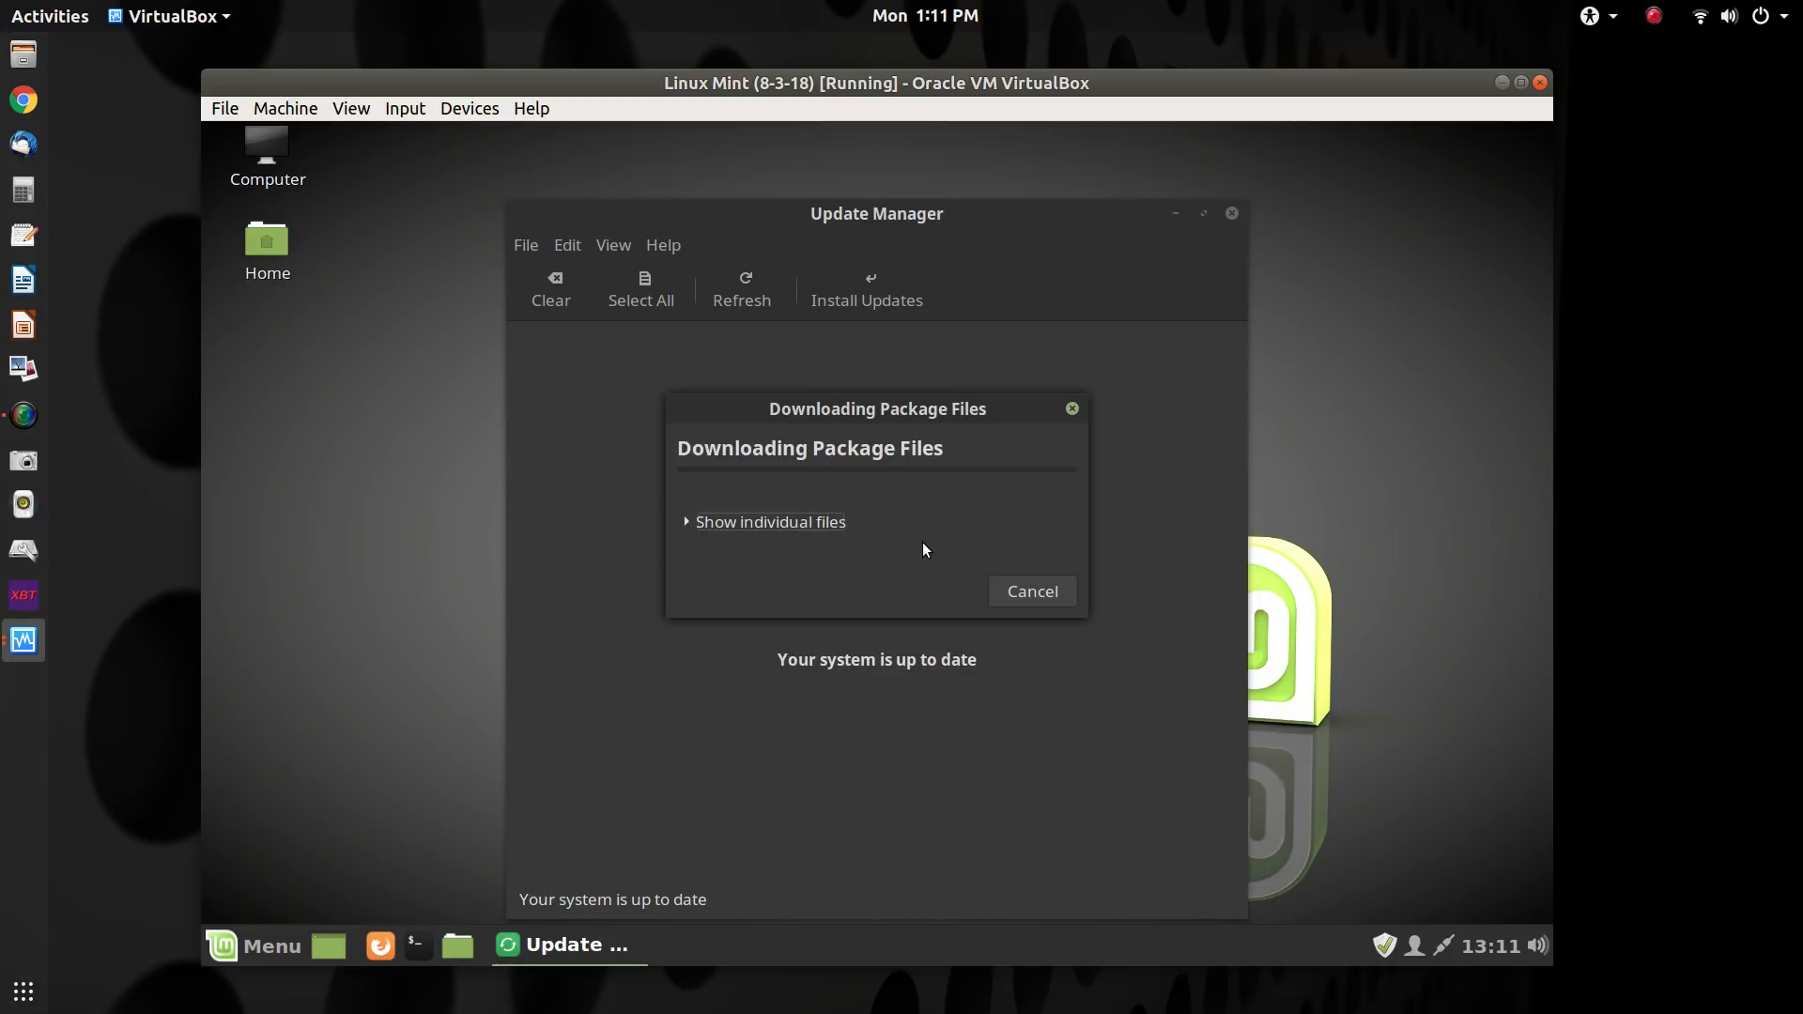
{"action": "mouse_move", "coordinate": [1263, 394]}
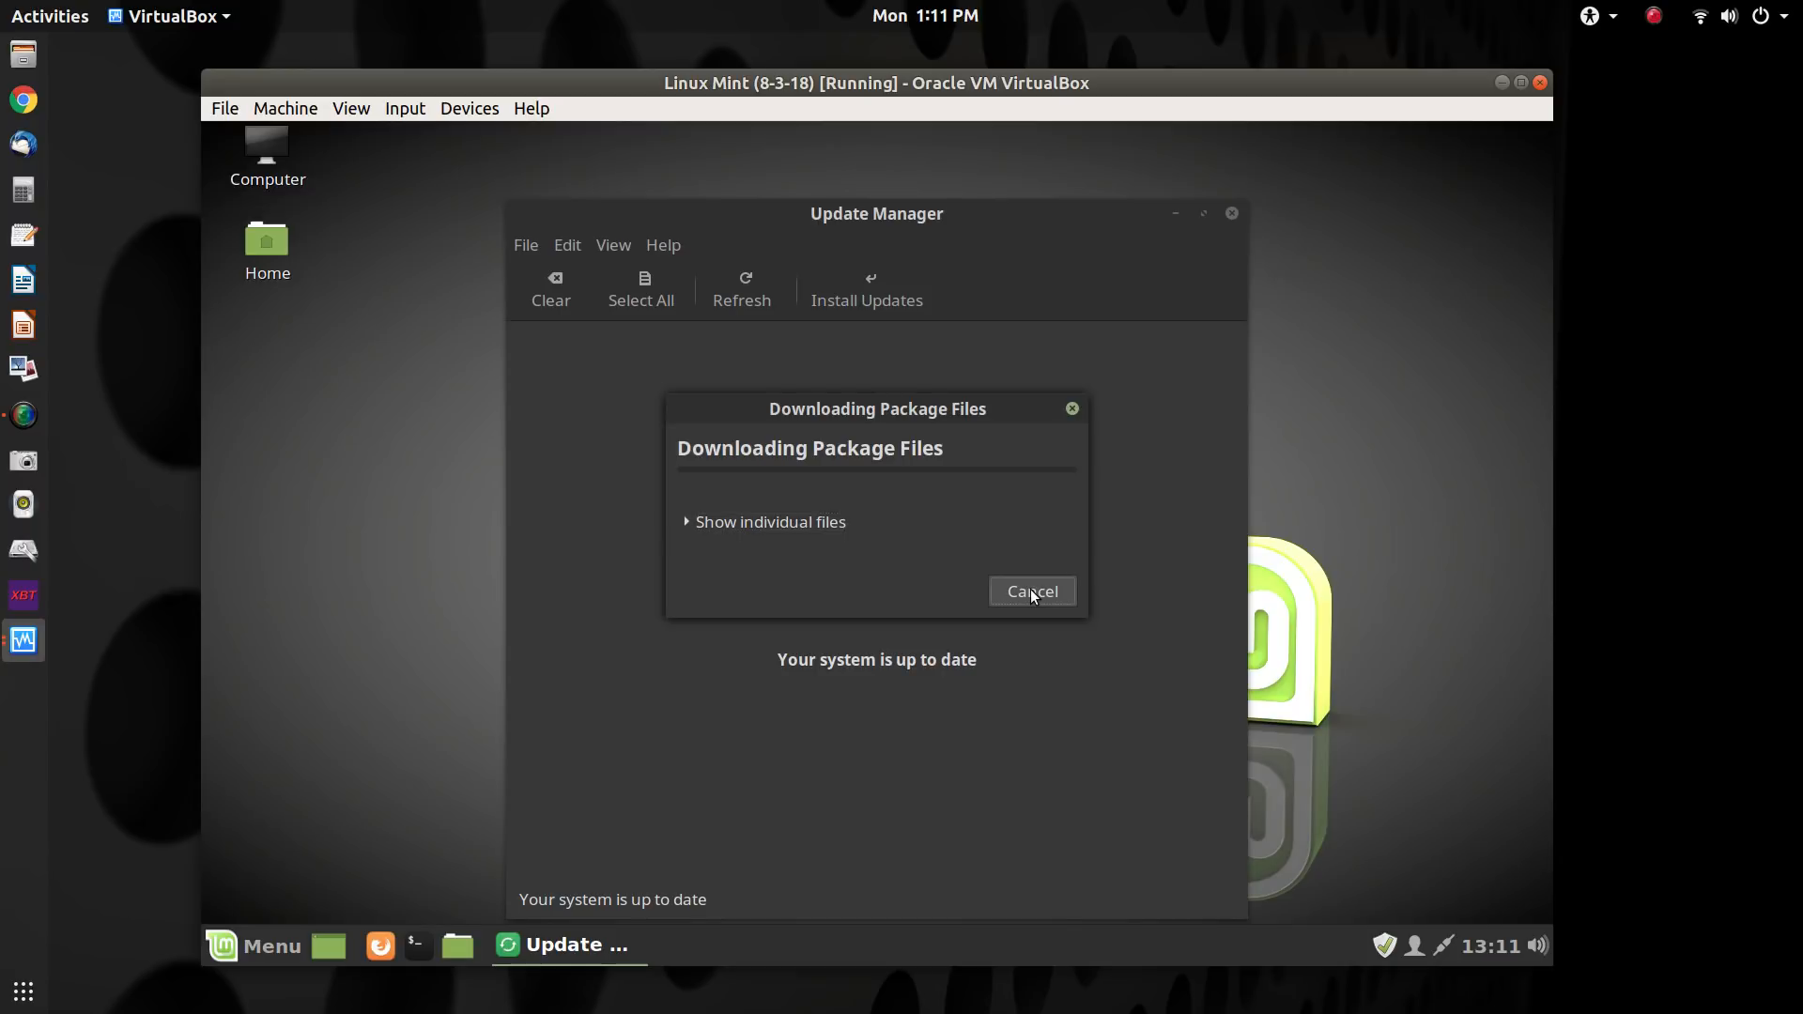
{"action": "left_click", "coordinate": [1030, 591]}
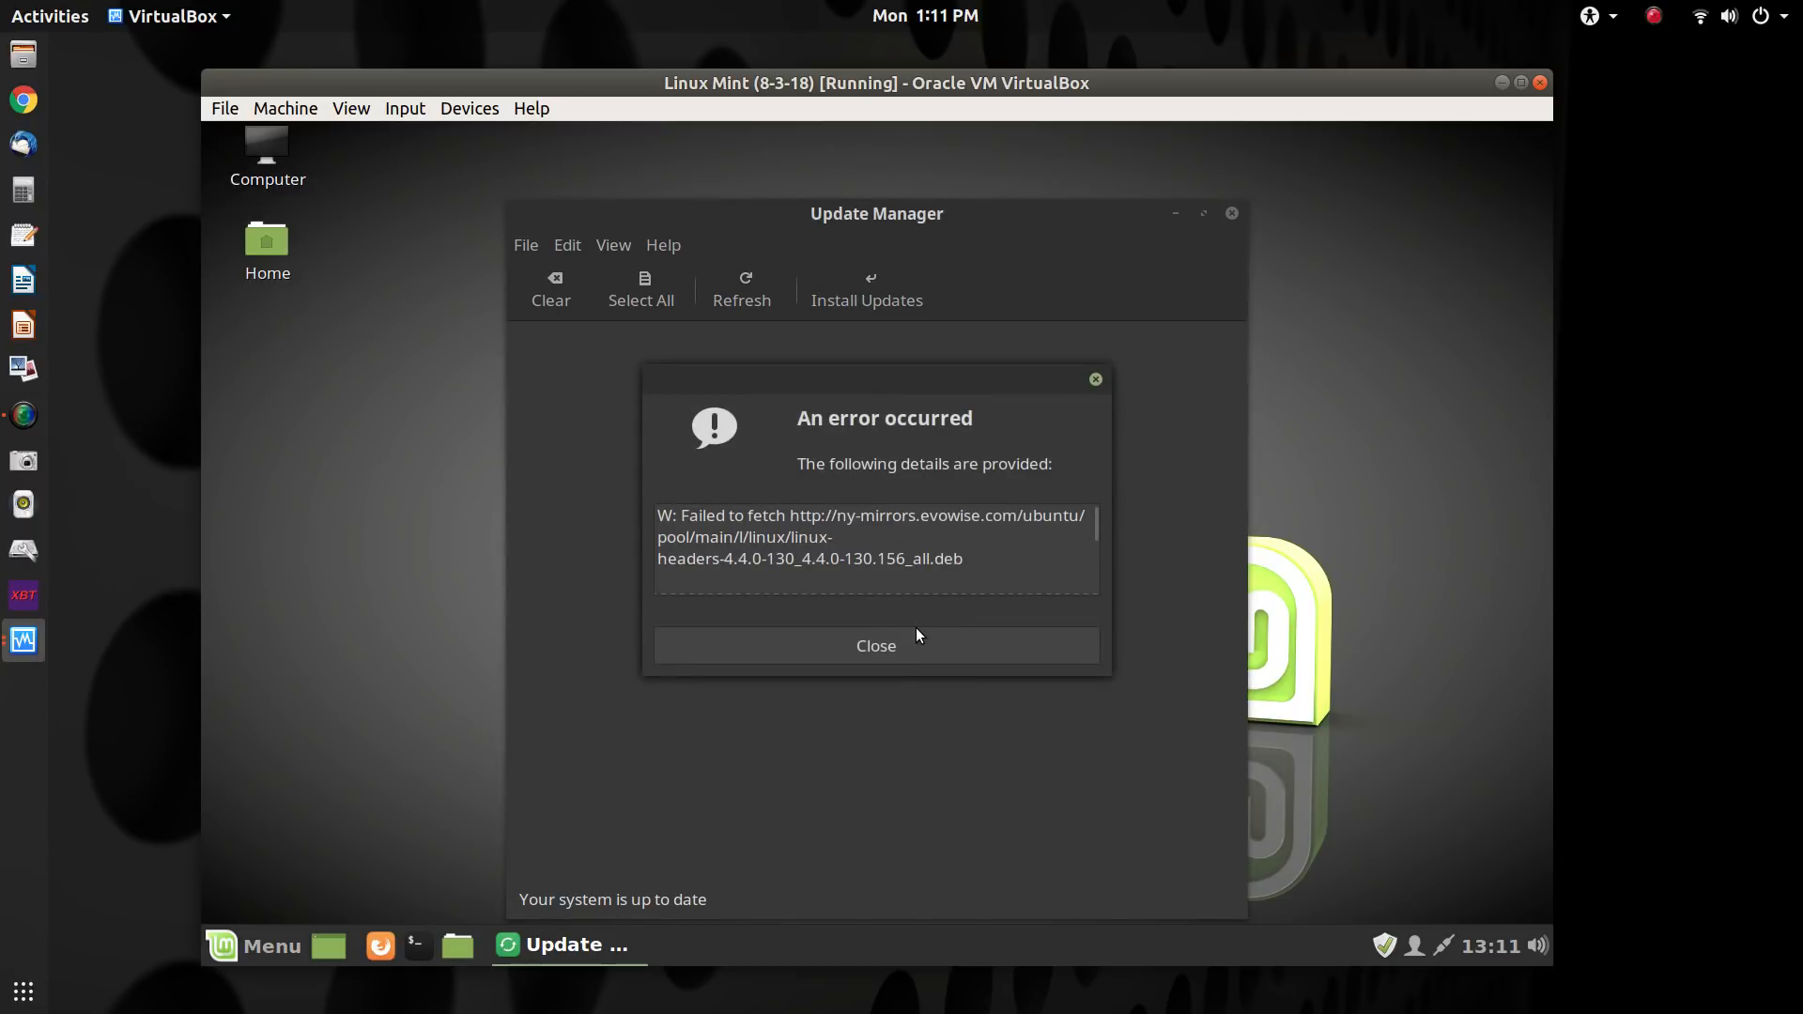
{"action": "left_click", "coordinate": [875, 645]}
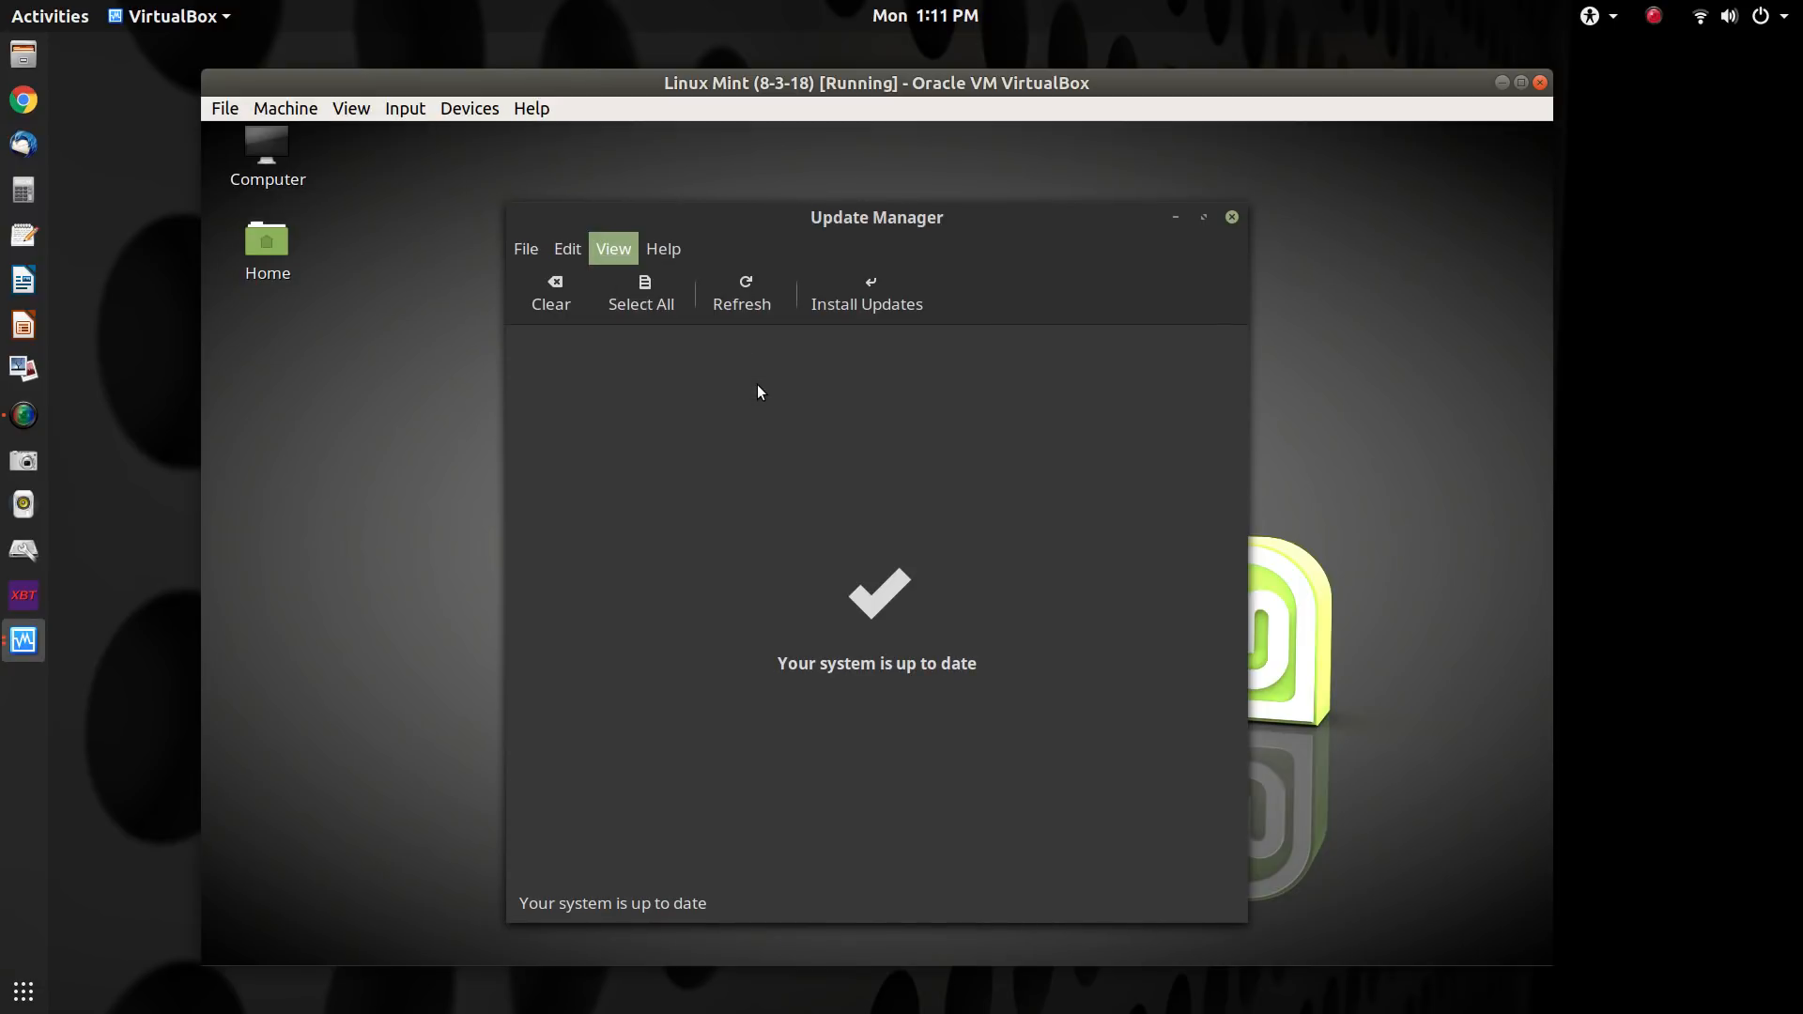
{"action": "mouse_move", "coordinate": [942, 375]}
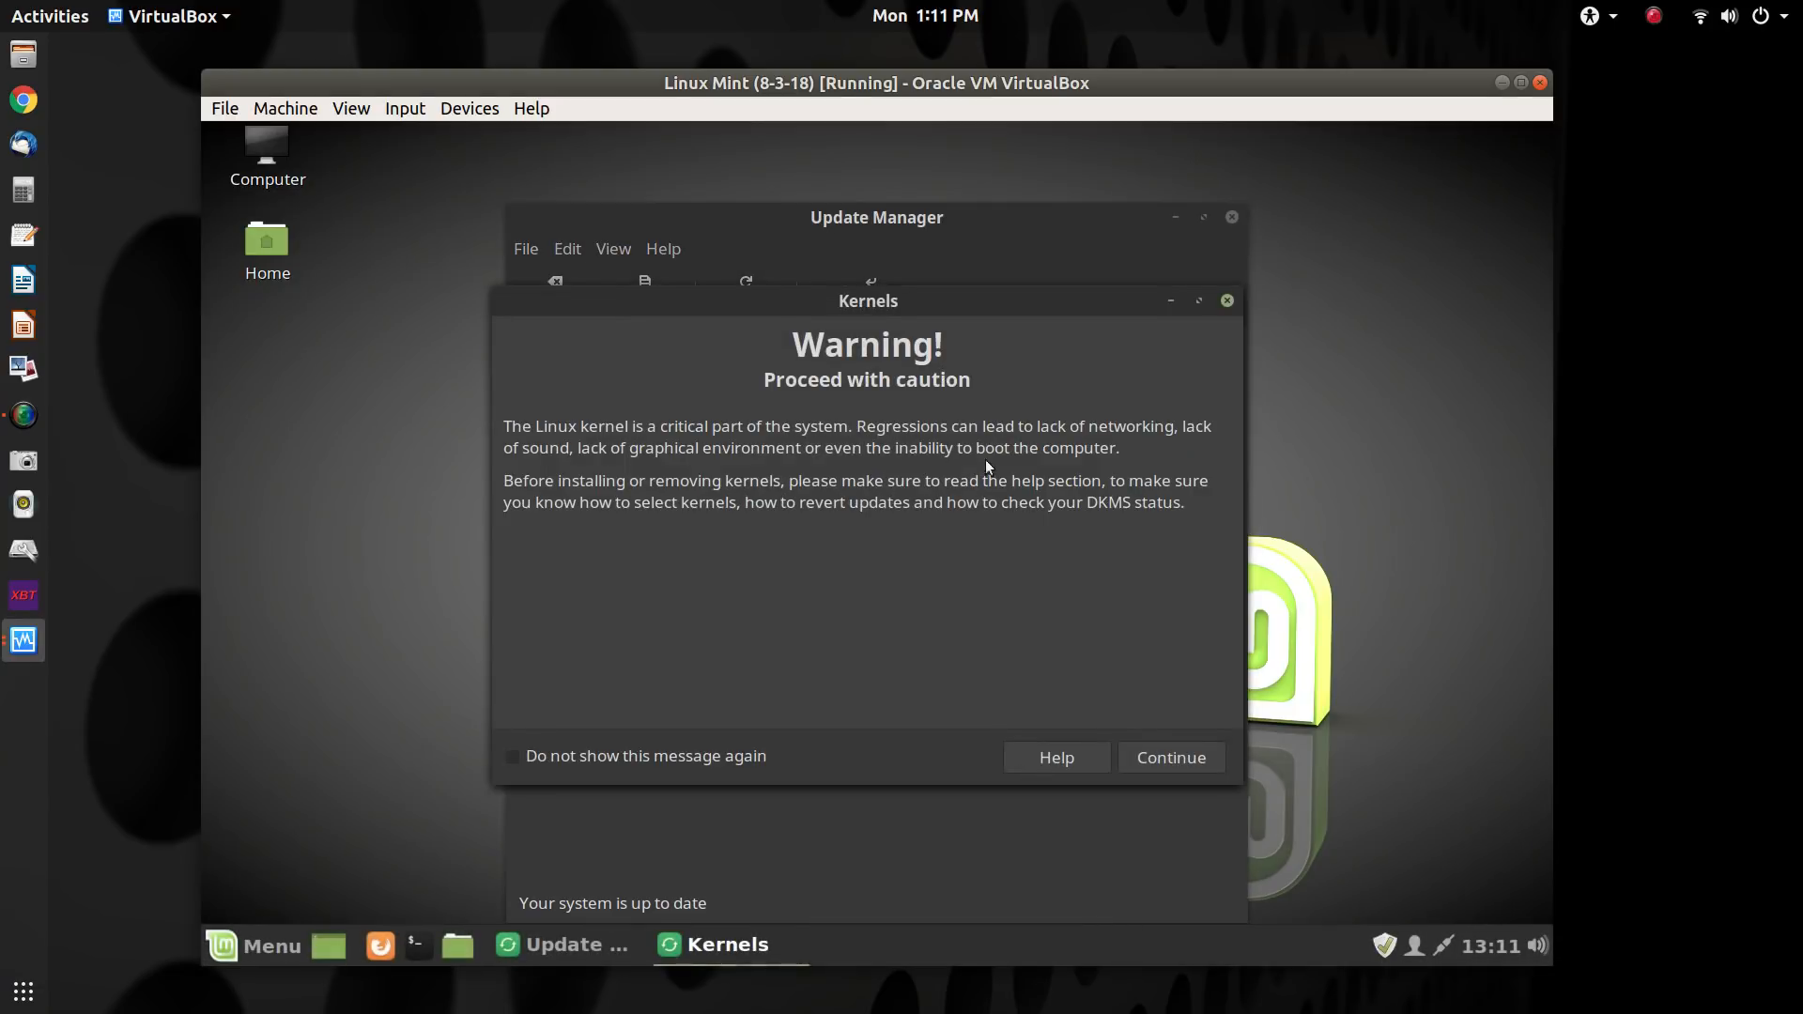
Continue past the Linux kernels warning screen
{"action": "left_click", "coordinate": [1169, 757]}
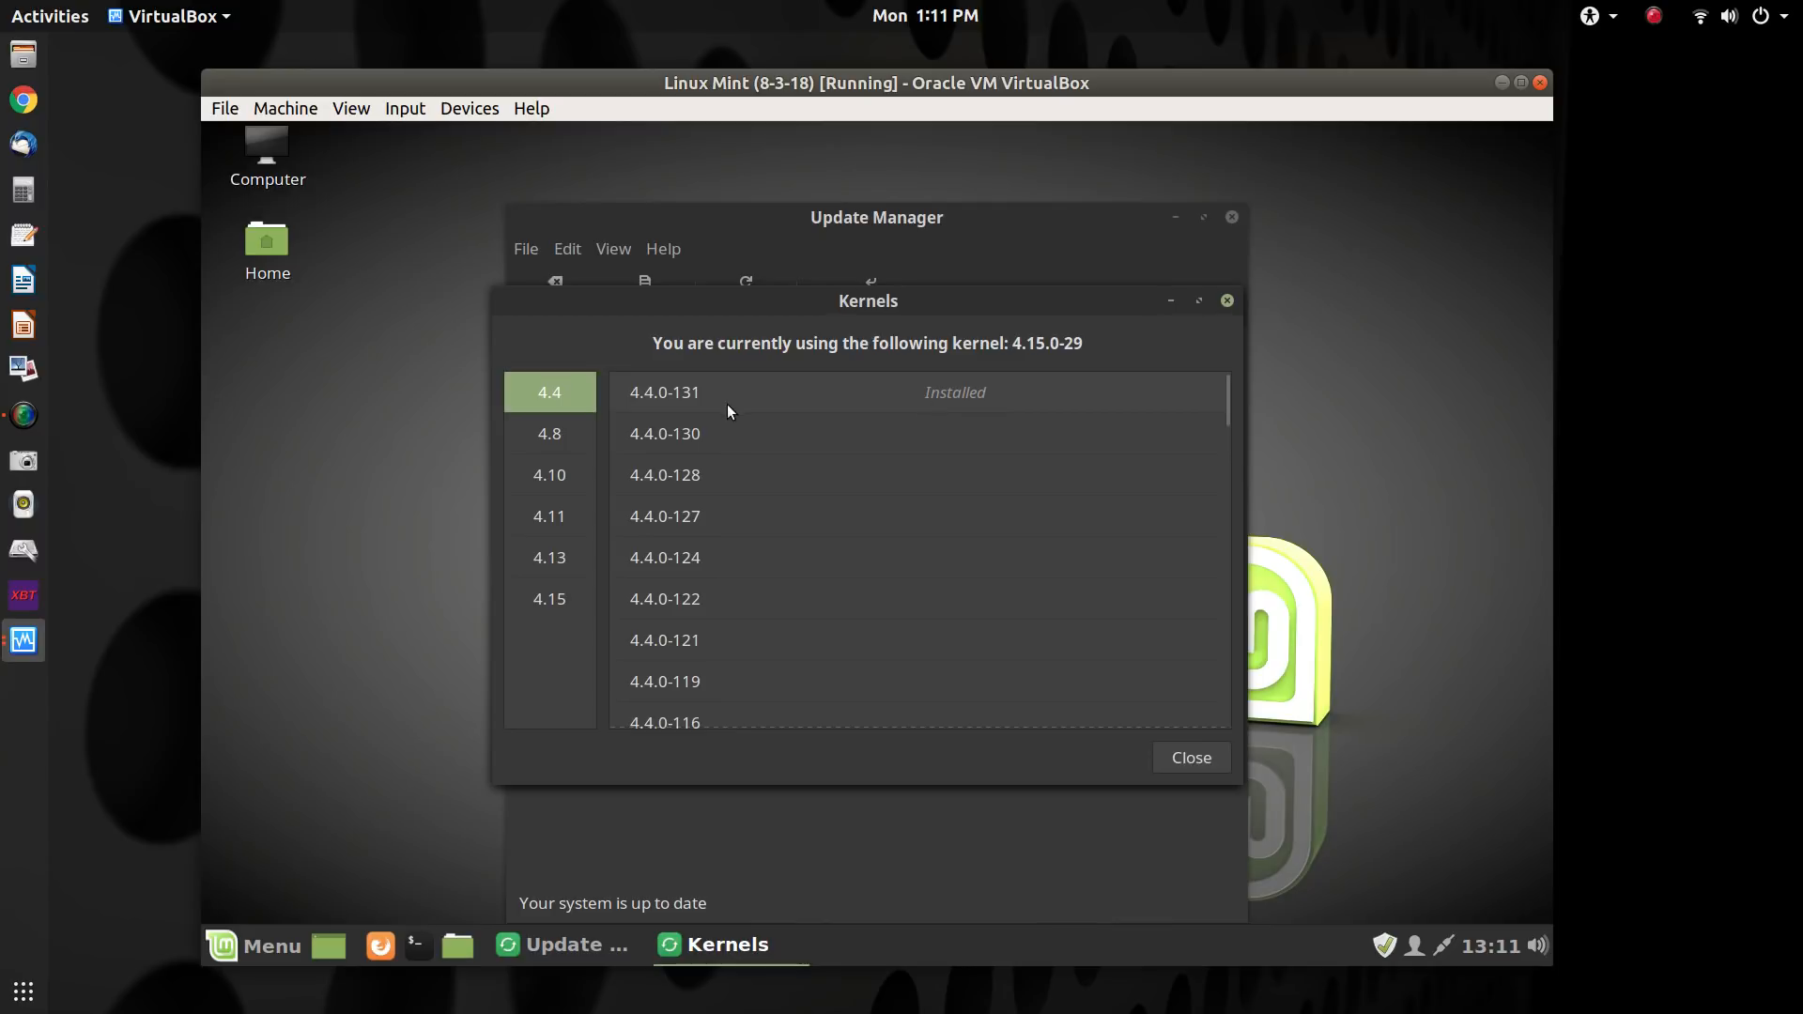
{"action": "mouse_move", "coordinate": [849, 407]}
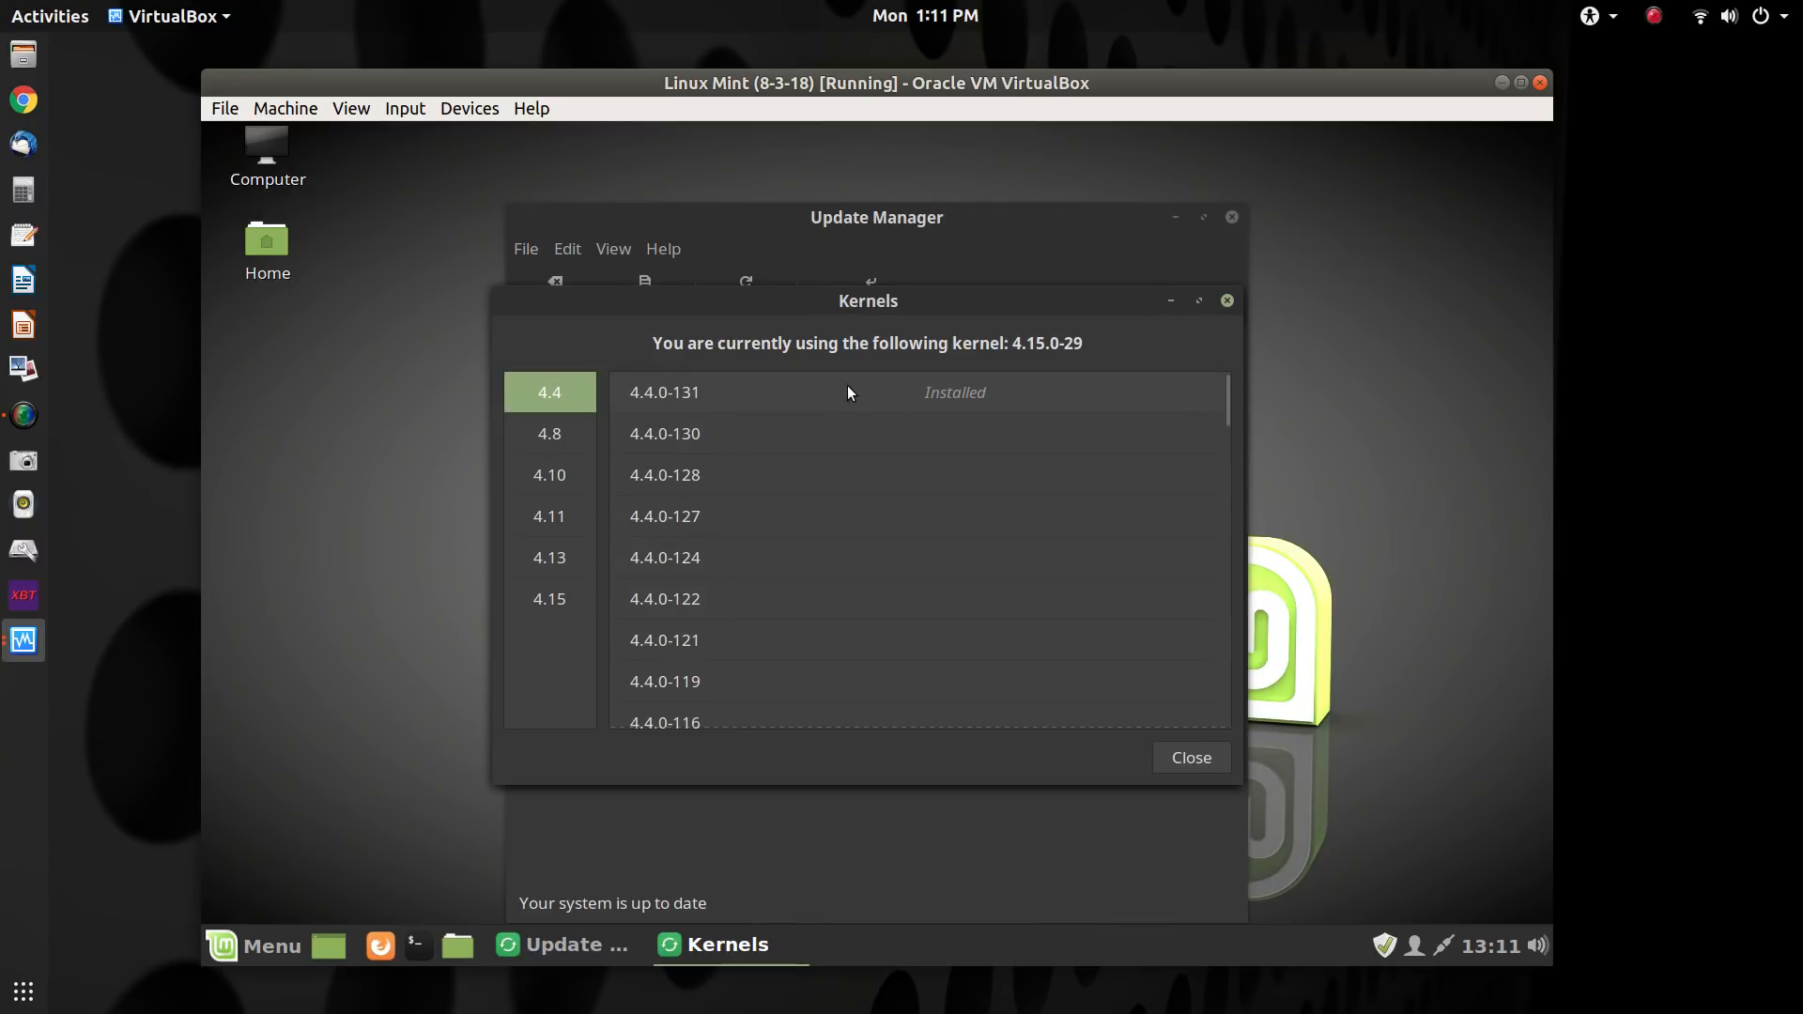
{"action": "mouse_move", "coordinate": [638, 424]}
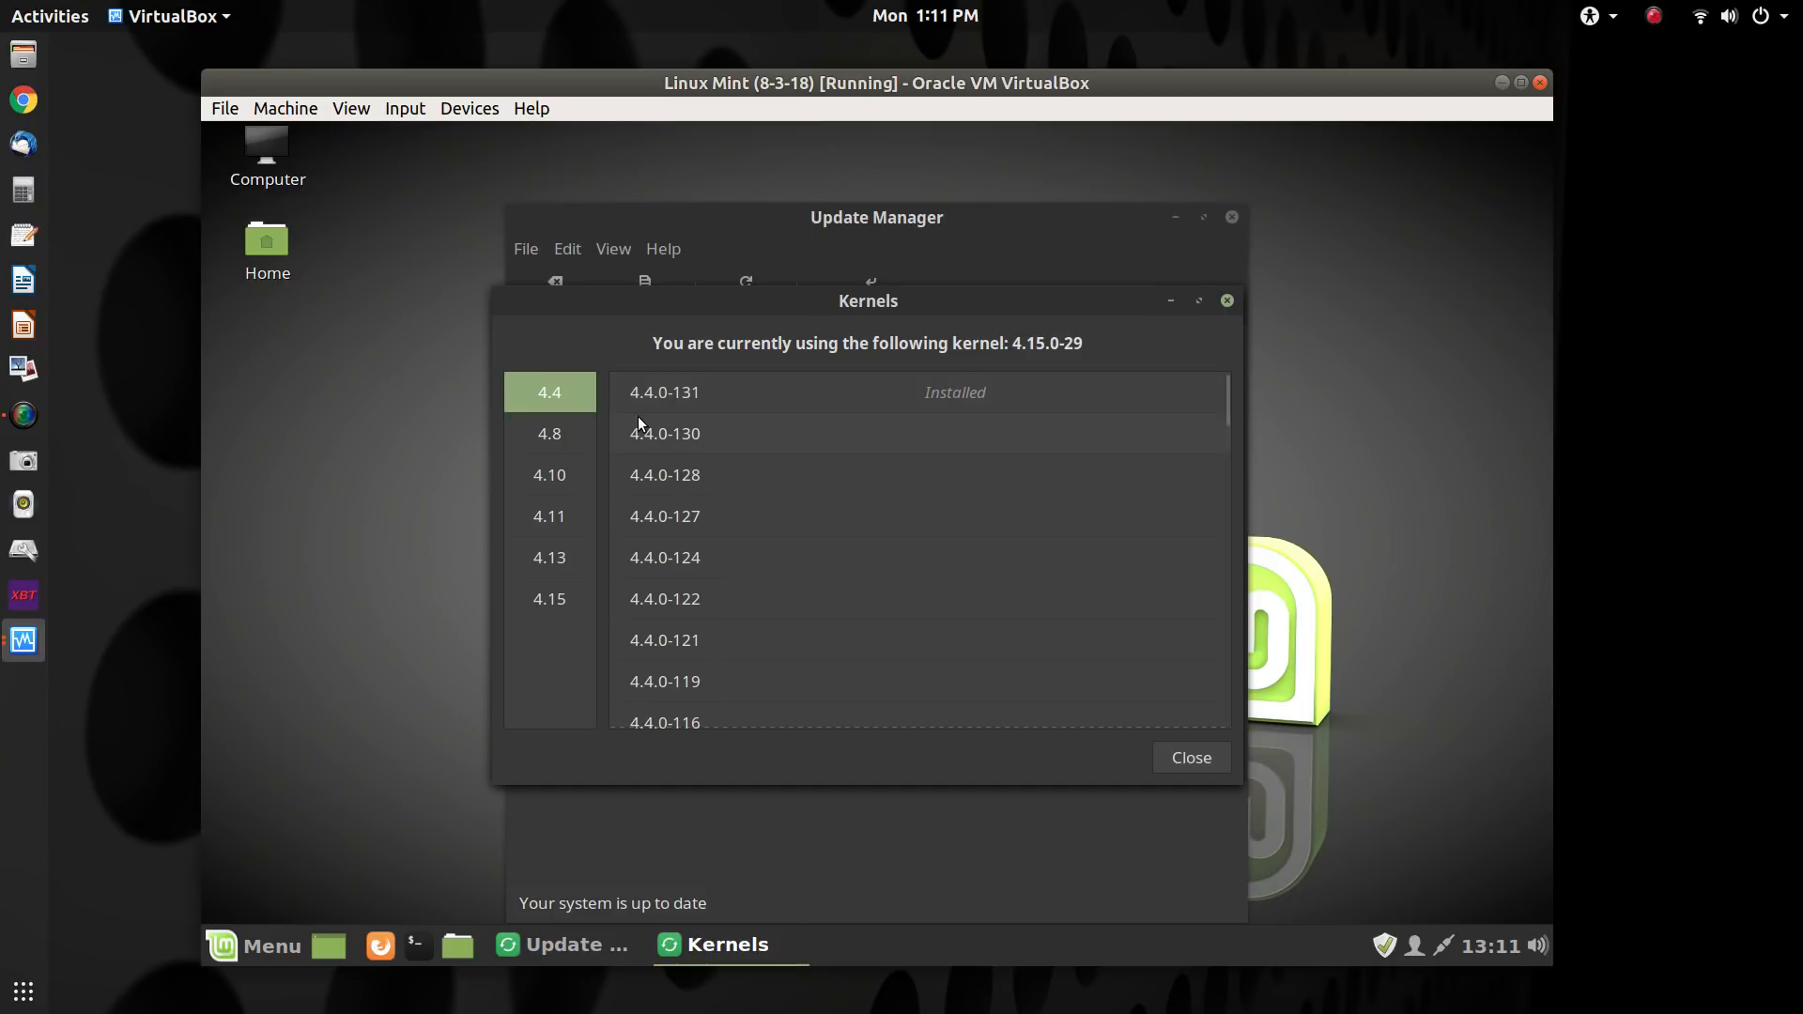
{"action": "mouse_move", "coordinate": [665, 415]}
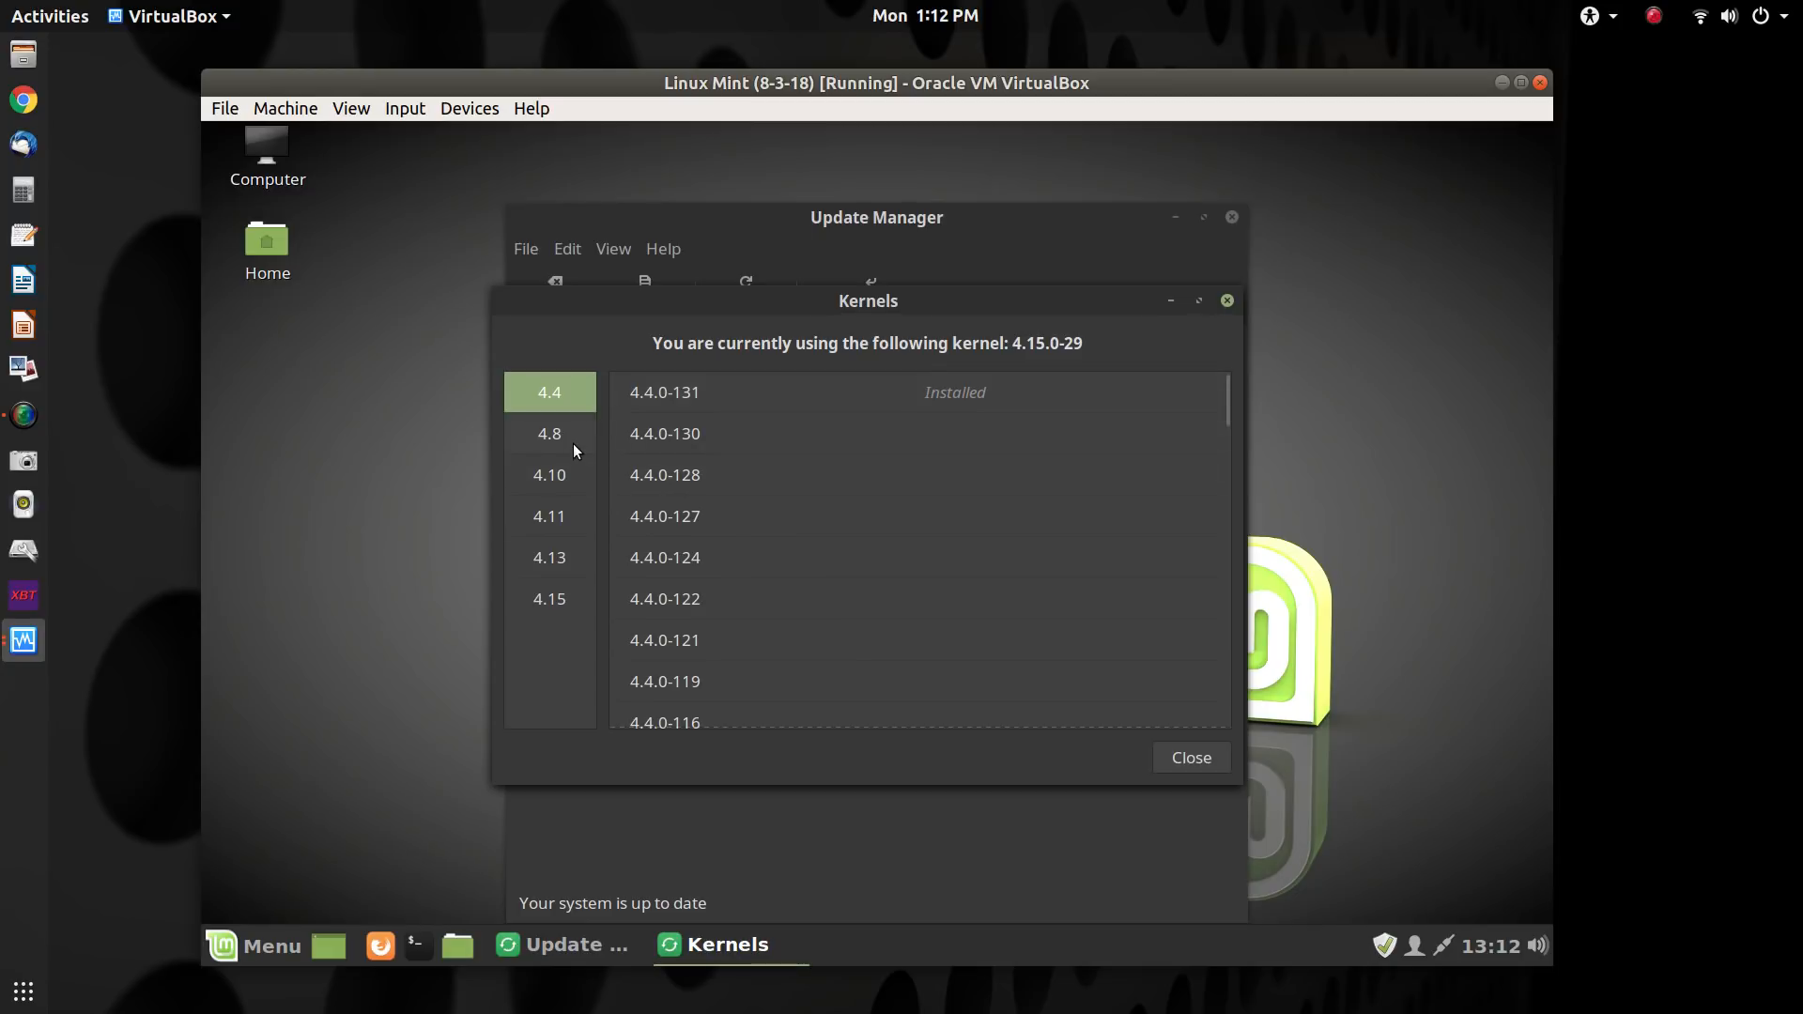
Browse the 4.10, 4.11 and 4.13 kernel series twice, ending on 4.13
{"action": "left_click", "coordinate": [548, 476]}
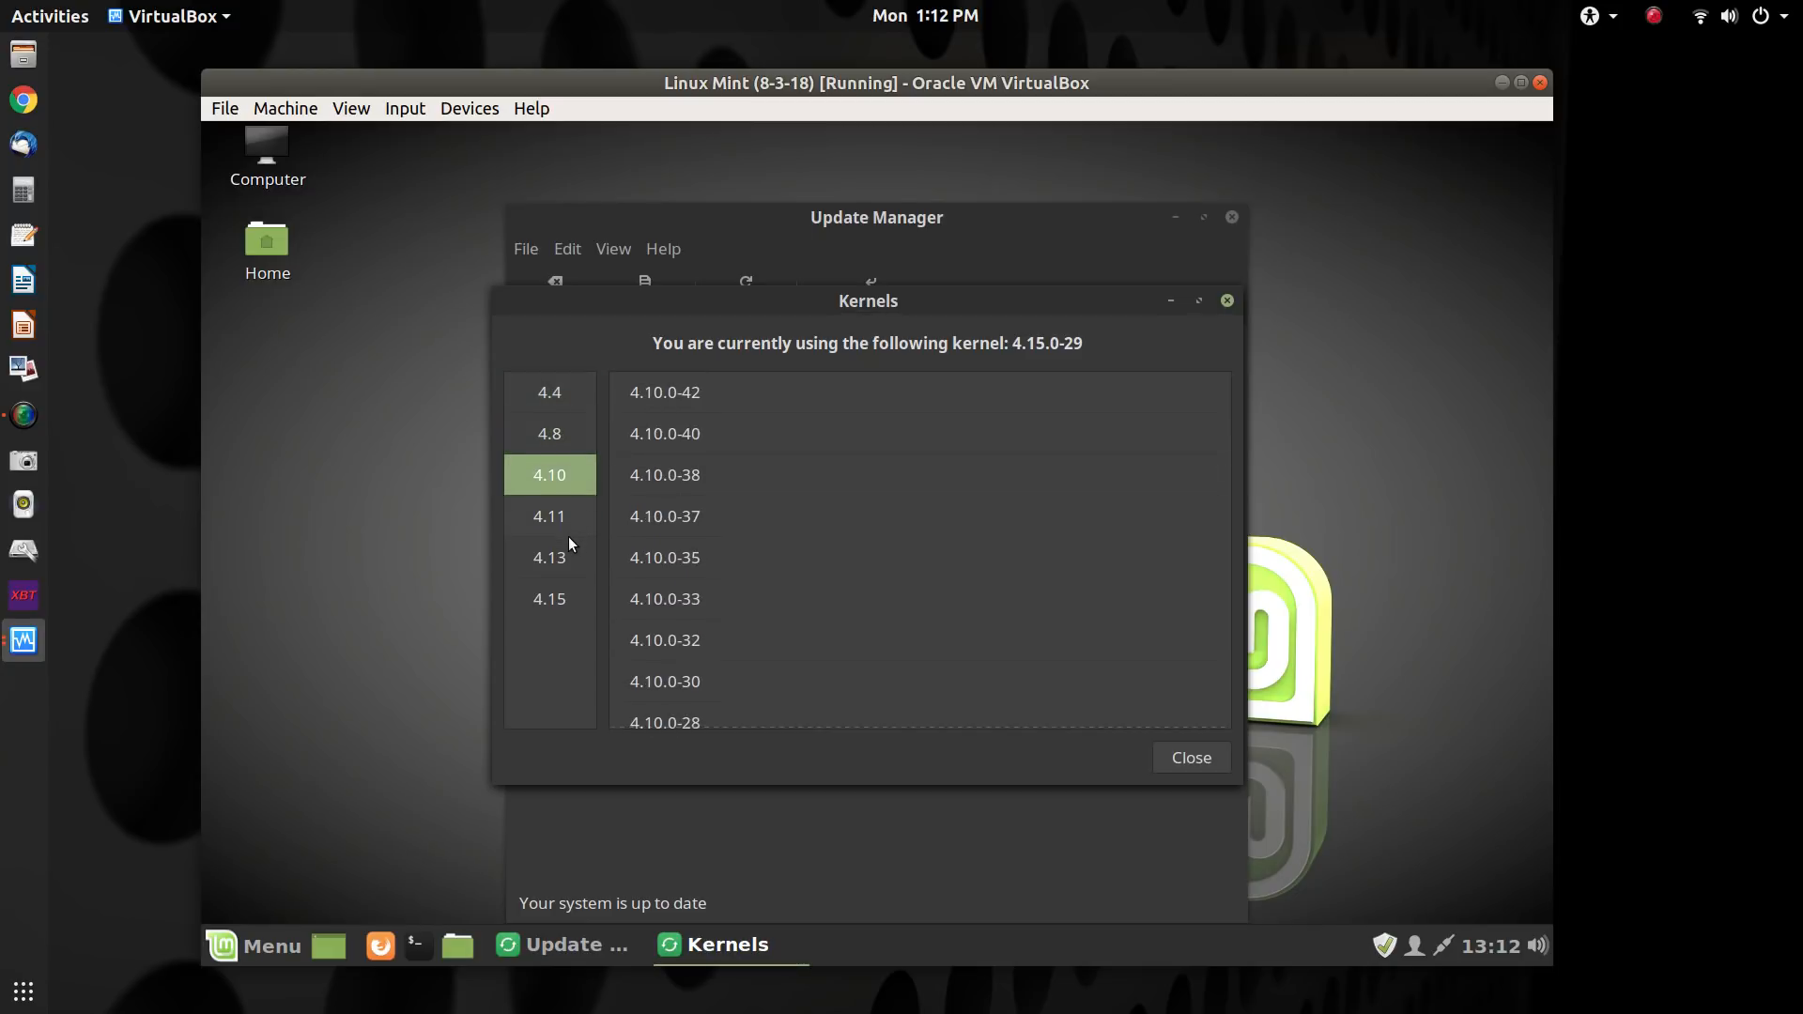
{"action": "left_click", "coordinate": [548, 515]}
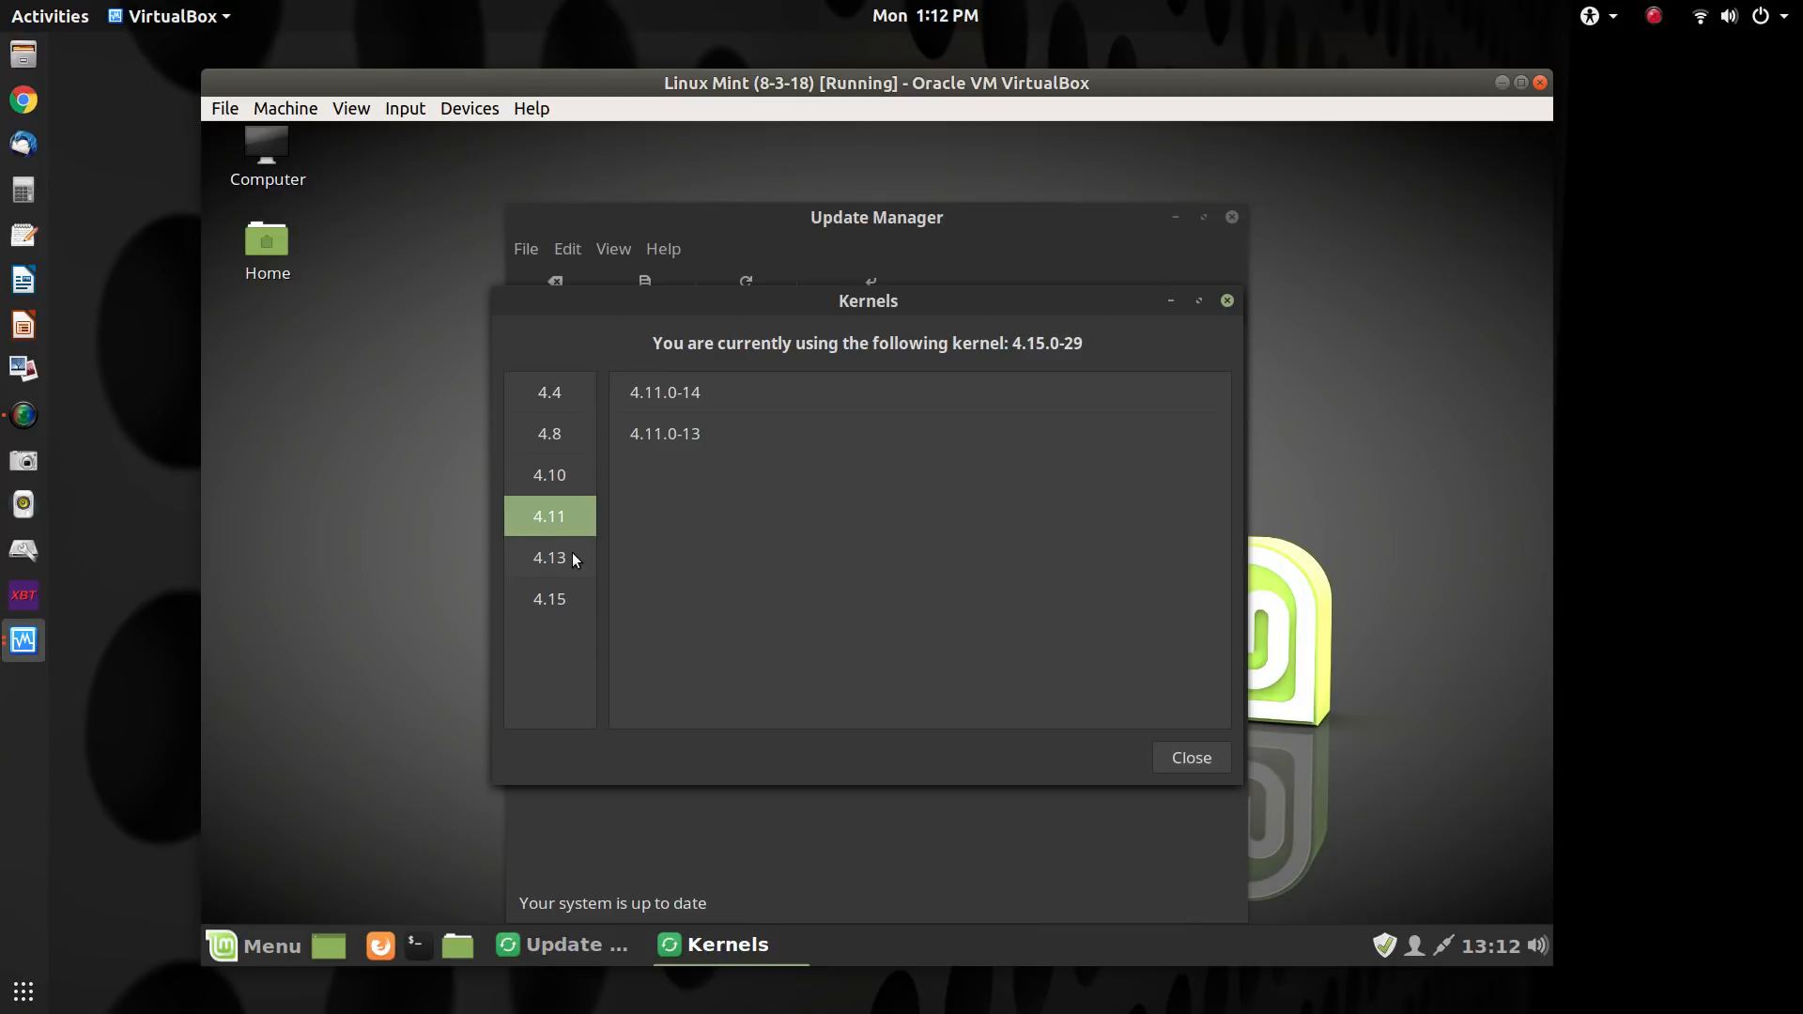
{"action": "left_click", "coordinate": [548, 557]}
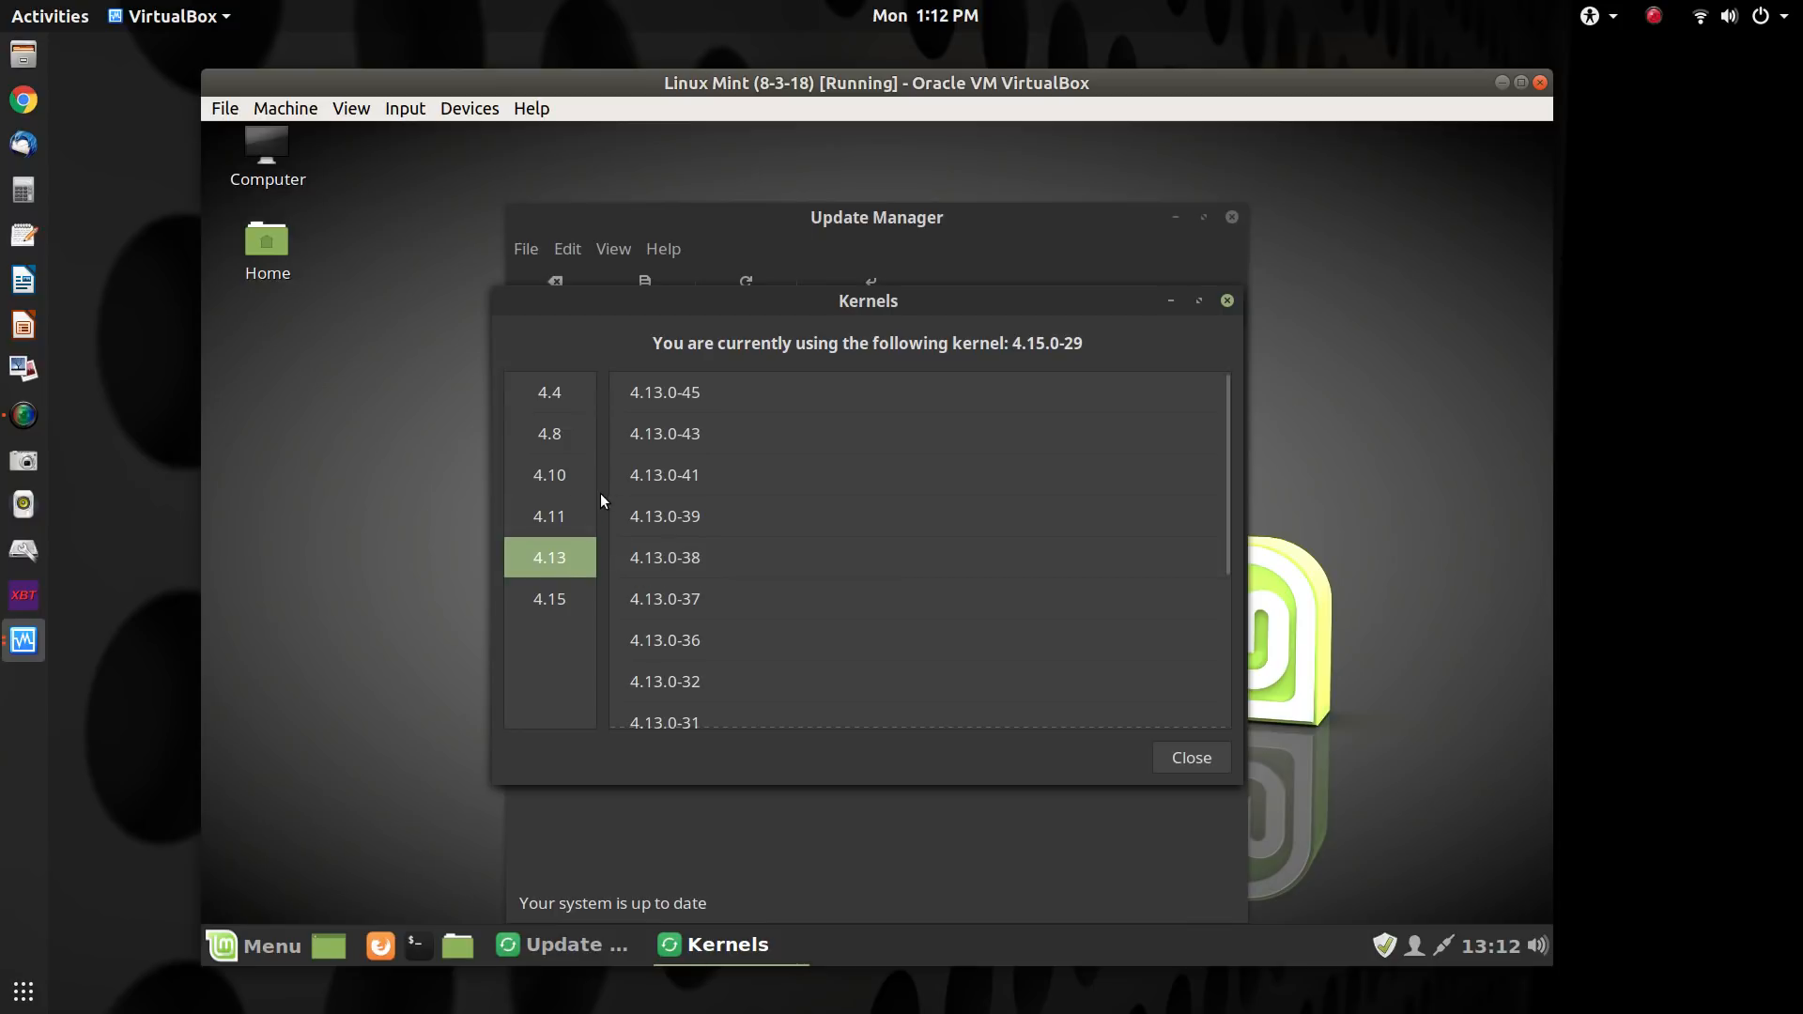
{"action": "left_click", "coordinate": [548, 473]}
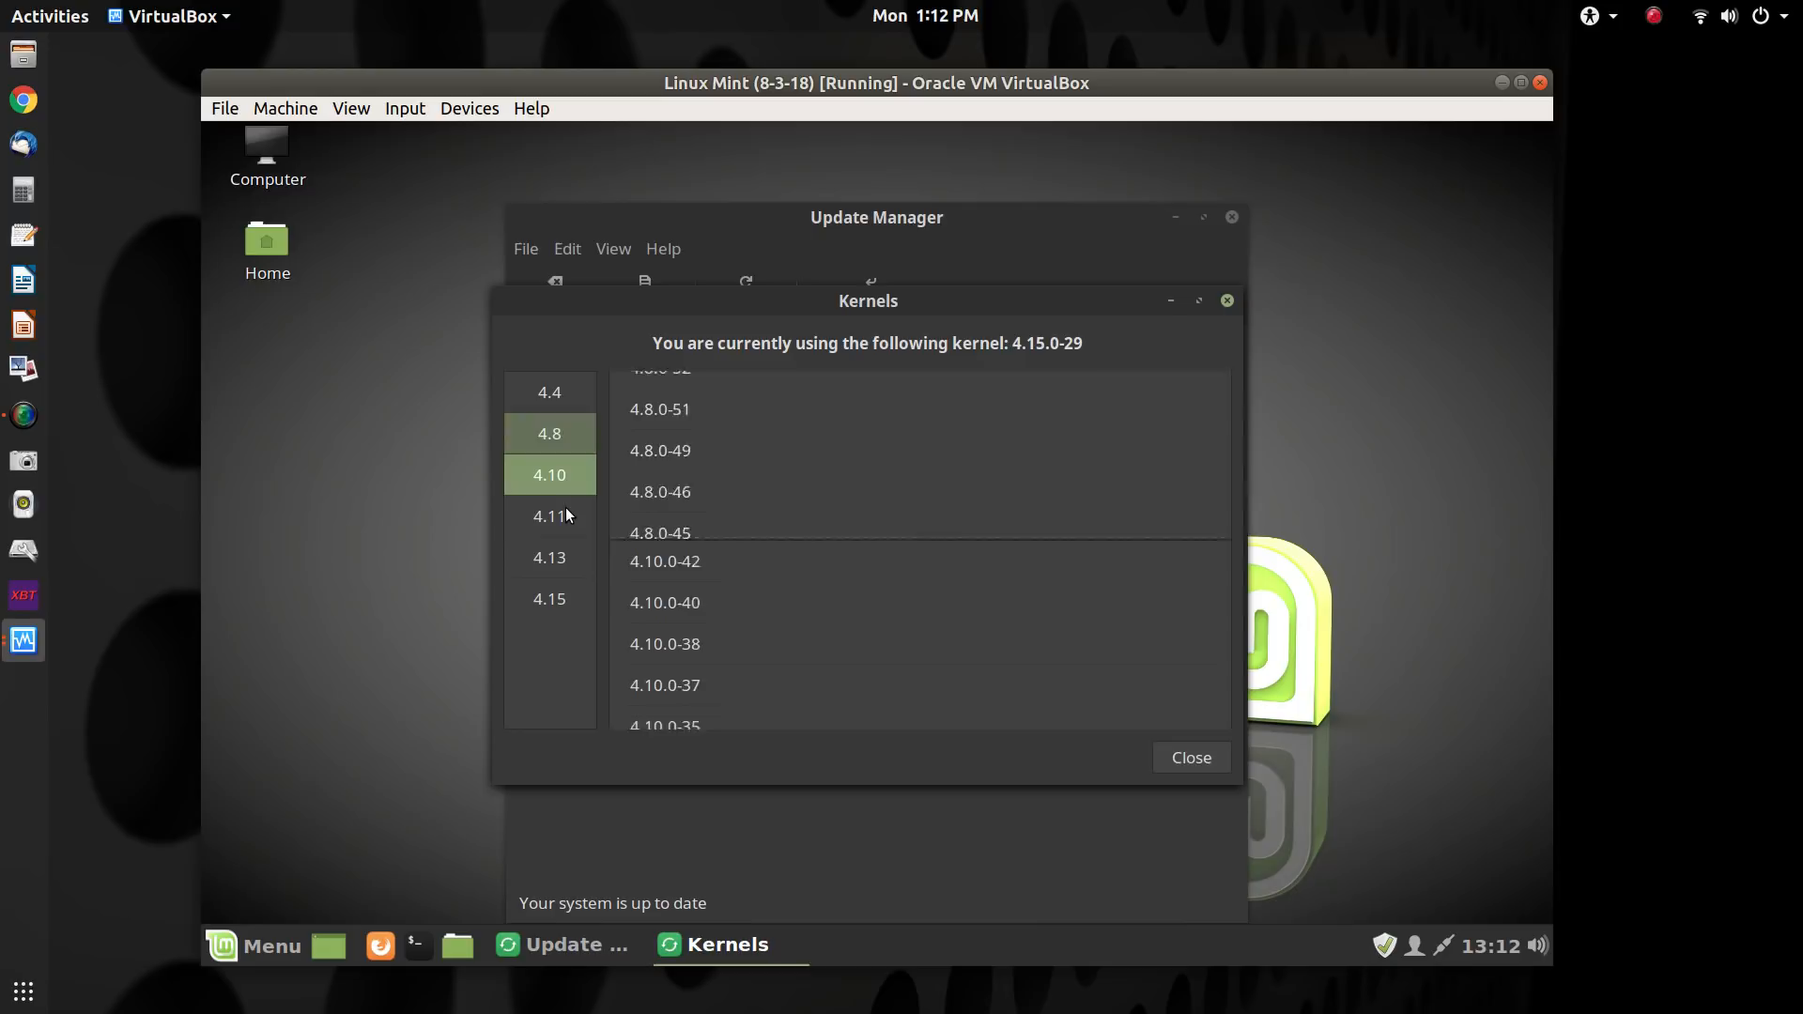
{"action": "left_click", "coordinate": [549, 516]}
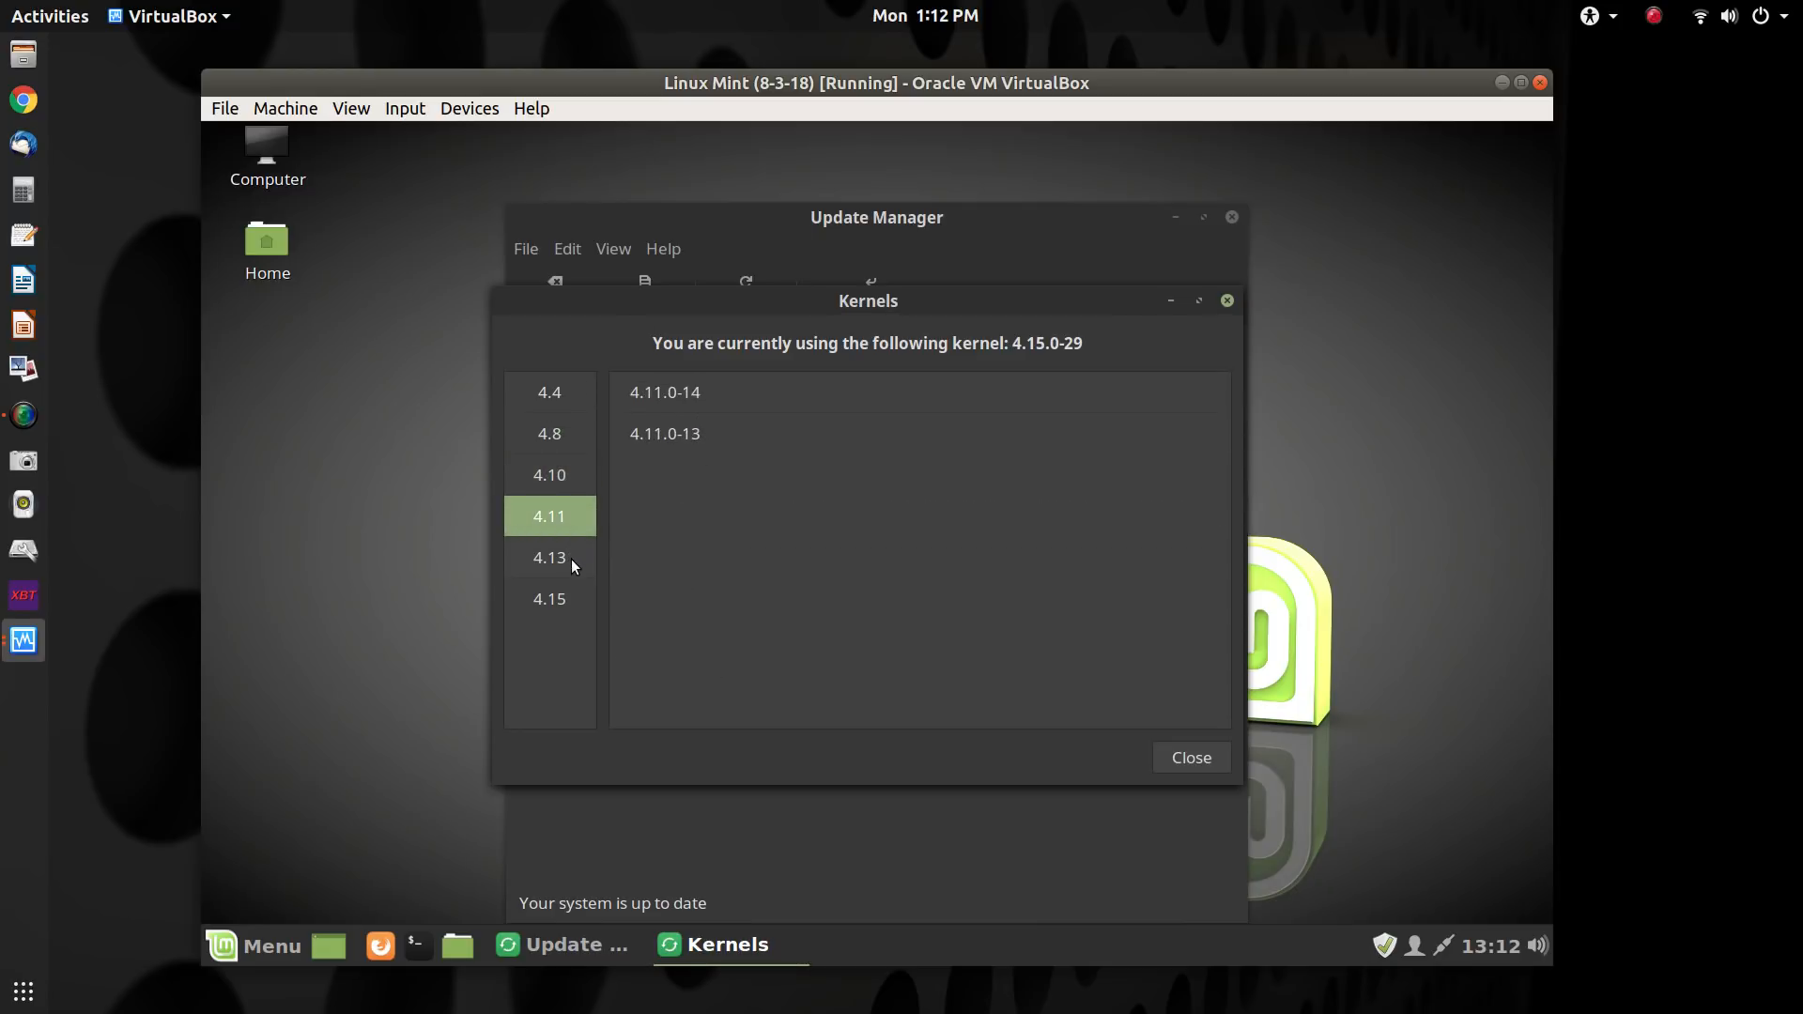
{"action": "left_click", "coordinate": [549, 557]}
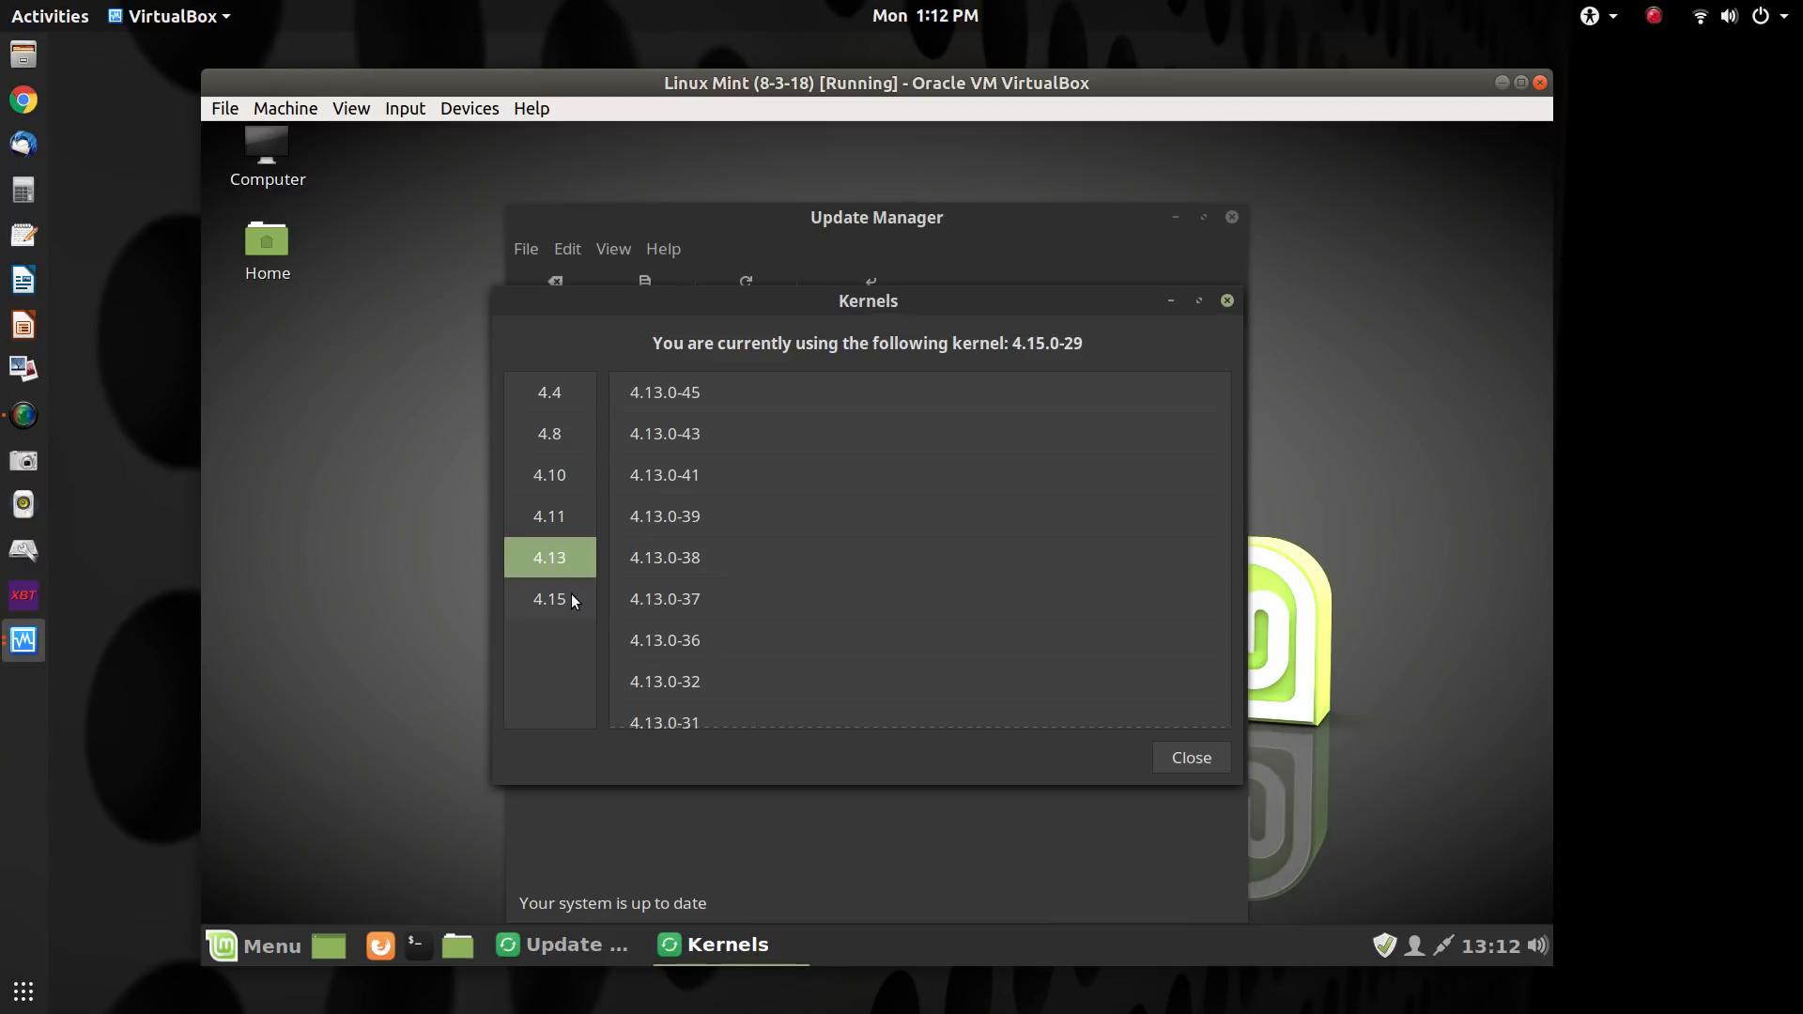
Show the 4.15 series and expand active kernel 4.15.0-29, whose Remove is greyed out
{"action": "left_click", "coordinate": [548, 598]}
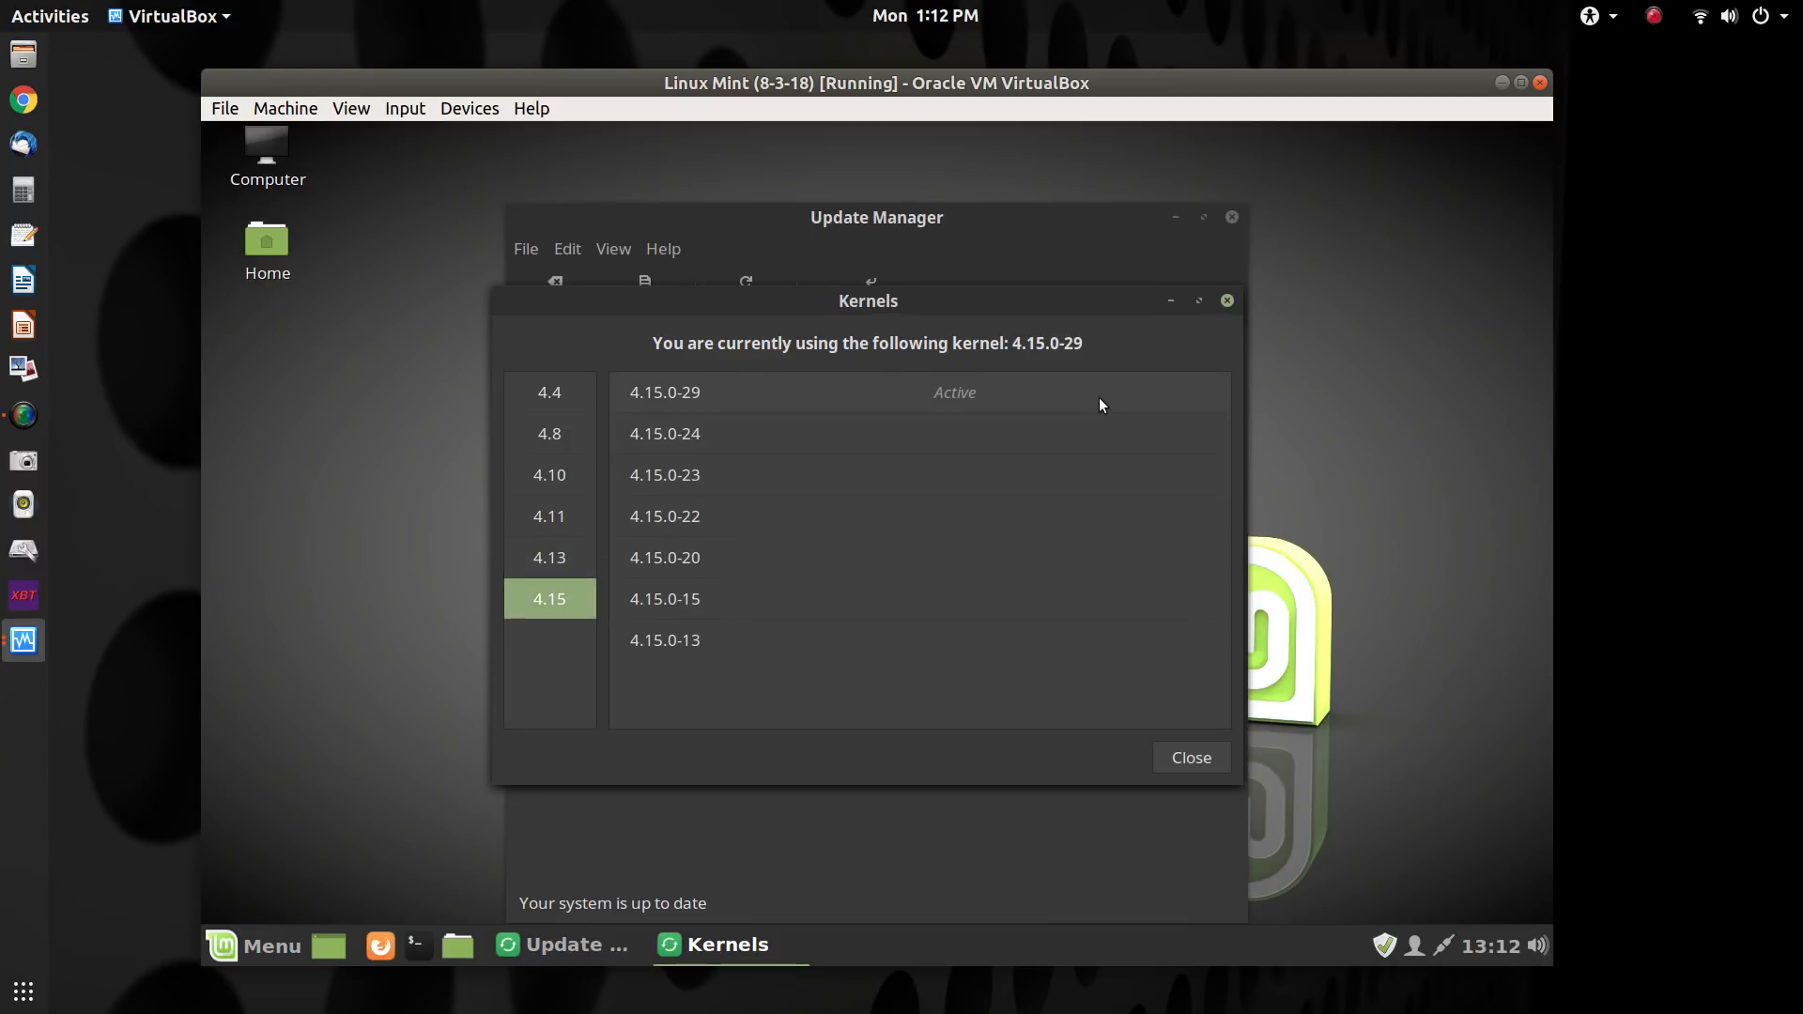
{"action": "left_click", "coordinate": [665, 392]}
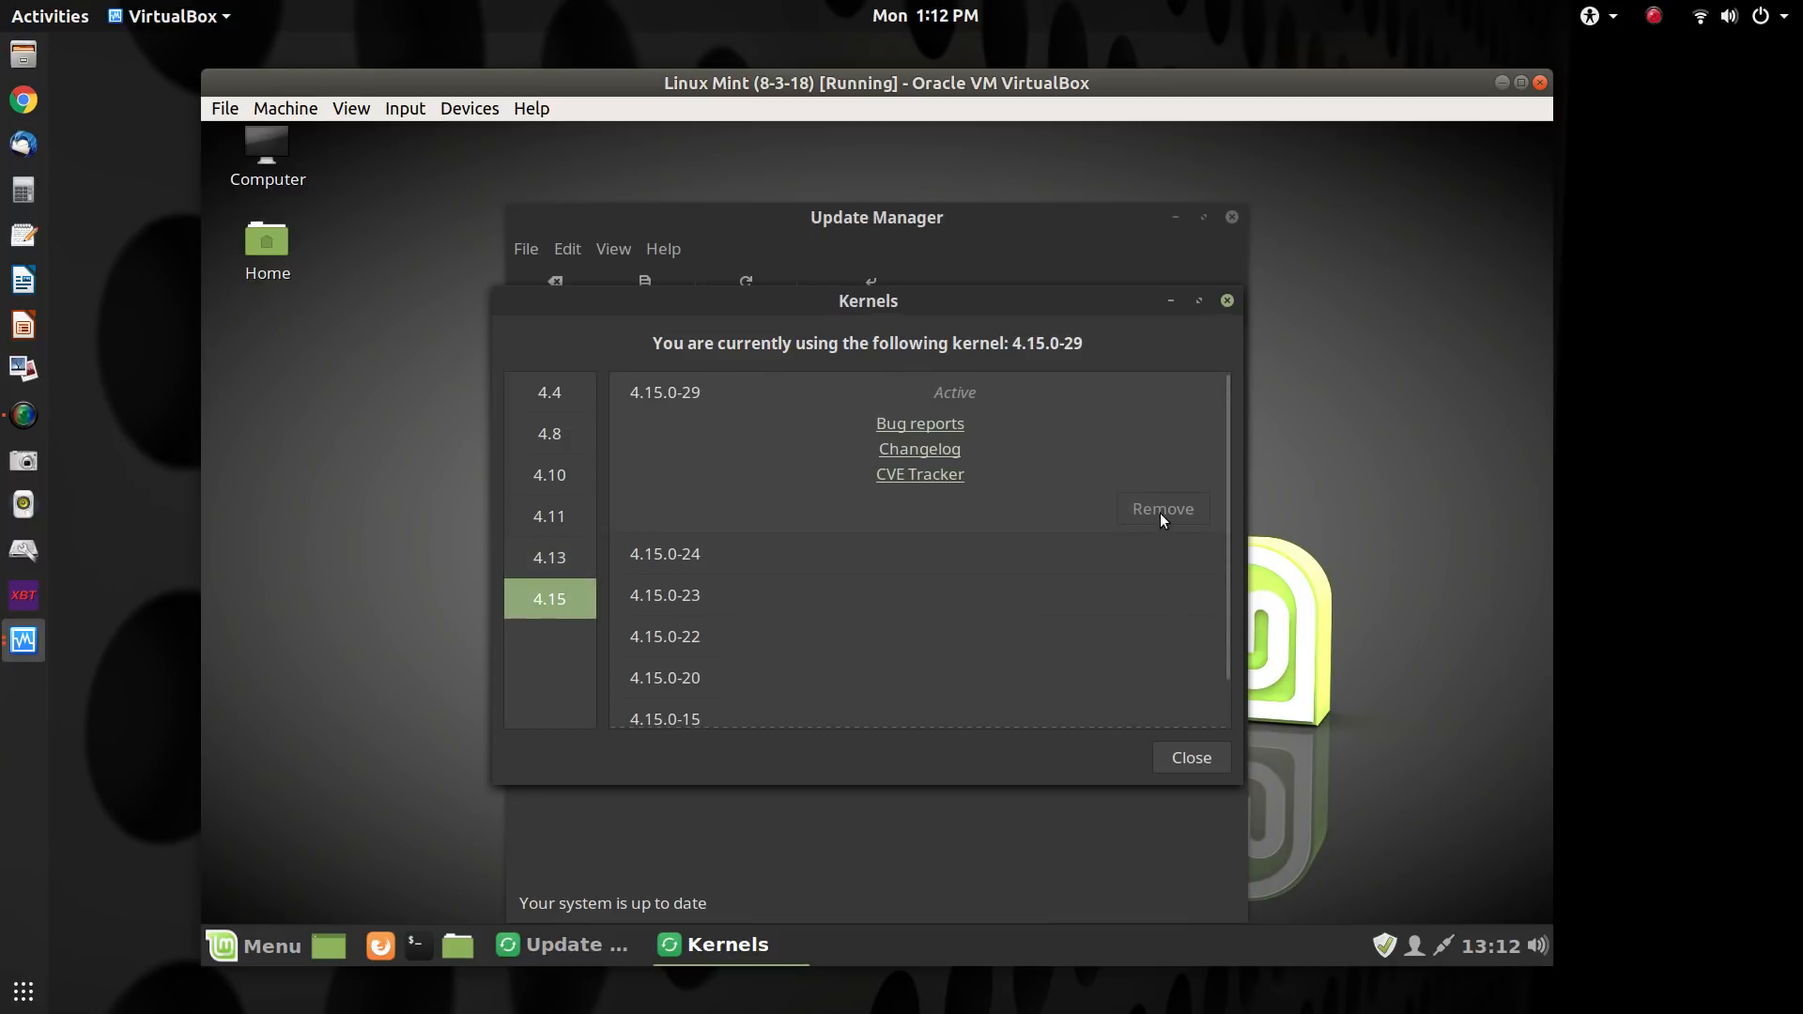
{"action": "mouse_move", "coordinate": [1229, 307]}
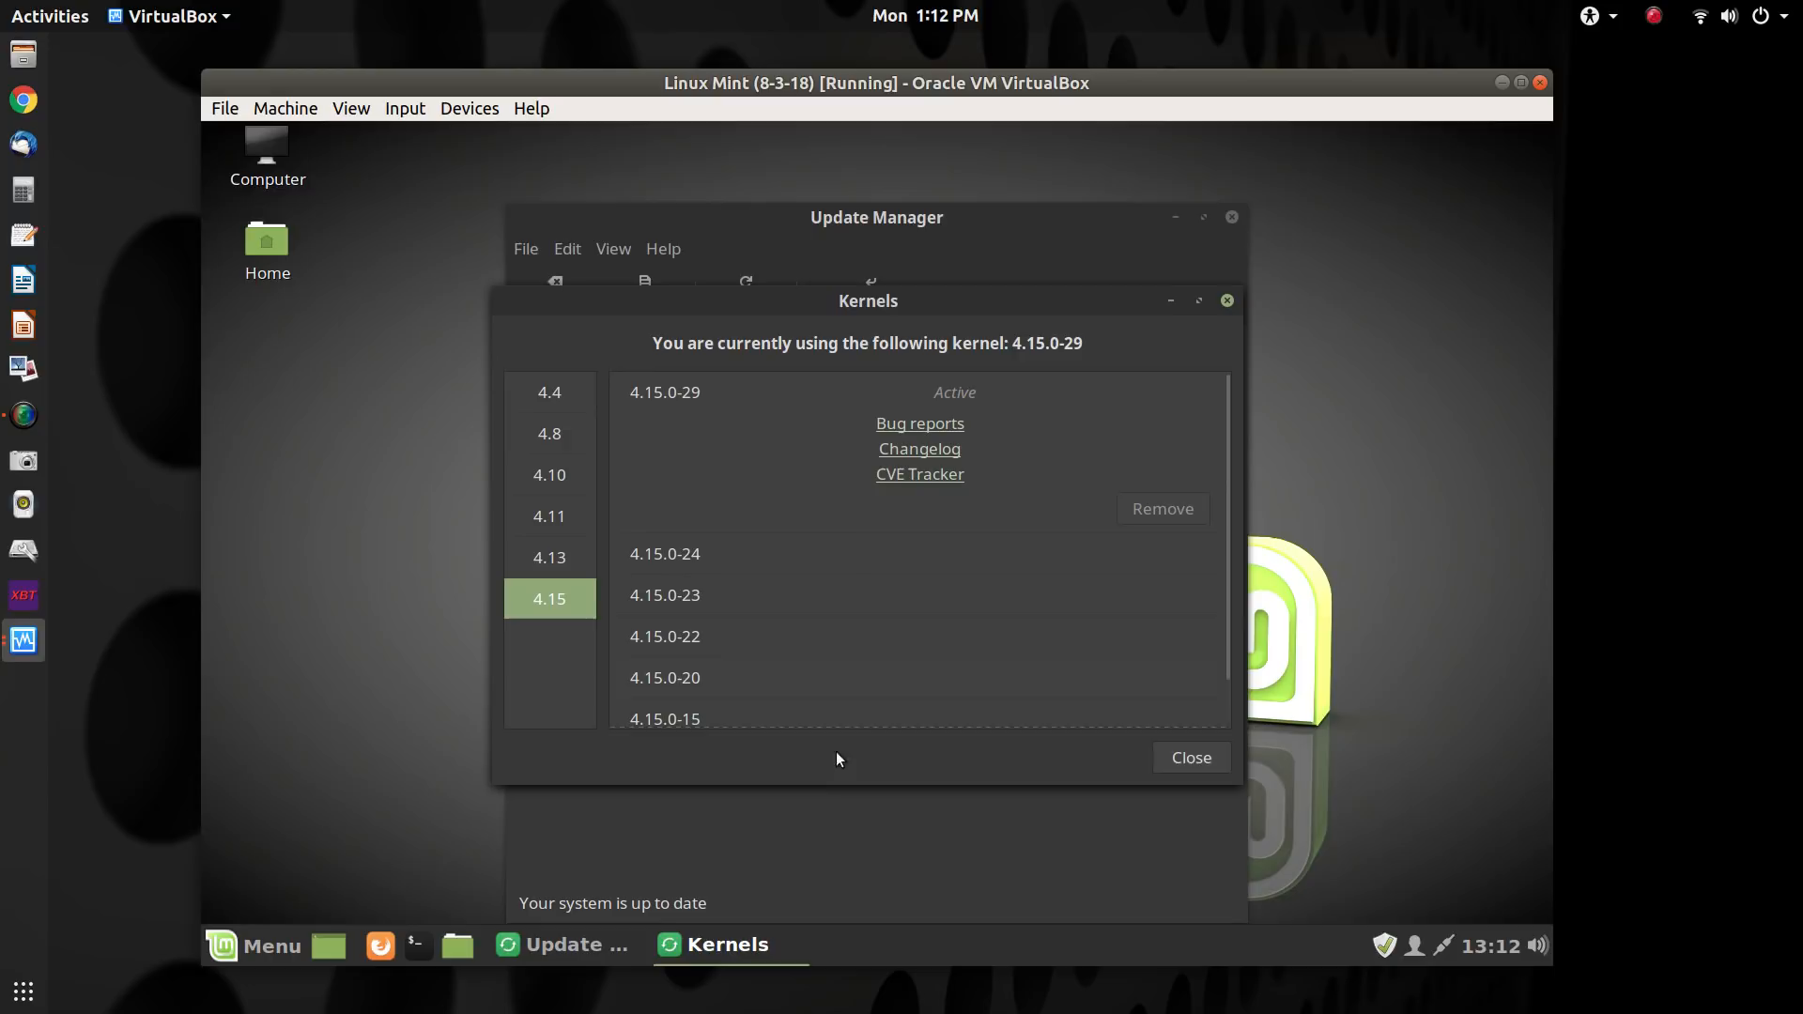
{"action": "mouse_move", "coordinate": [1036, 307]}
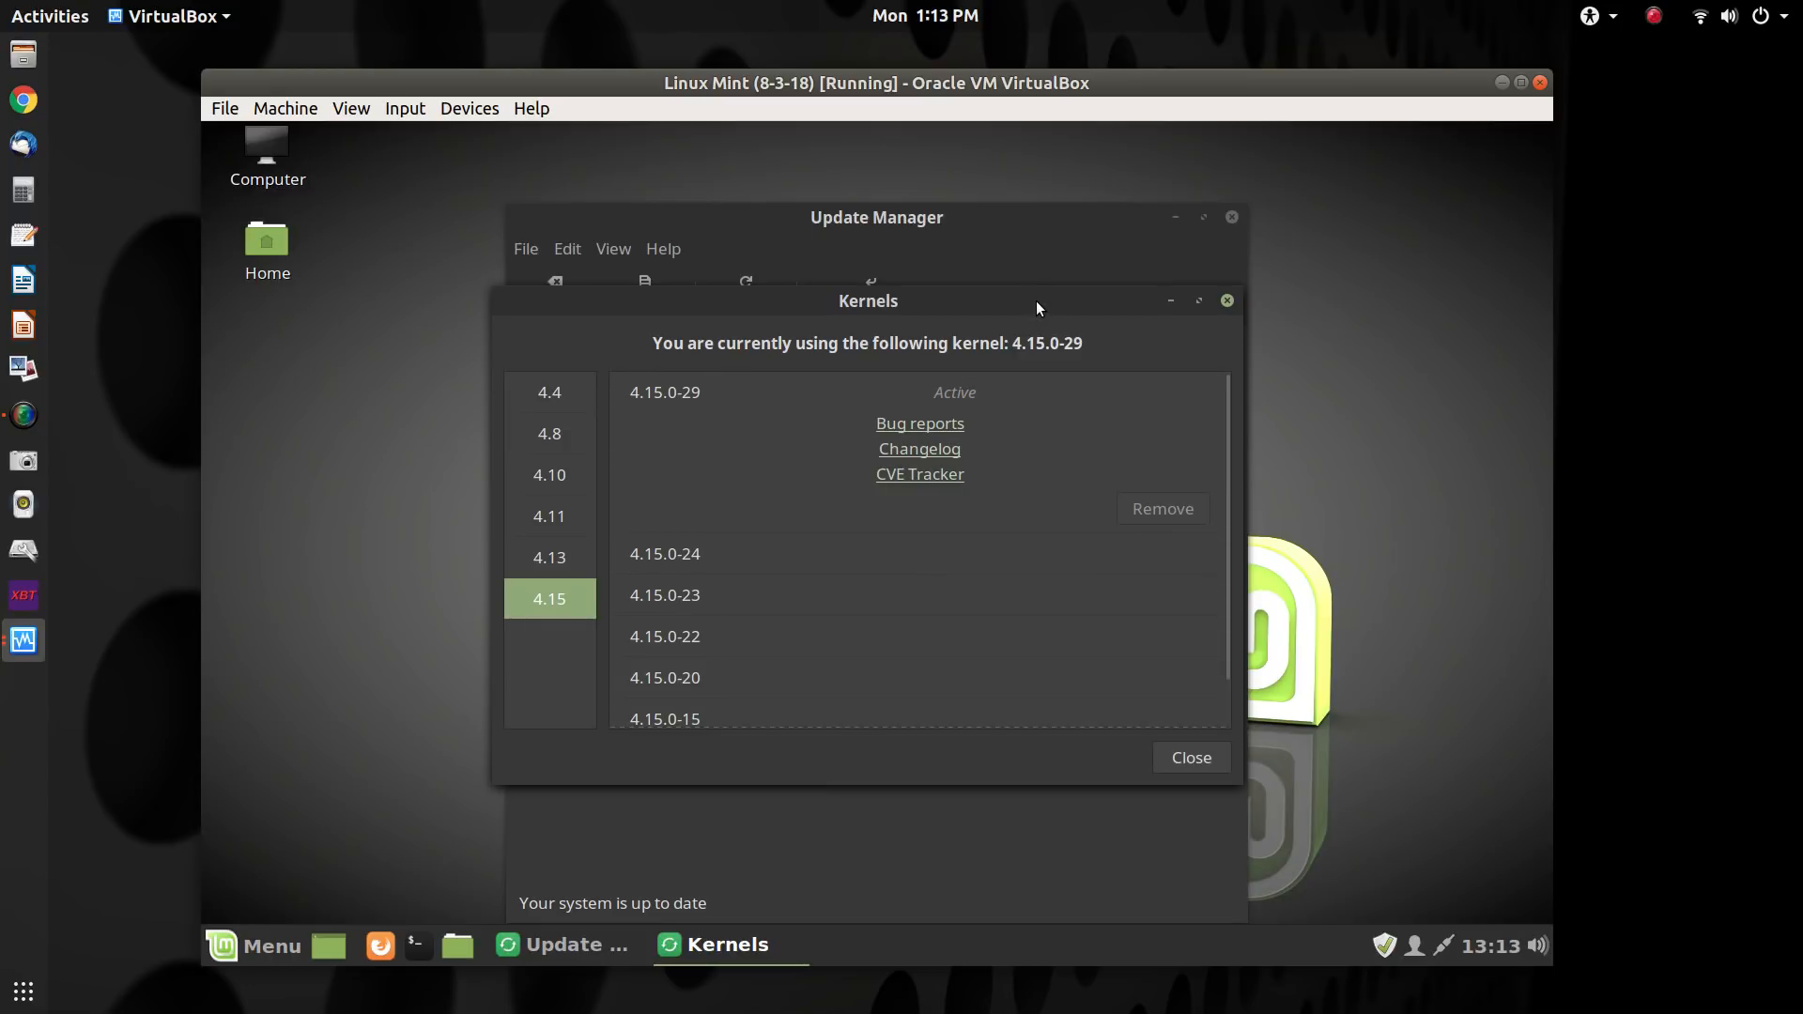
{"action": "mouse_move", "coordinate": [558, 411]}
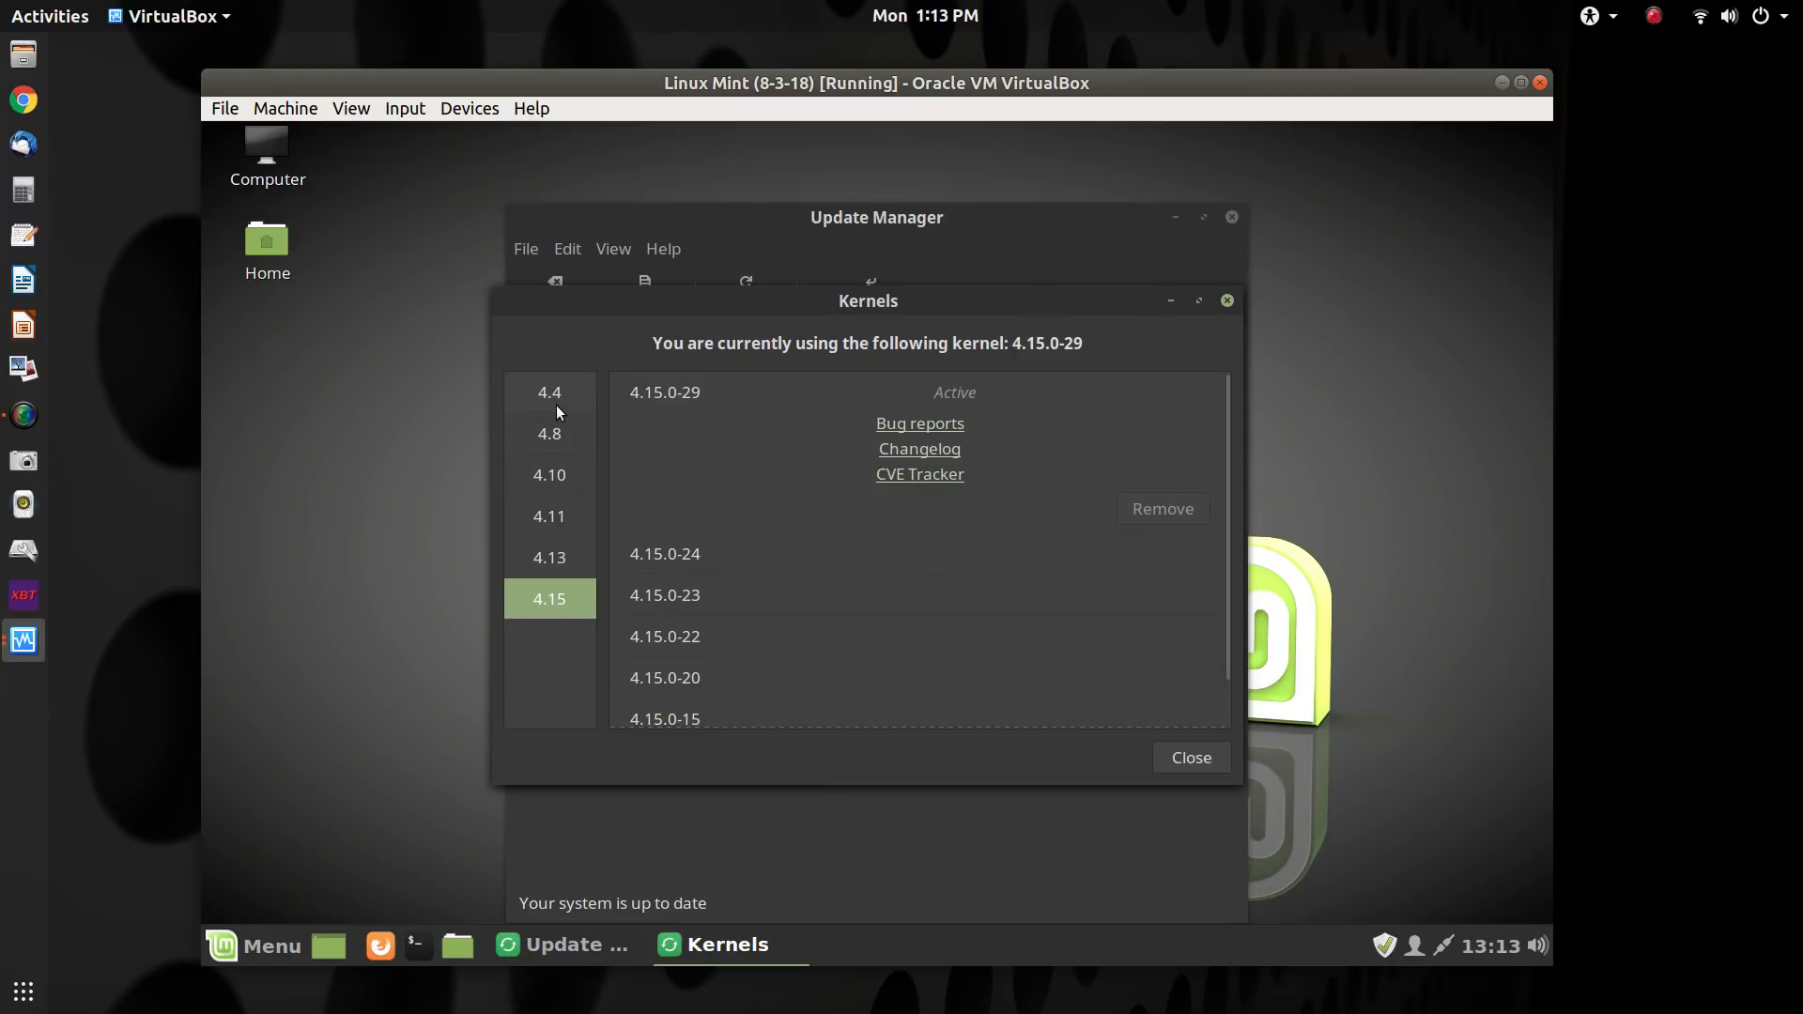
View the 4.4 kernel series, then close the Kernels window
{"action": "left_click", "coordinate": [549, 391]}
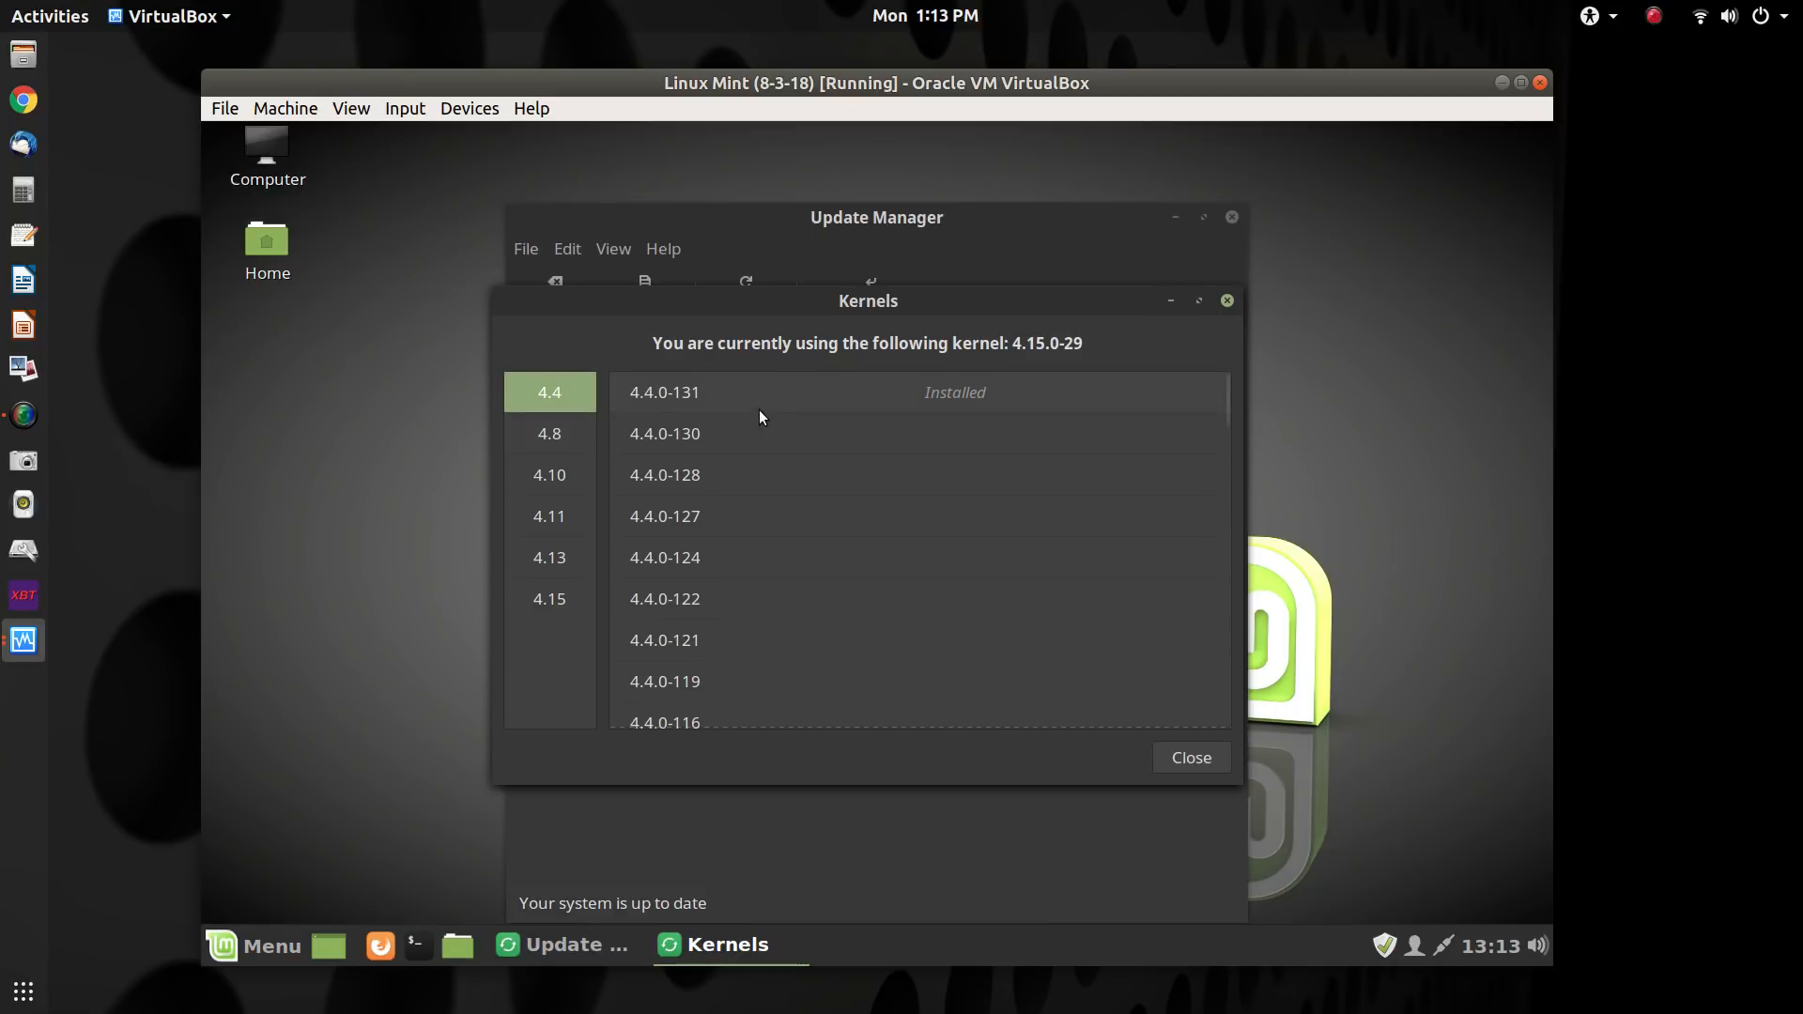
{"action": "mouse_move", "coordinate": [530, 450]}
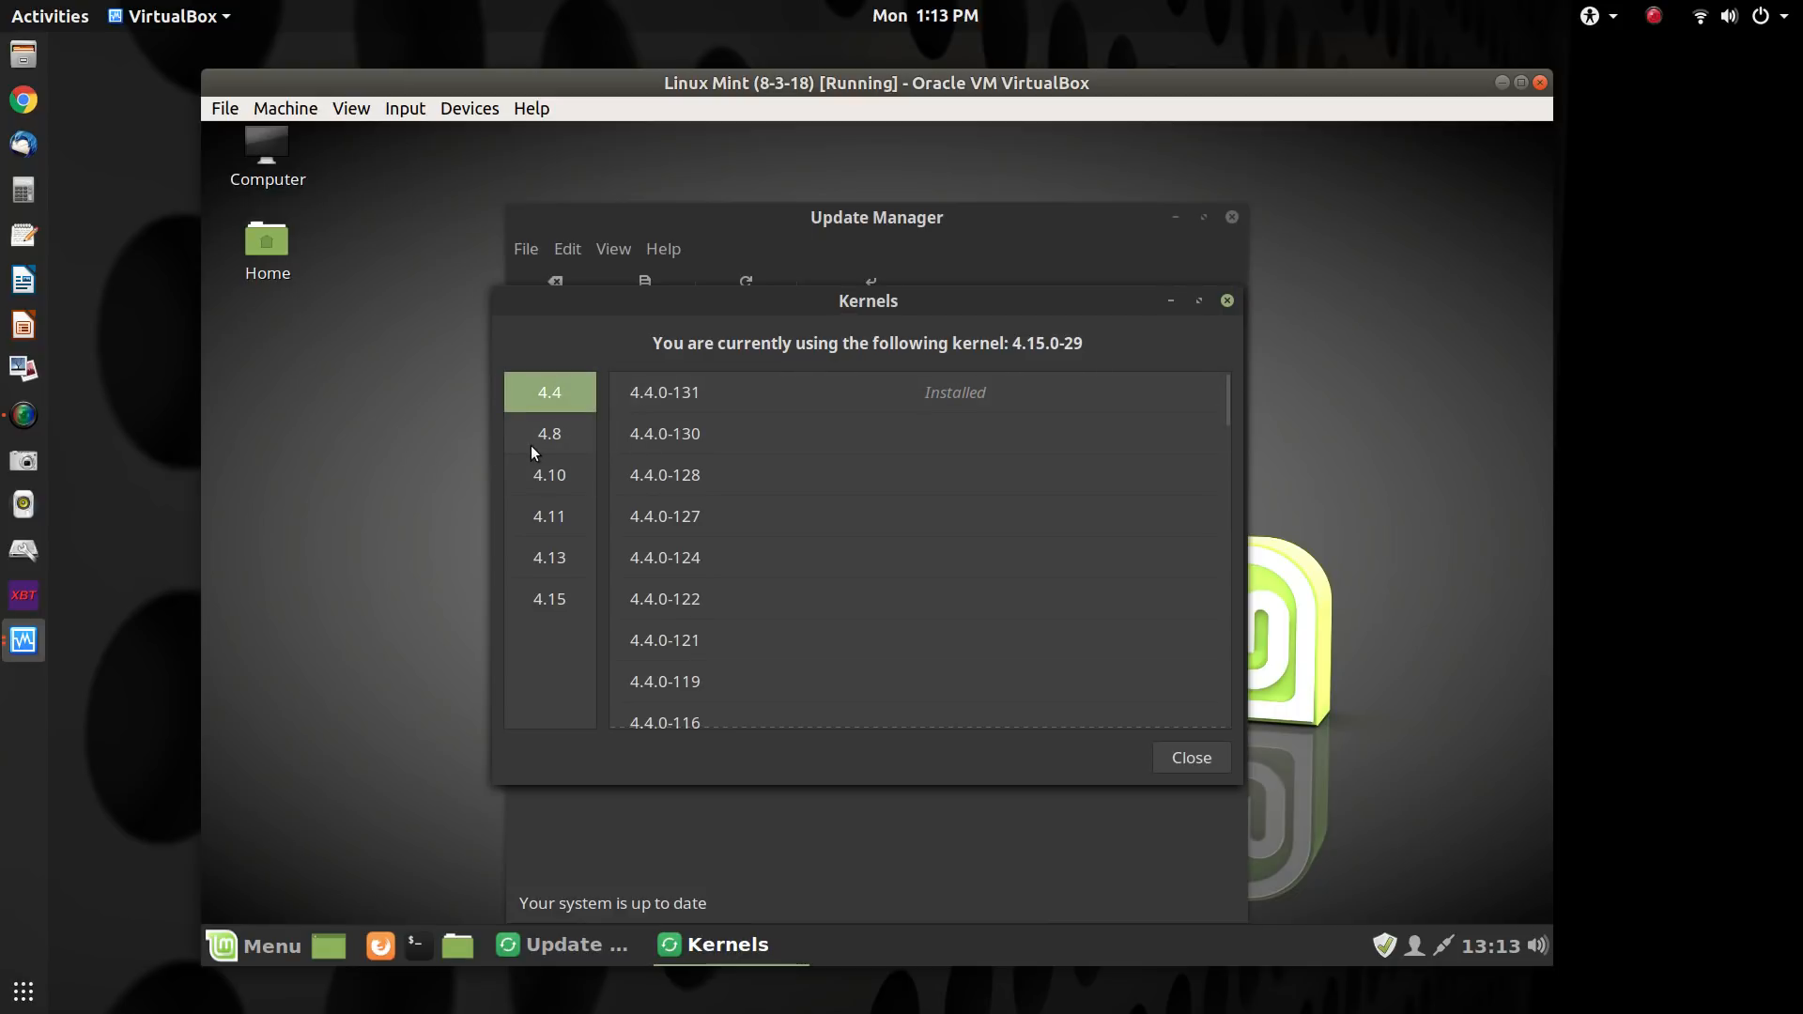
{"action": "mouse_move", "coordinate": [548, 446]}
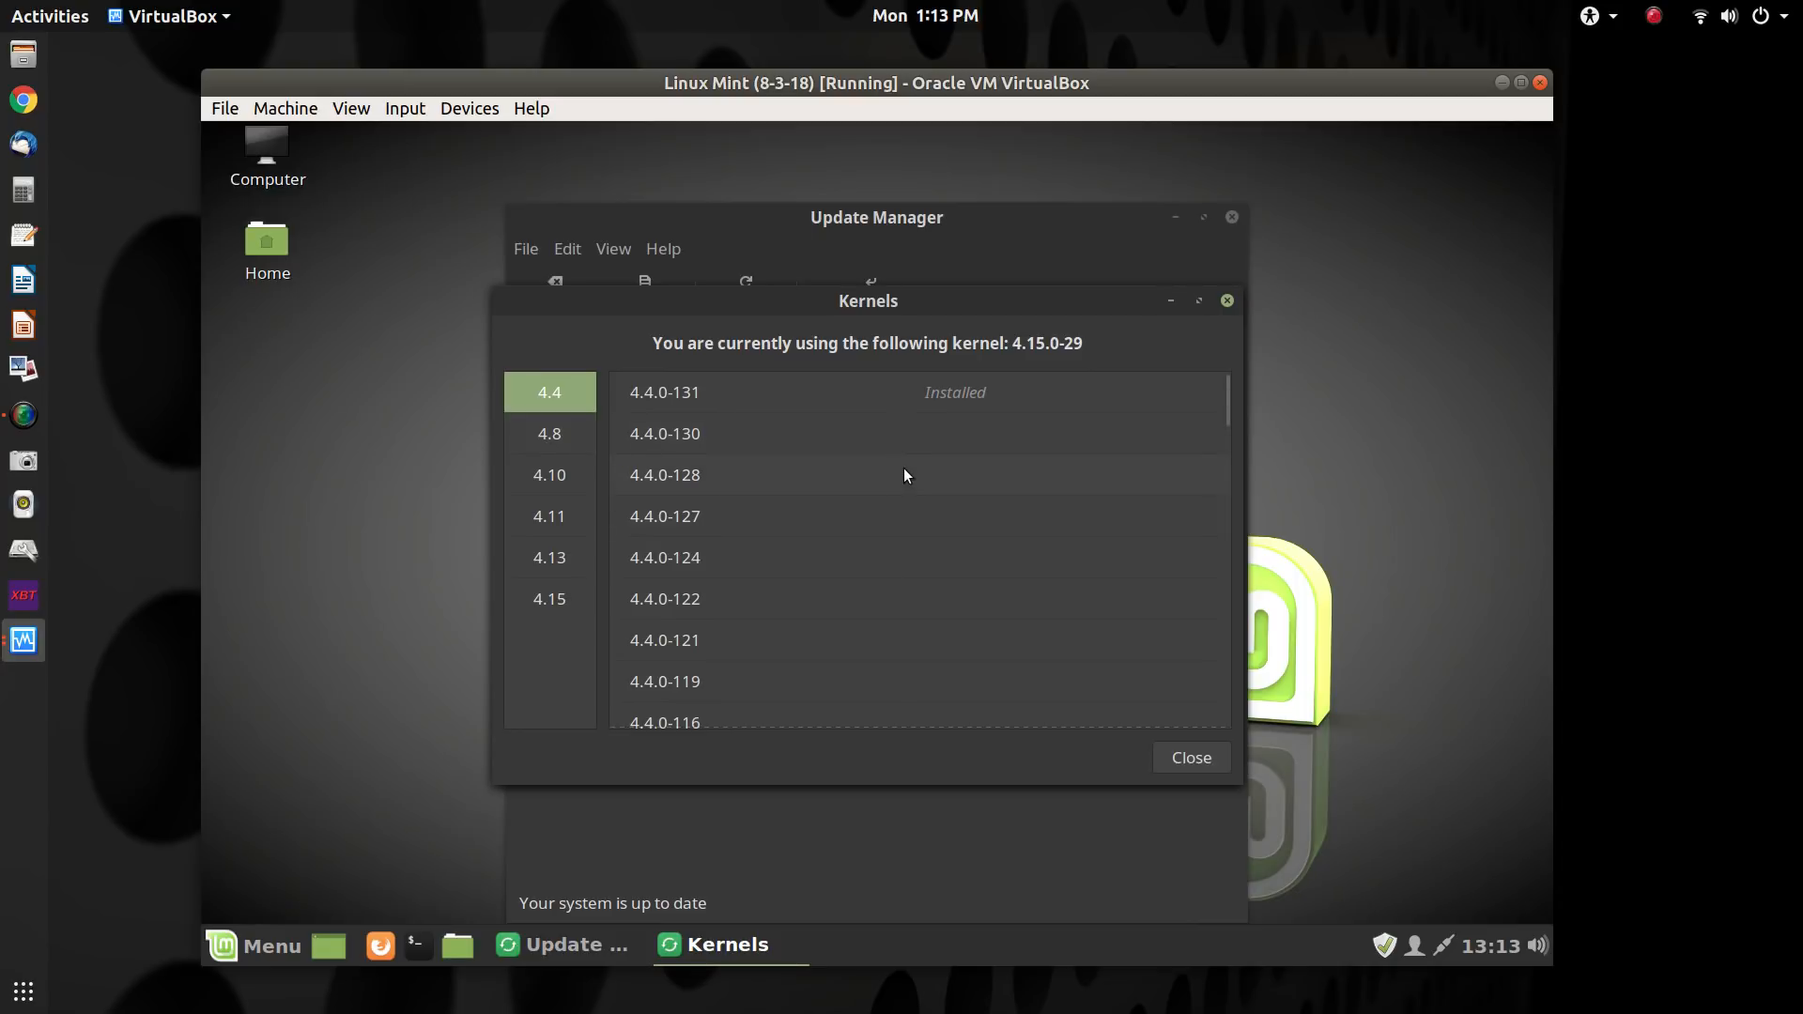
{"action": "mouse_move", "coordinate": [994, 374]}
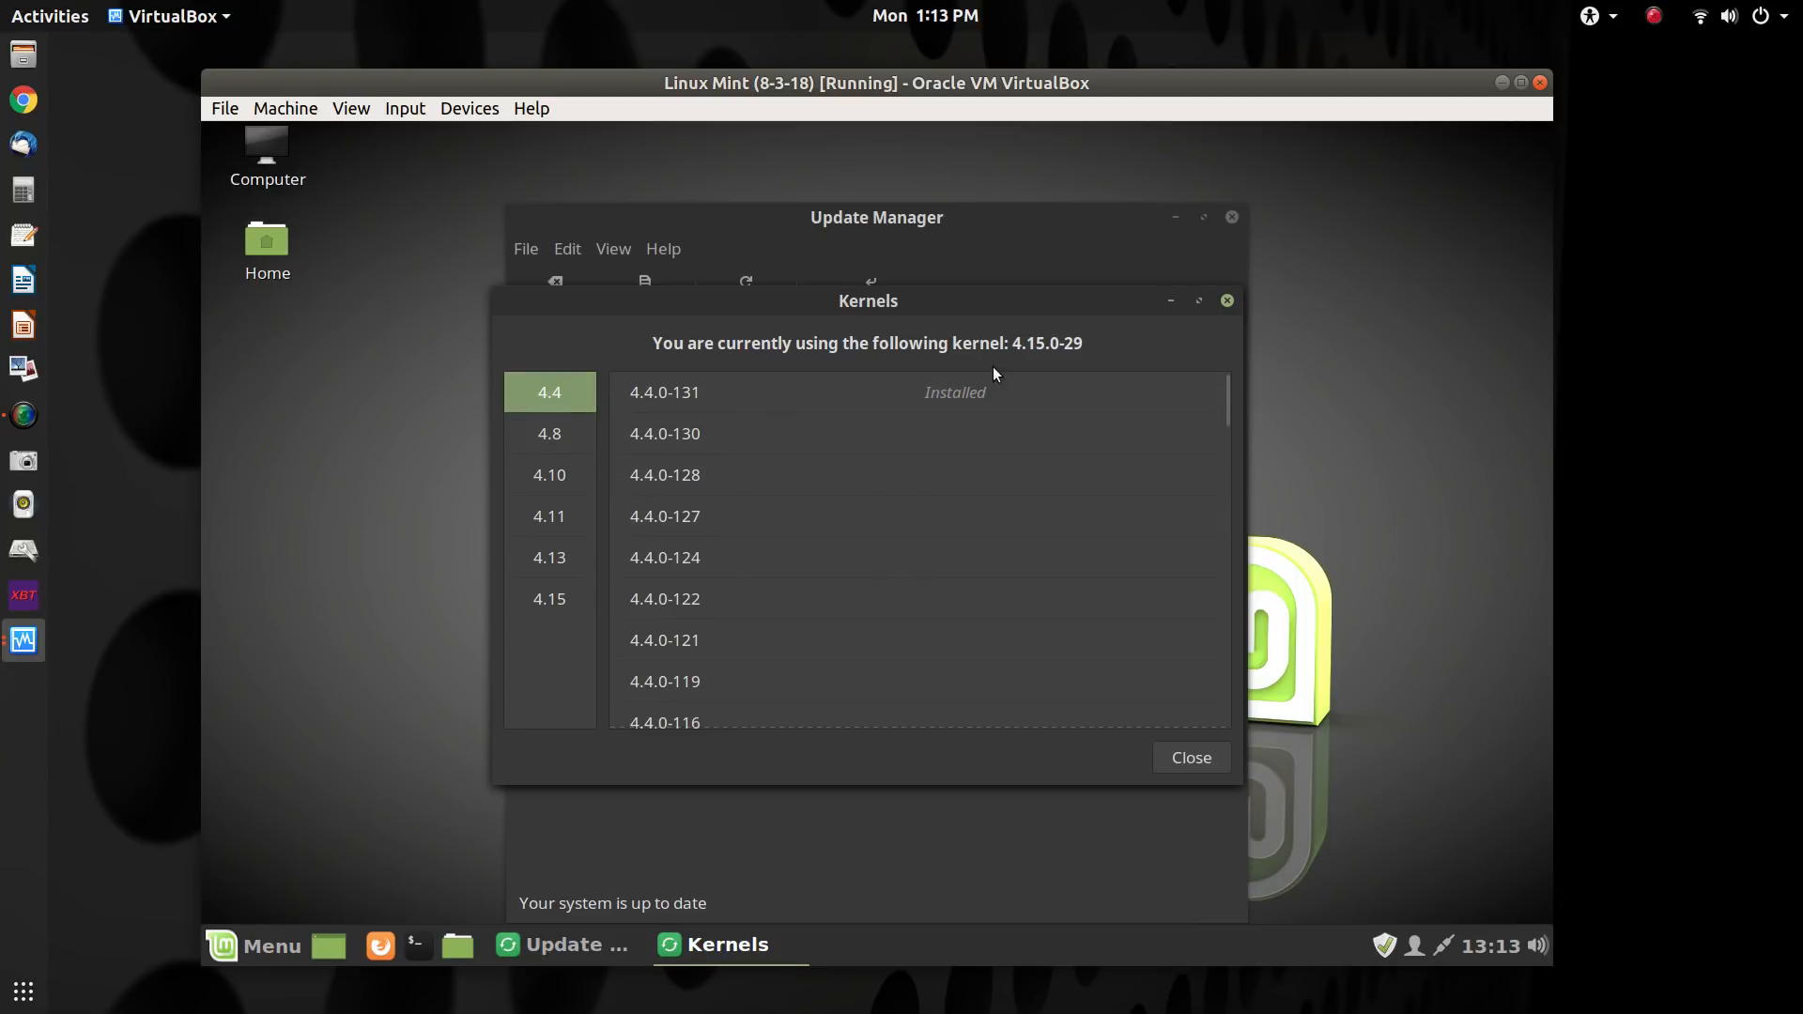
{"action": "mouse_move", "coordinate": [554, 583]}
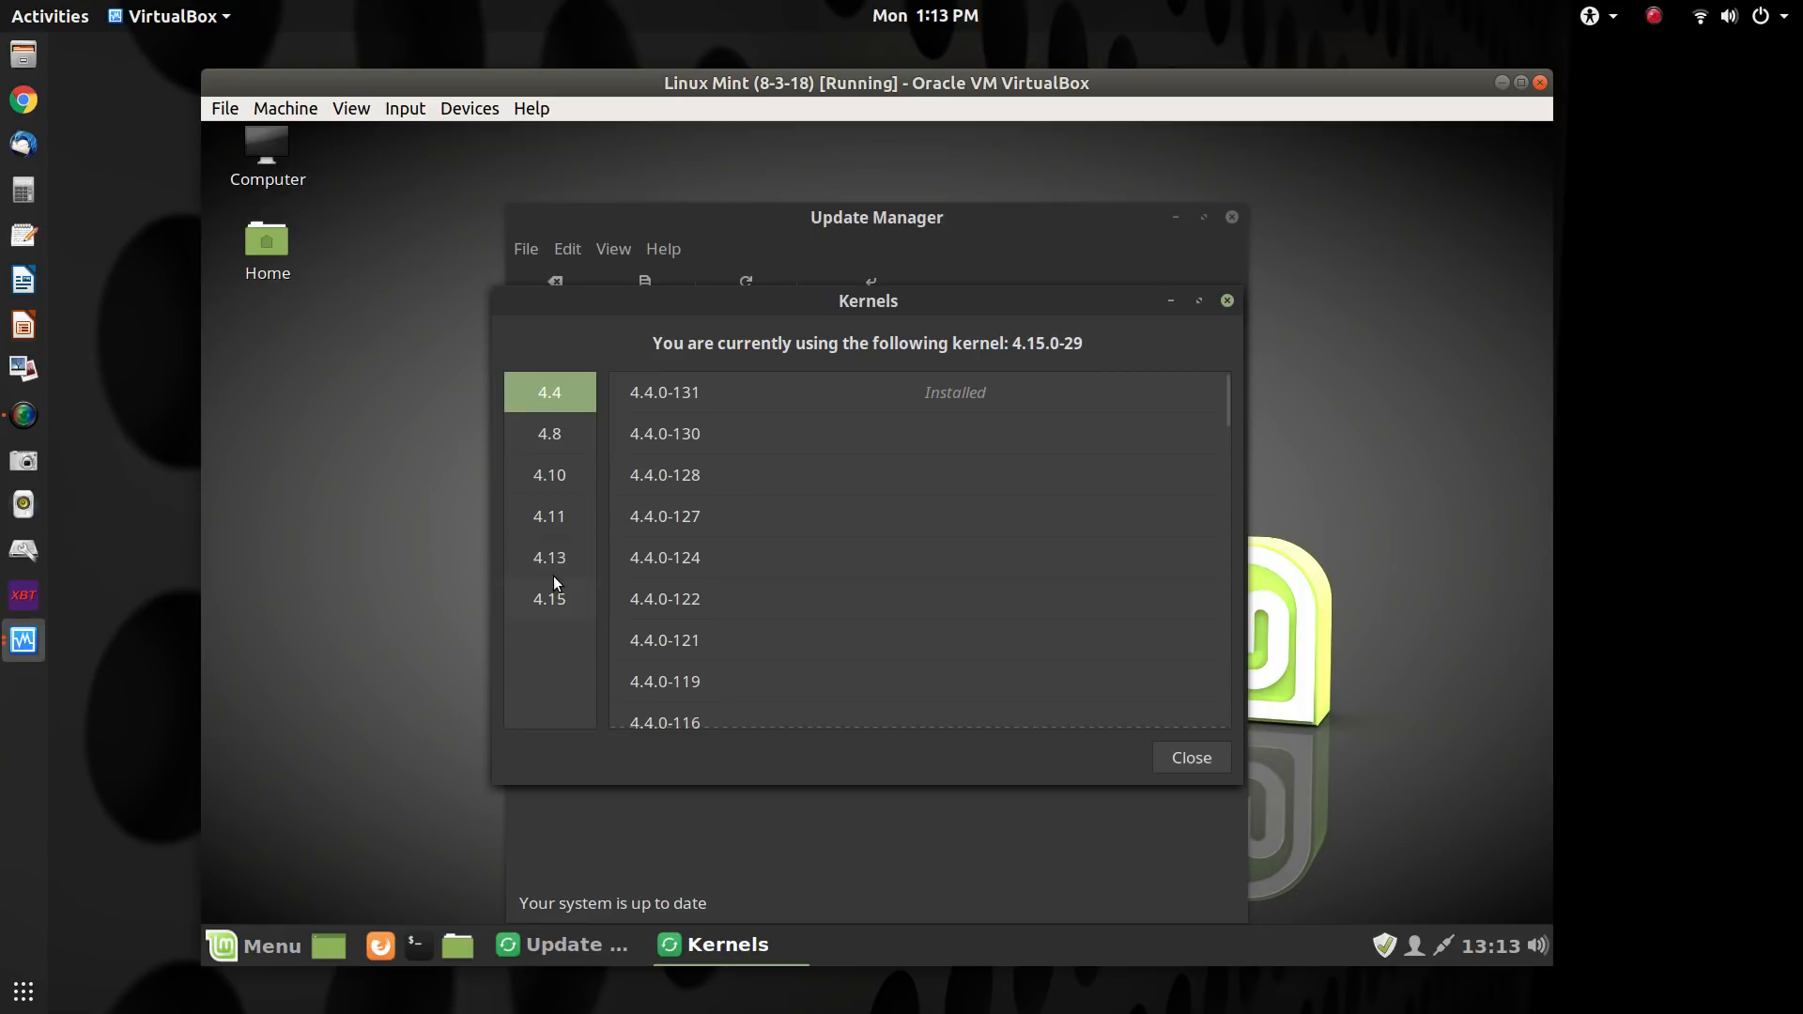
{"action": "mouse_move", "coordinate": [529, 436]}
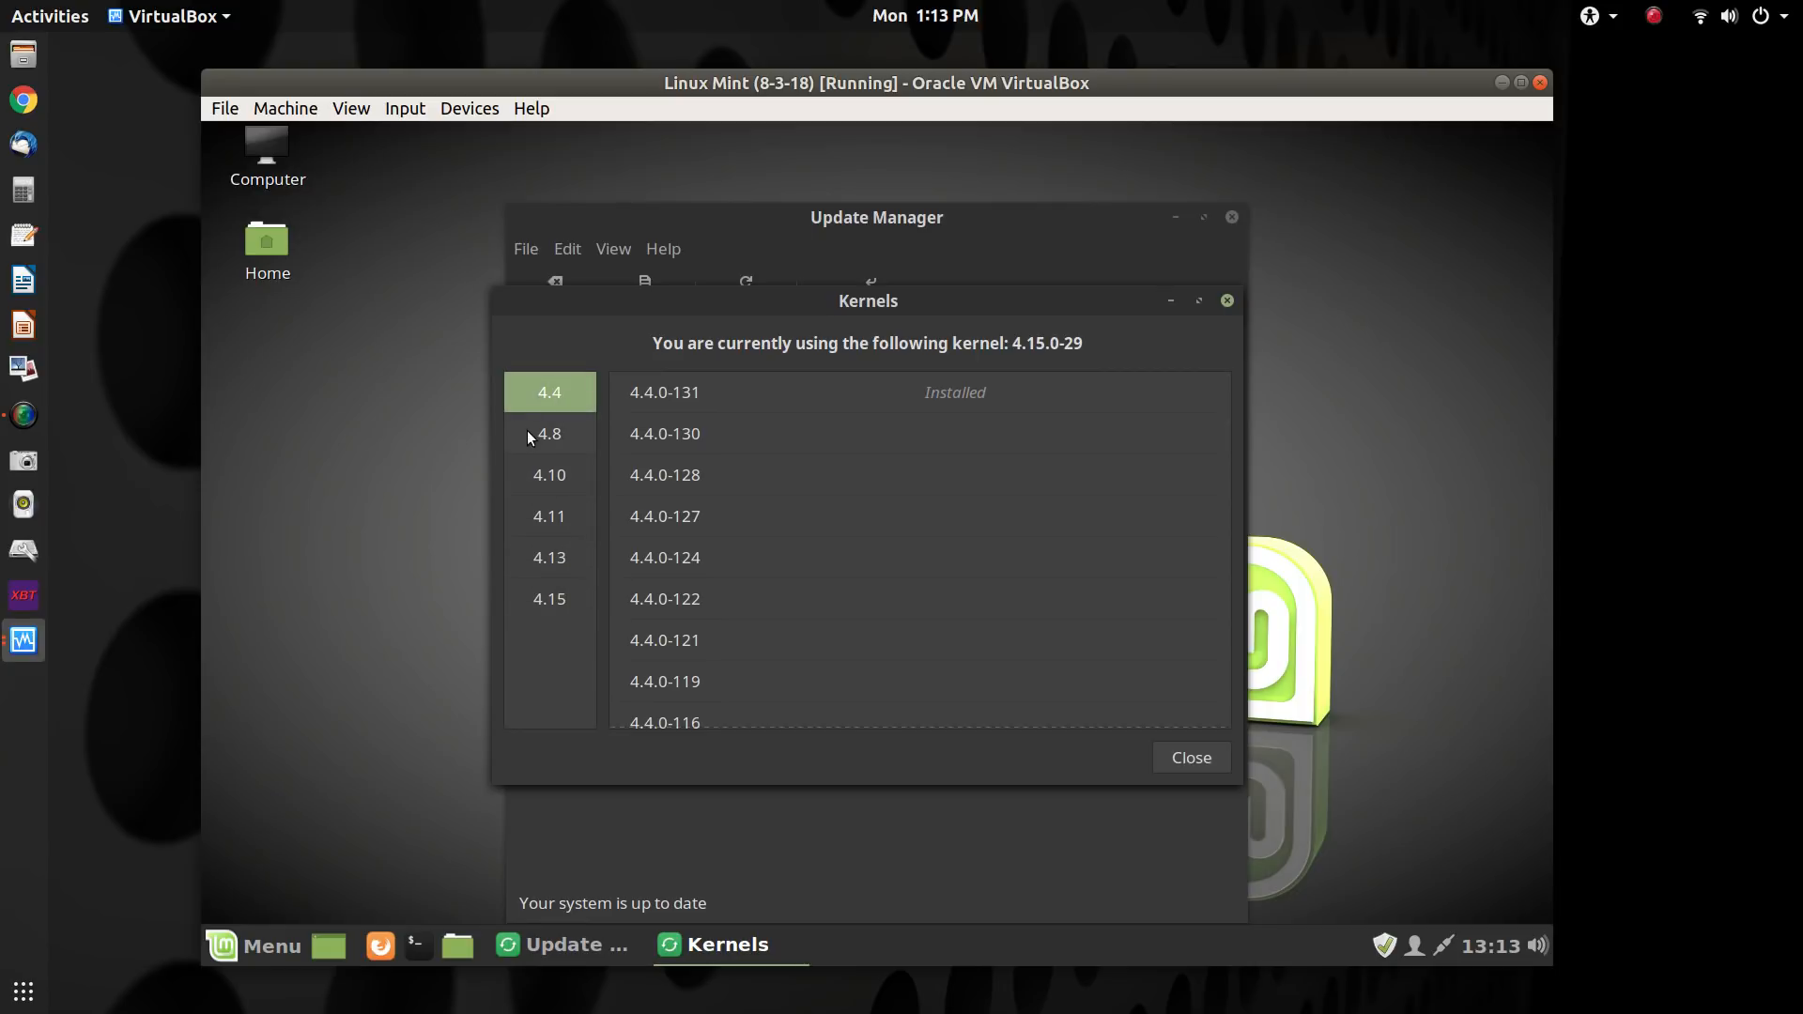
{"action": "mouse_move", "coordinate": [845, 379]}
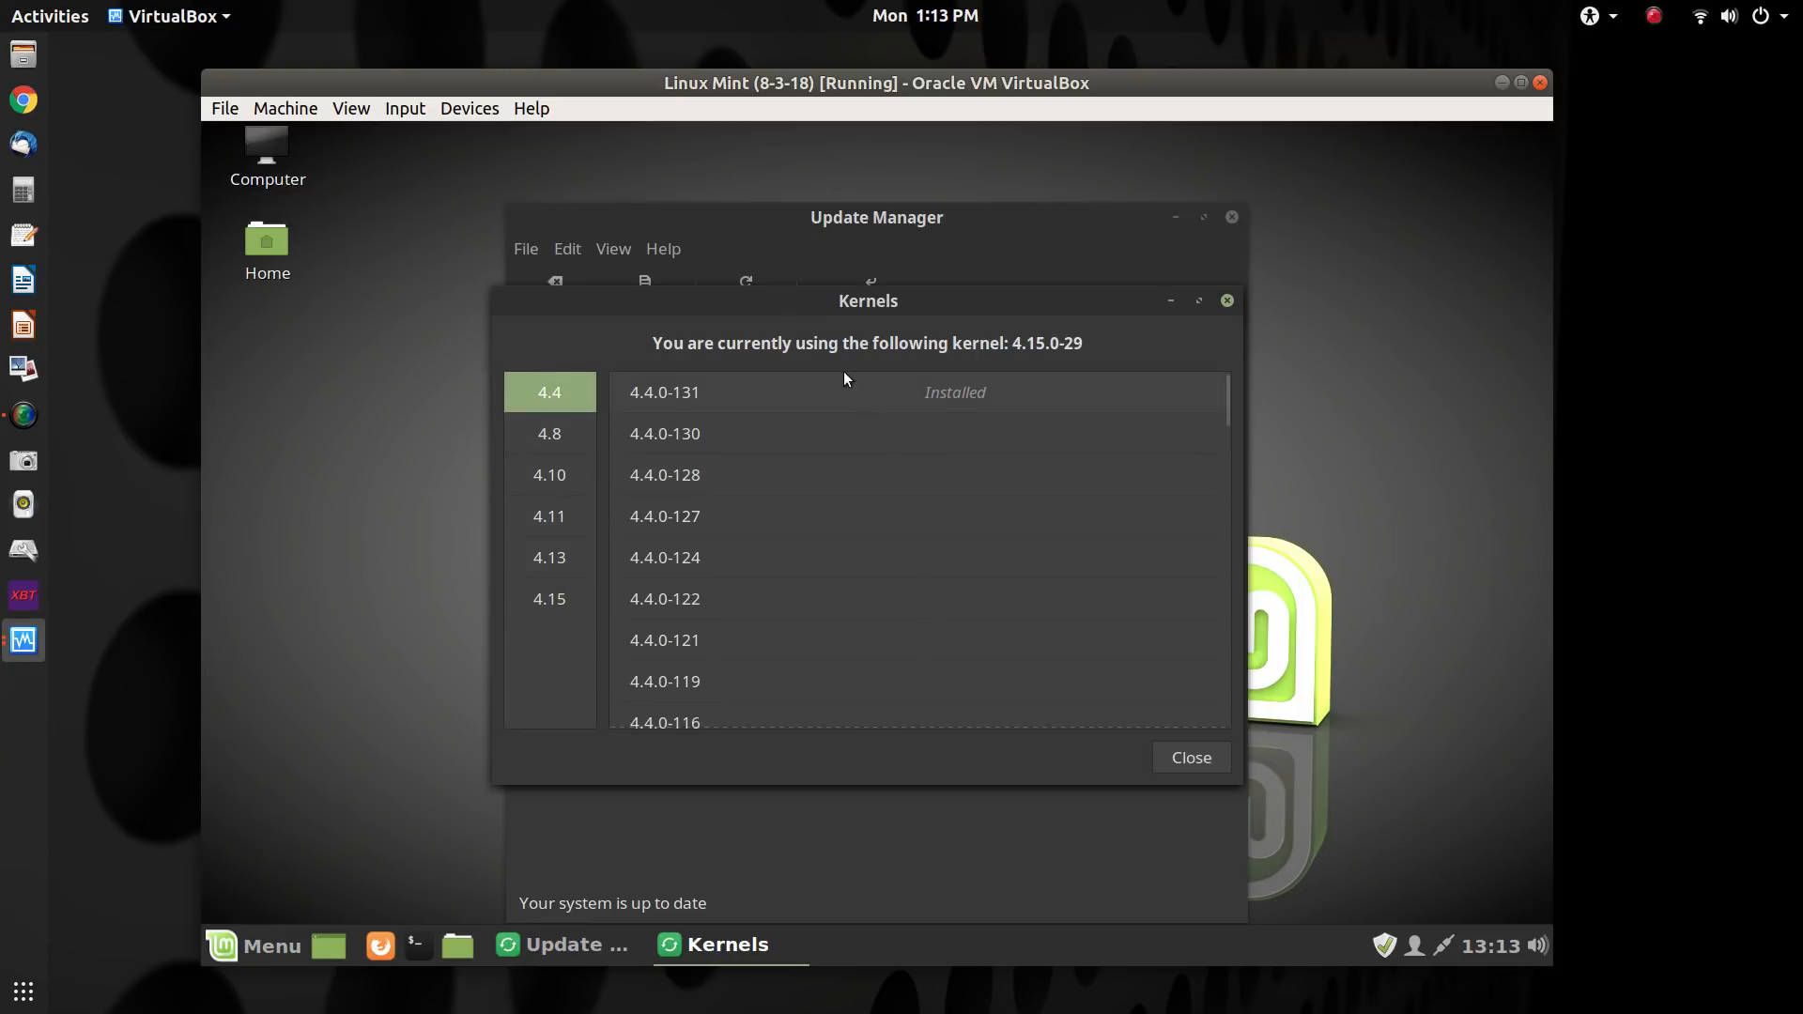
{"action": "mouse_move", "coordinate": [1190, 757]}
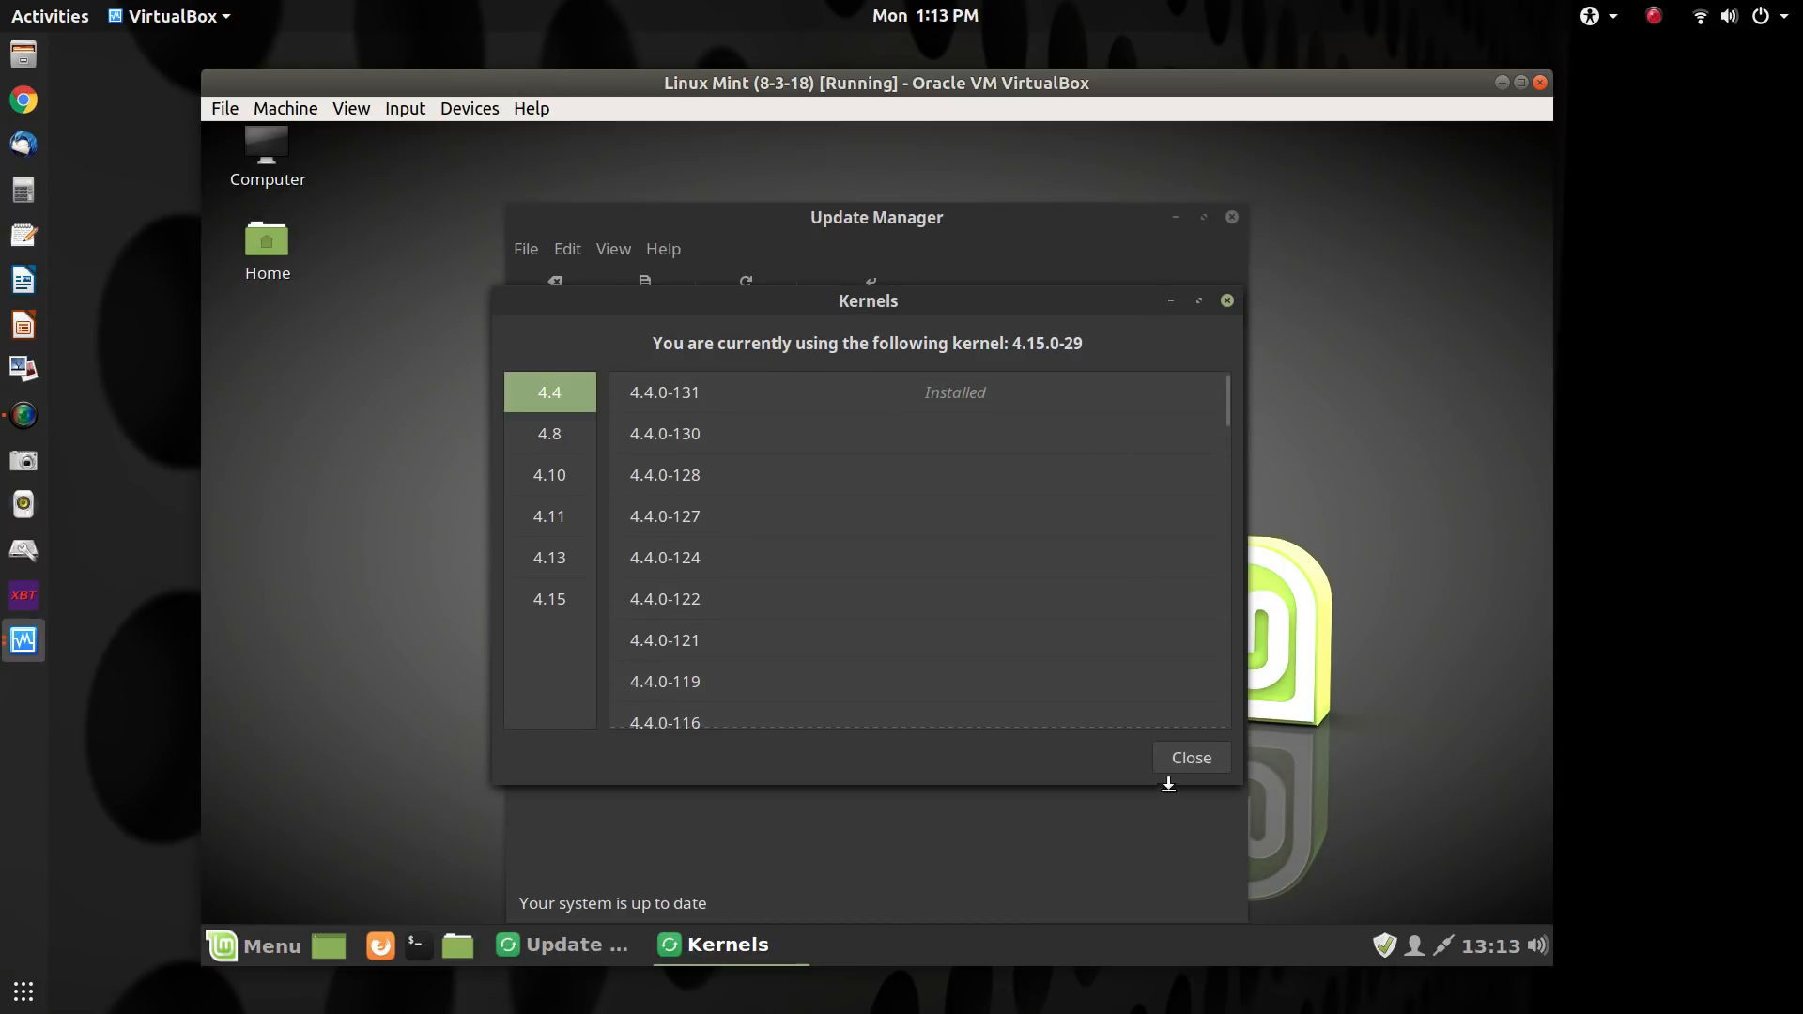
{"action": "left_click", "coordinate": [1190, 757]}
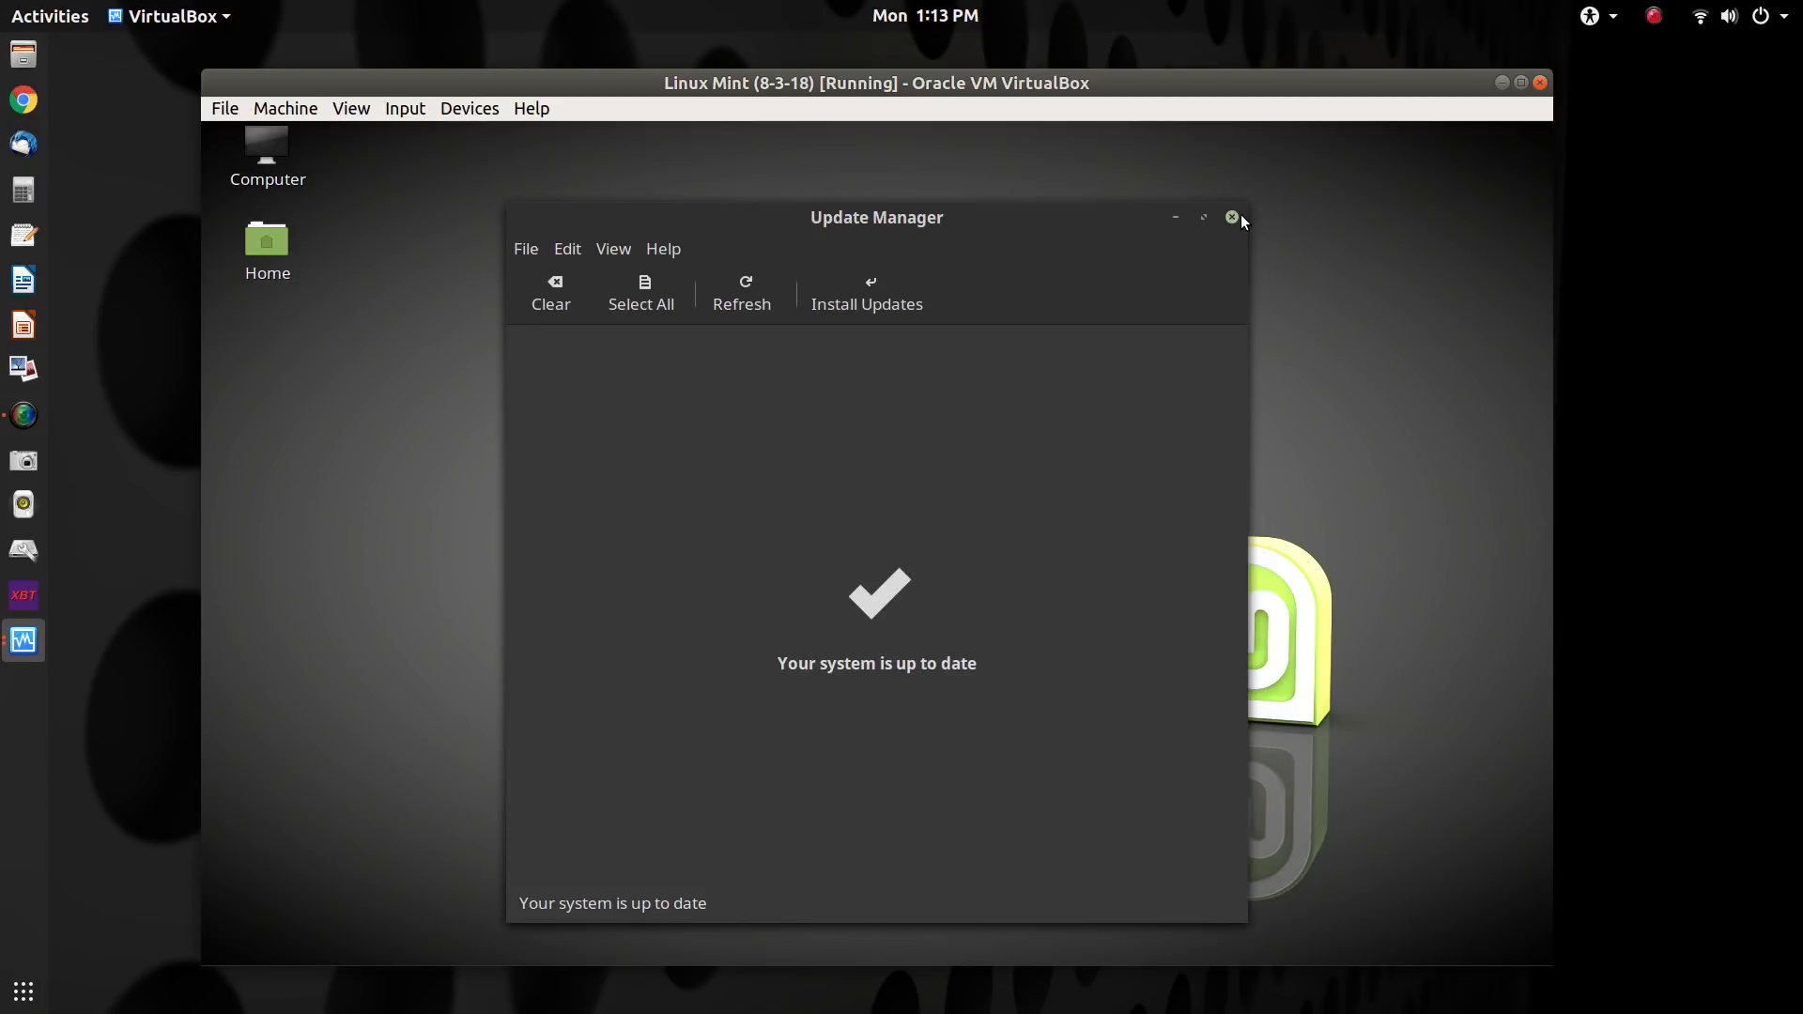
Close Update Manager and shut down Mint from Menu > Quit, overriding the unresponsive keyring
{"action": "left_click", "coordinate": [1229, 217]}
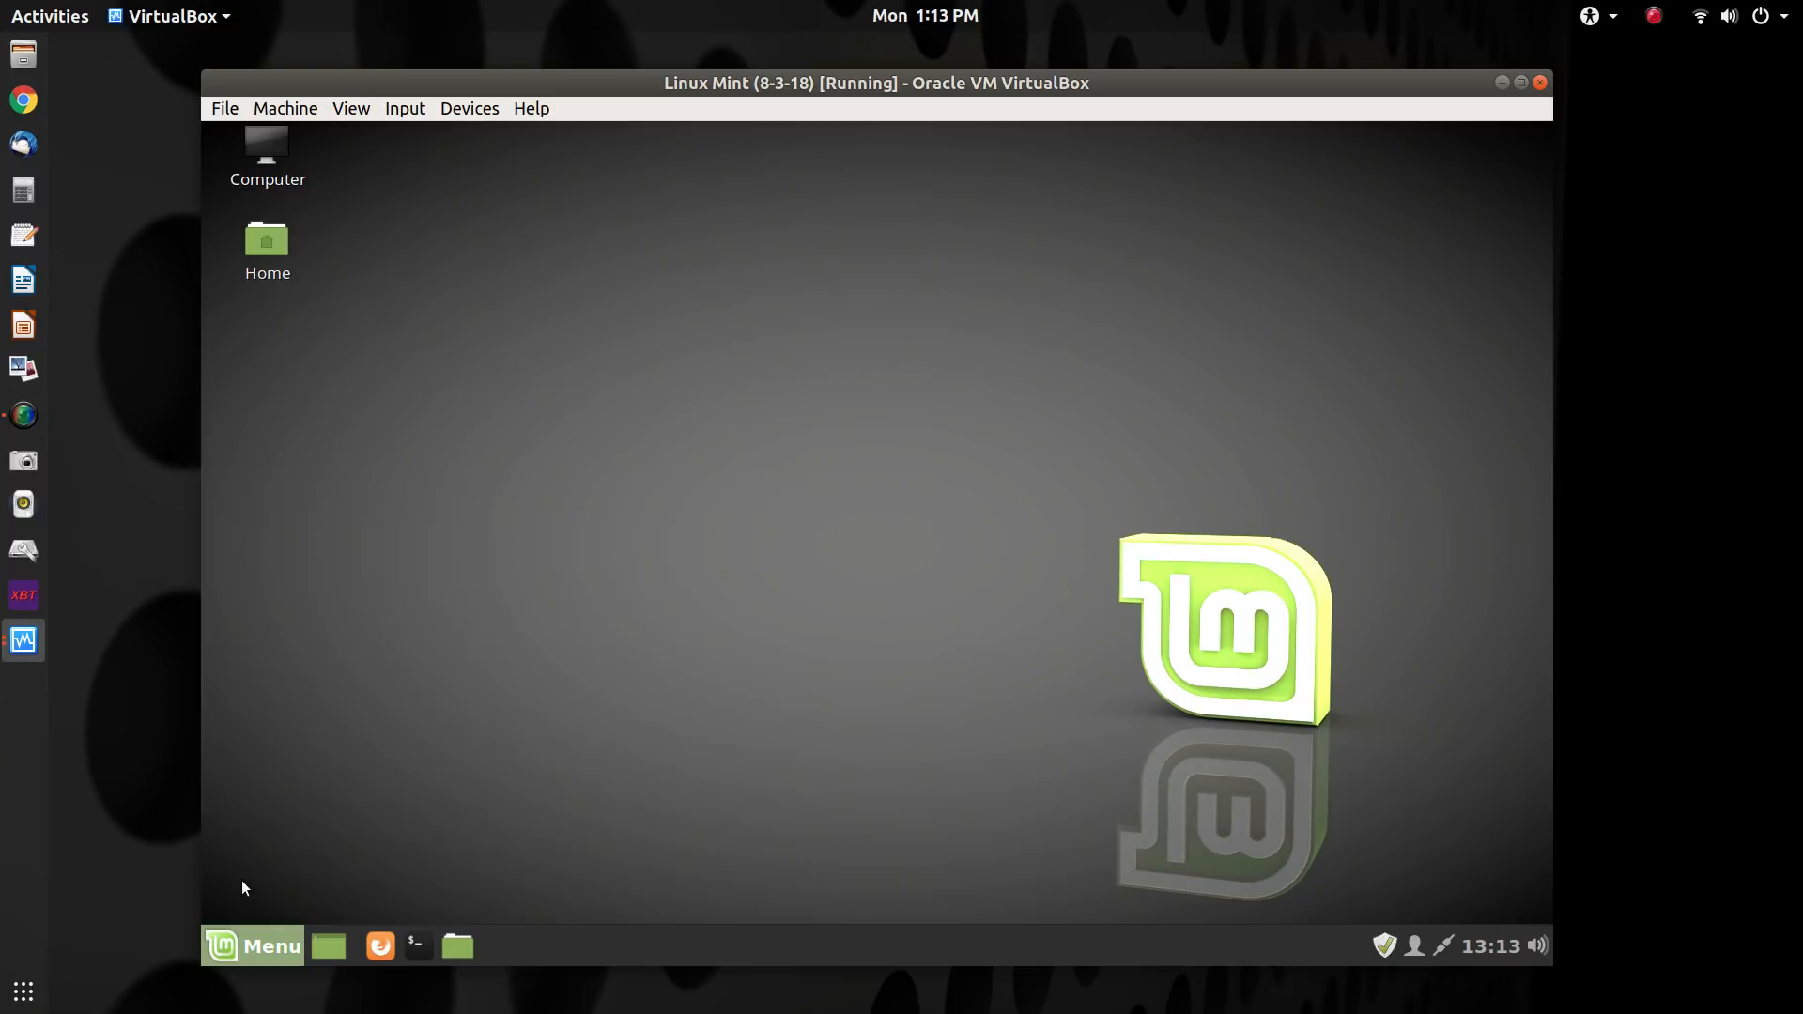
{"action": "left_click", "coordinate": [252, 946]}
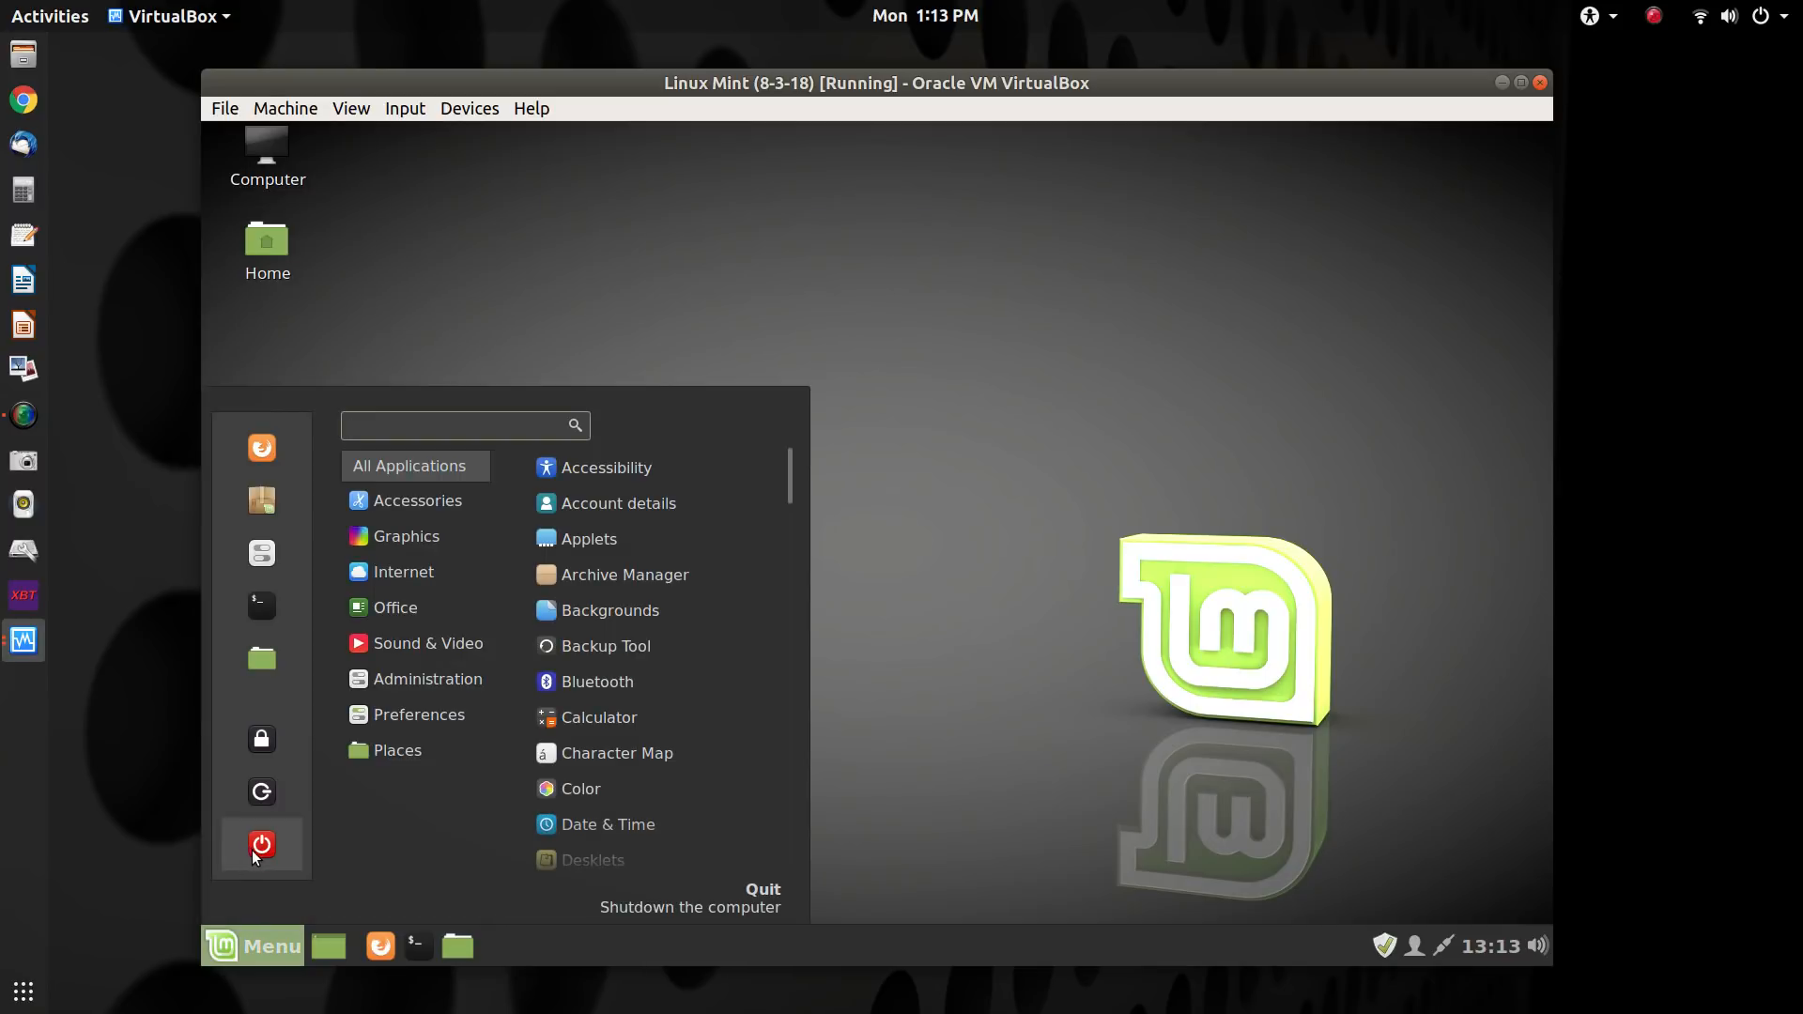
{"action": "left_click", "coordinate": [261, 844]}
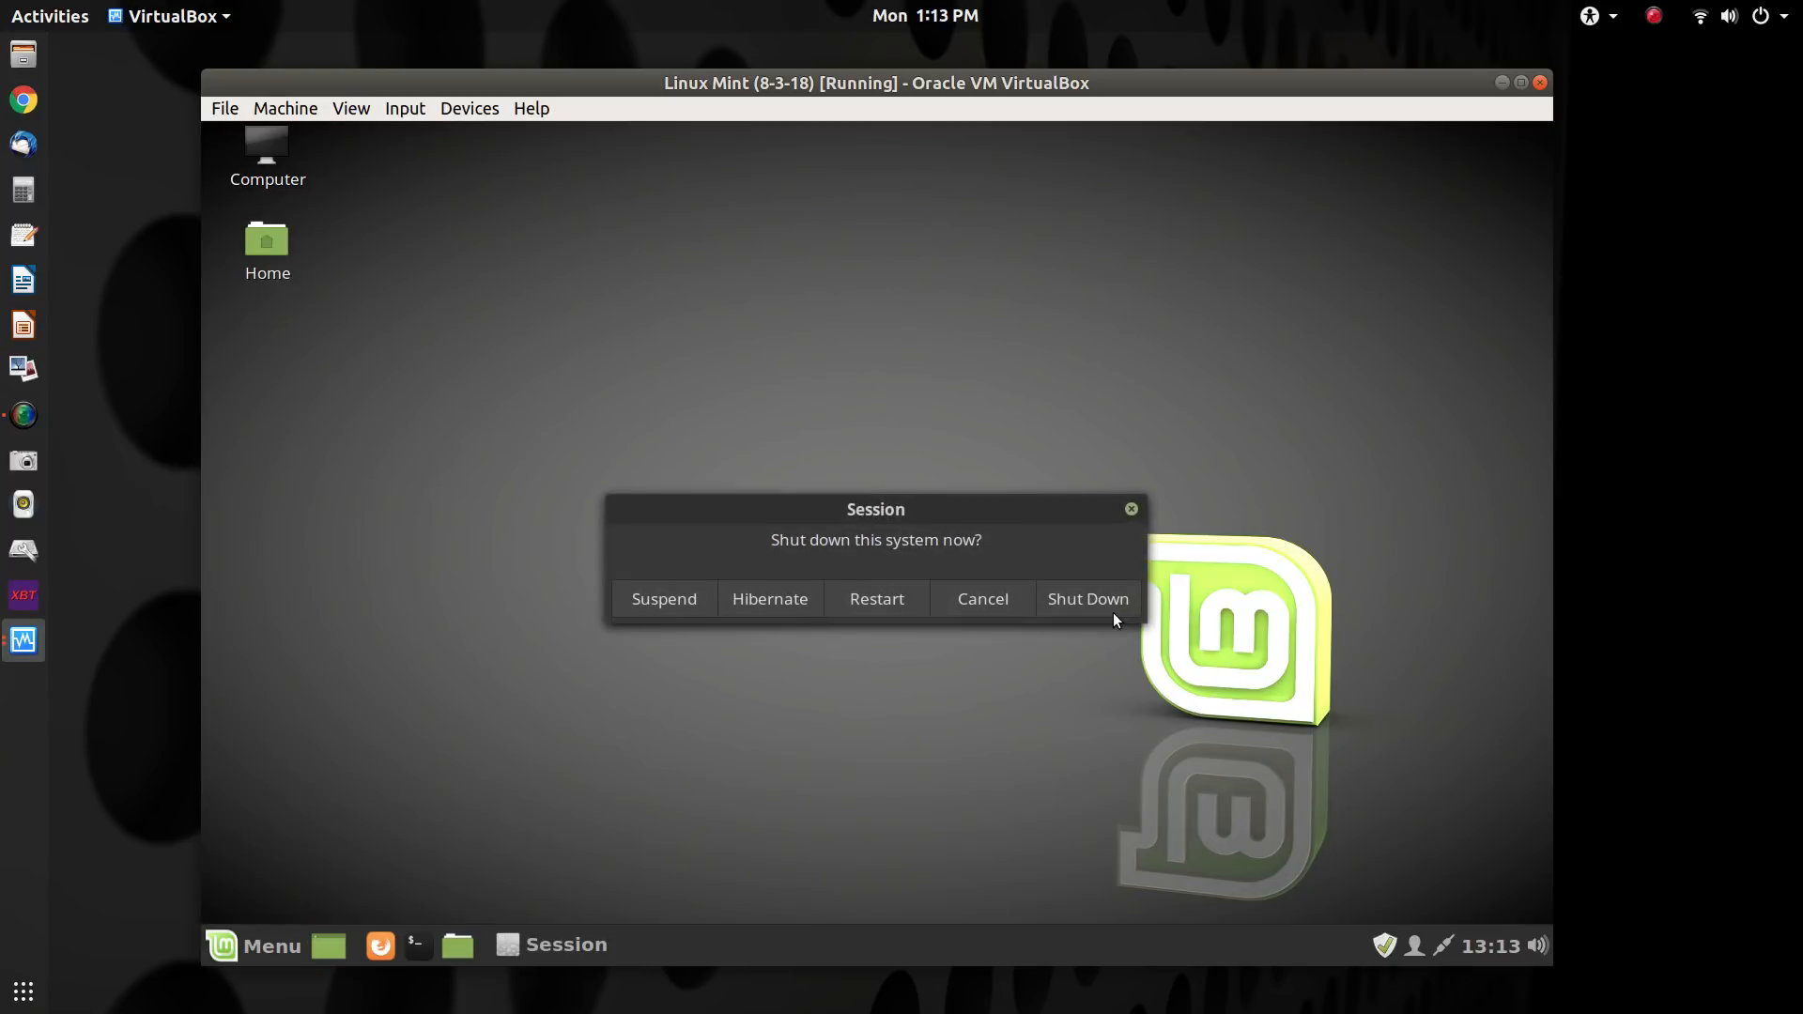
{"action": "left_click", "coordinate": [979, 598]}
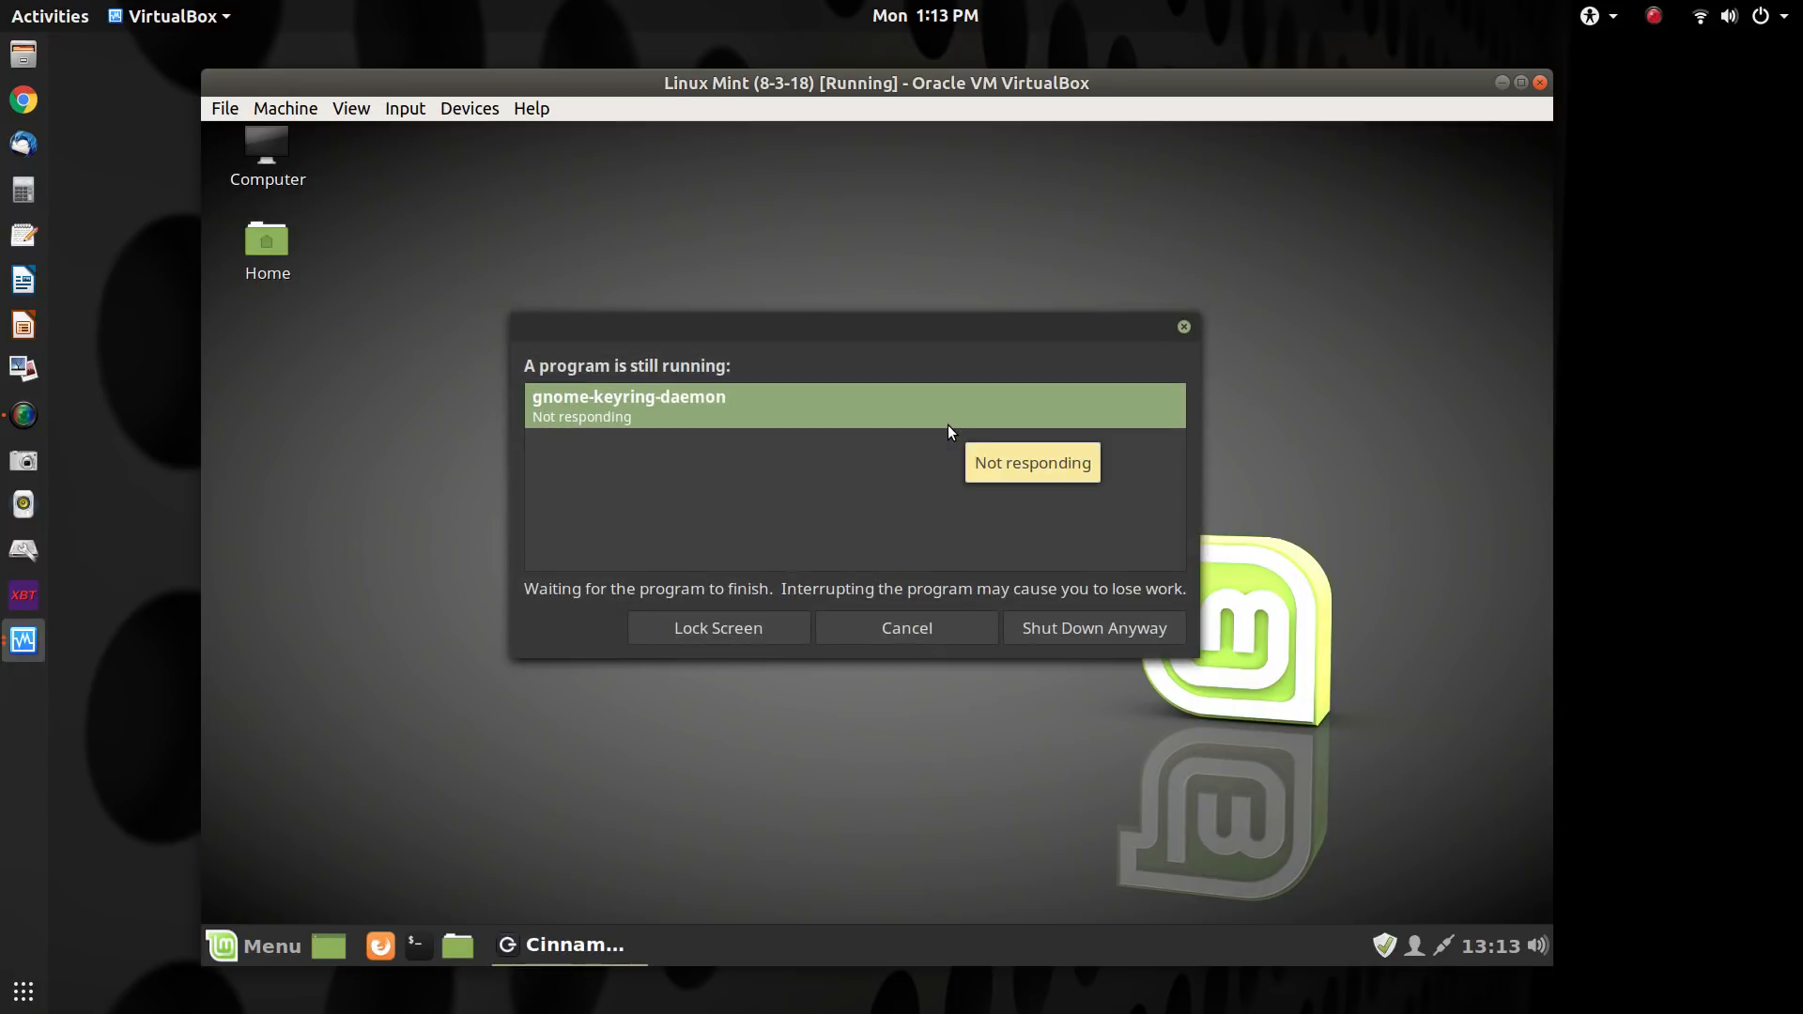
{"action": "left_click", "coordinate": [1091, 629]}
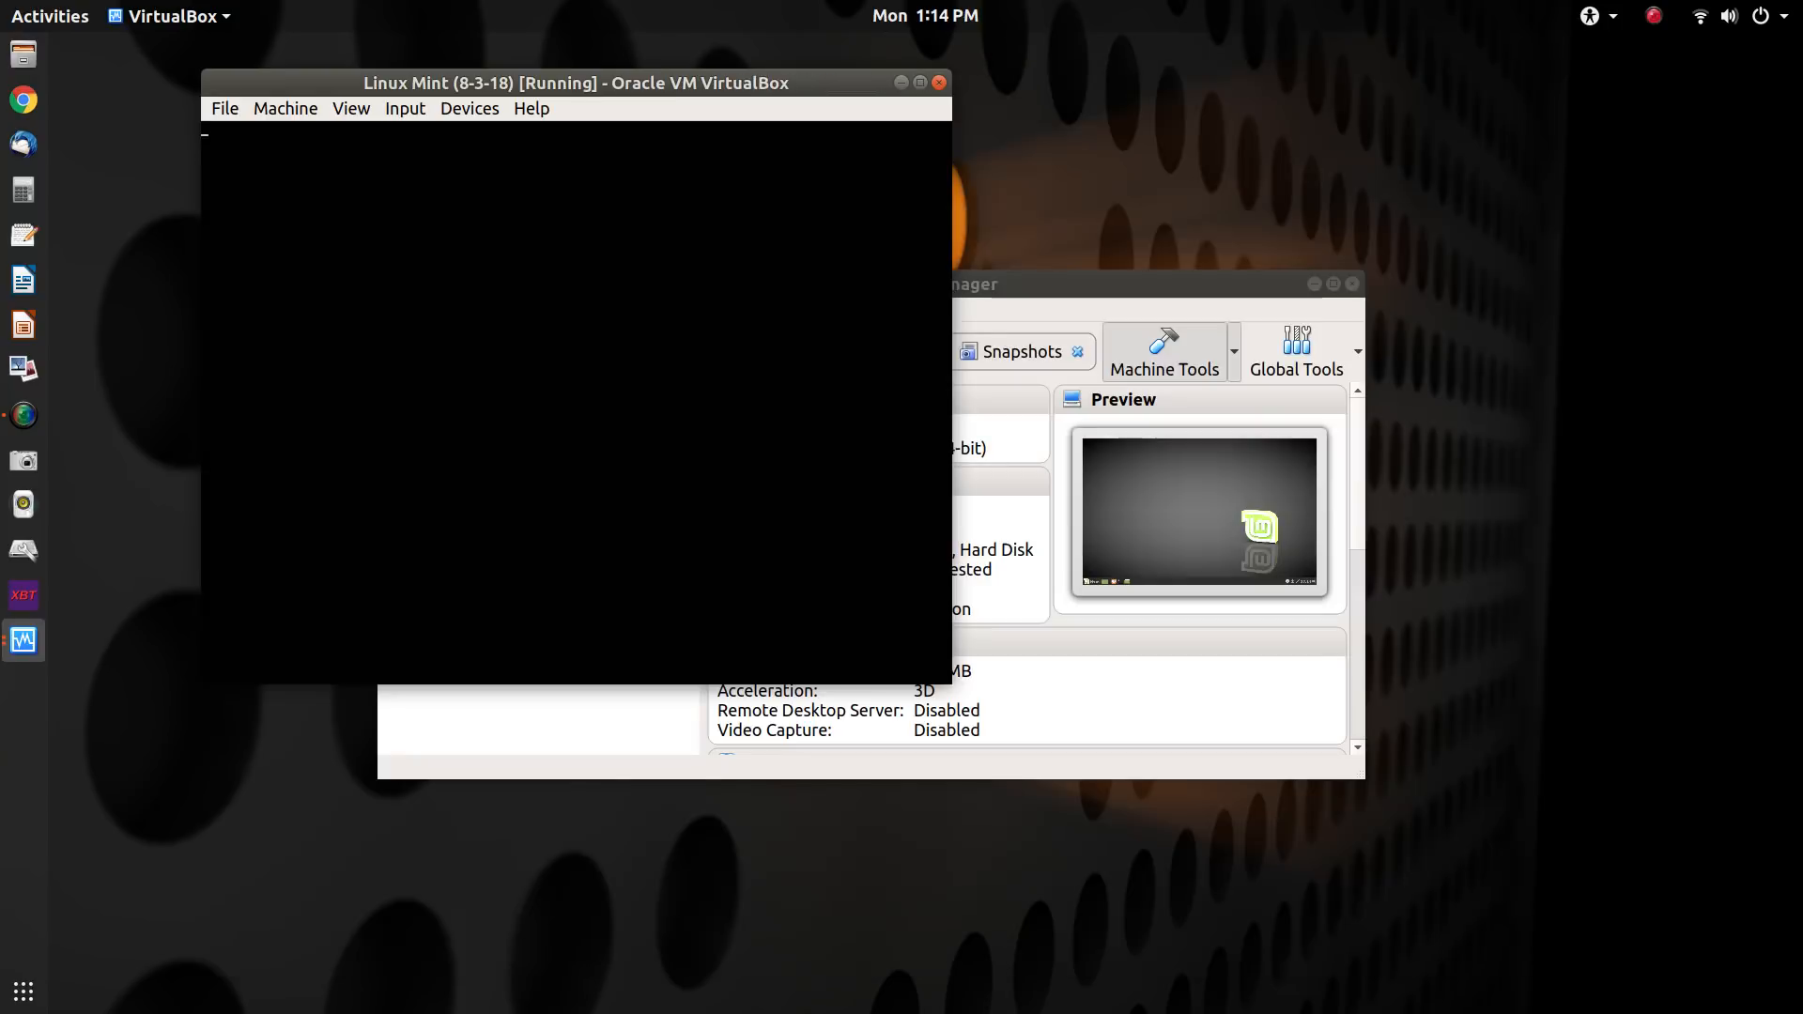
Start the powered-off Linux Mint (8-3-18) virtual machine from VirtualBox Manager
{"action": "left_click", "coordinate": [939, 82]}
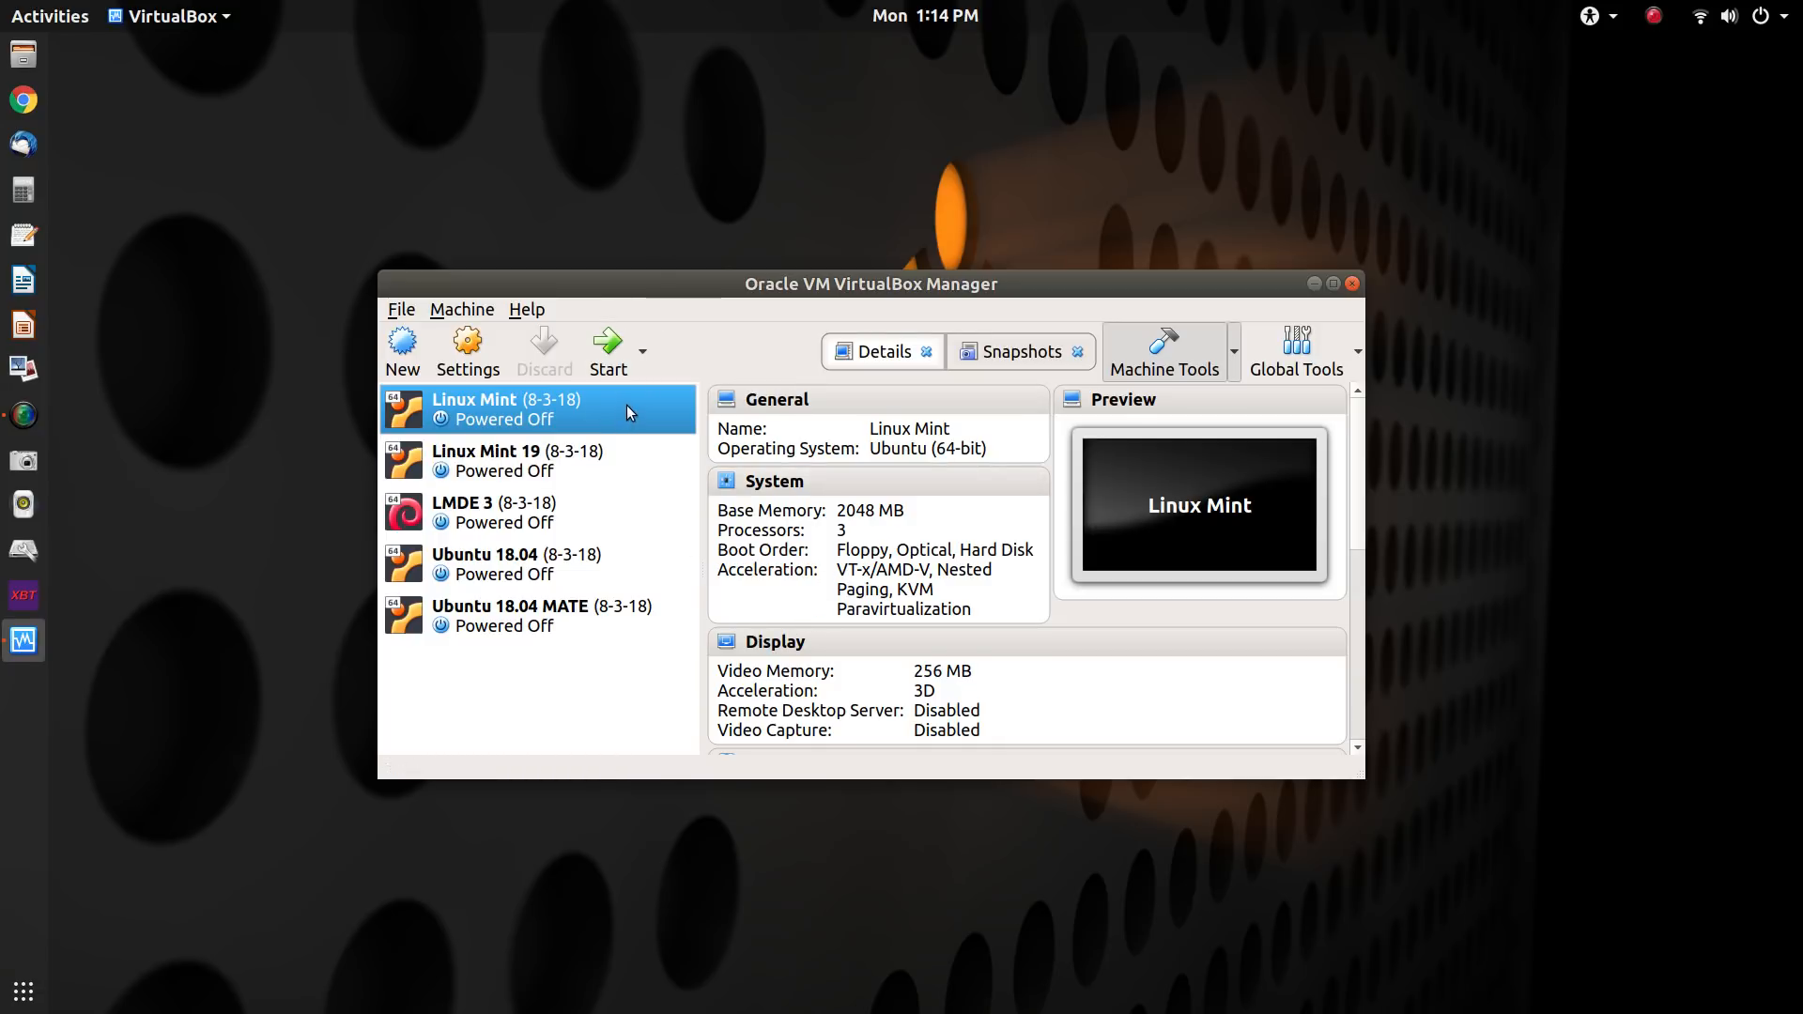
{"action": "mouse_move", "coordinate": [608, 344]}
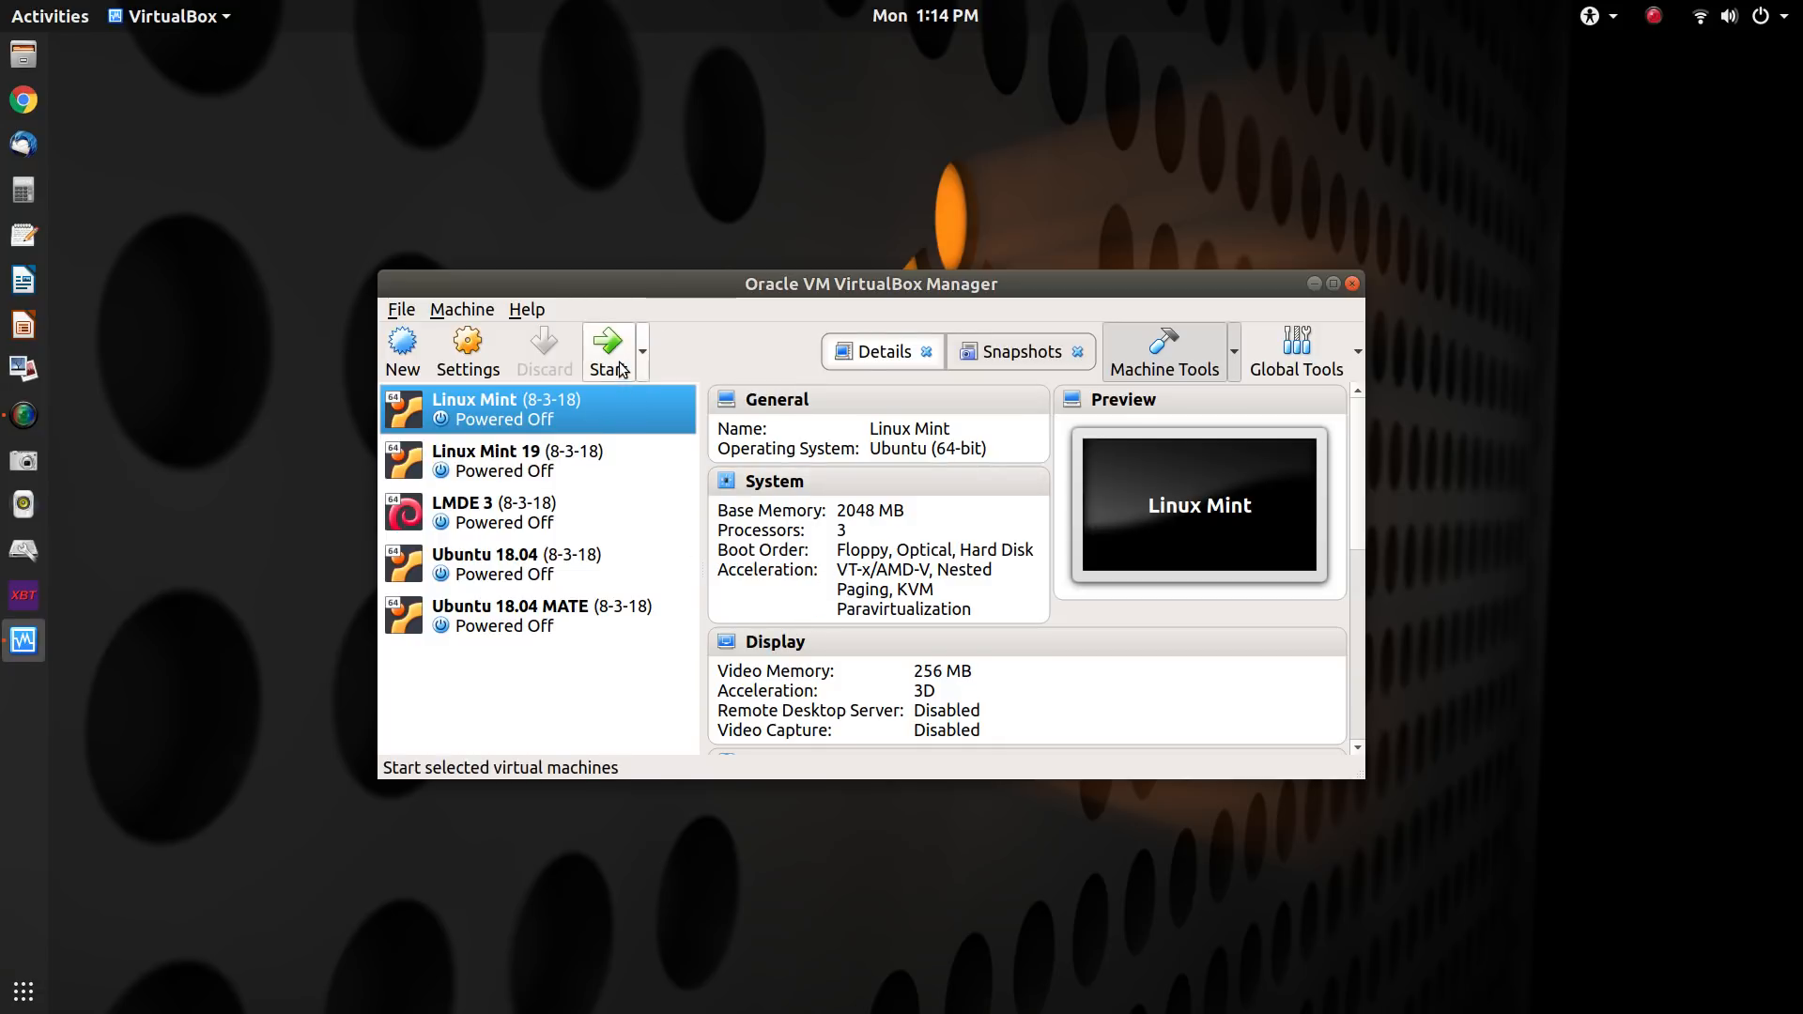
{"action": "left_click", "coordinate": [605, 351]}
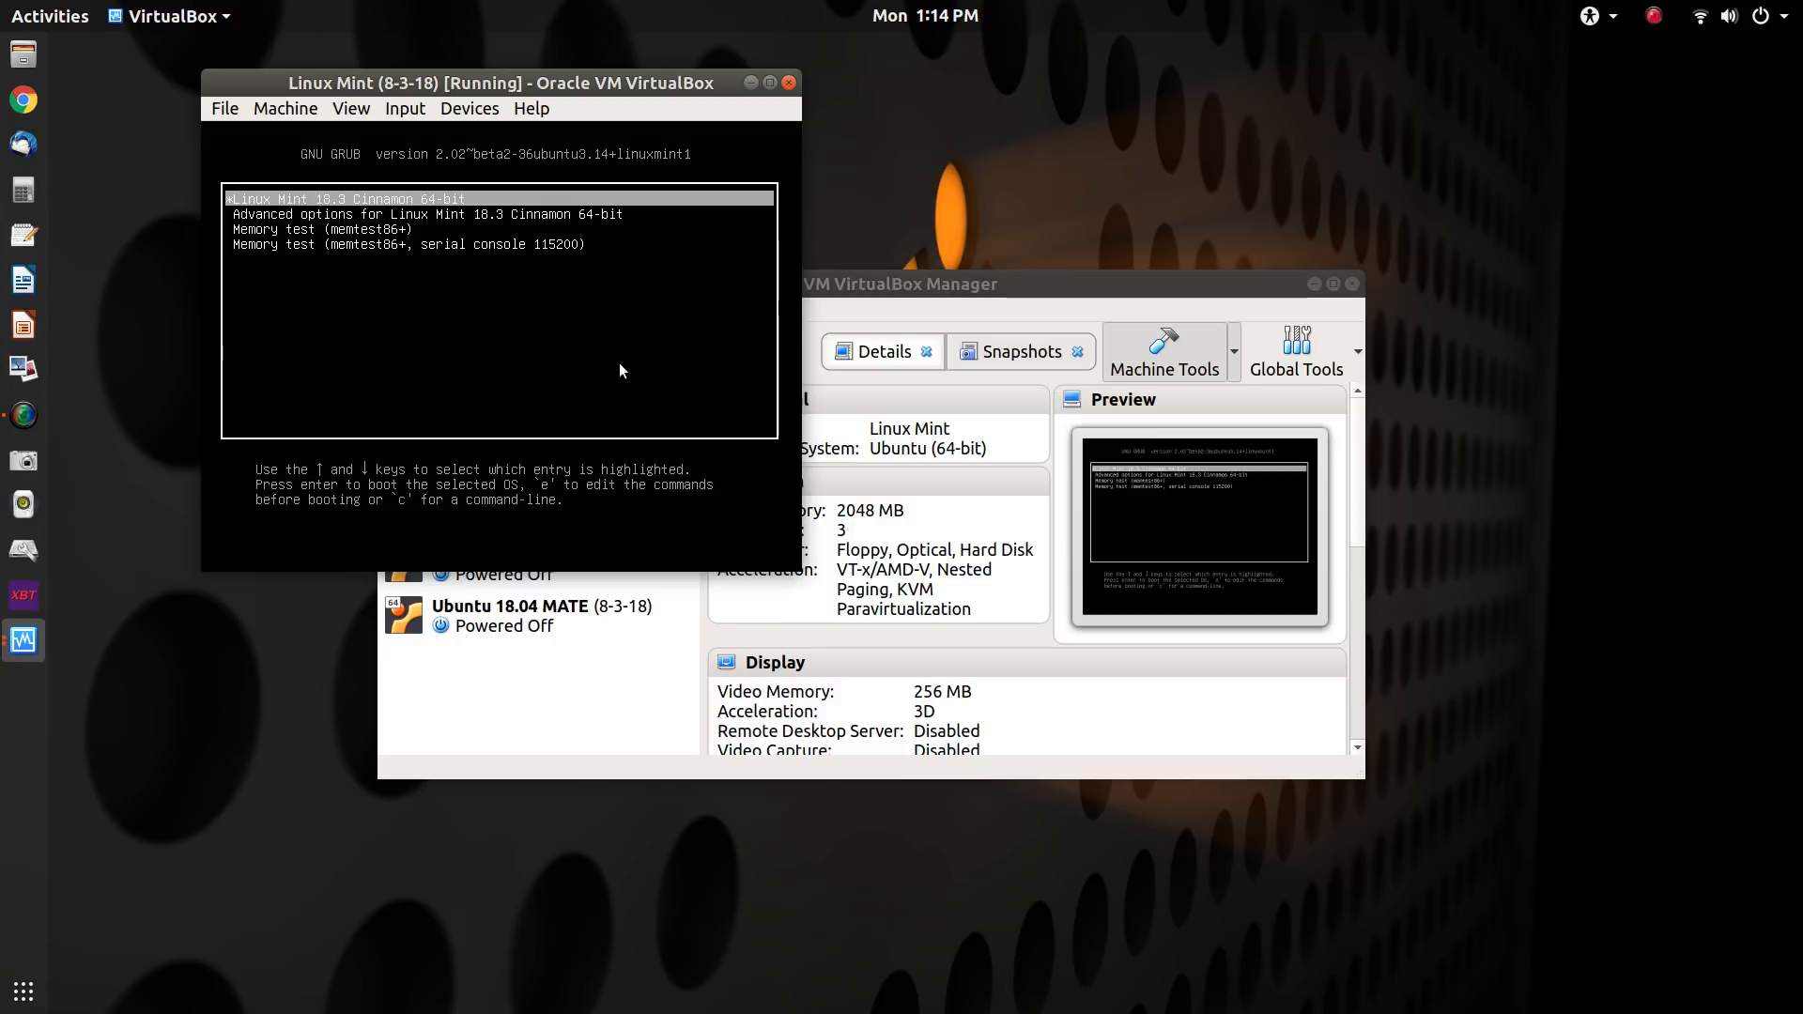
{"action": "mouse_move", "coordinate": [630, 94]}
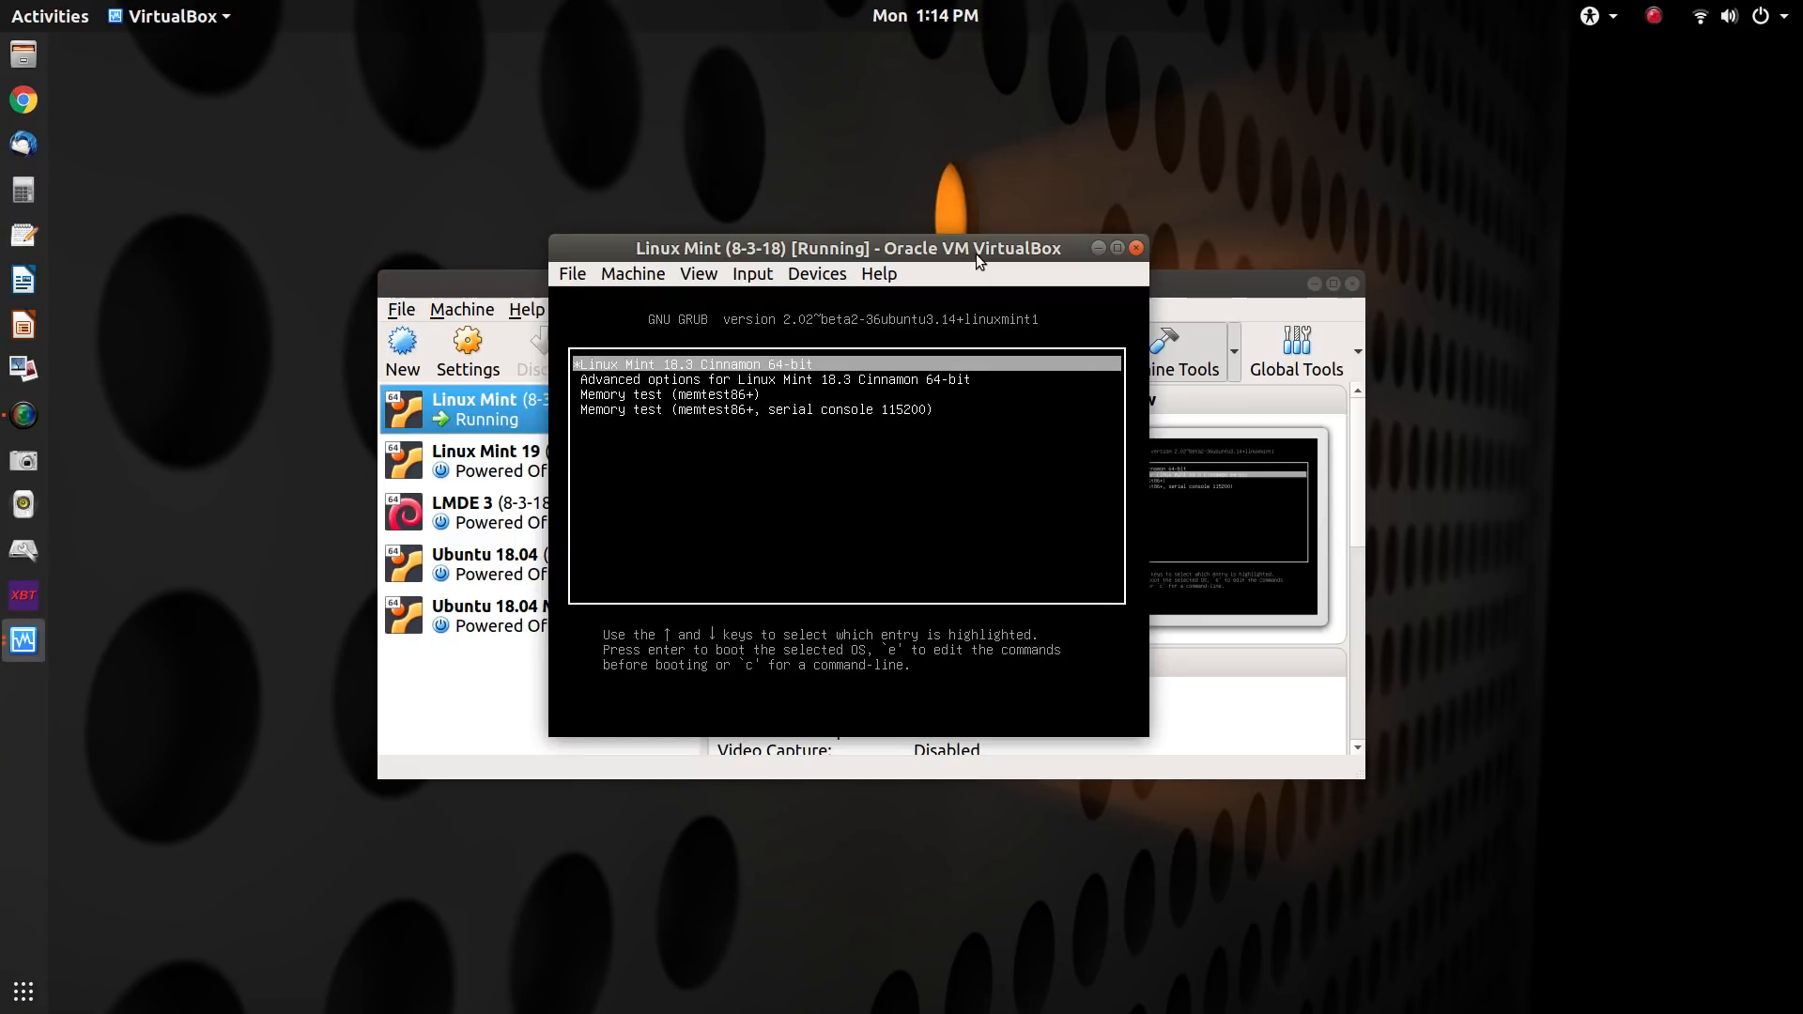
Boot Linux Mint on the 4.4.0-131-generic kernel via GRUB's Advanced options
{"action": "key", "text": "Down"}
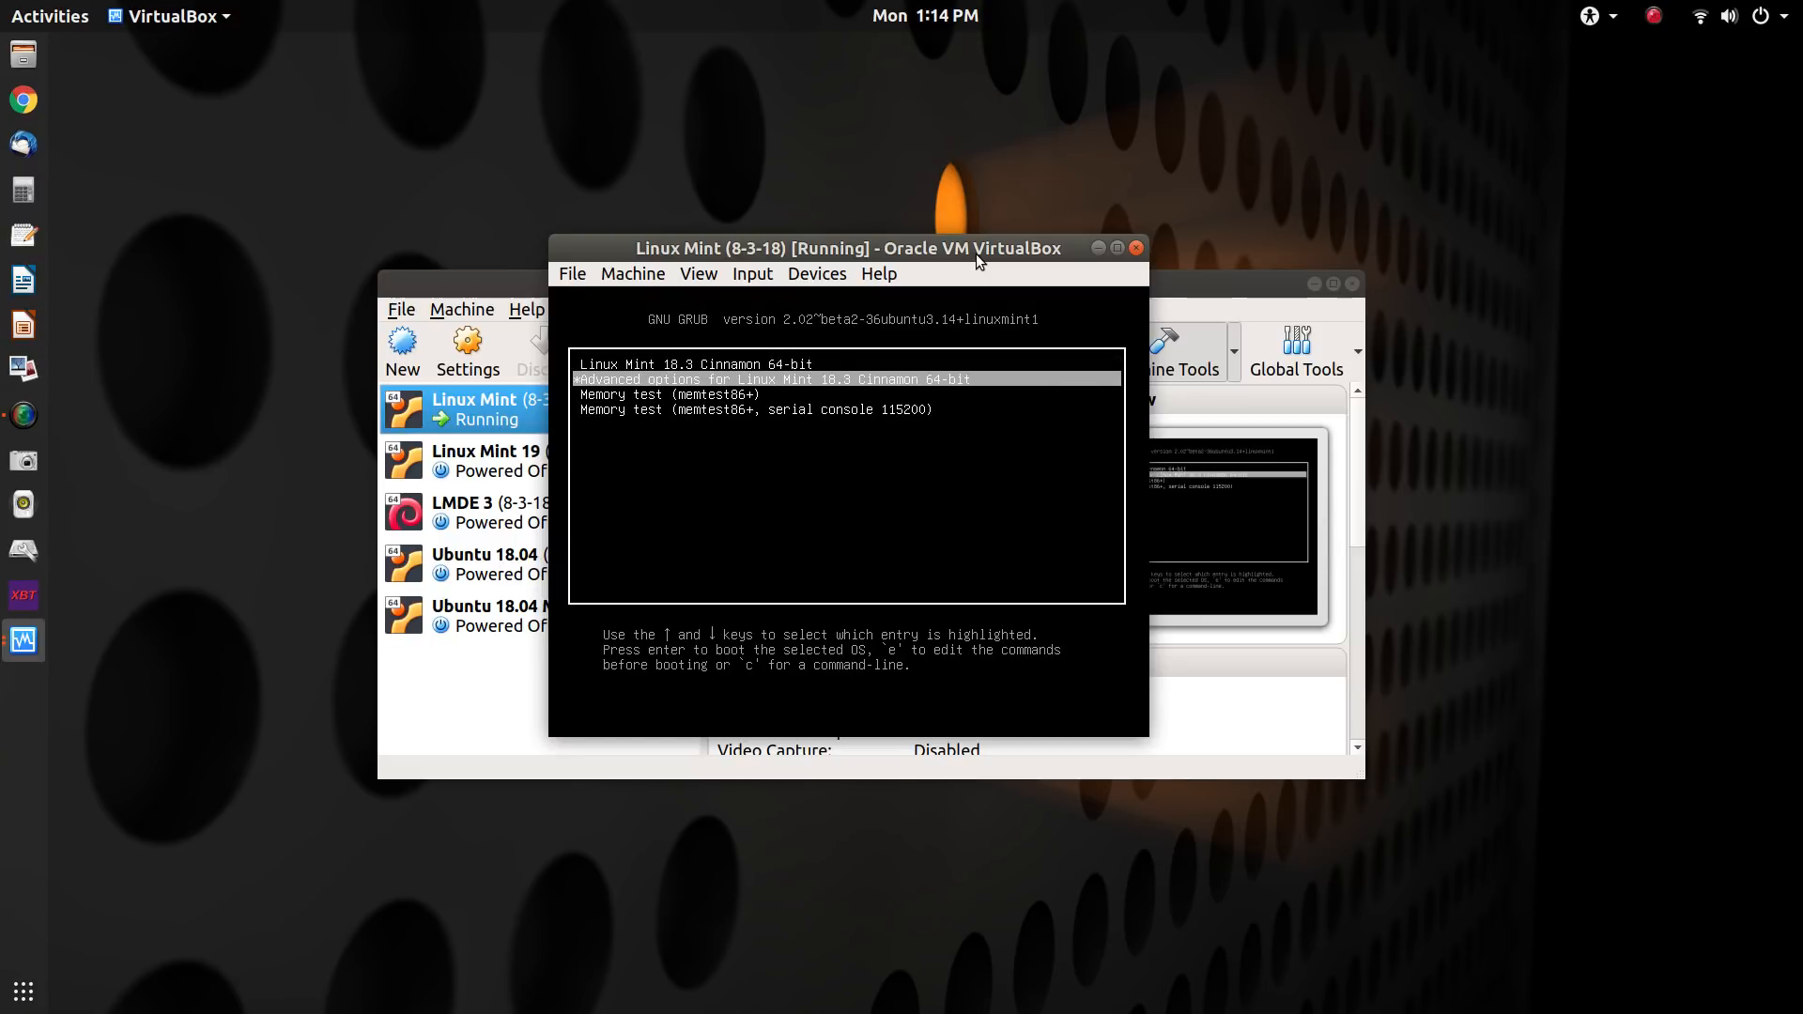
{"action": "key", "text": "Return"}
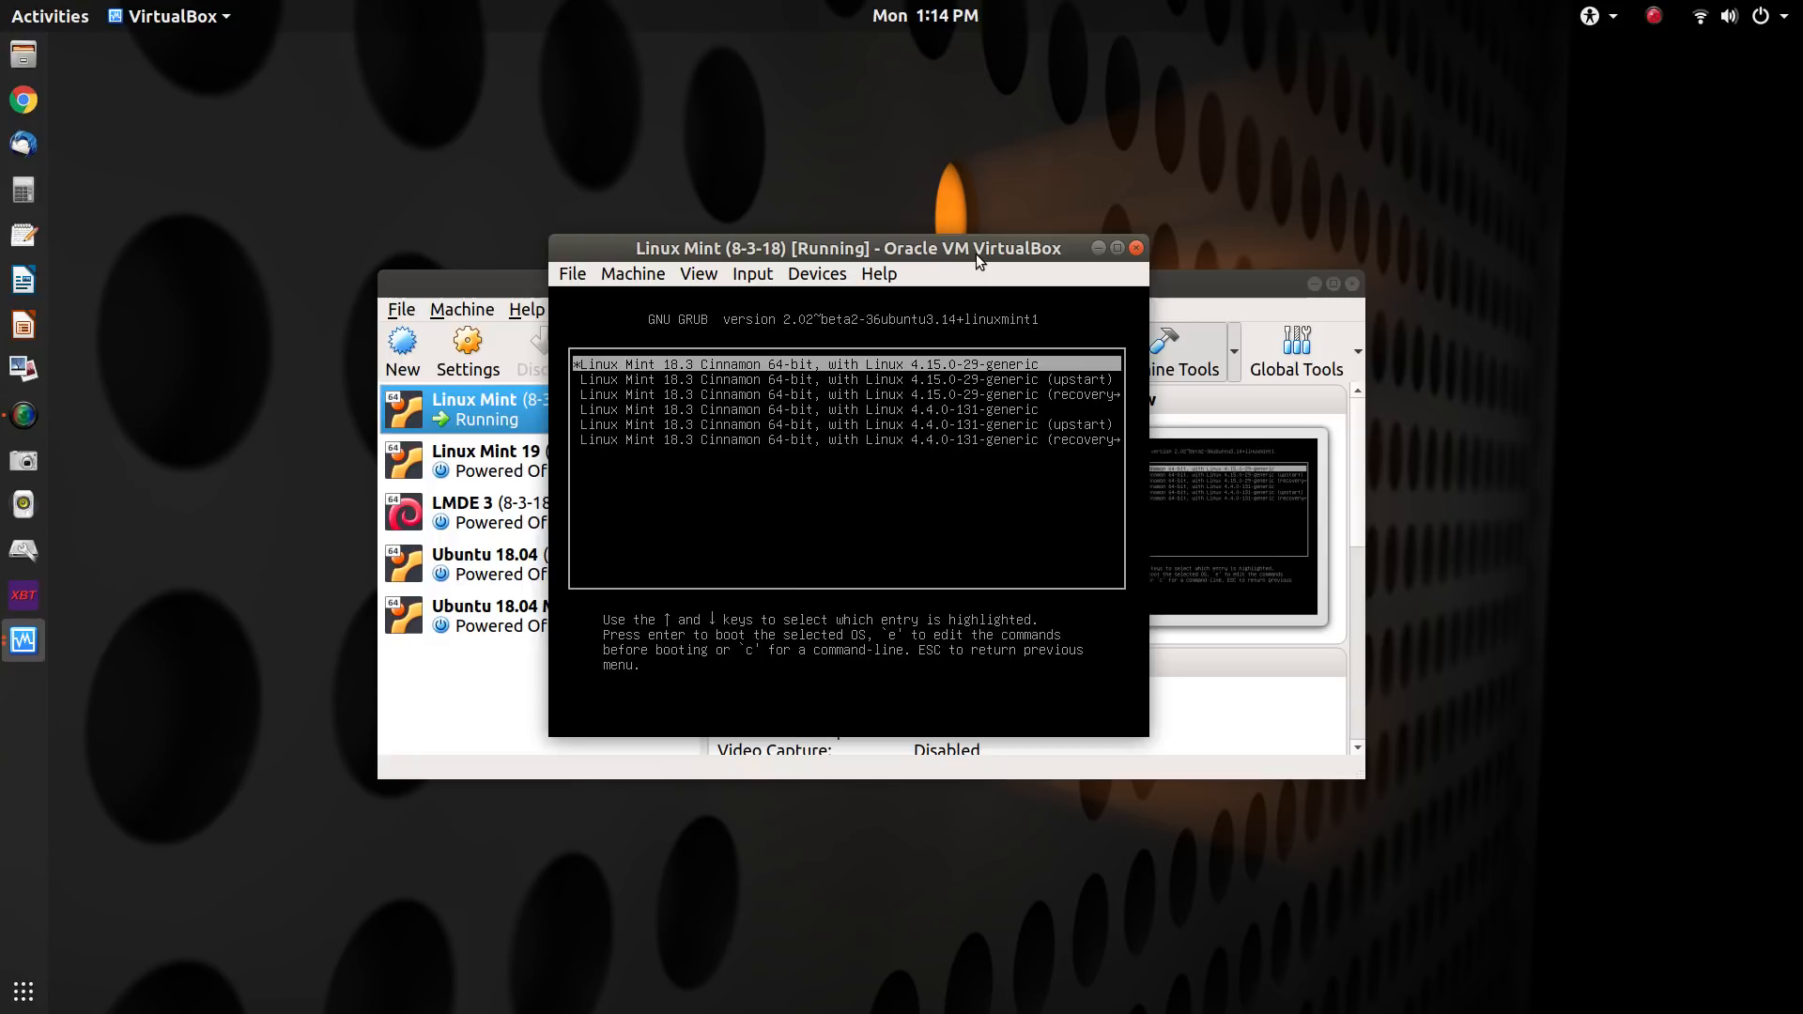
{"action": "key", "text": "Down"}
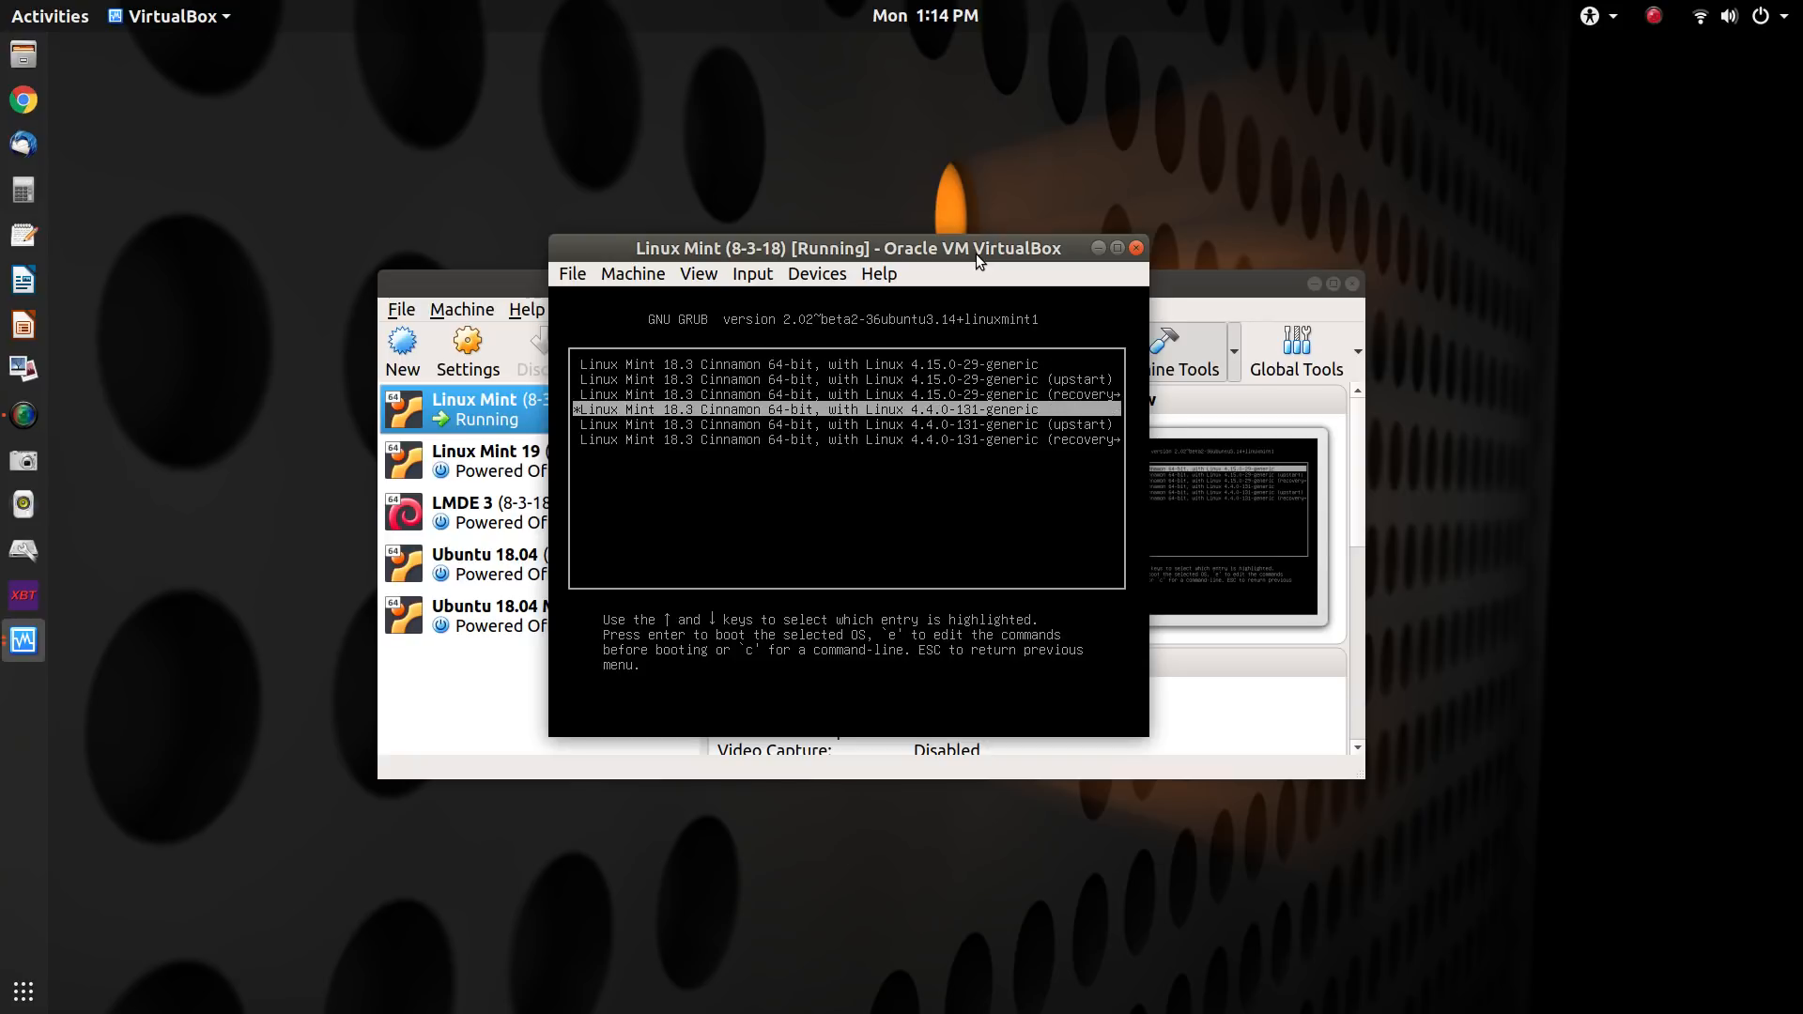
{"action": "key", "text": "Up"}
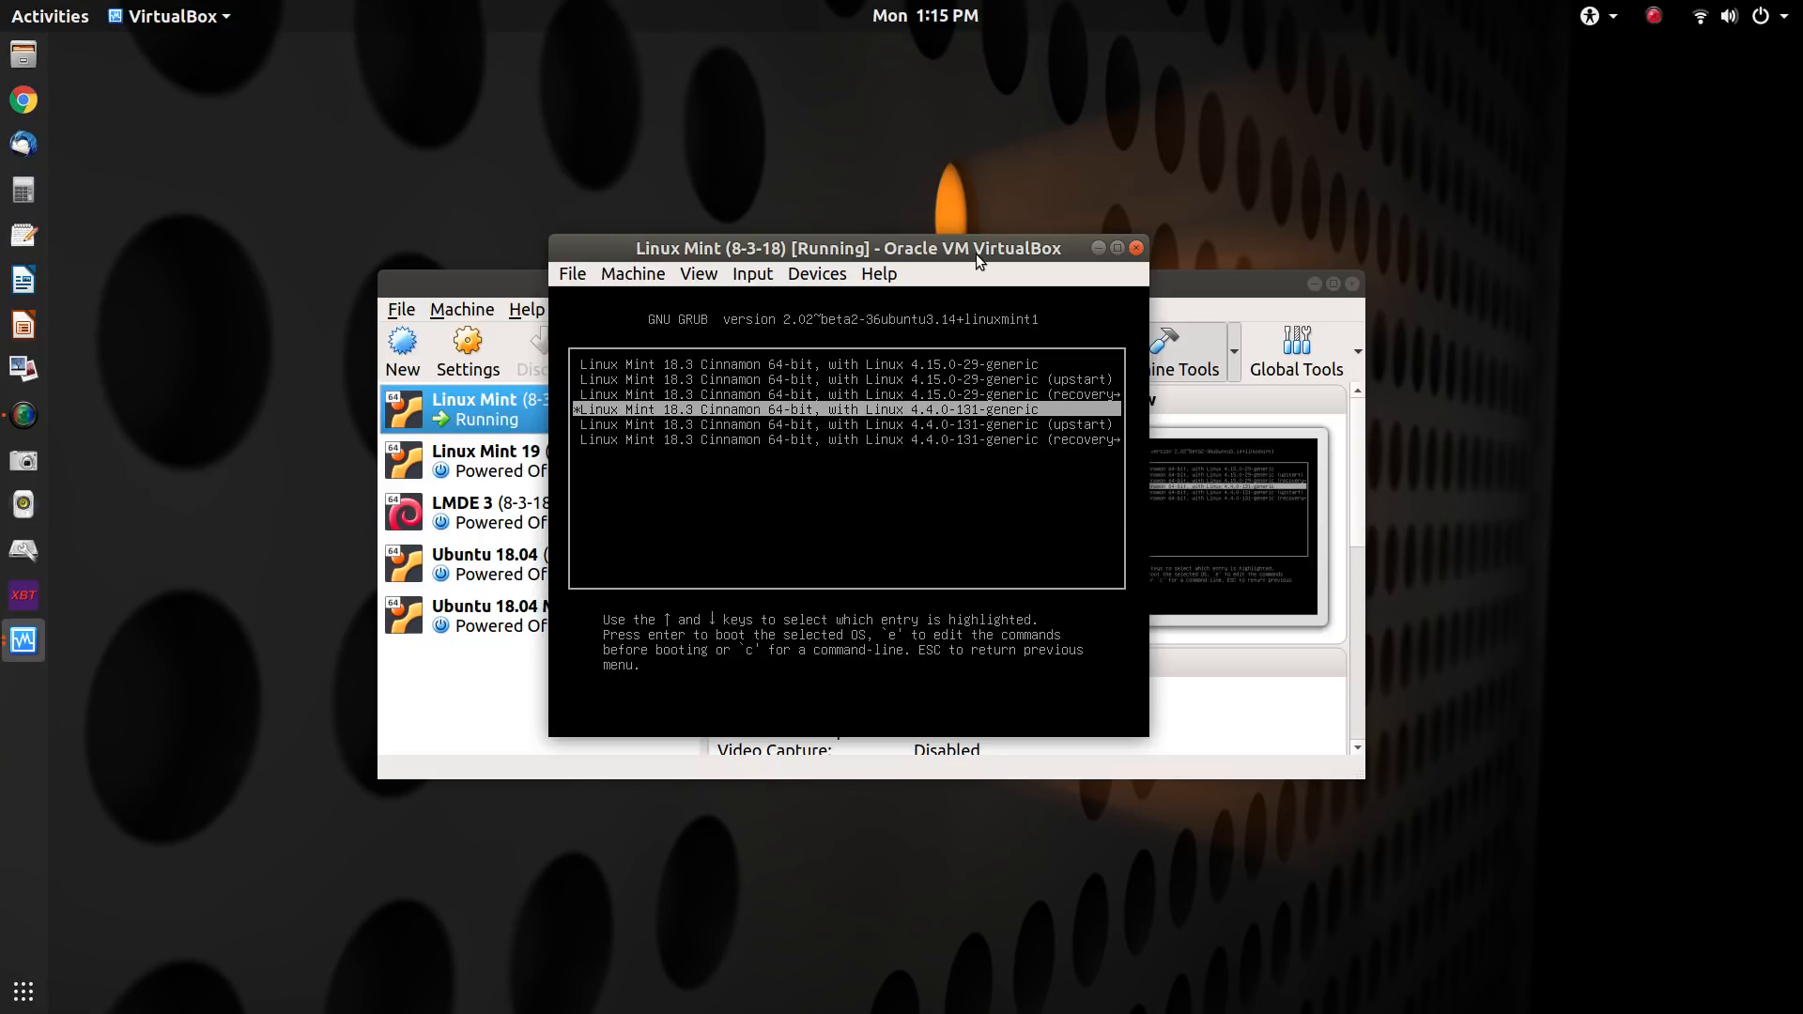
{"action": "key", "text": "Return"}
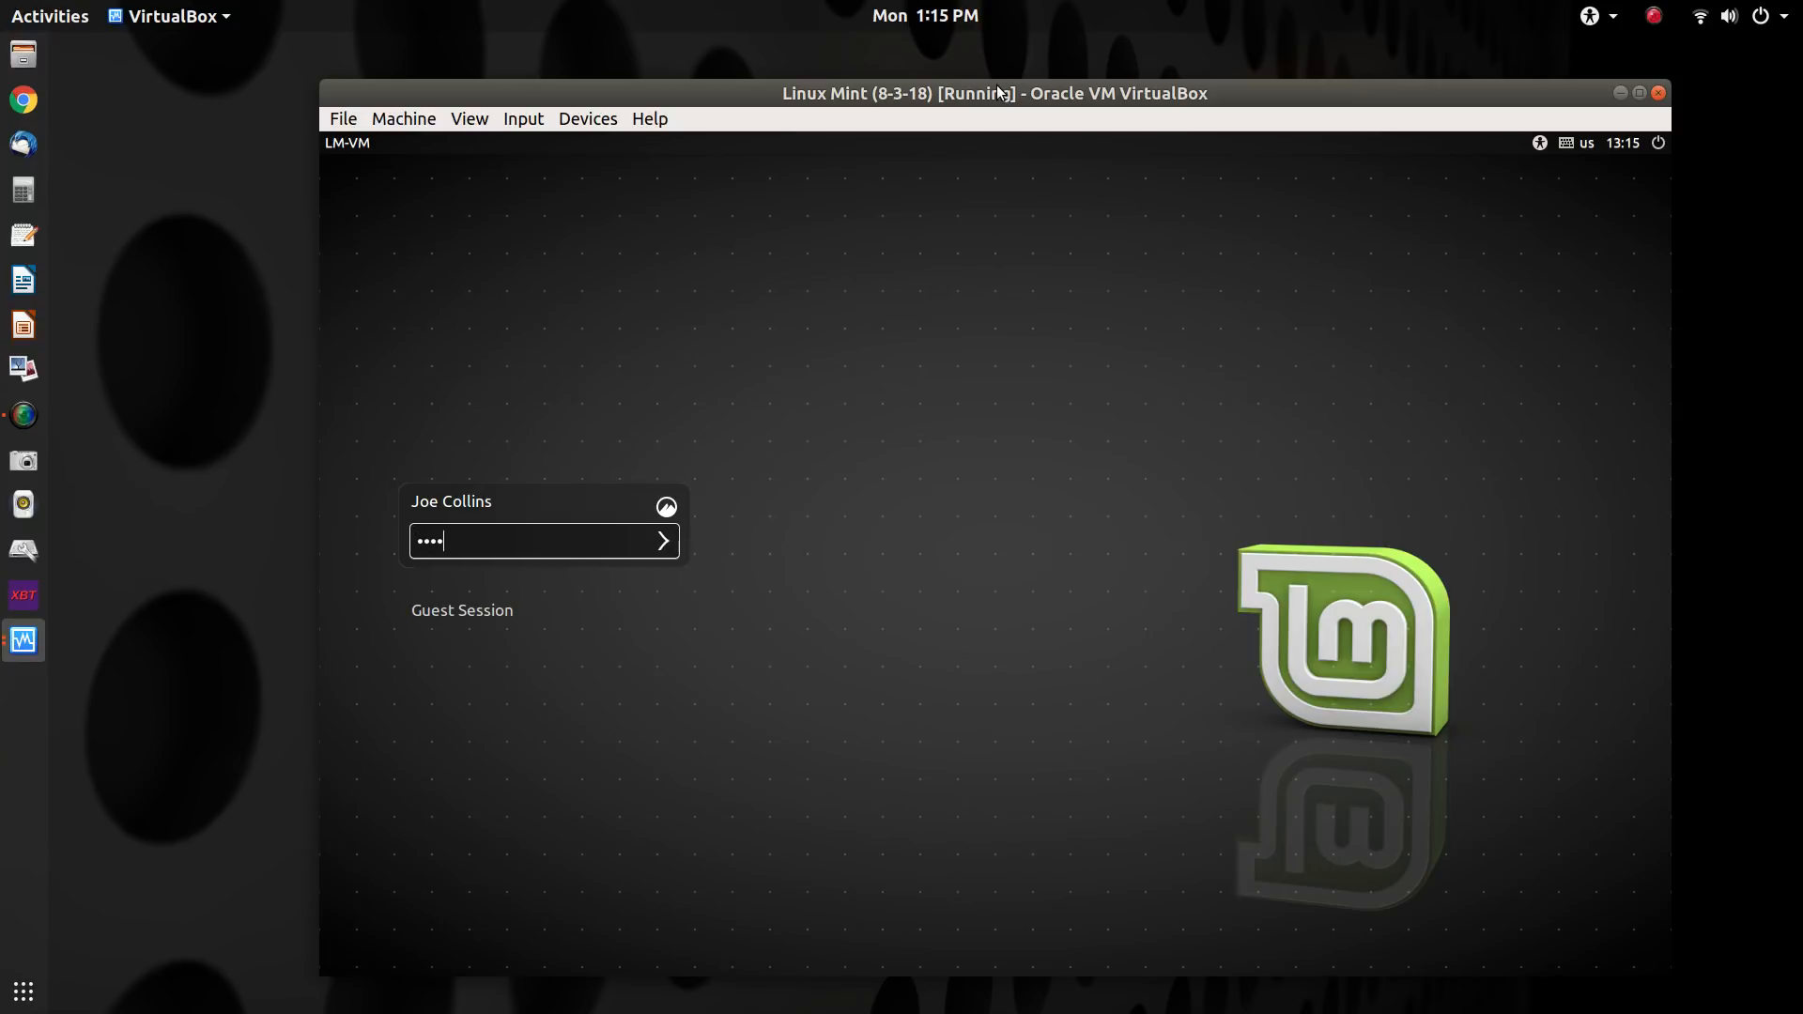
Enter the user password at the Mint login screen and log in
{"action": "type", "text": "••••"}
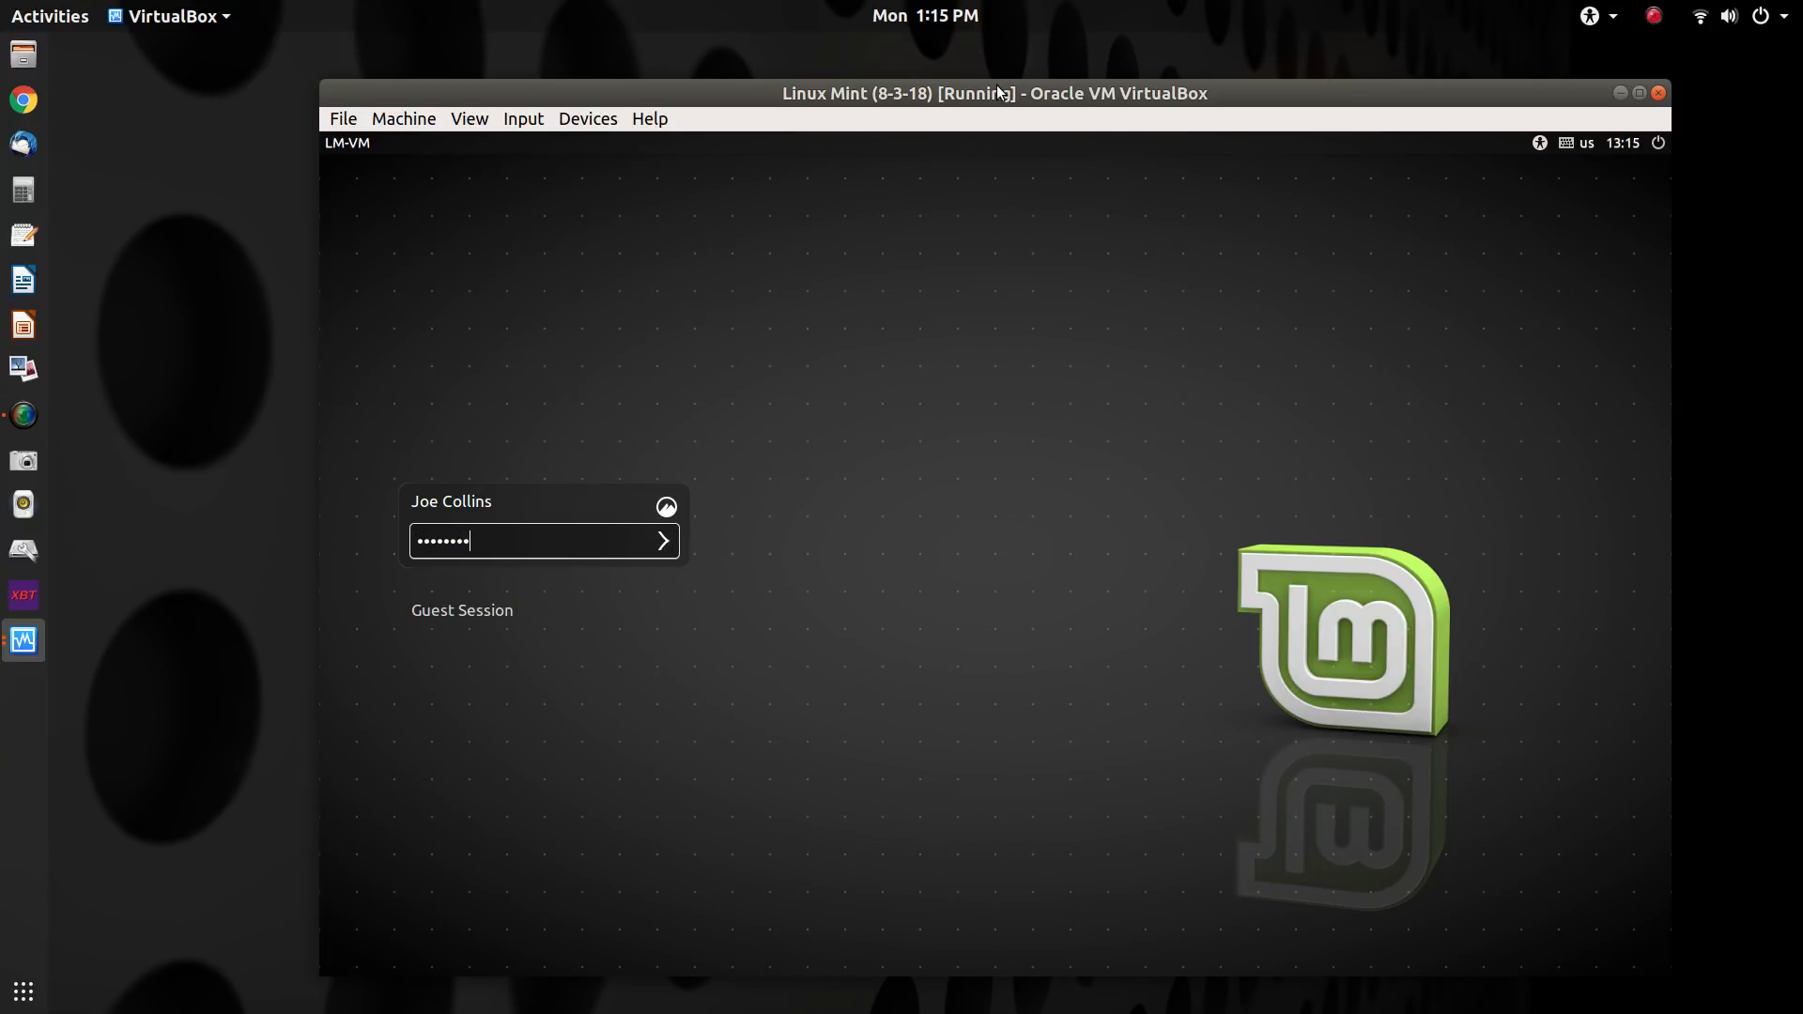
{"action": "left_click", "coordinate": [661, 541]}
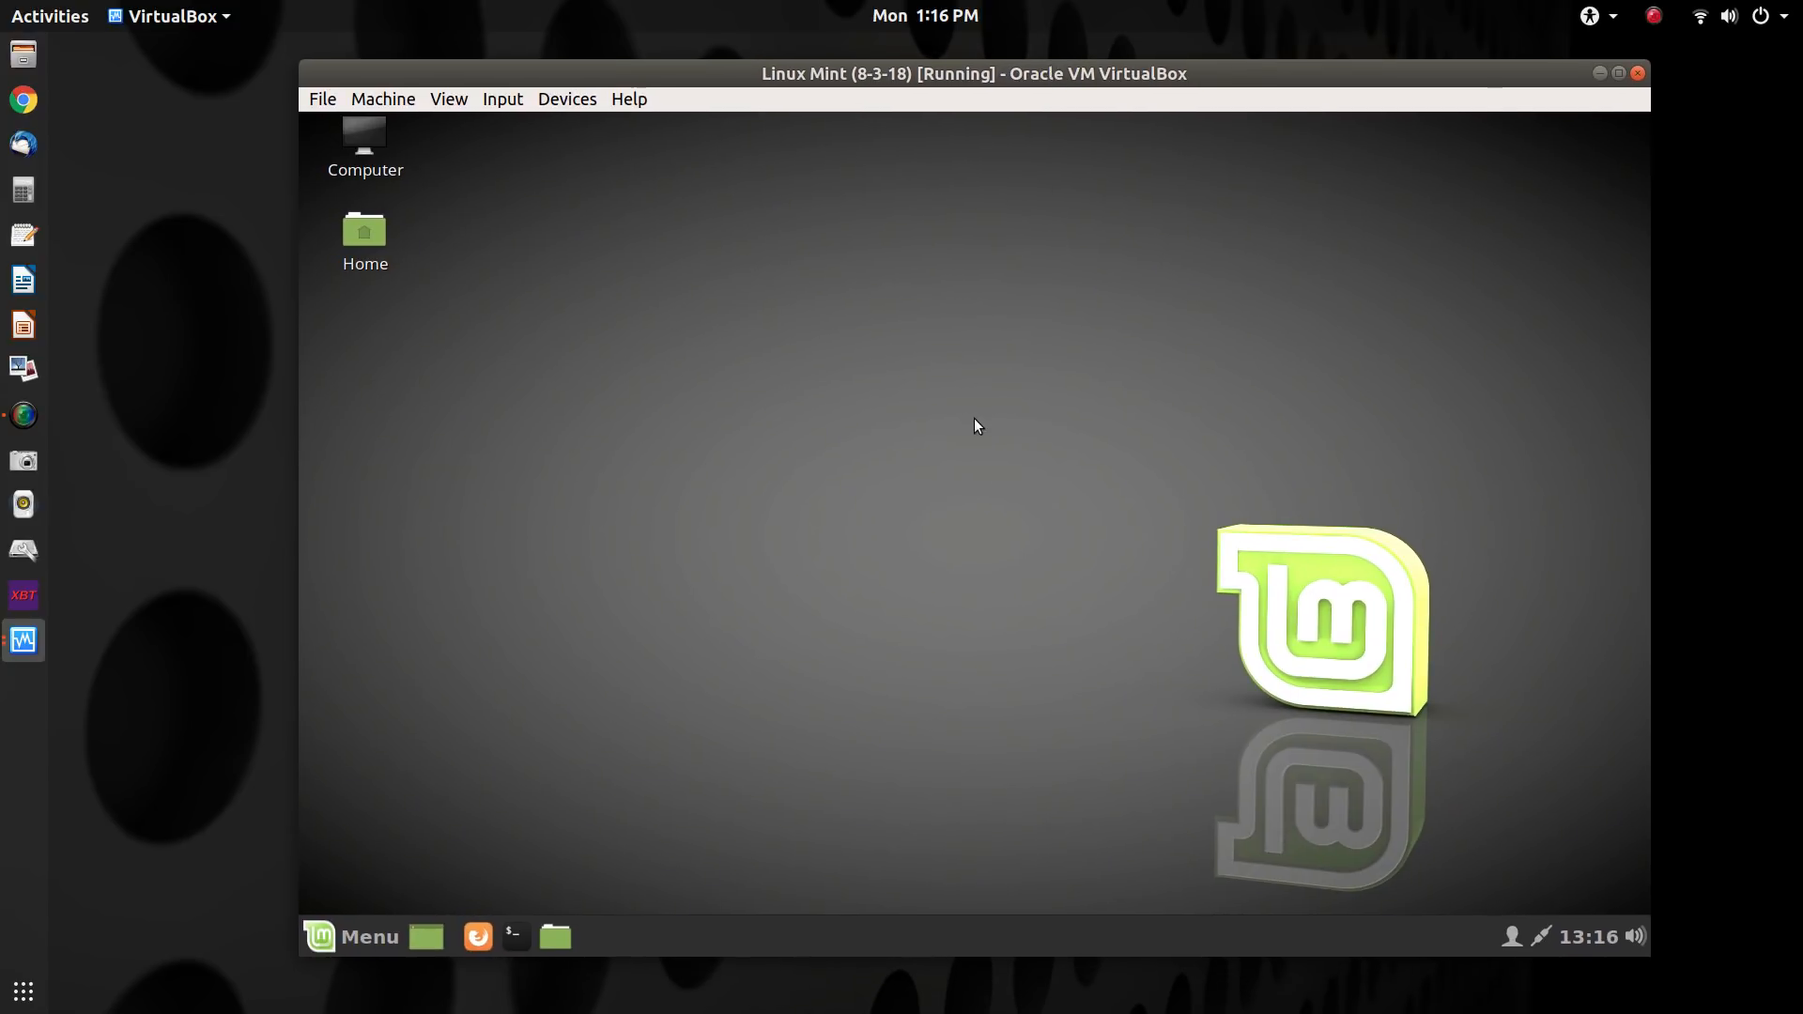
Confirm the running kernel is 4.4.0-131-generic with uname -r, then close the terminal
{"action": "left_click", "coordinate": [512, 936]}
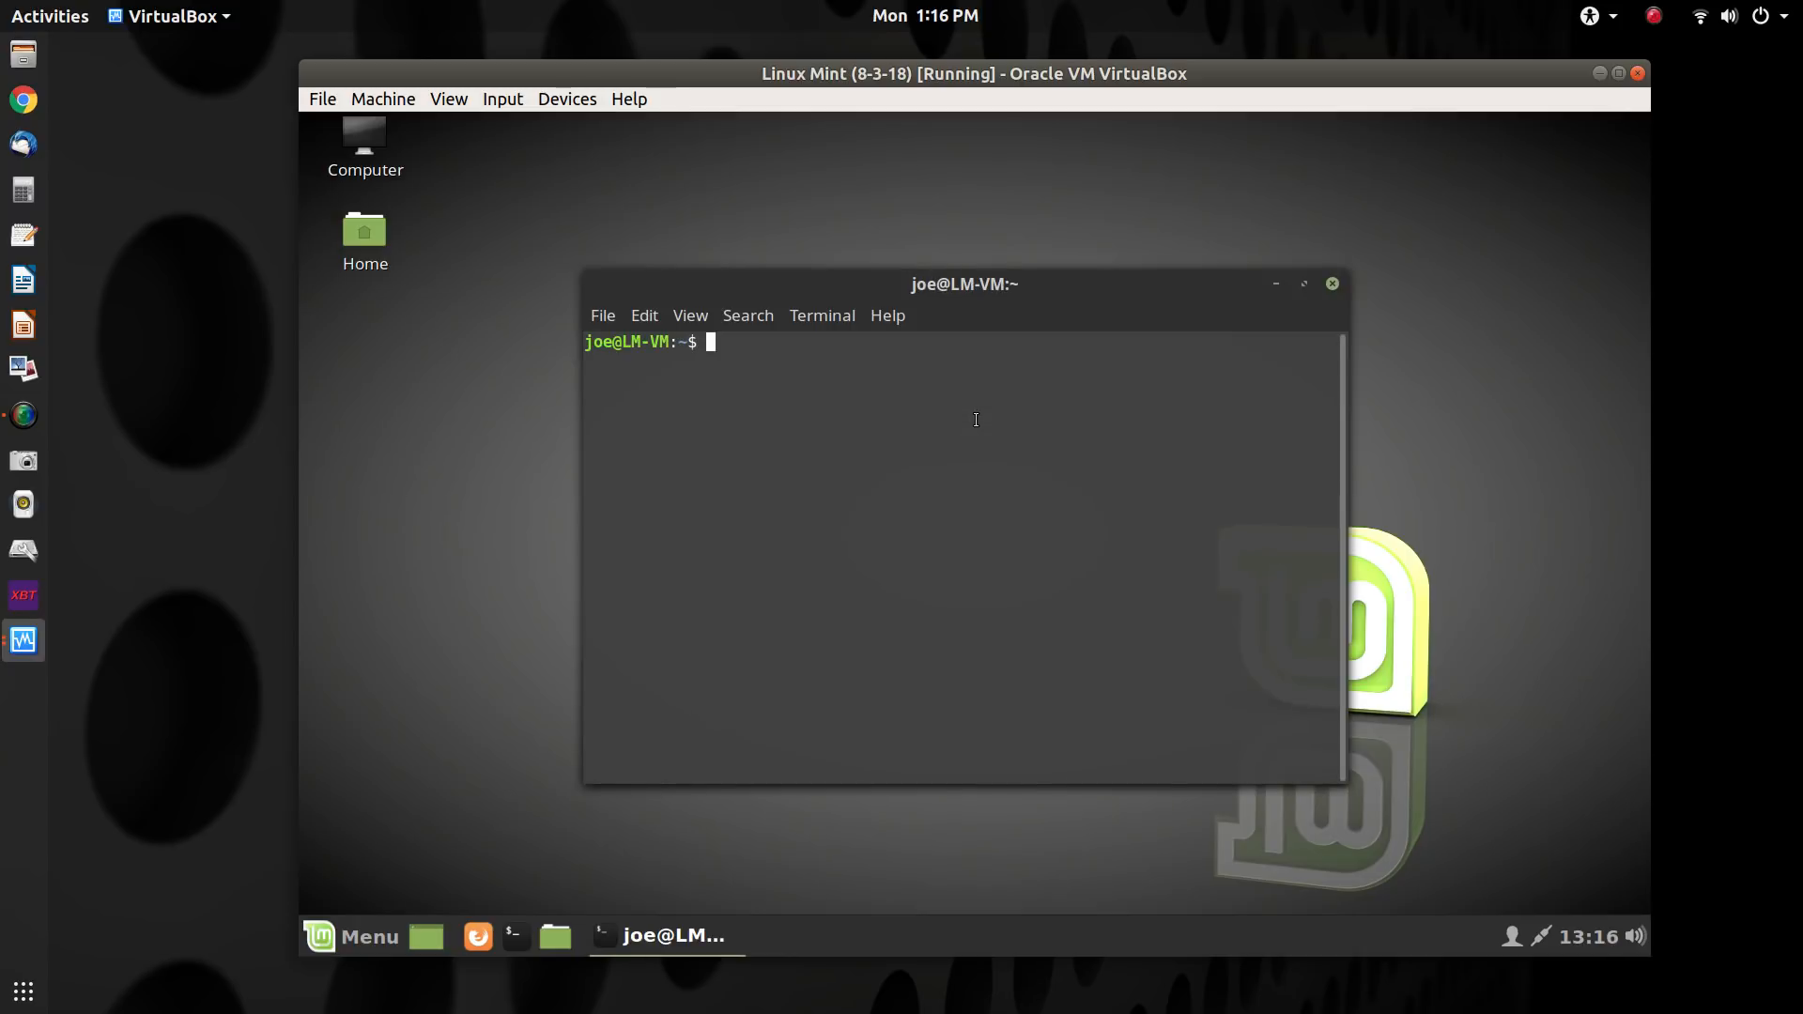
{"action": "type", "text": "uname -r"}
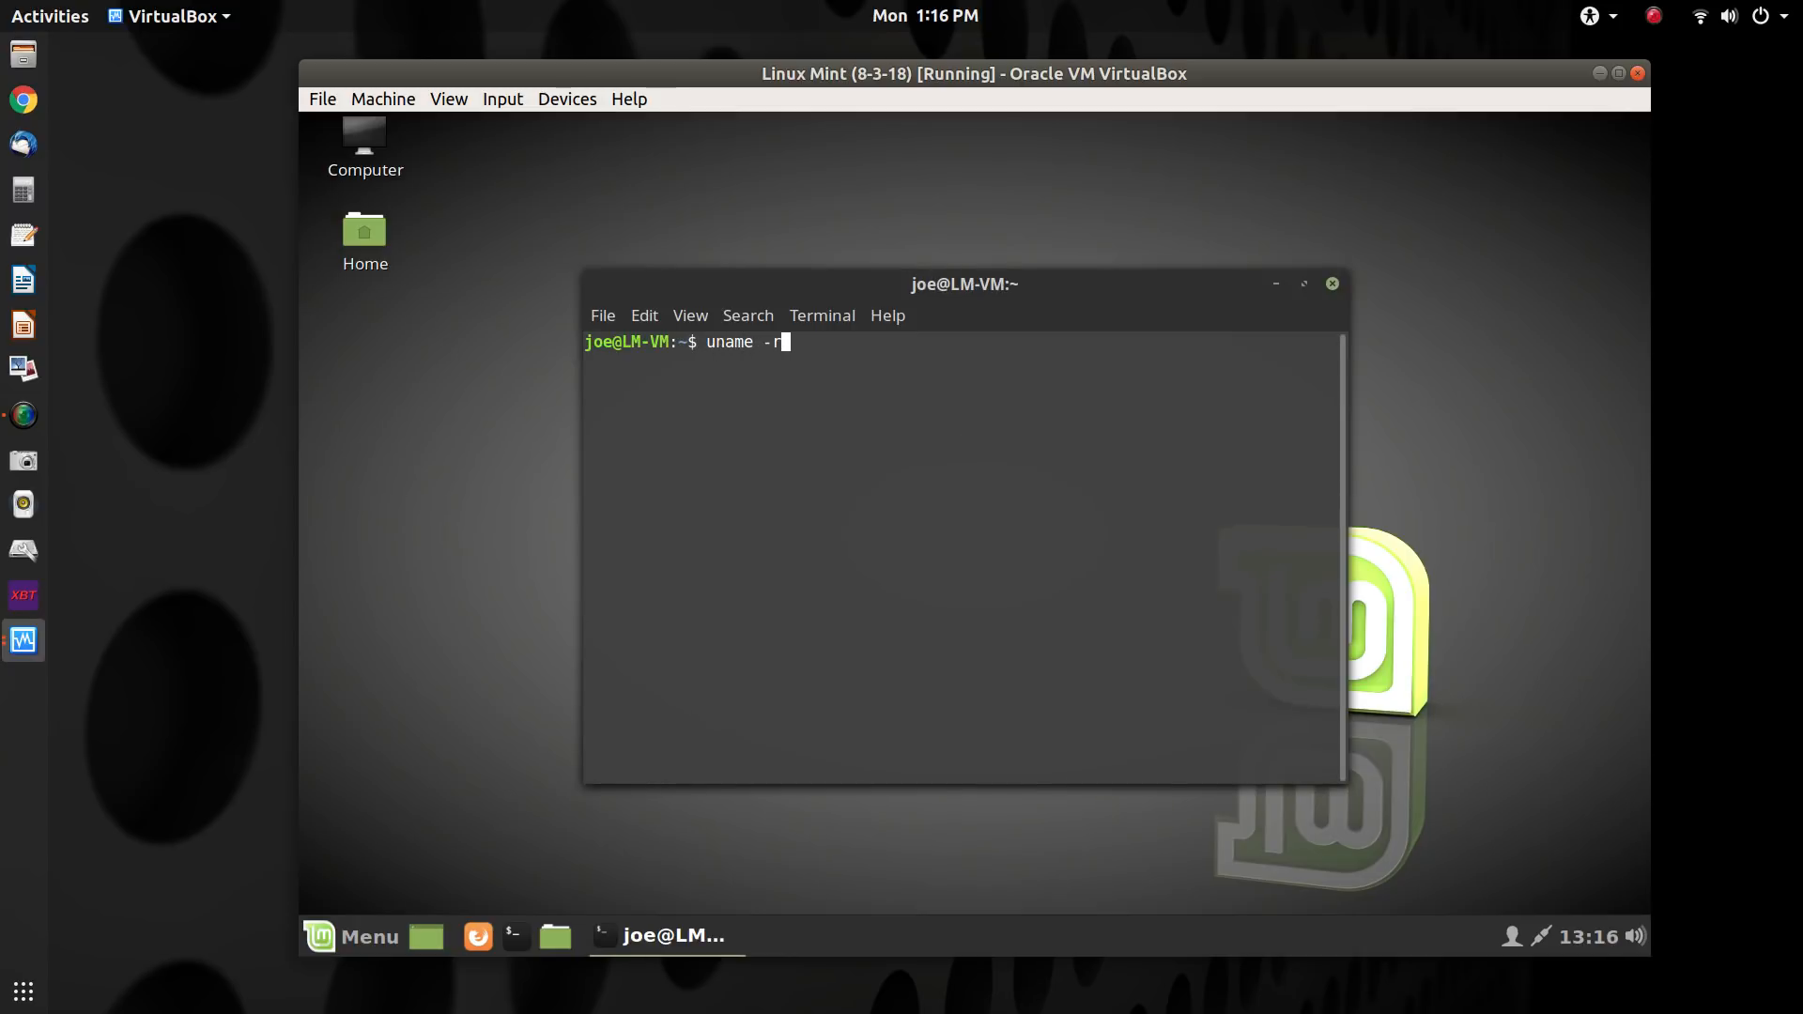
{"action": "key", "text": "Return"}
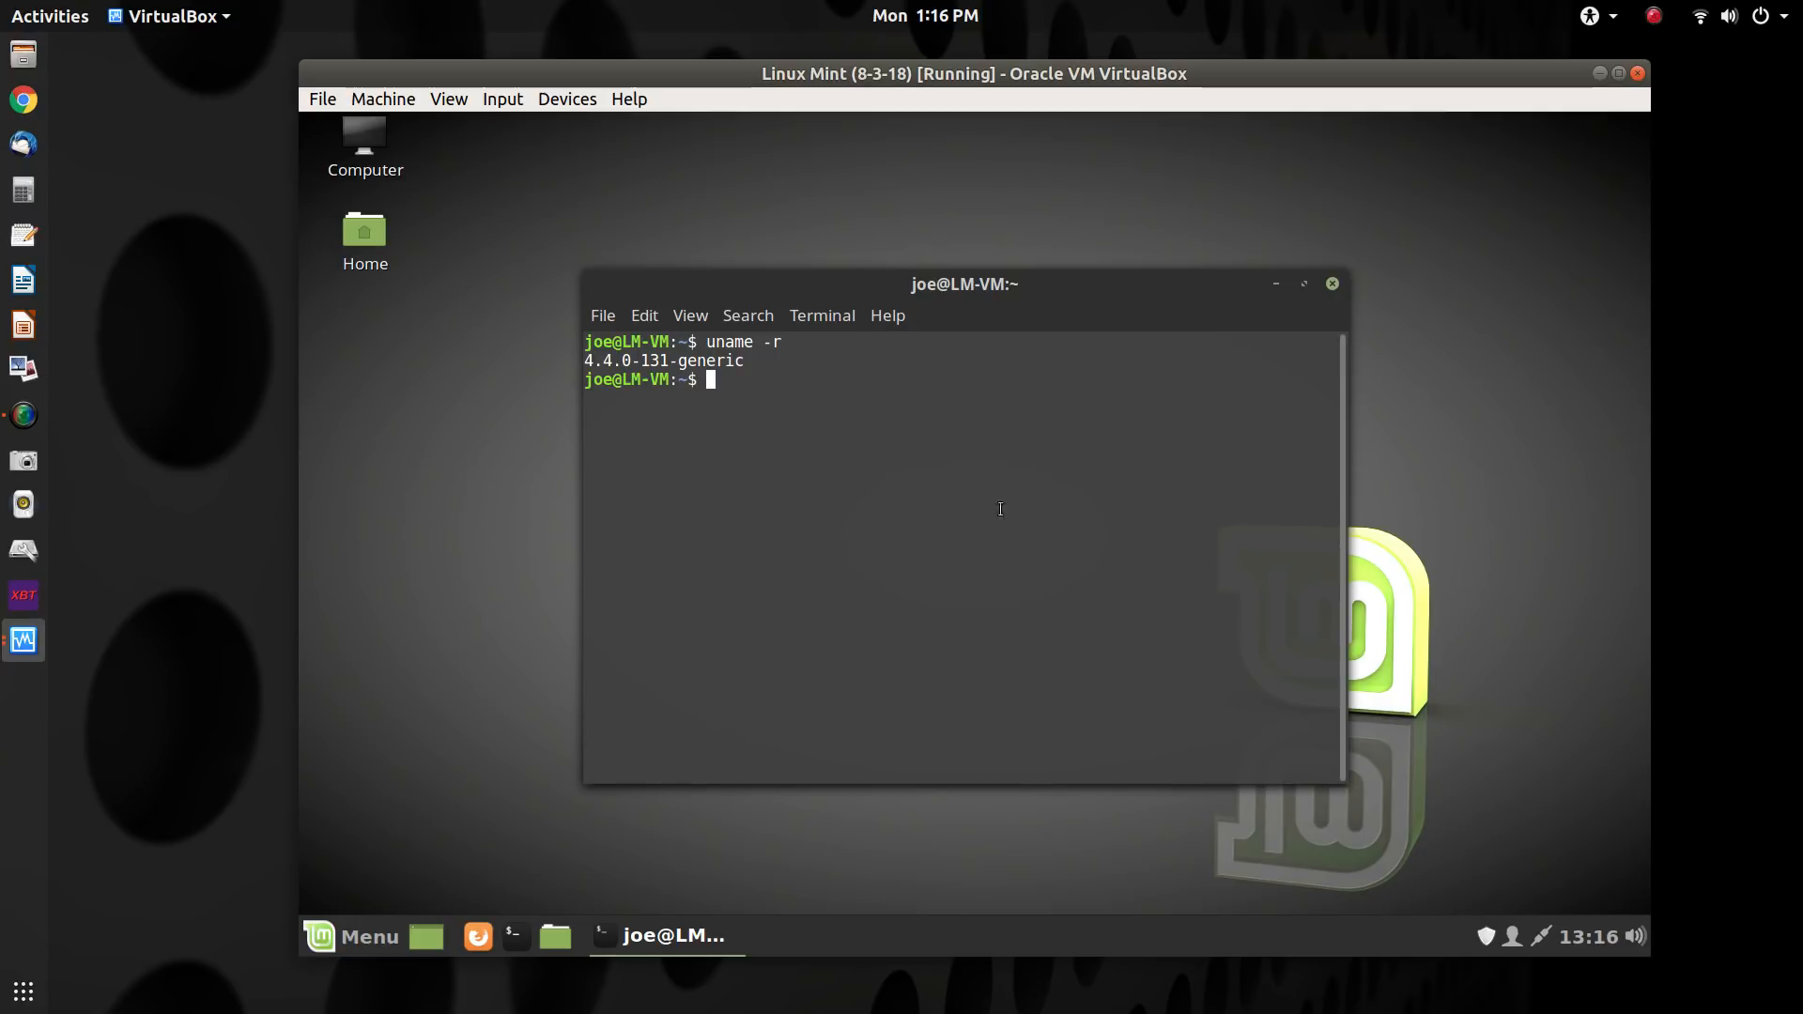
{"action": "left_click", "coordinate": [1331, 284]}
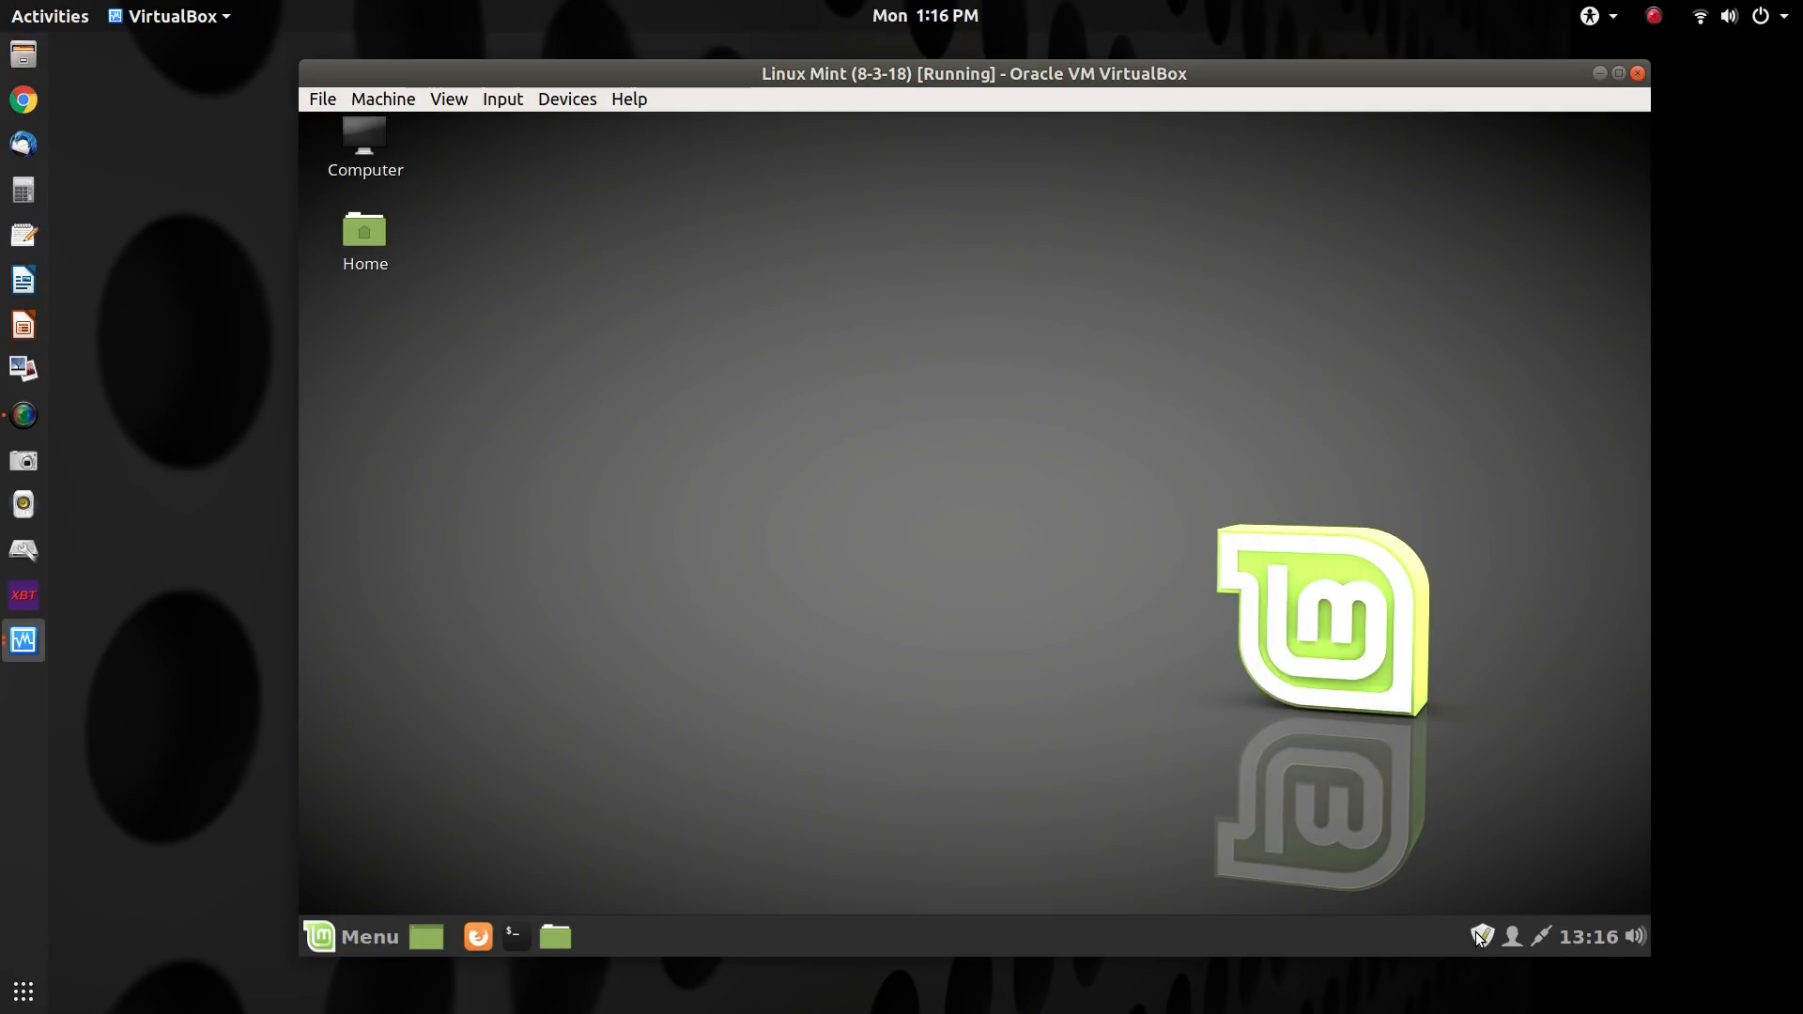
Open Update Manager's Linux kernels list and select the installed 4.15.0-29 kernel
{"action": "left_click", "coordinate": [1480, 937]}
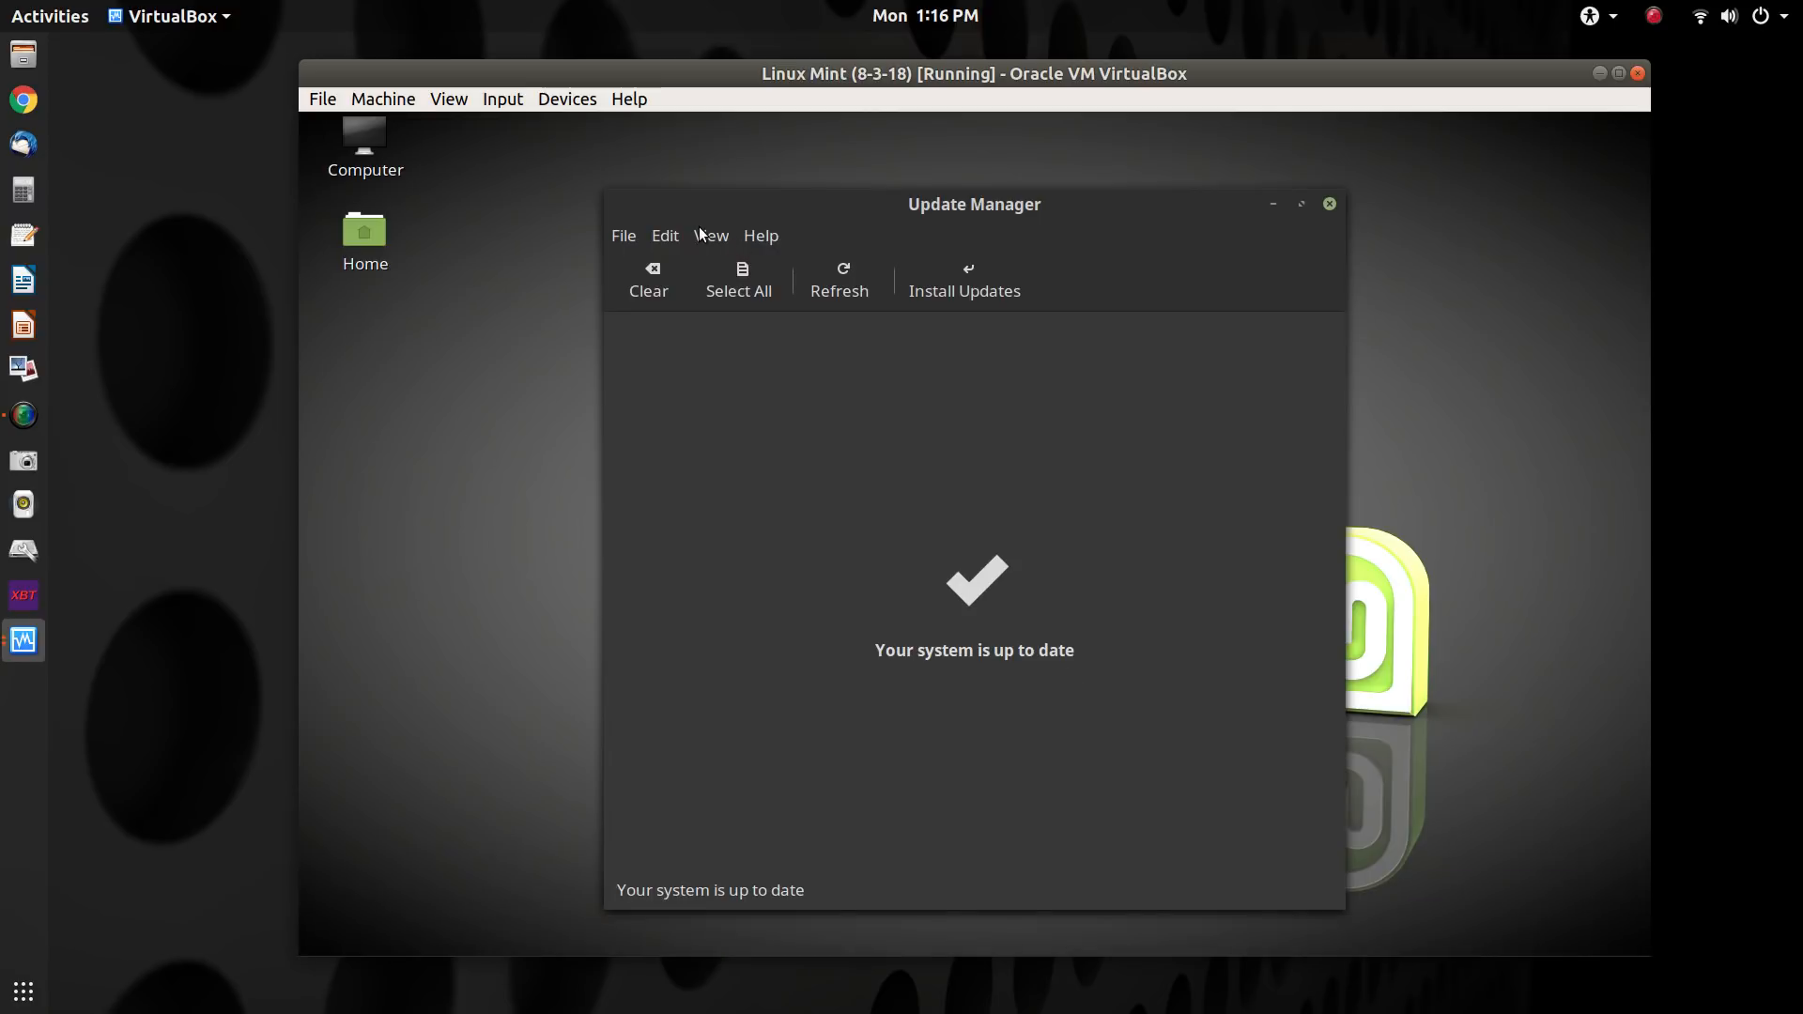
{"action": "left_click", "coordinate": [711, 236]}
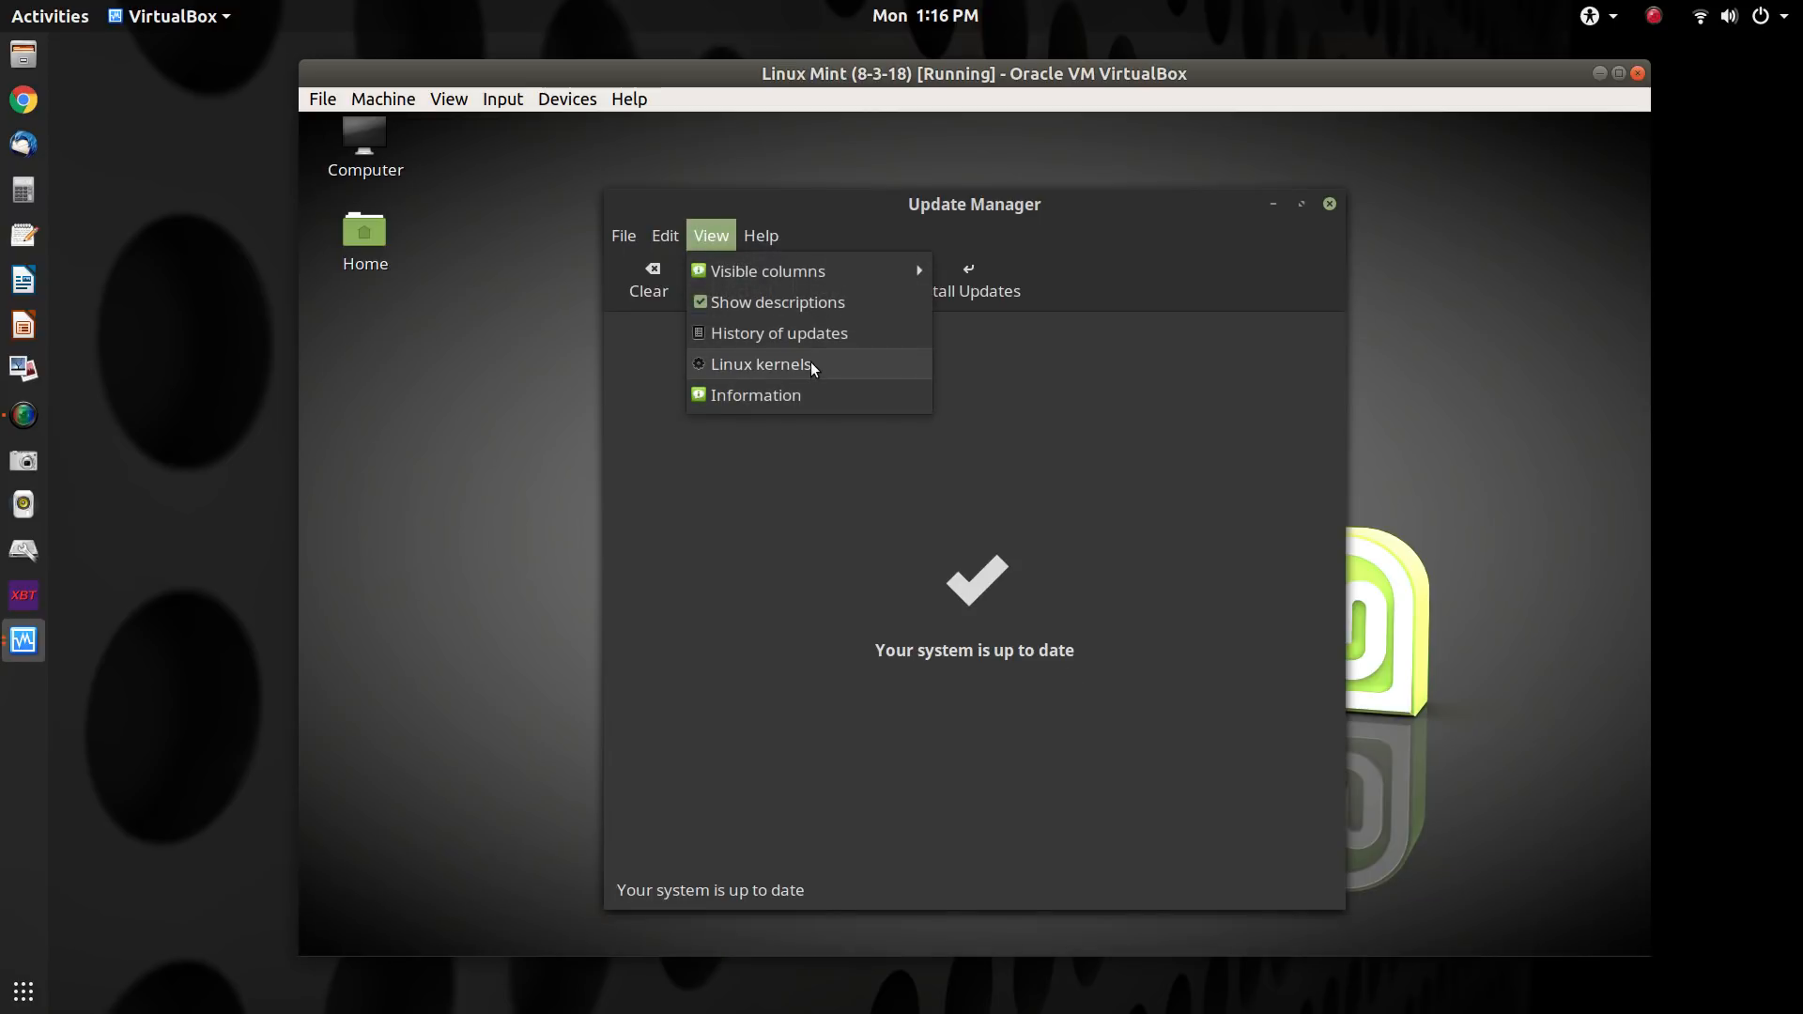
{"action": "left_click", "coordinate": [847, 458]}
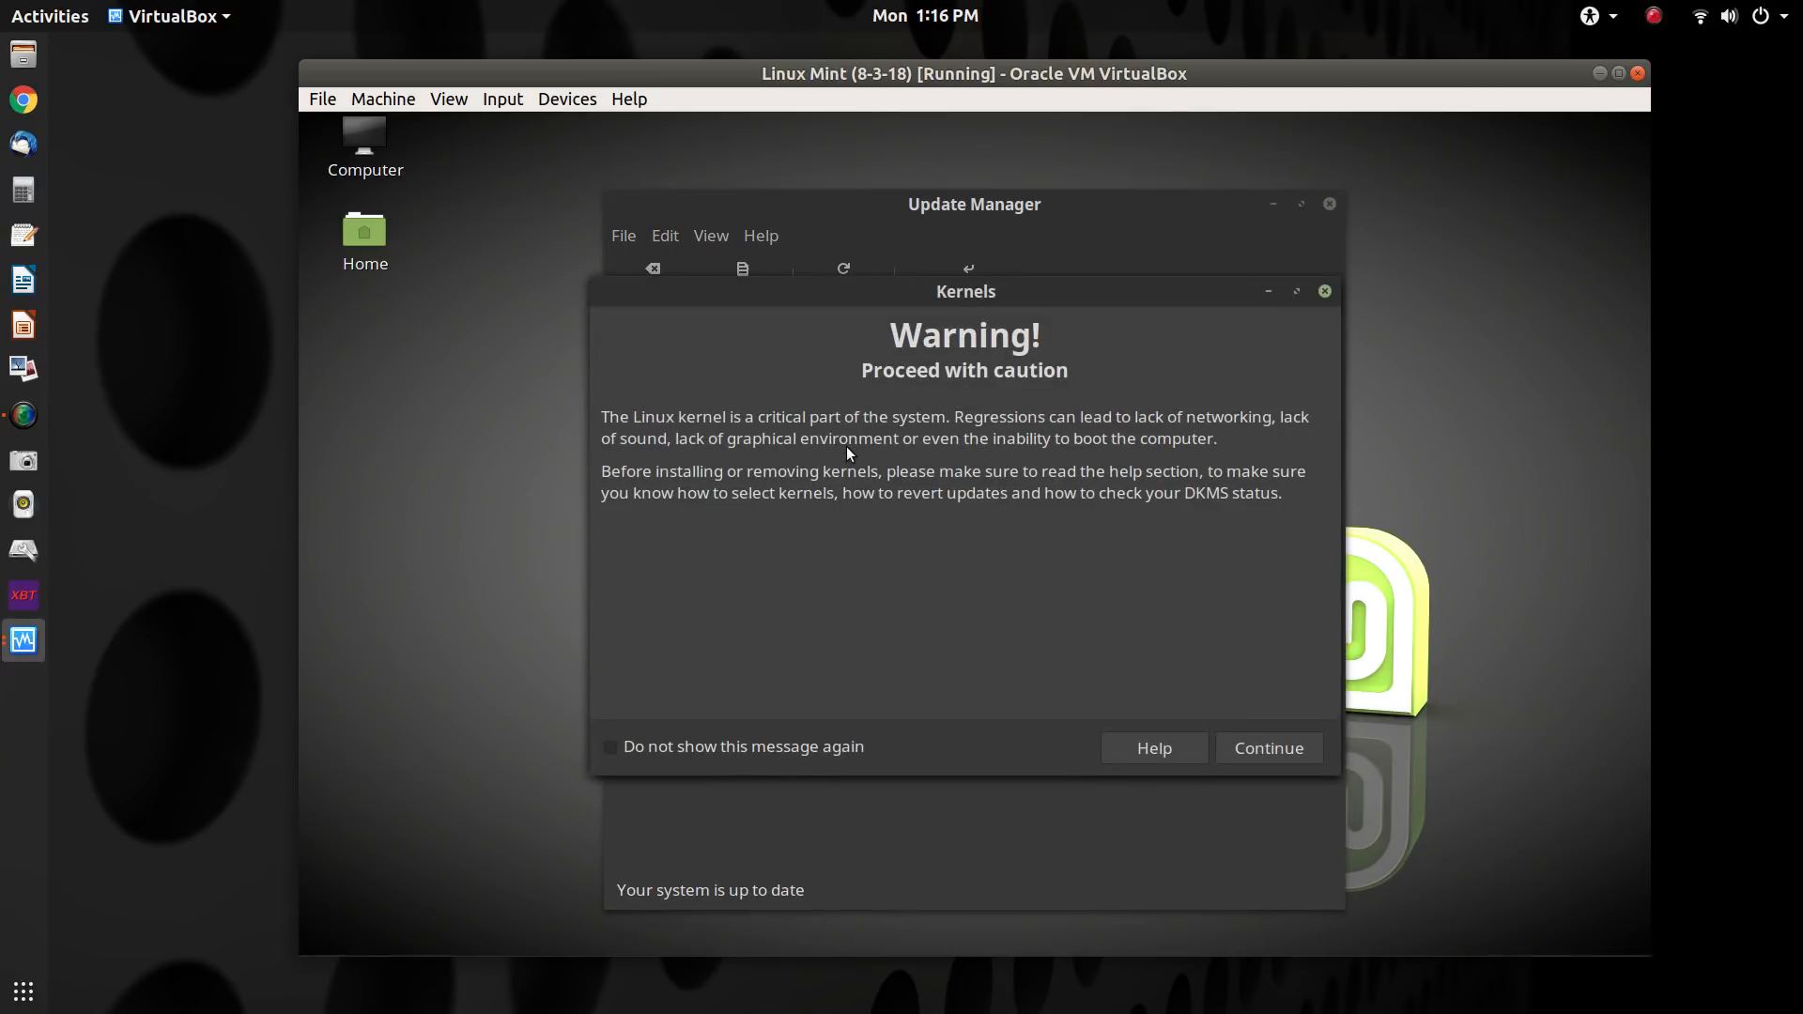
{"action": "left_click", "coordinate": [1266, 747]}
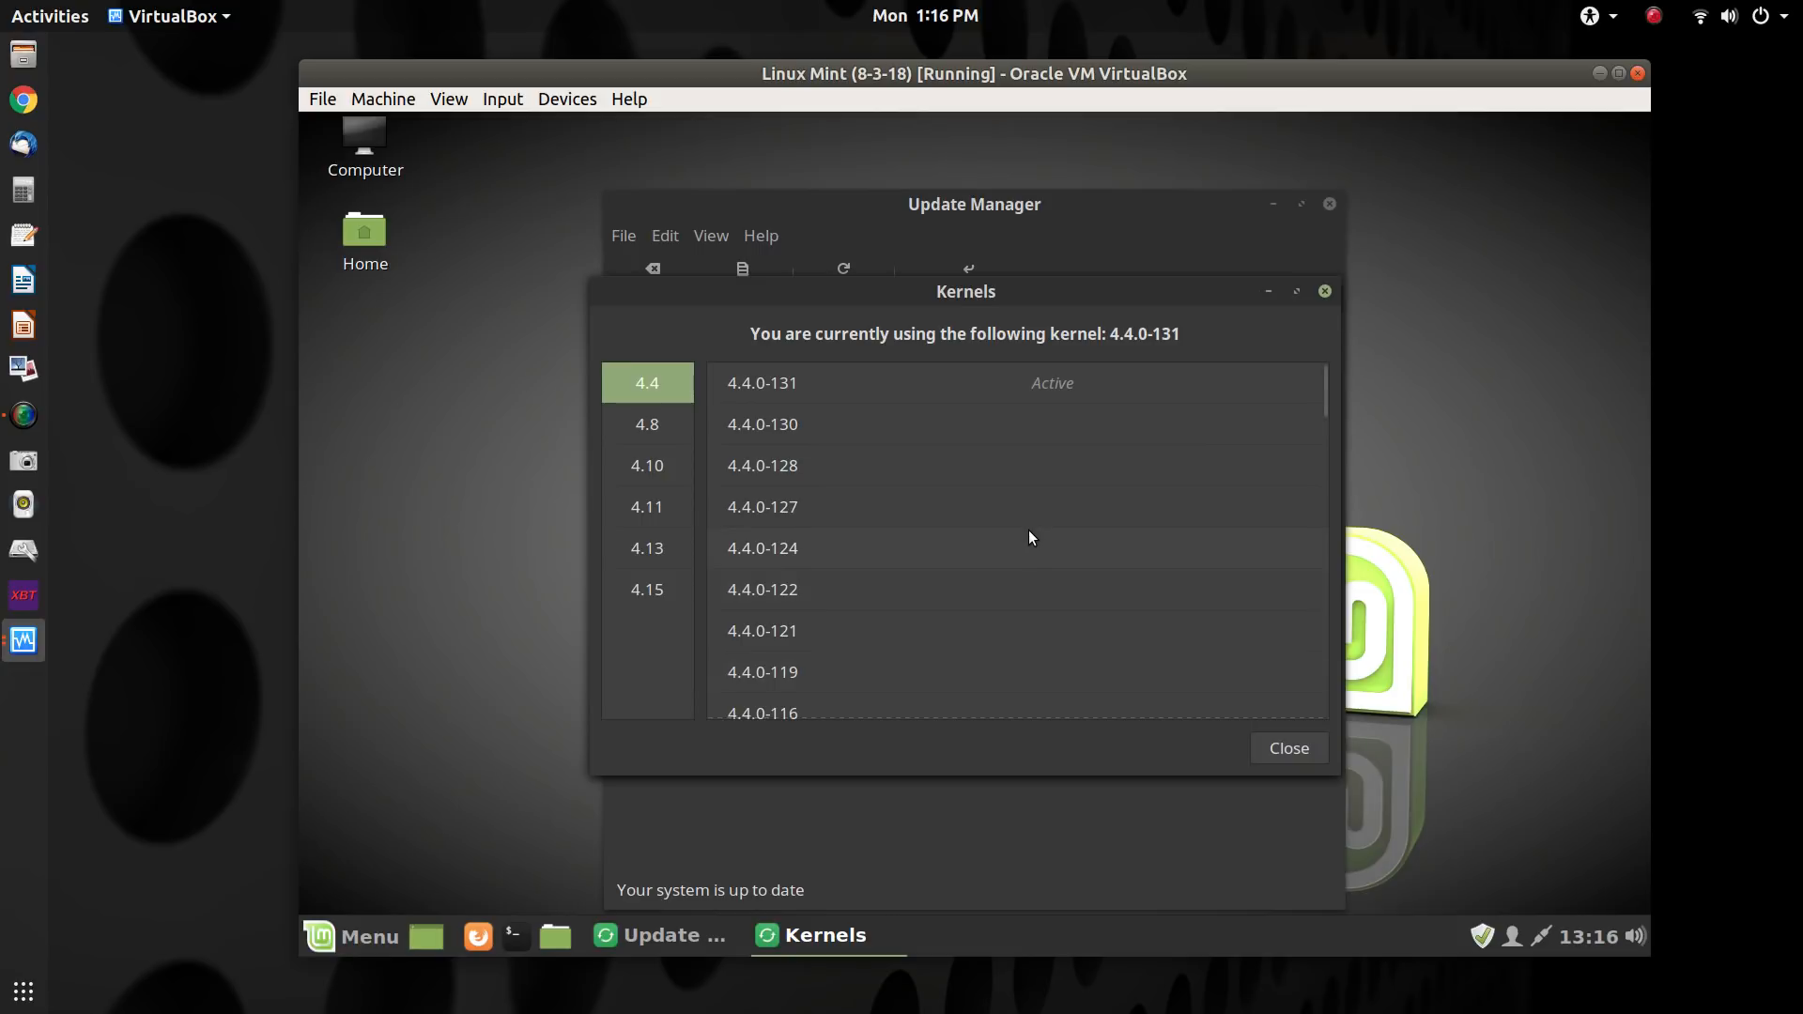
{"action": "left_click", "coordinate": [646, 589]}
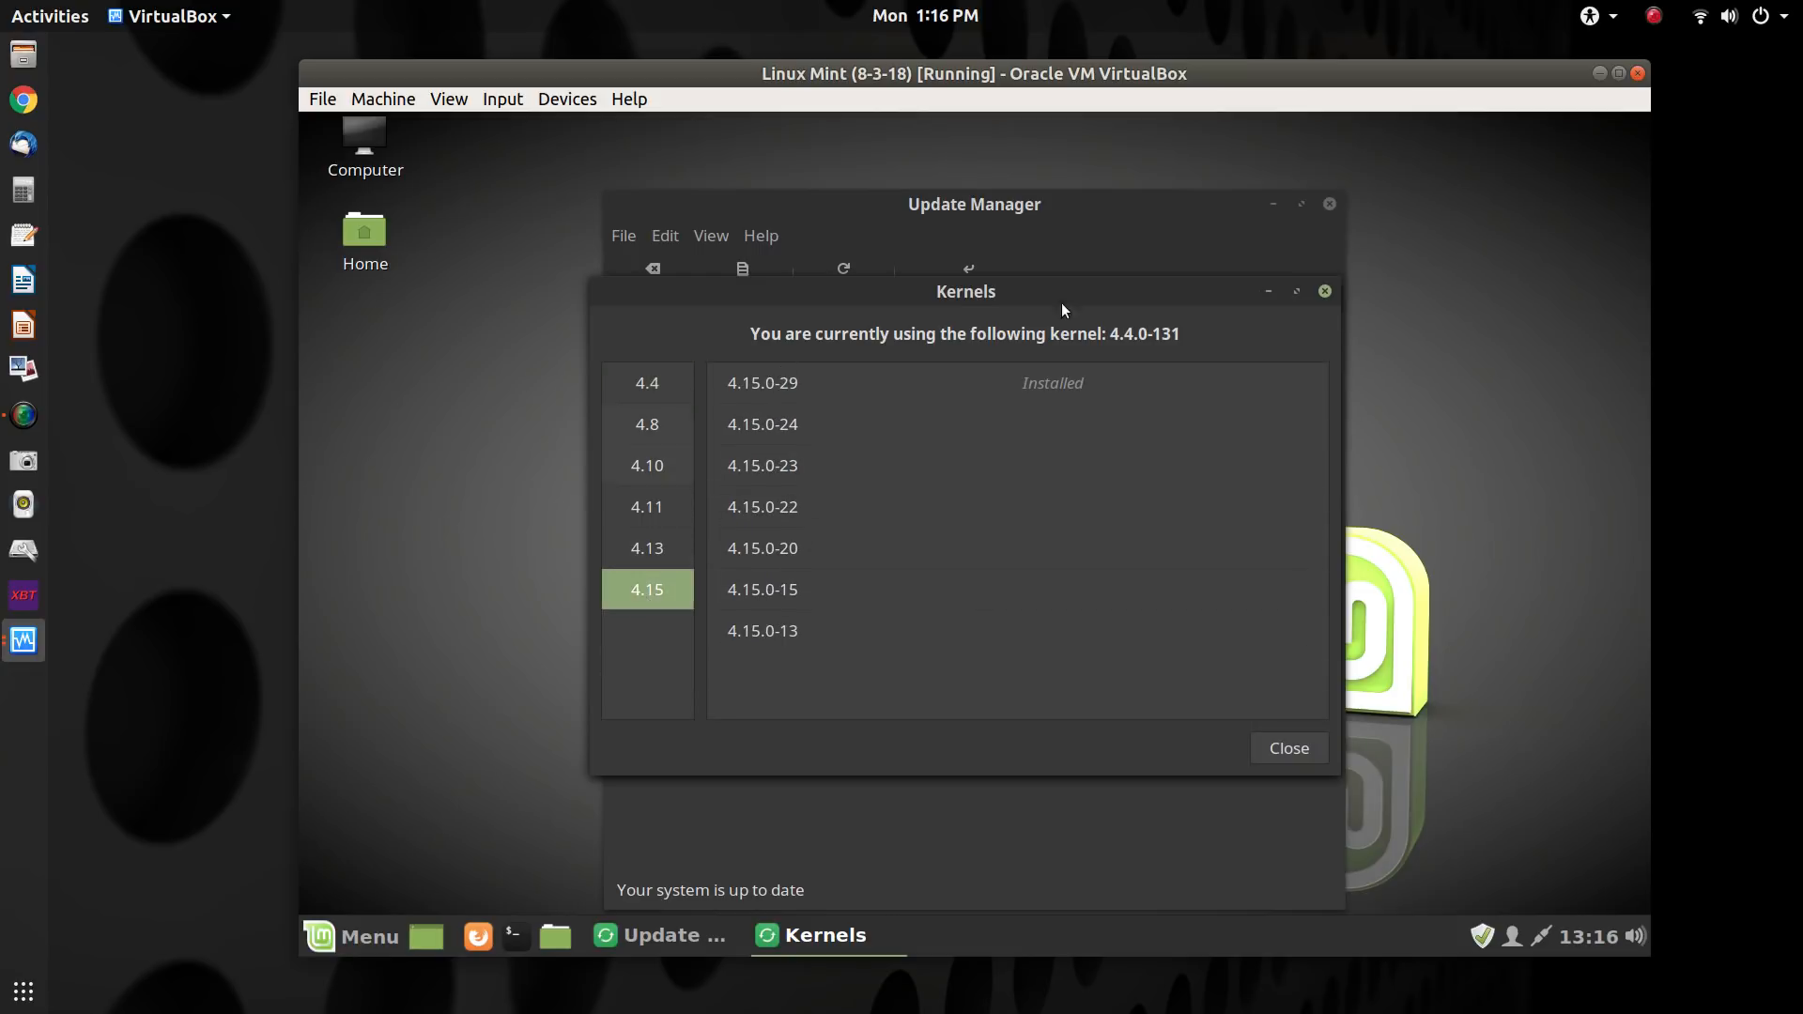
{"action": "left_click", "coordinate": [762, 384]}
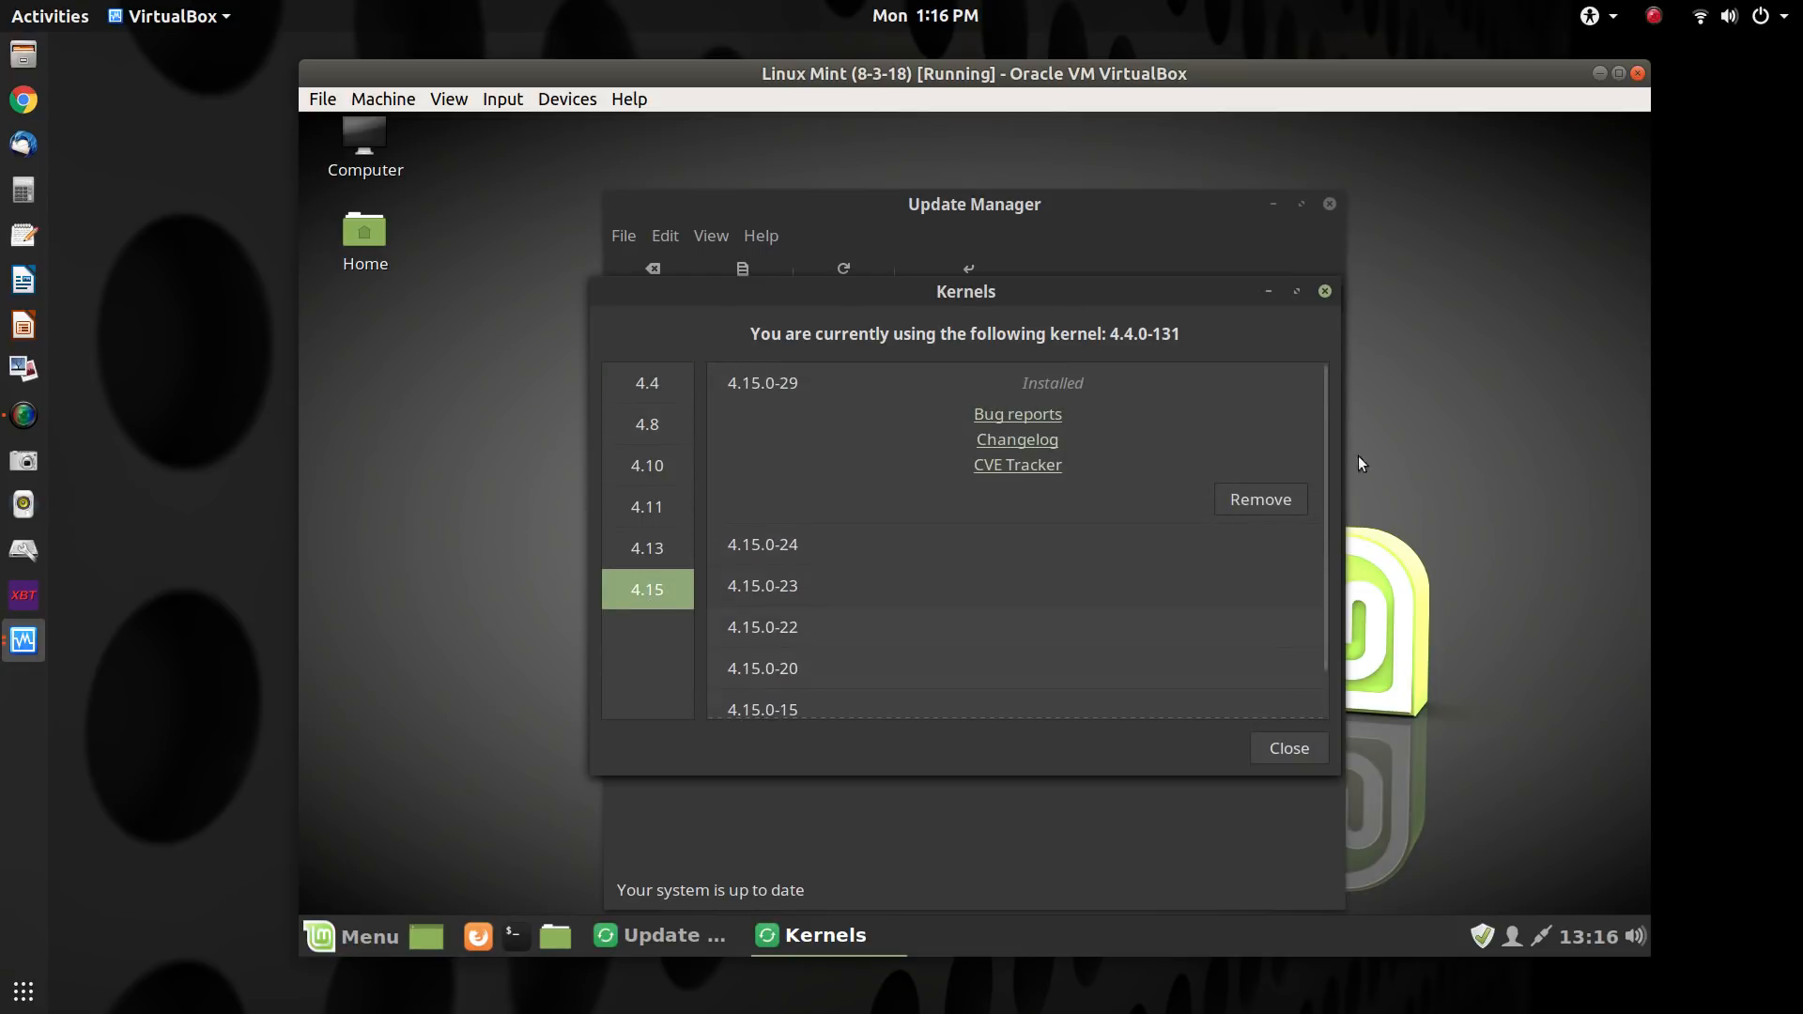
{"action": "mouse_move", "coordinate": [1260, 499]}
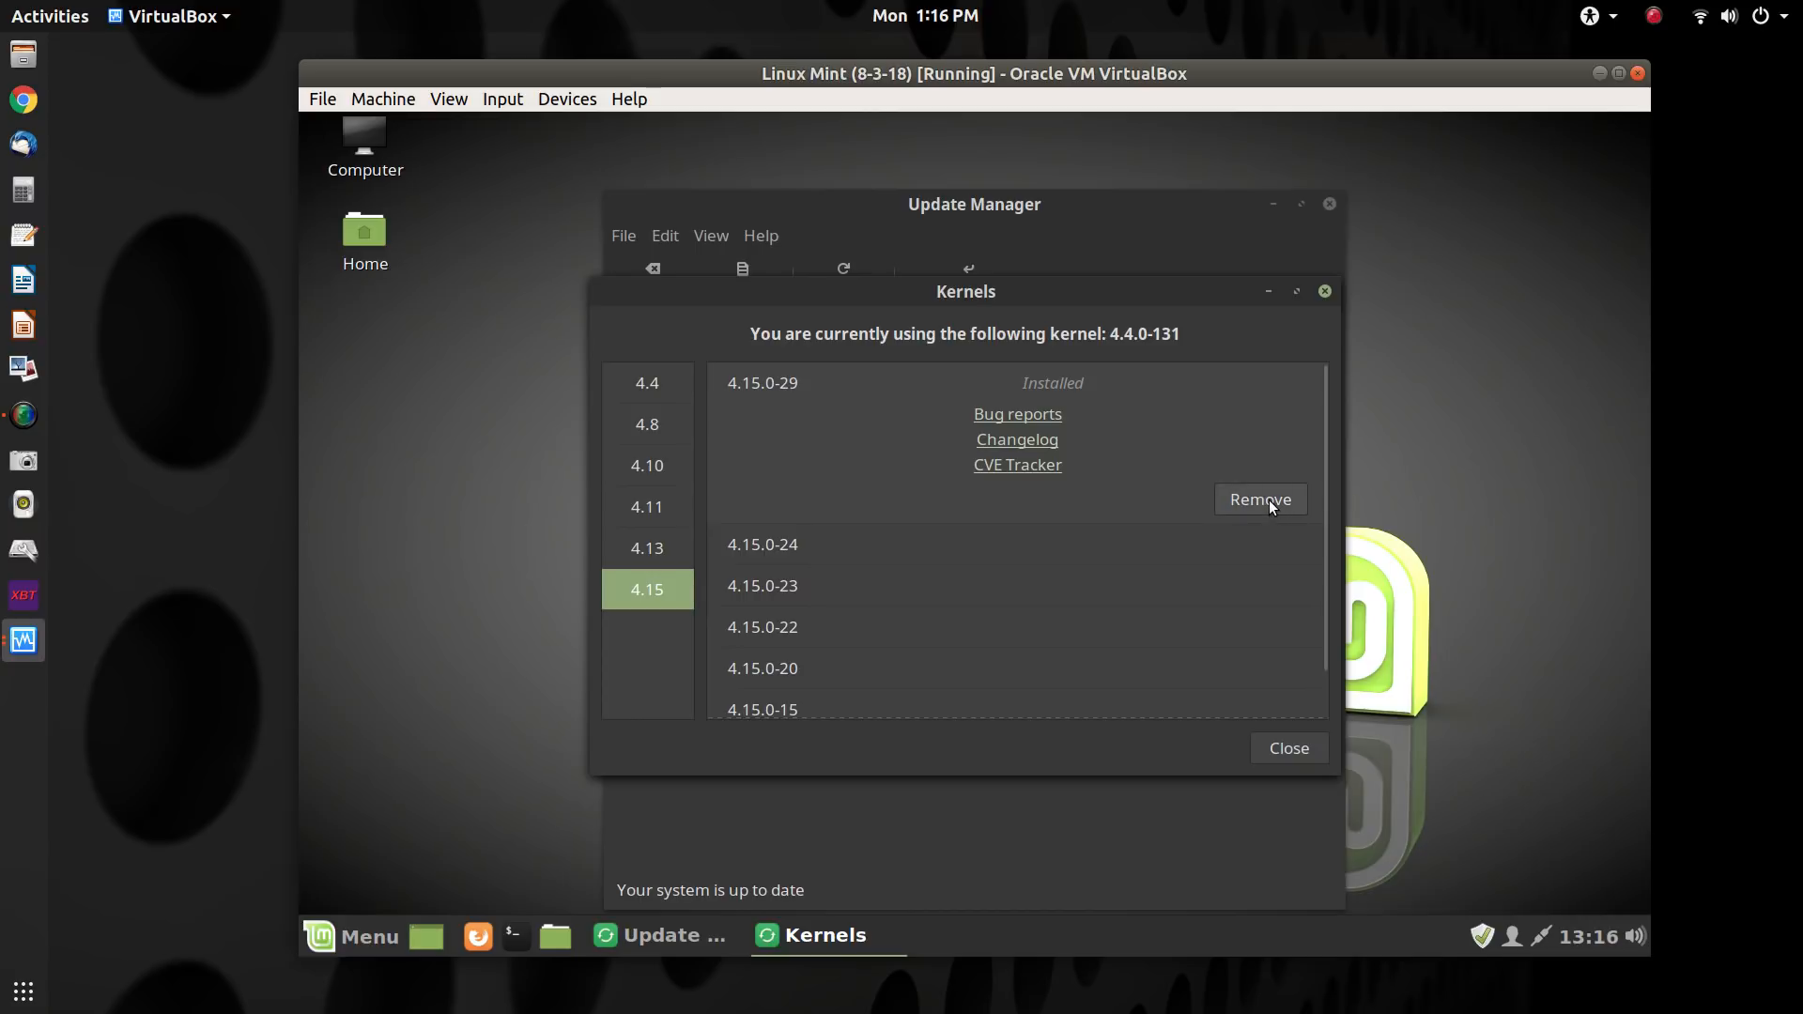
Remove kernel 4.15.0-29, confirming and authenticating with the administrator password
{"action": "left_click", "coordinate": [1258, 498]}
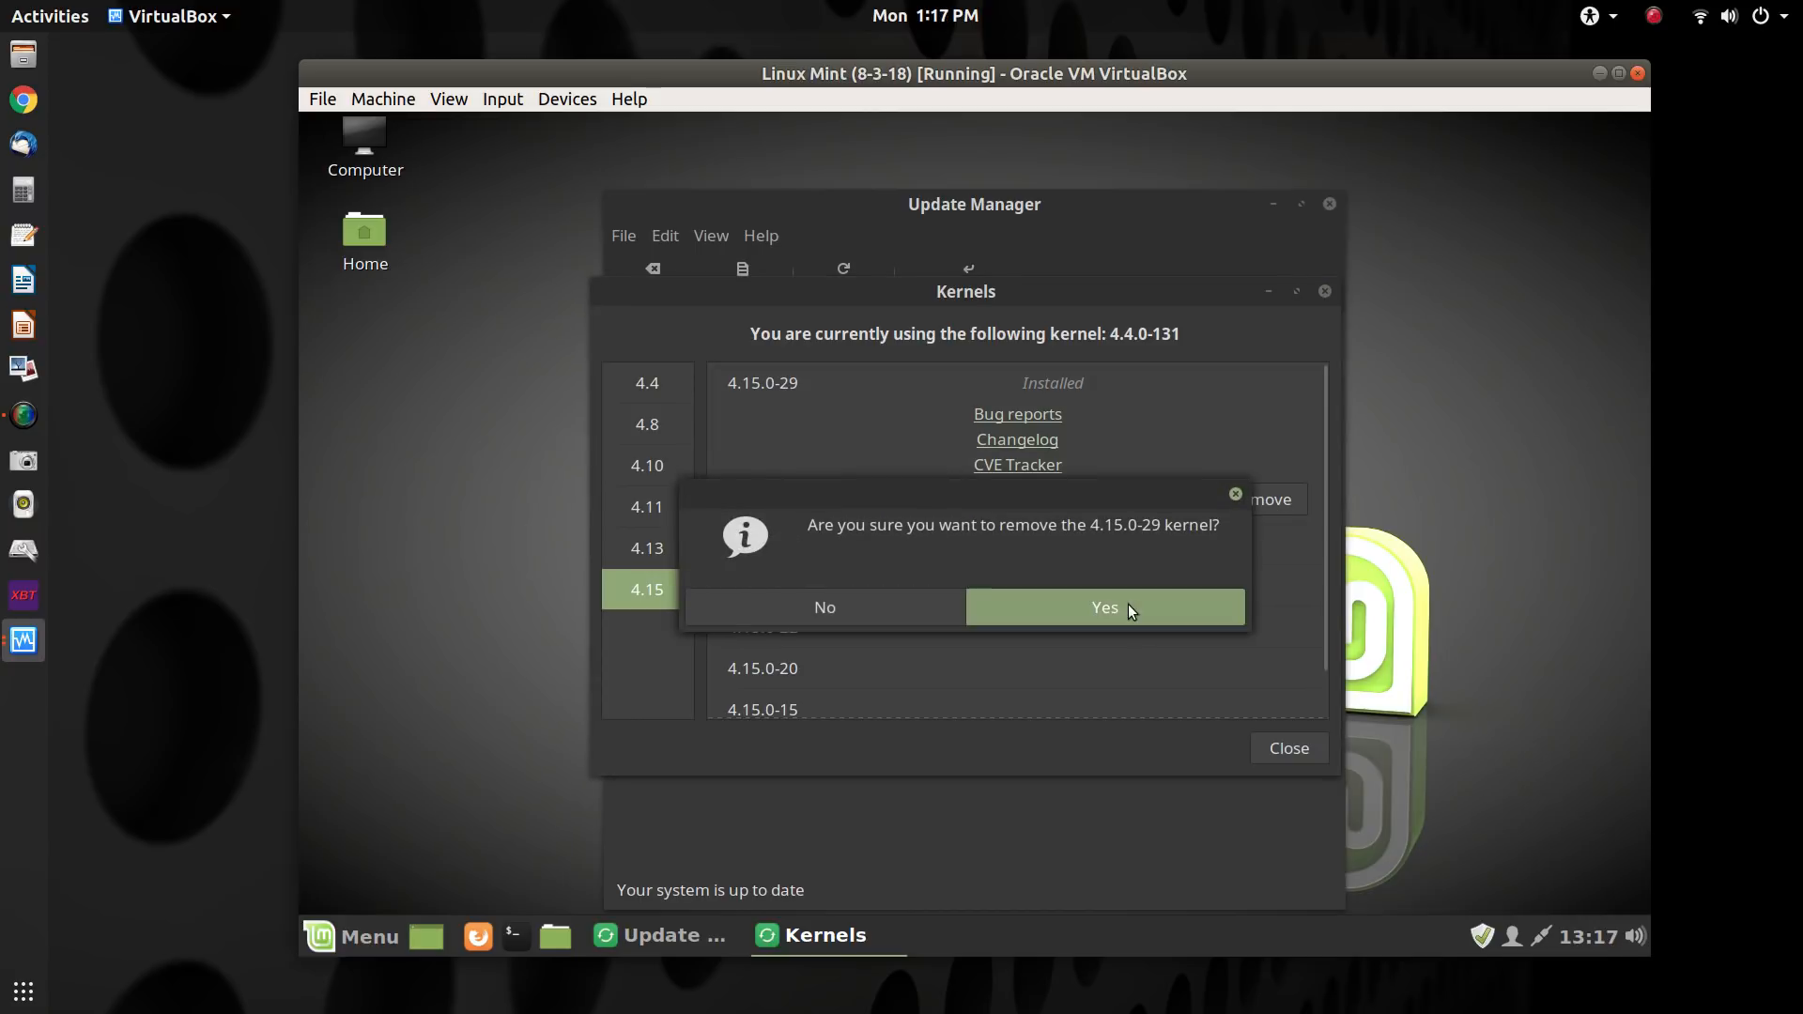
{"action": "left_click", "coordinate": [1102, 607]}
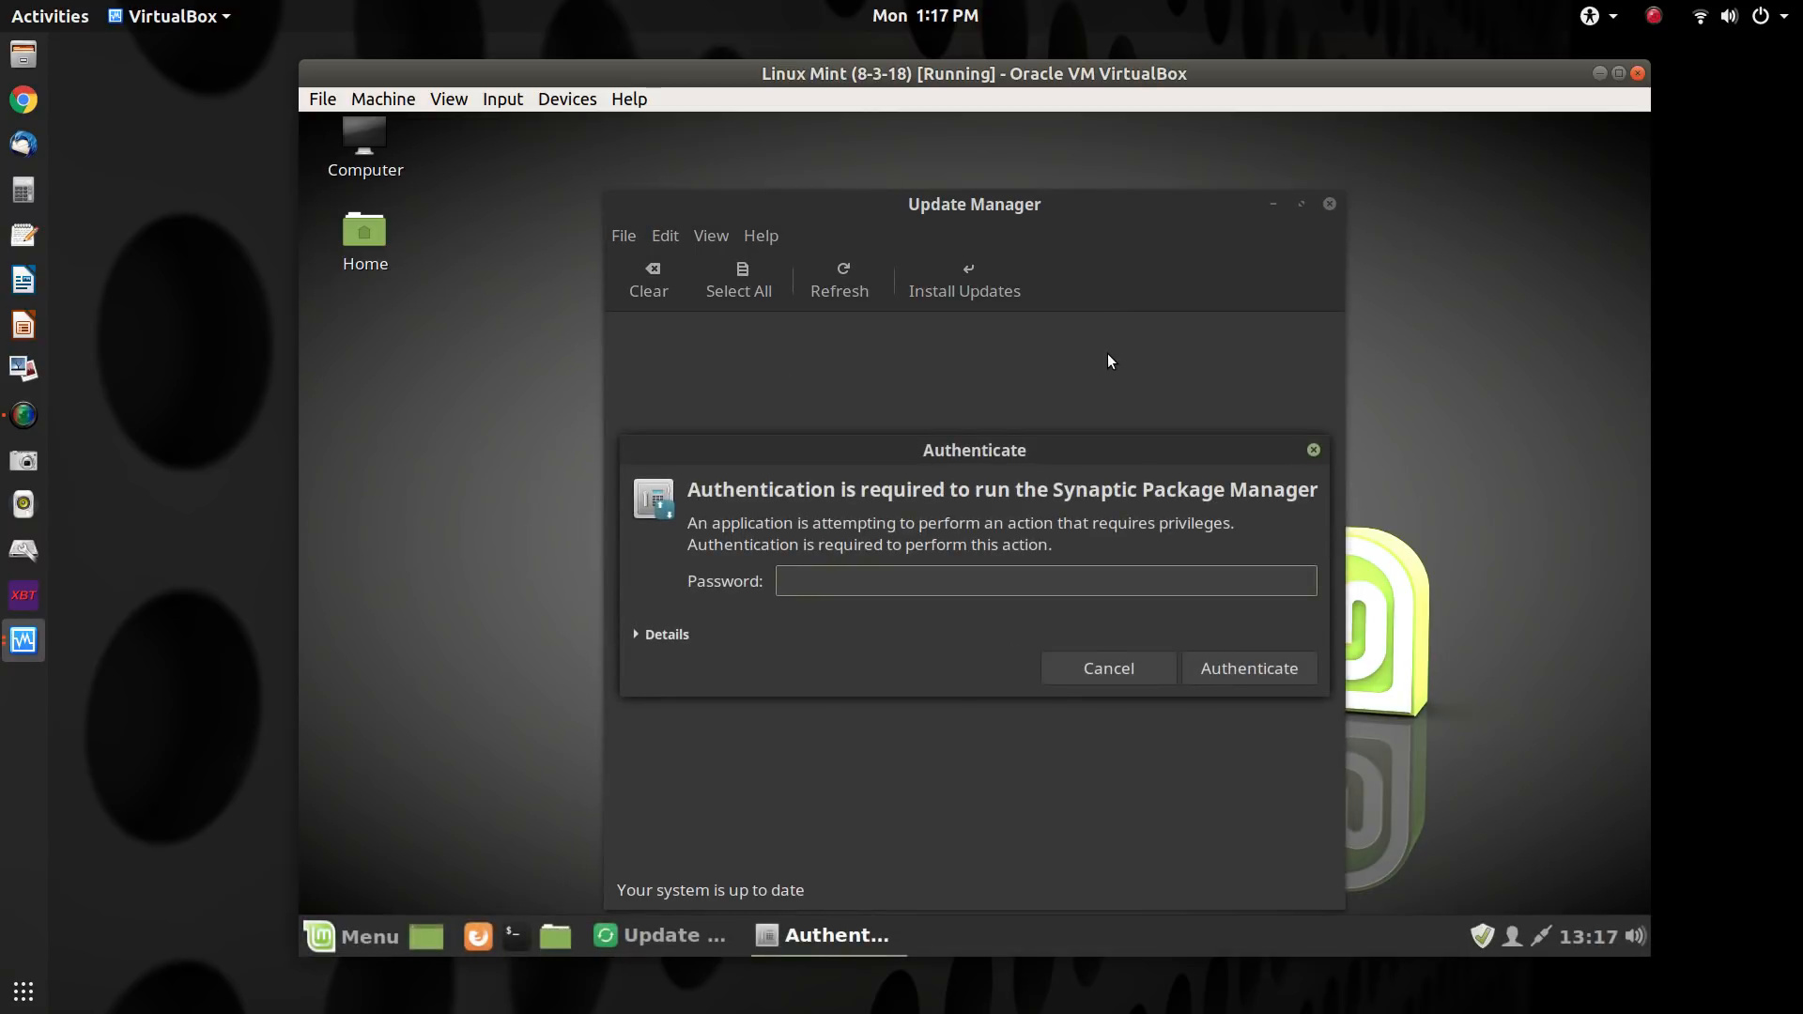
{"action": "type", "text": "password"}
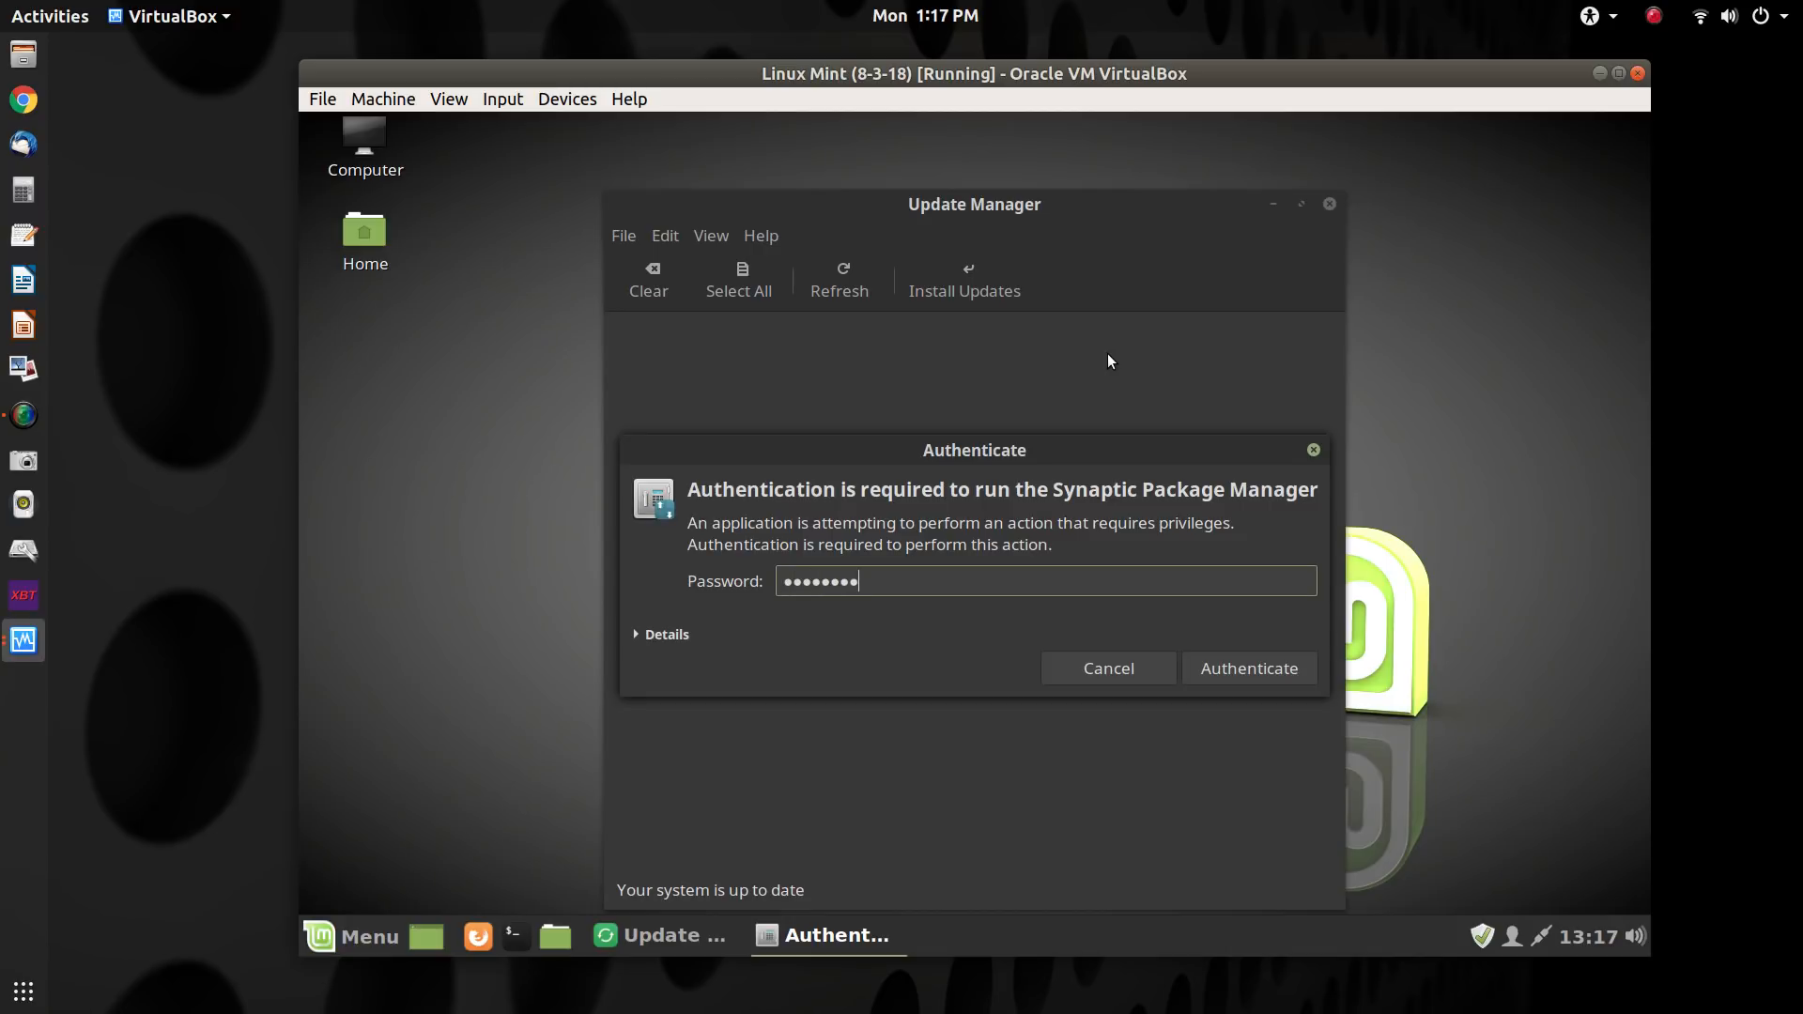
{"action": "left_click", "coordinate": [1248, 667]}
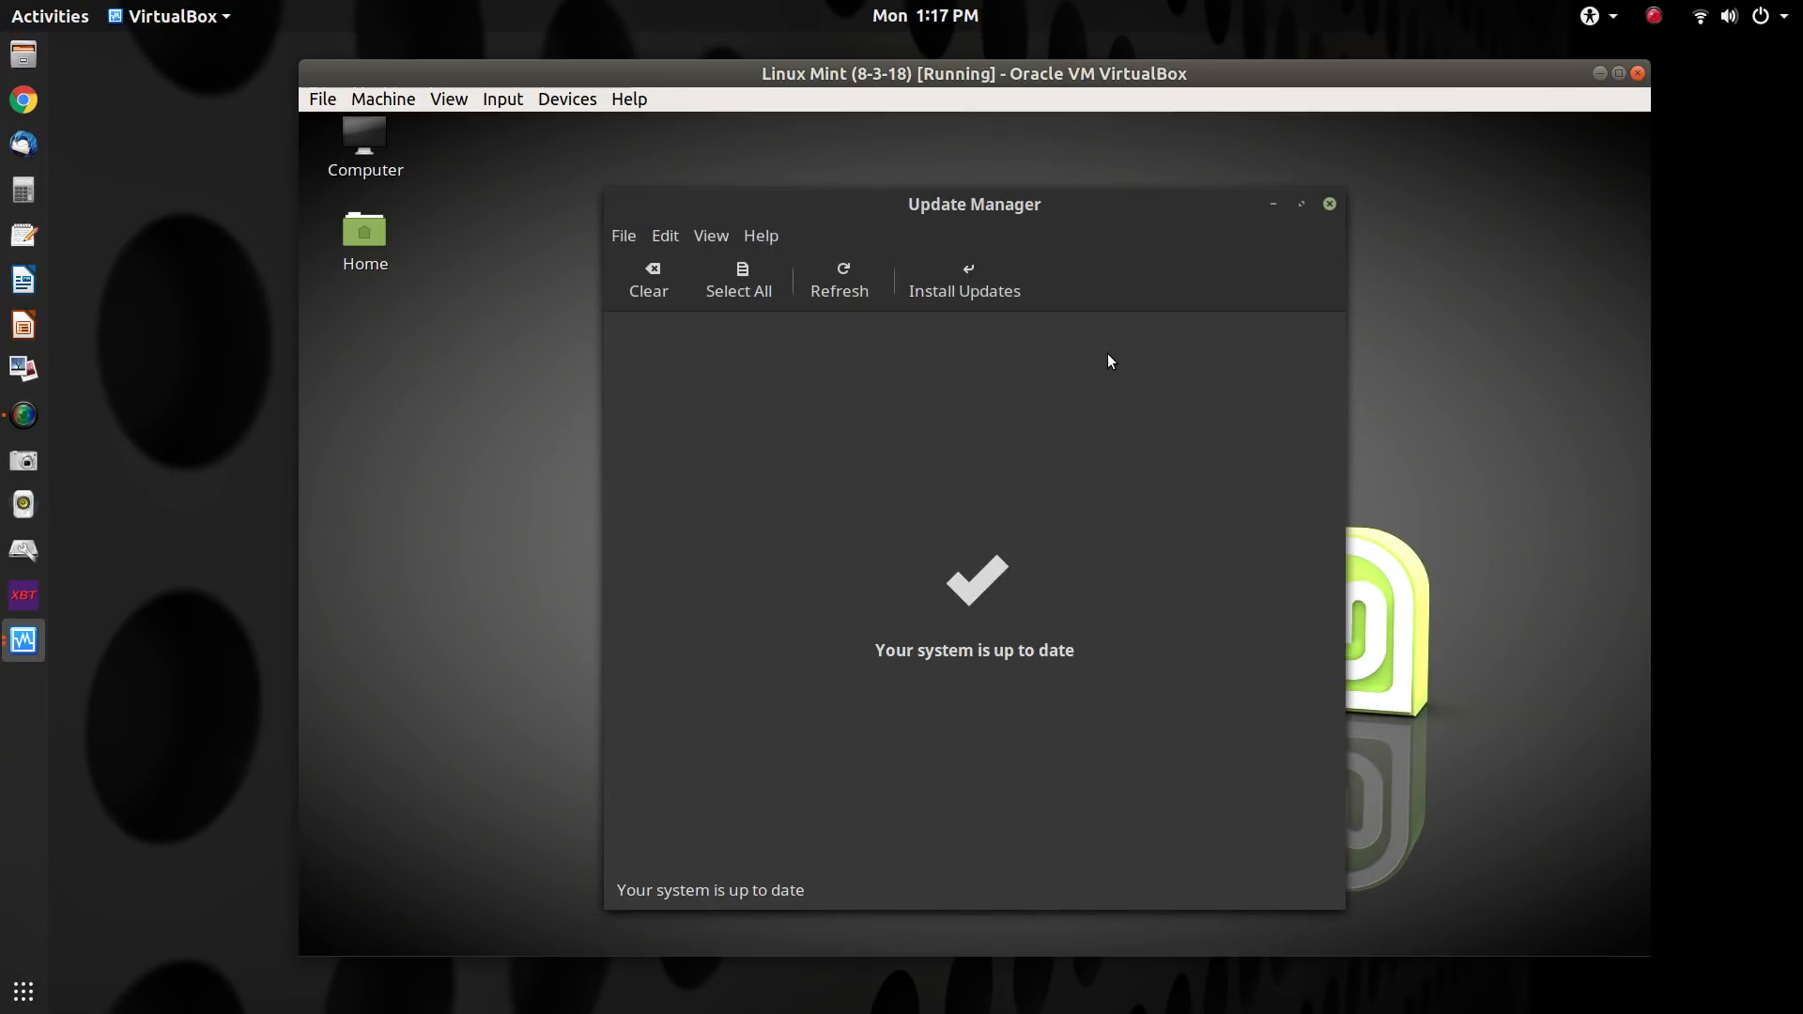
{"action": "mouse_move", "coordinate": [618, 247]}
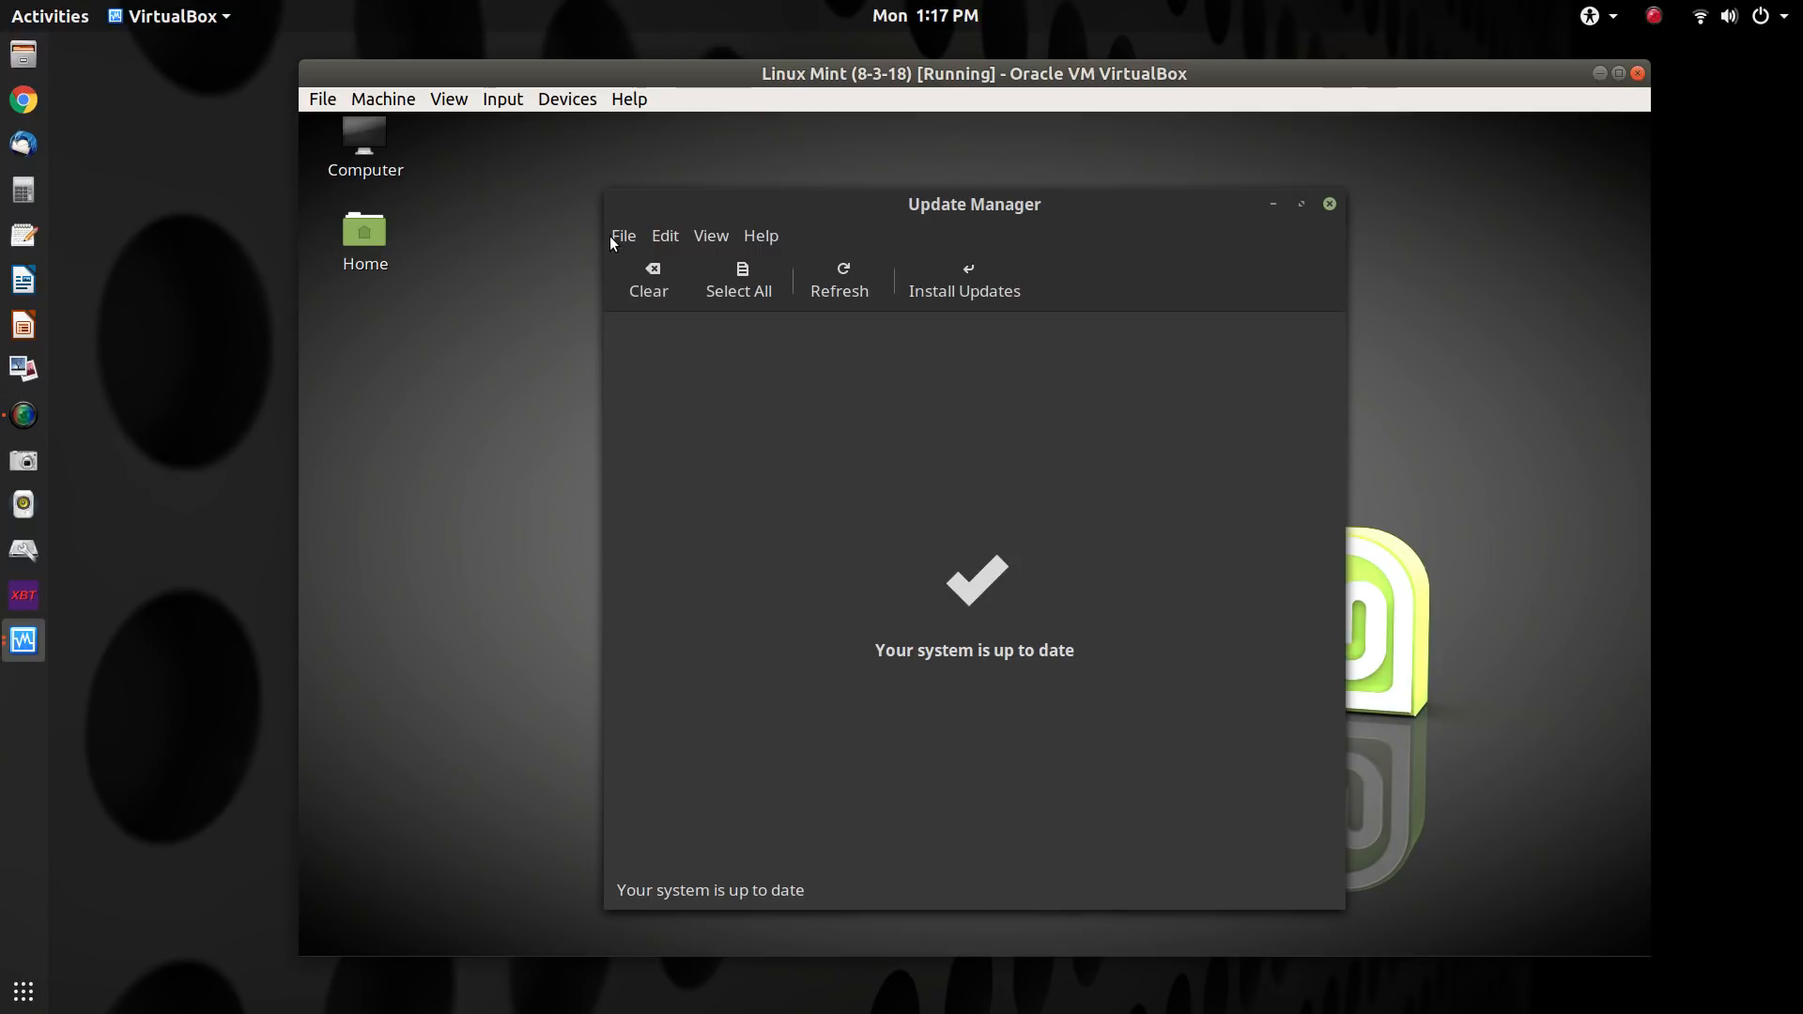
Browse Update Manager's File and Edit menus once the kernel removal finishes
{"action": "left_click", "coordinate": [621, 236]}
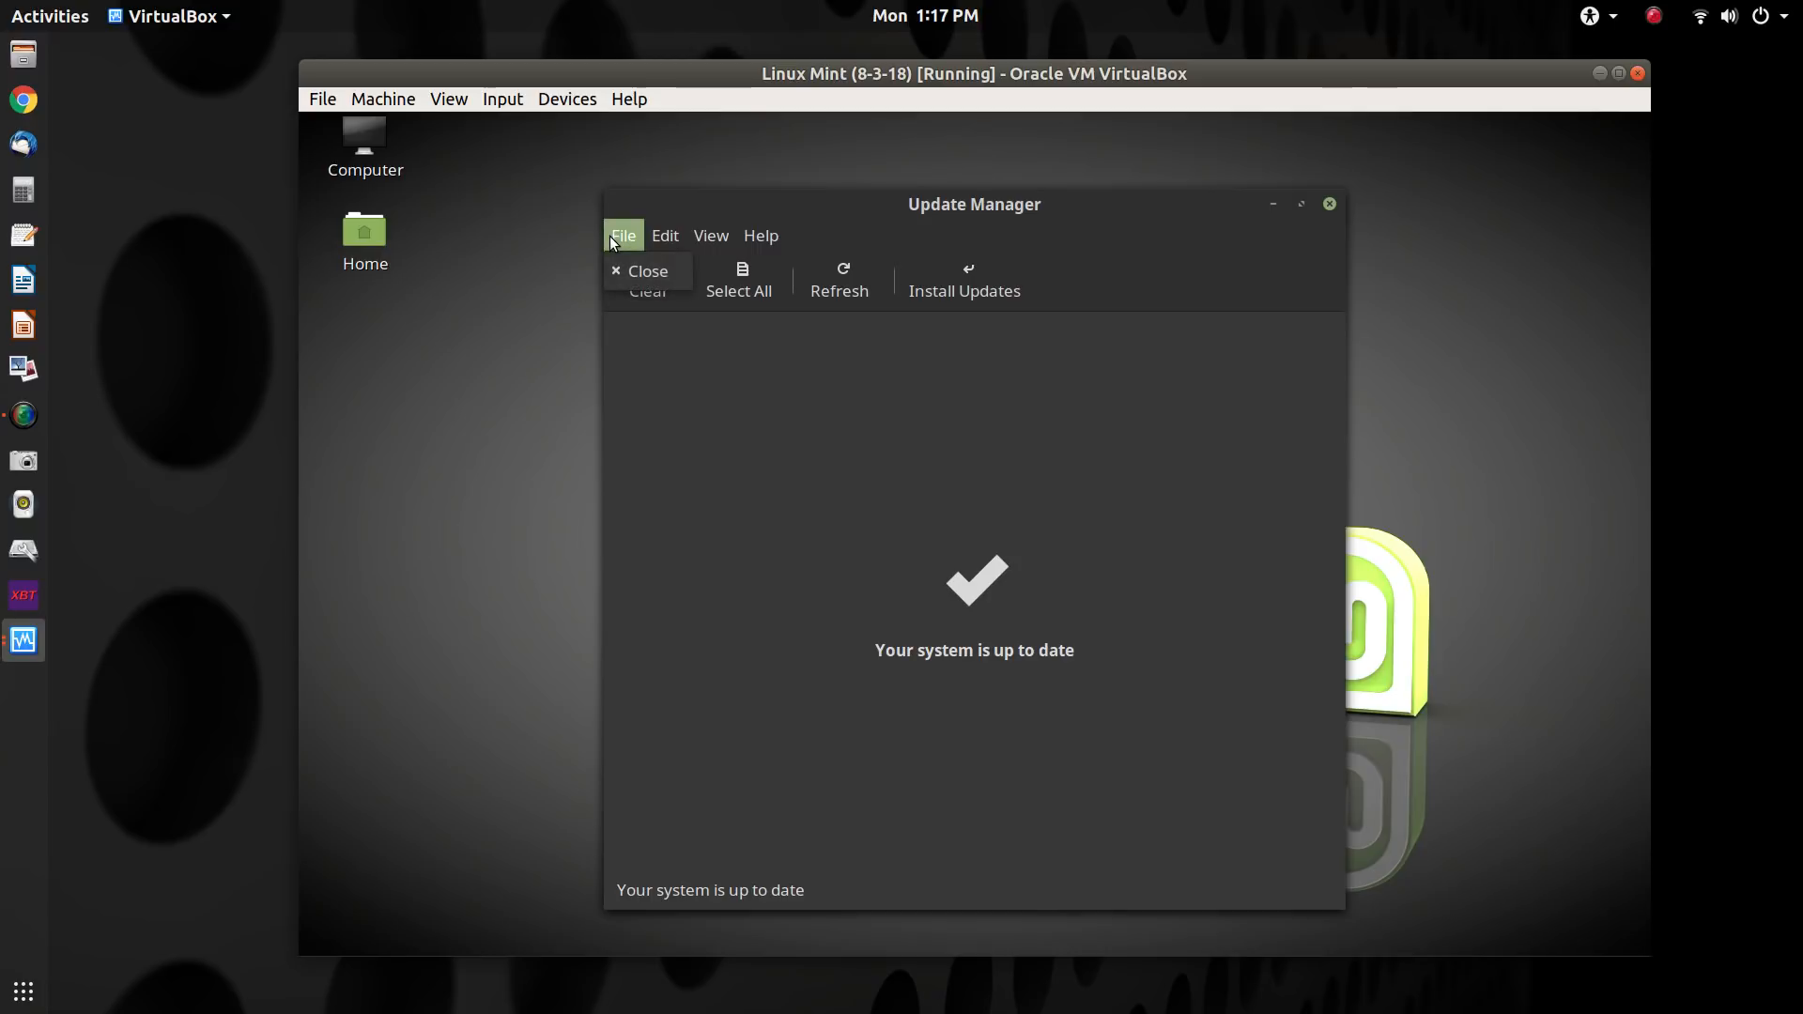
{"action": "left_click", "coordinate": [664, 236]}
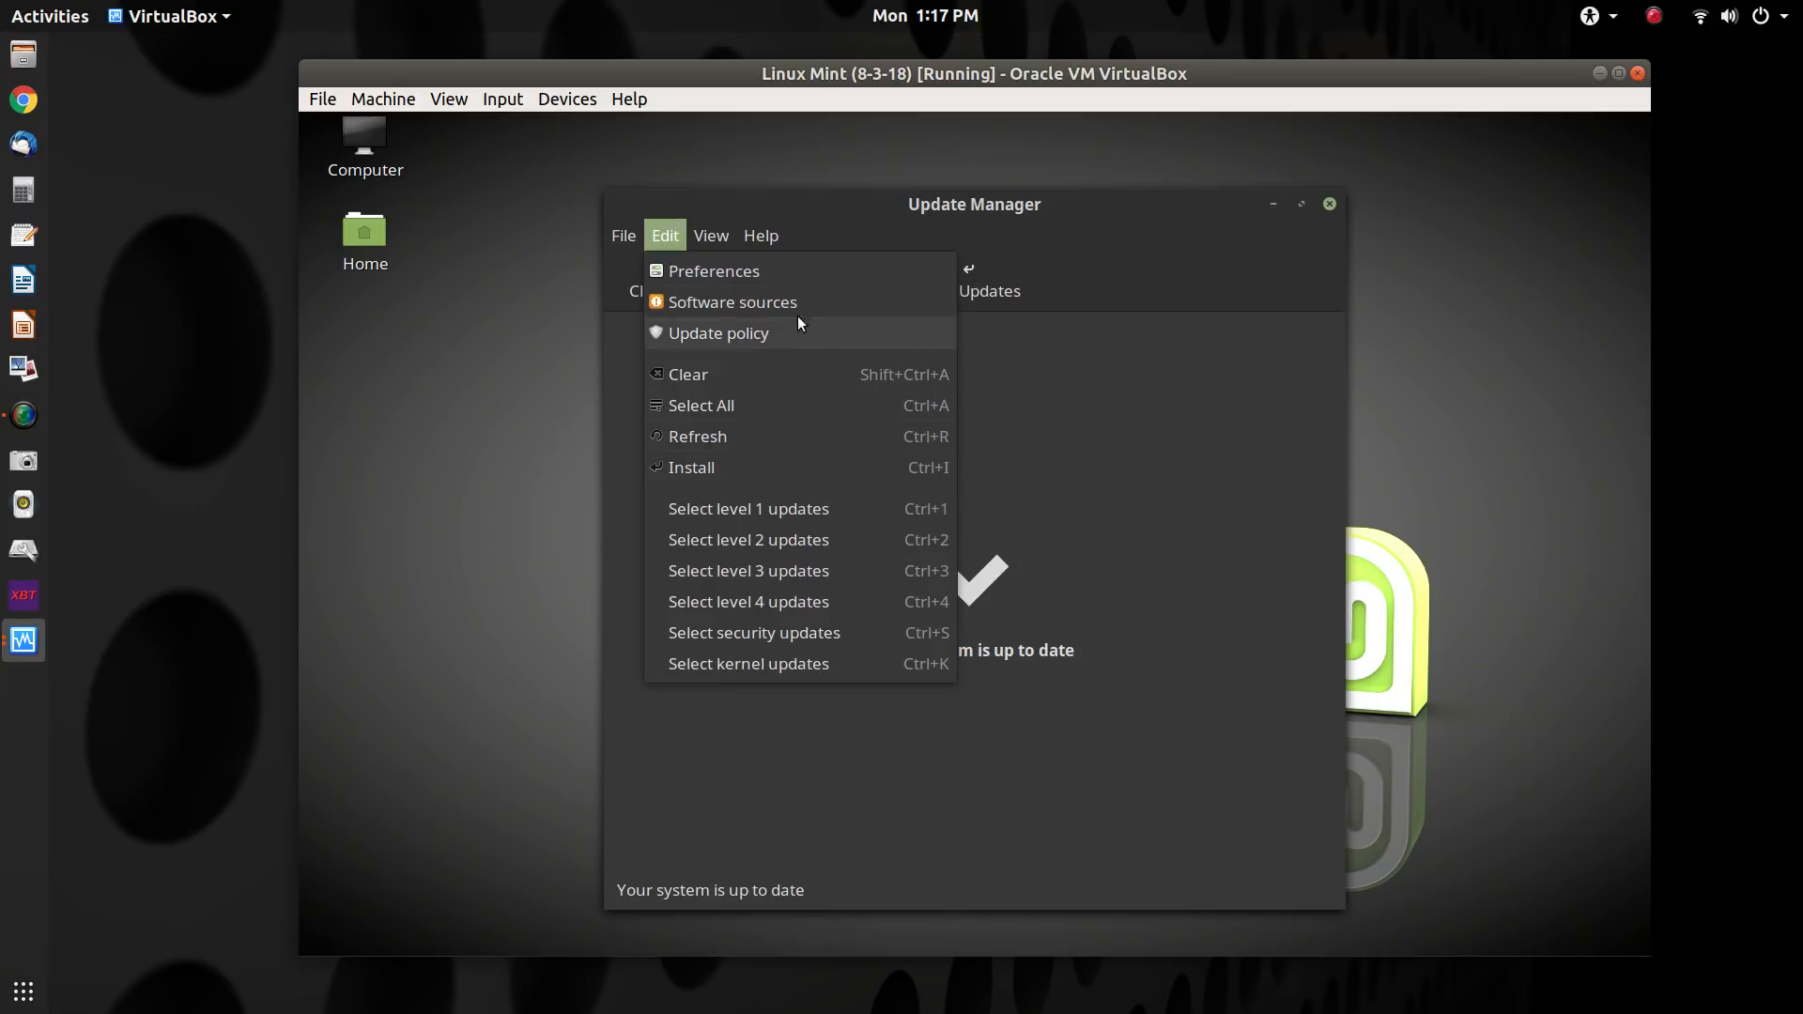
In Preferences, toggle 'Always select kernel updates' on and back off, then close the window
{"action": "left_click", "coordinate": [717, 271]}
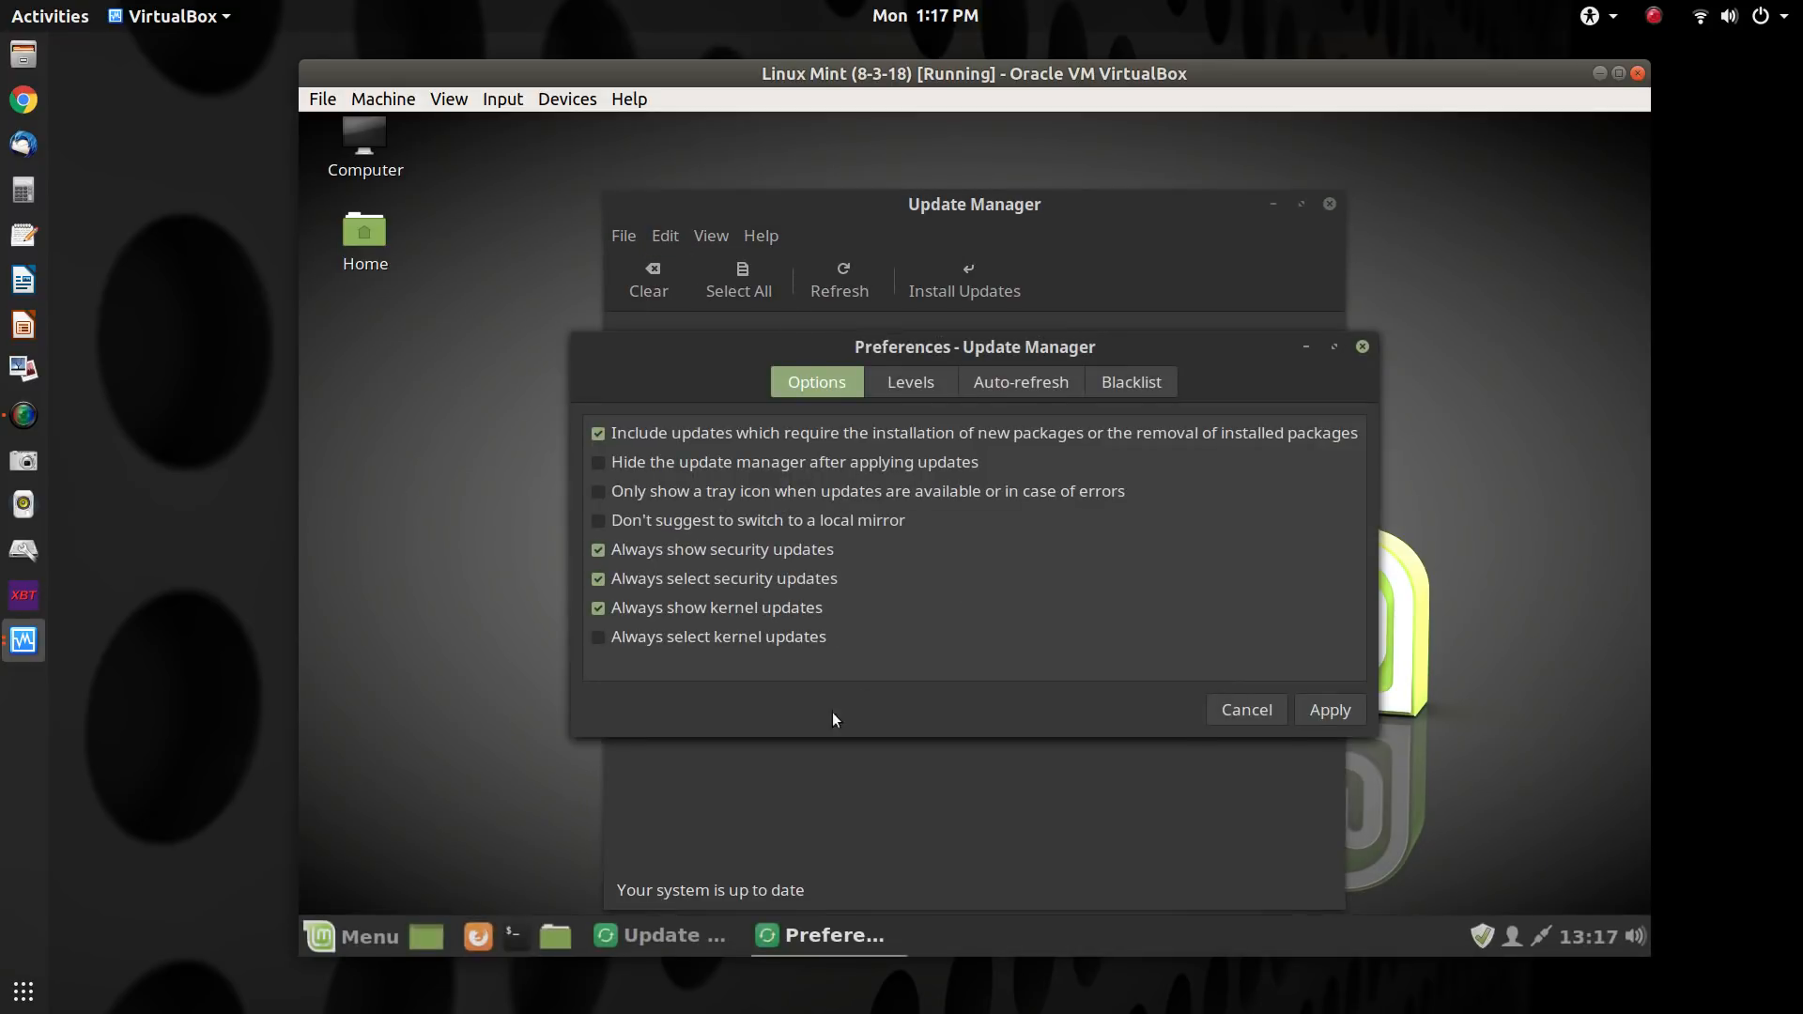
{"action": "mouse_move", "coordinate": [757, 635]}
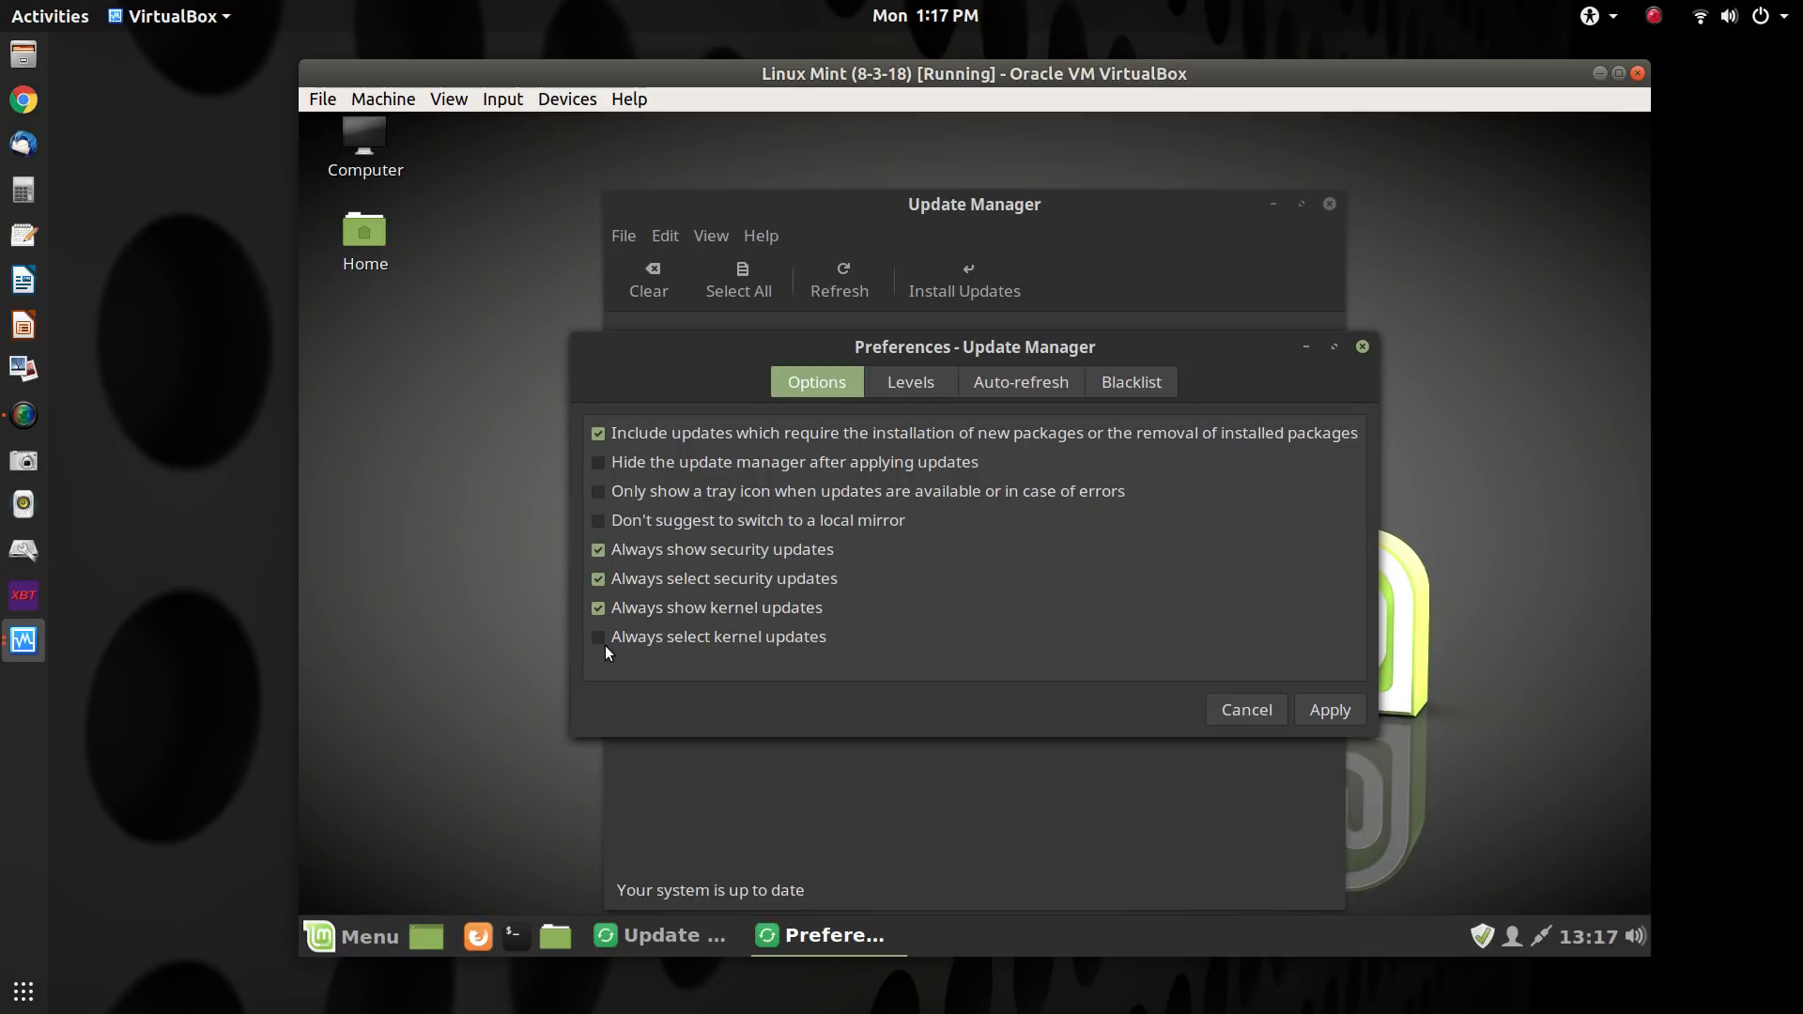
{"action": "mouse_move", "coordinate": [620, 654]}
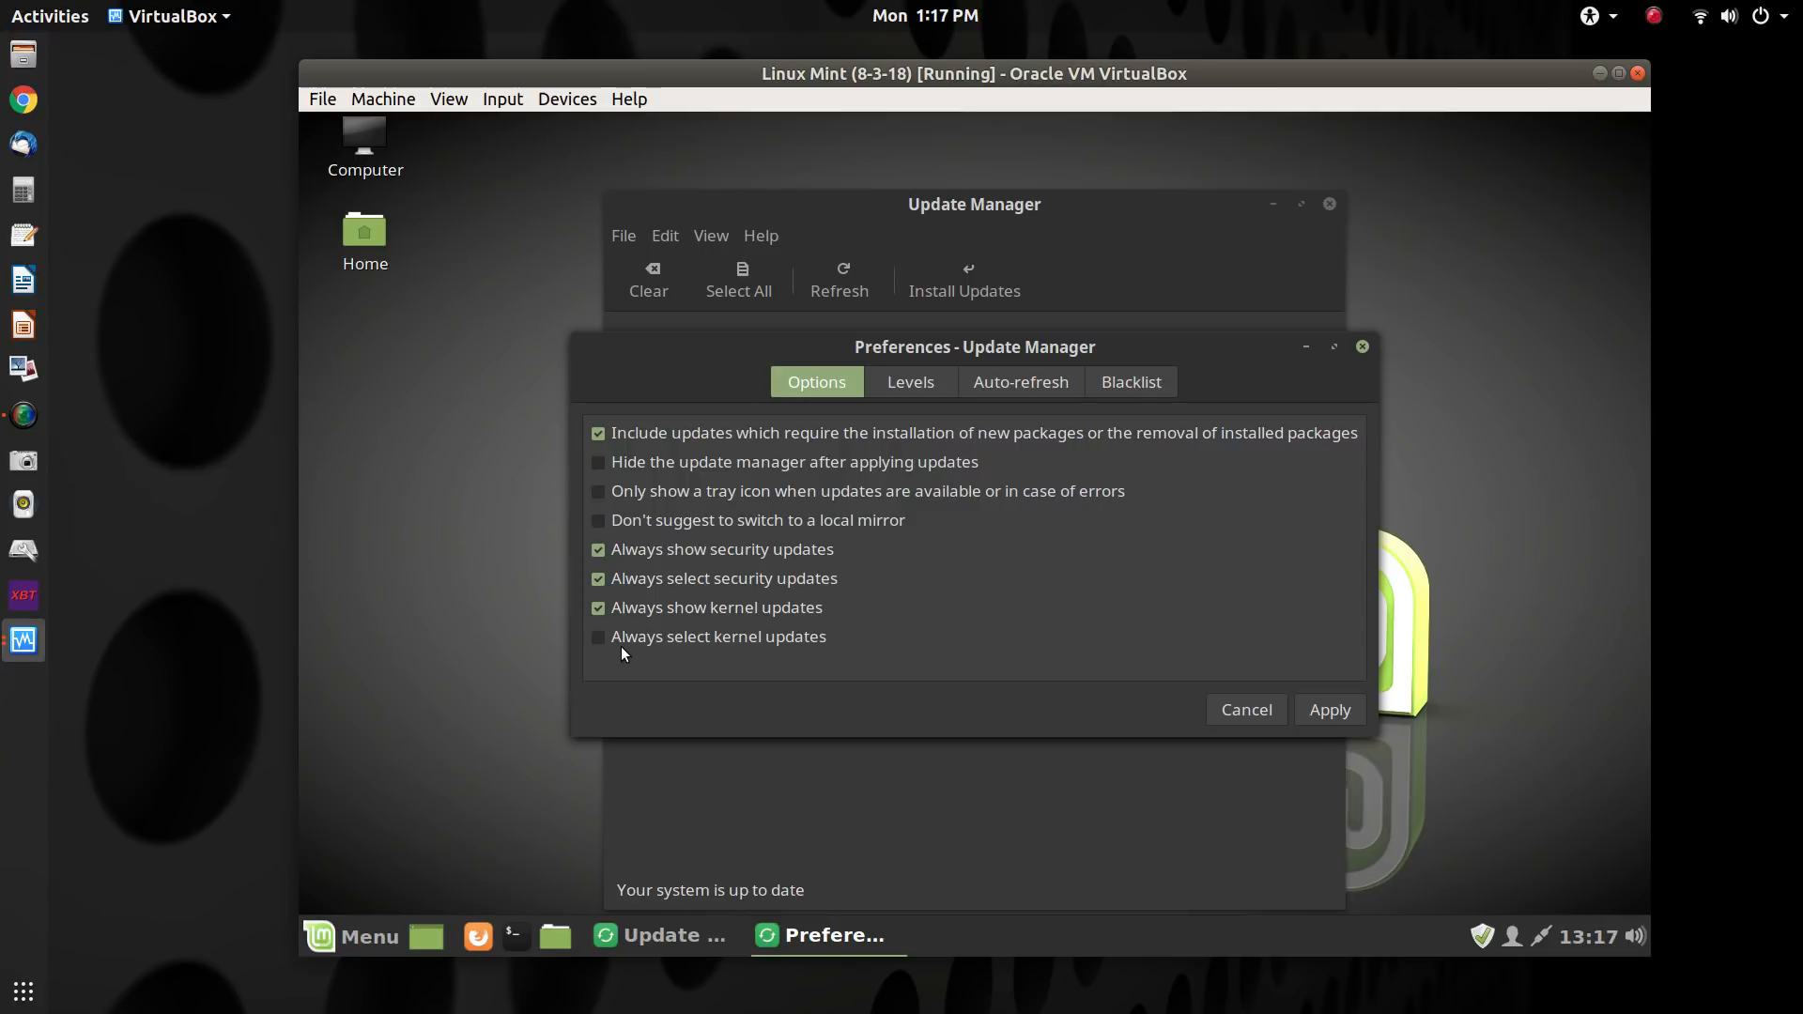
{"action": "mouse_move", "coordinate": [598, 650]}
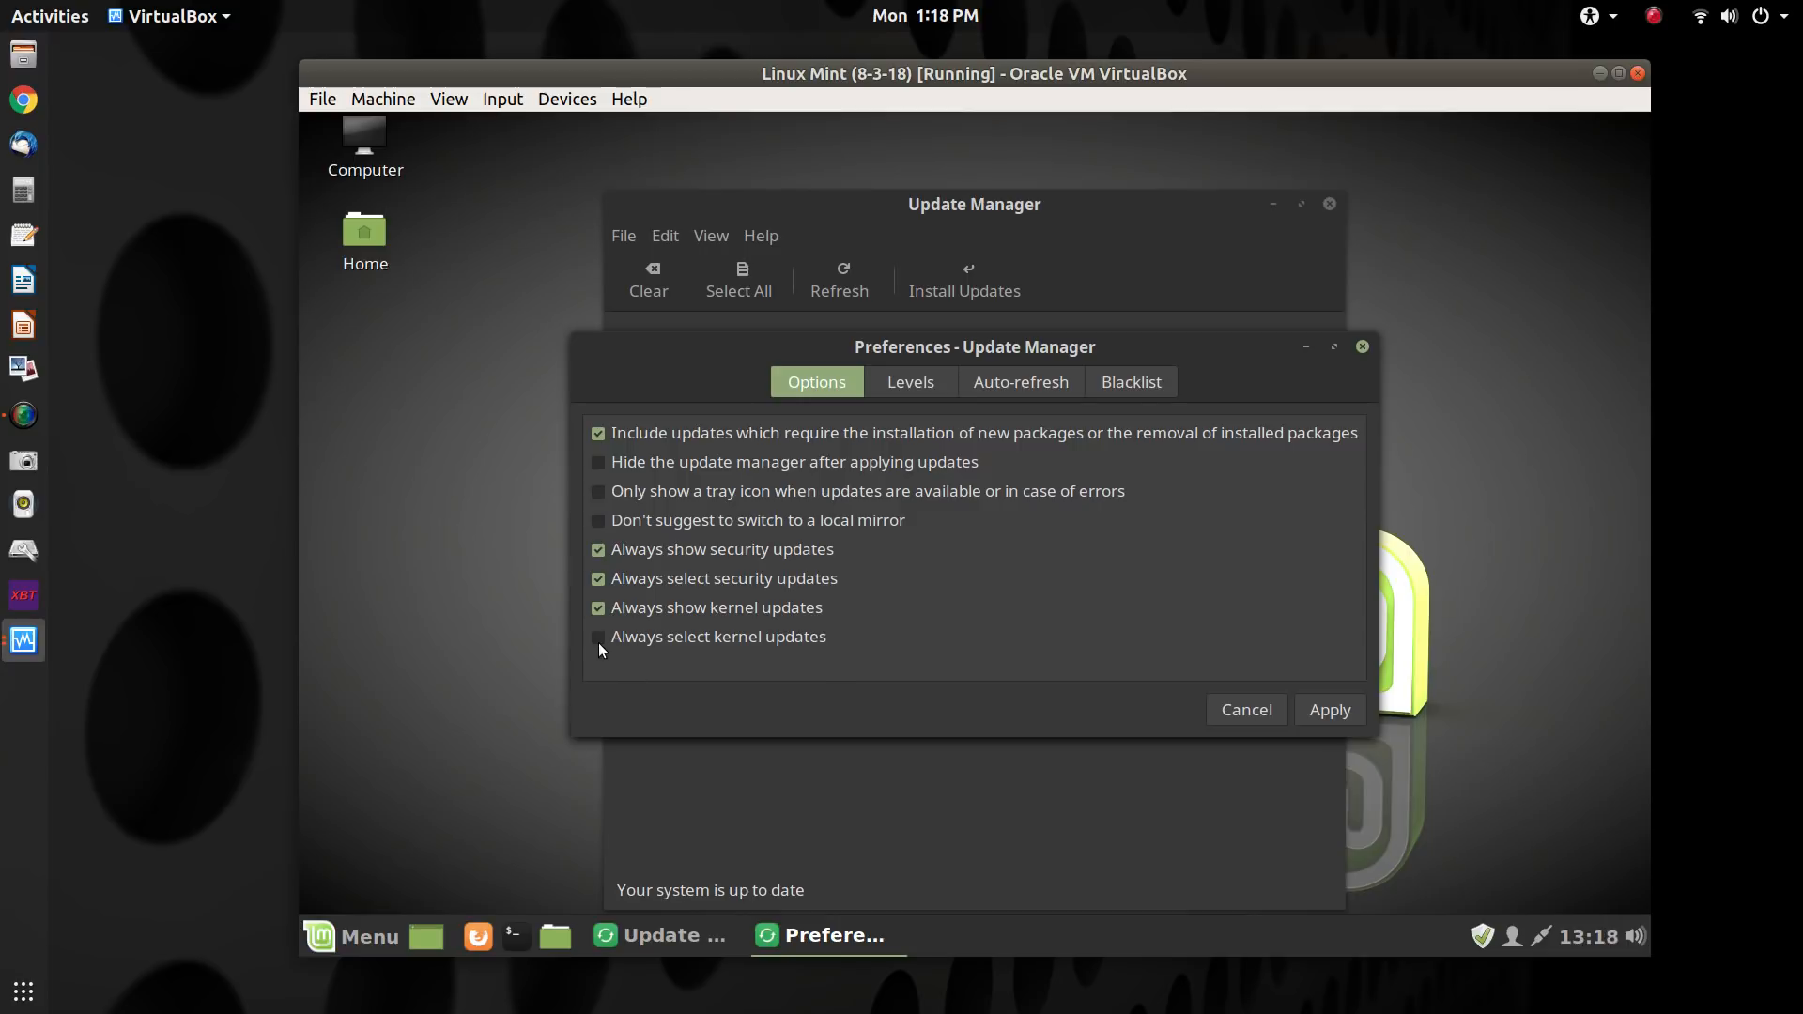
{"action": "left_click", "coordinate": [597, 637]}
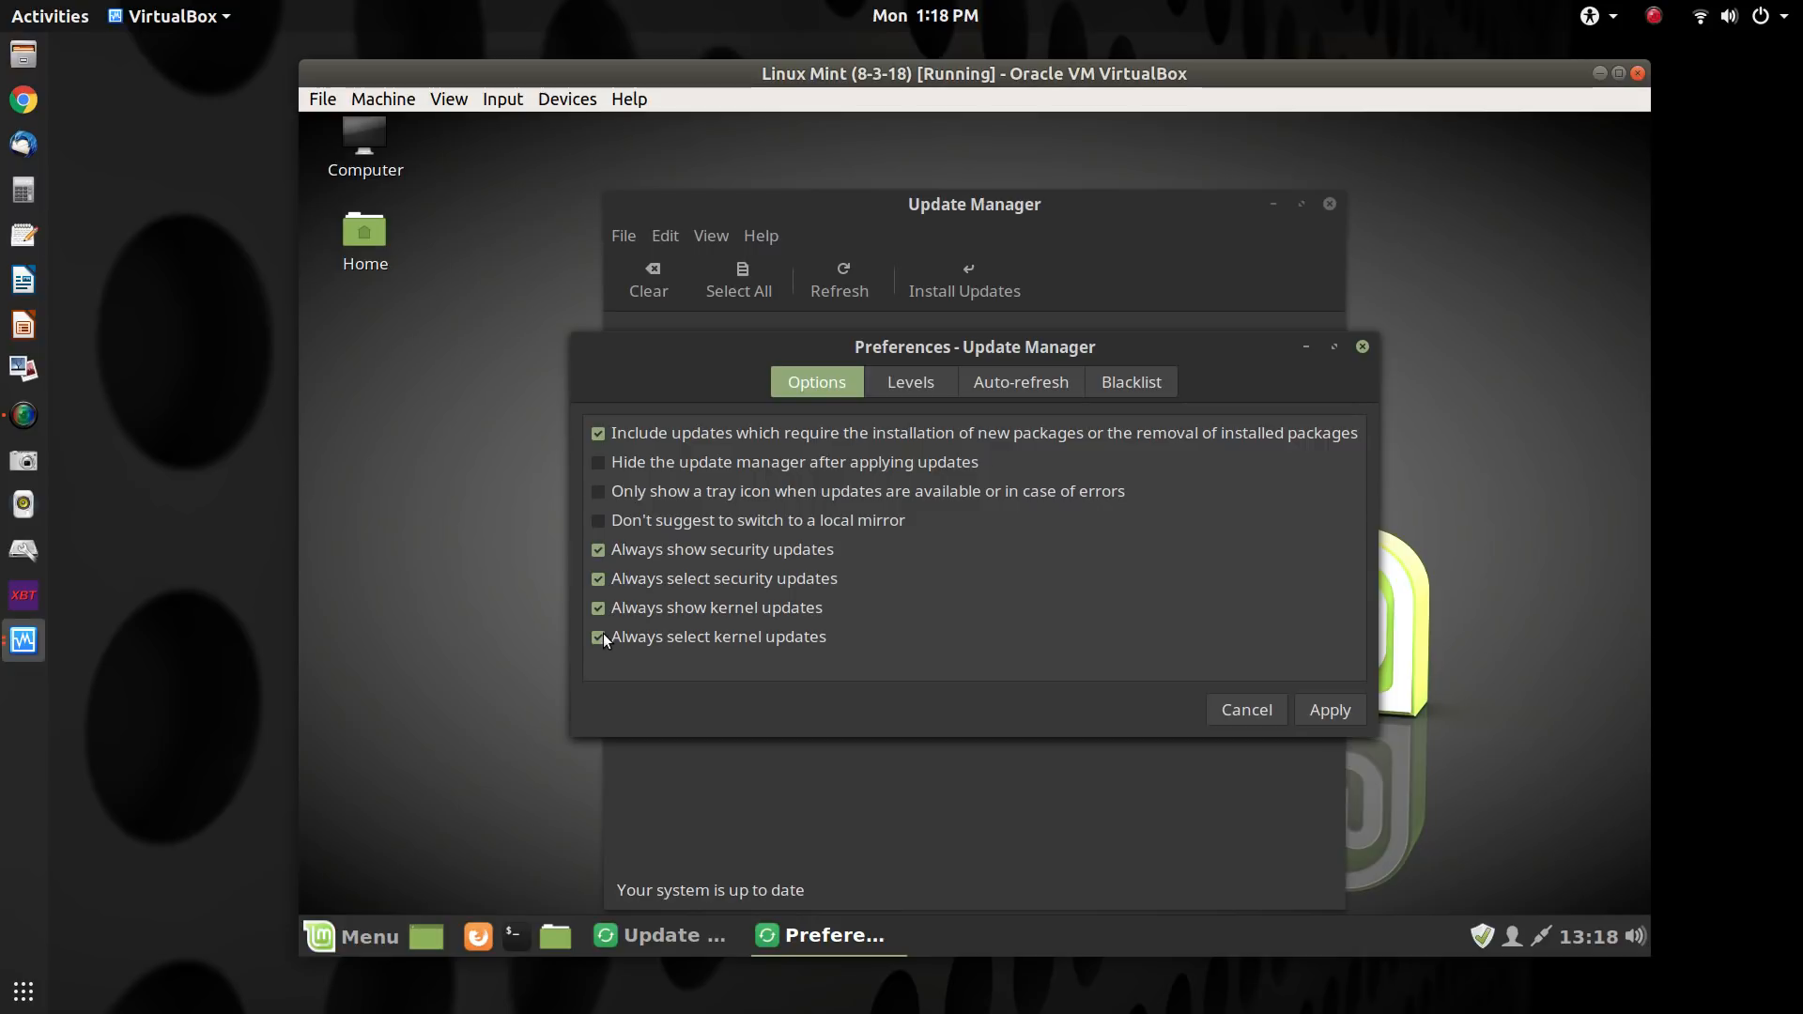
{"action": "left_click", "coordinate": [598, 636]}
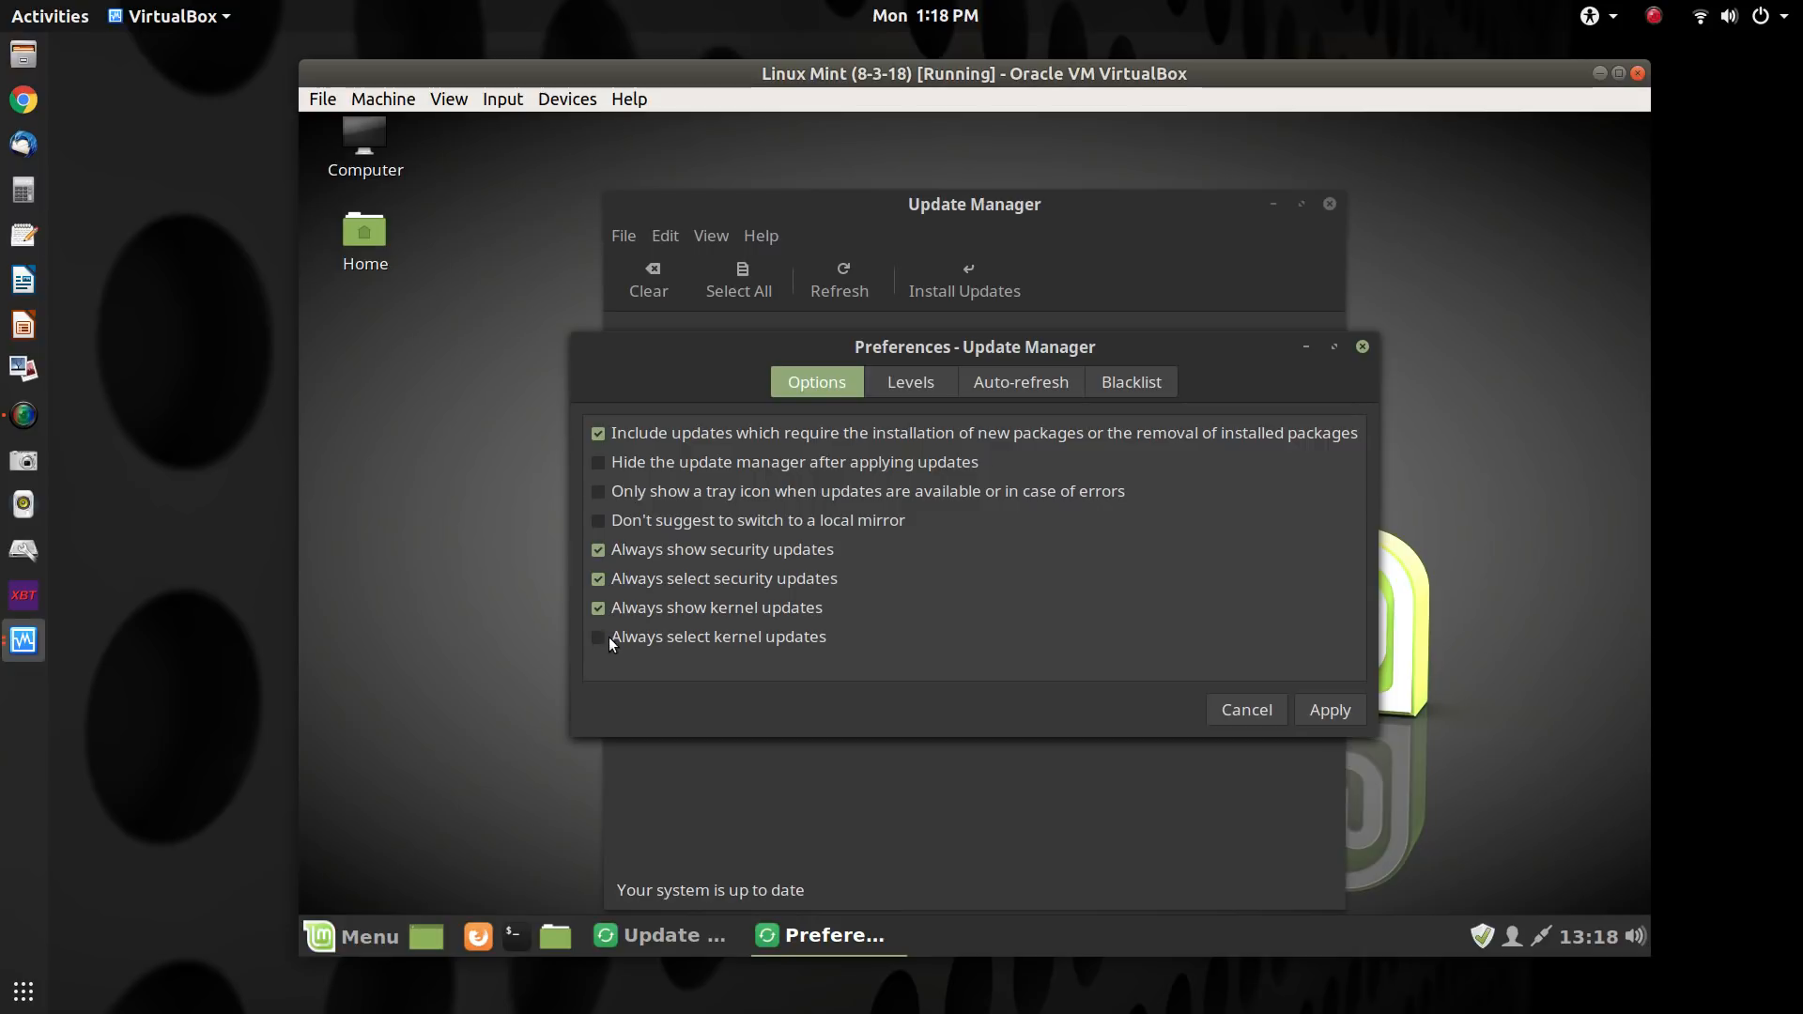
{"action": "mouse_move", "coordinate": [1079, 627]}
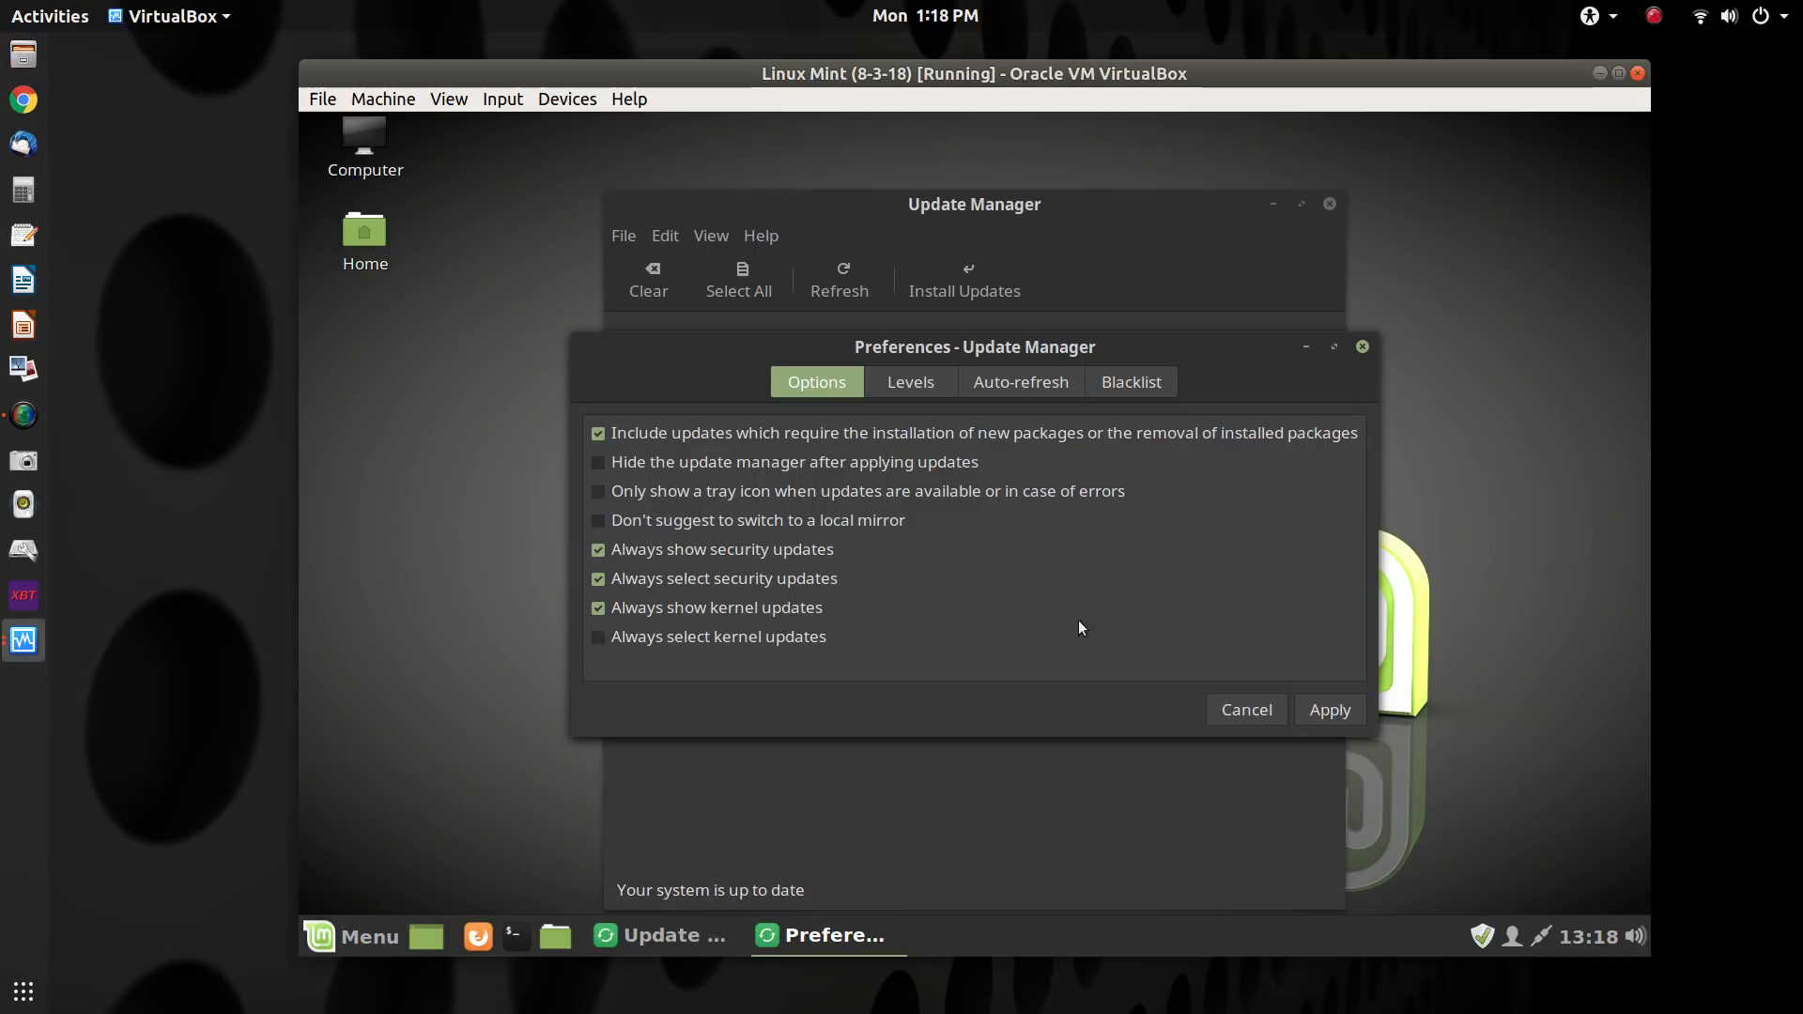
{"action": "mouse_move", "coordinate": [1320, 736]}
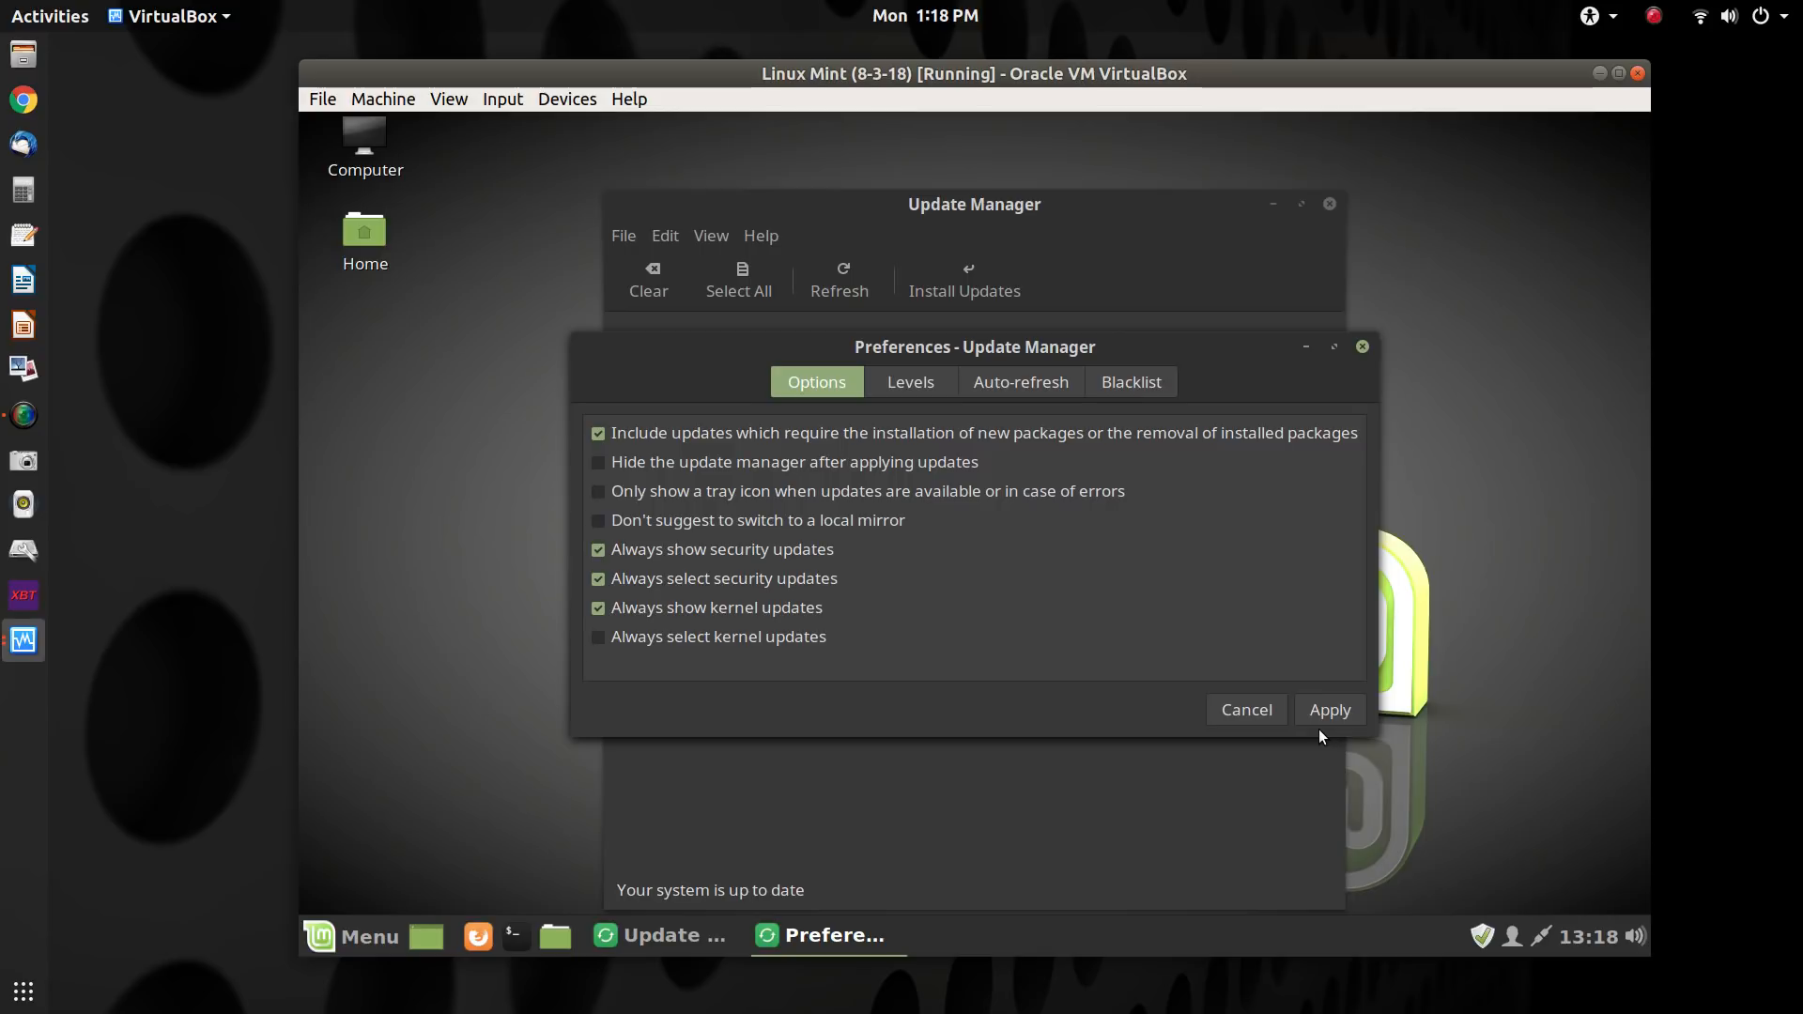
{"action": "mouse_move", "coordinate": [1346, 287]}
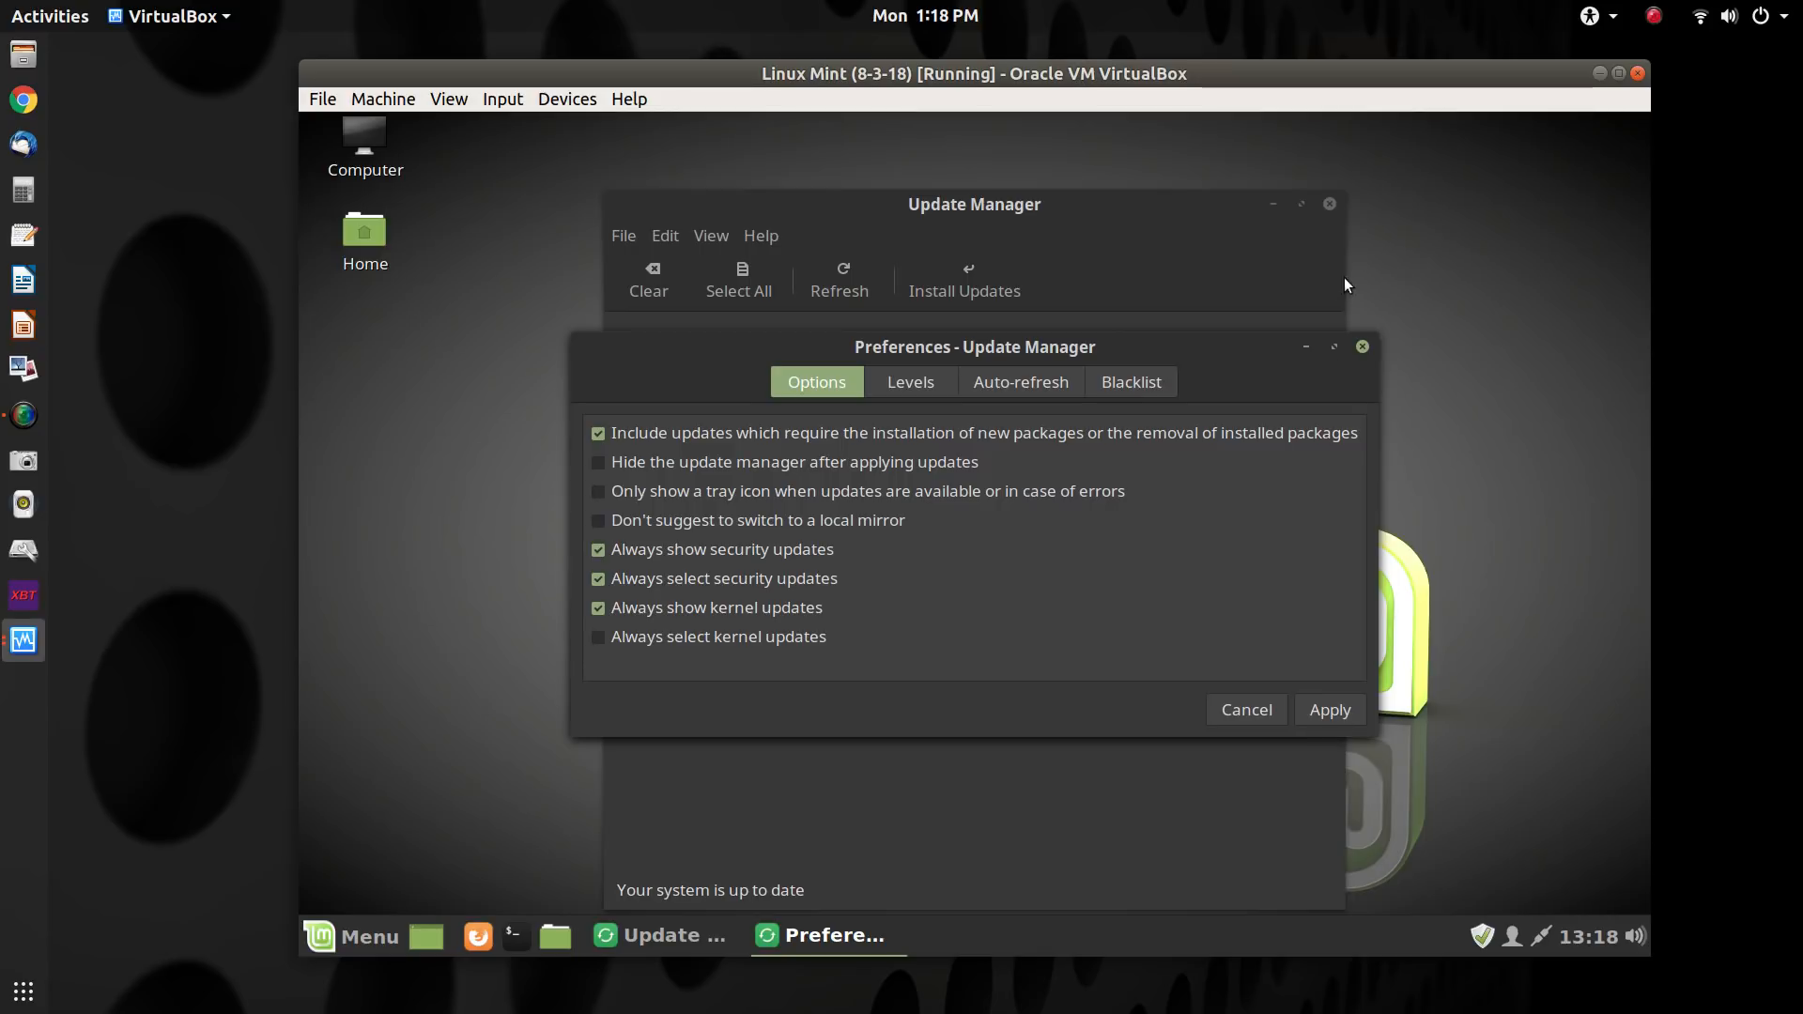
{"action": "mouse_move", "coordinate": [1379, 375]}
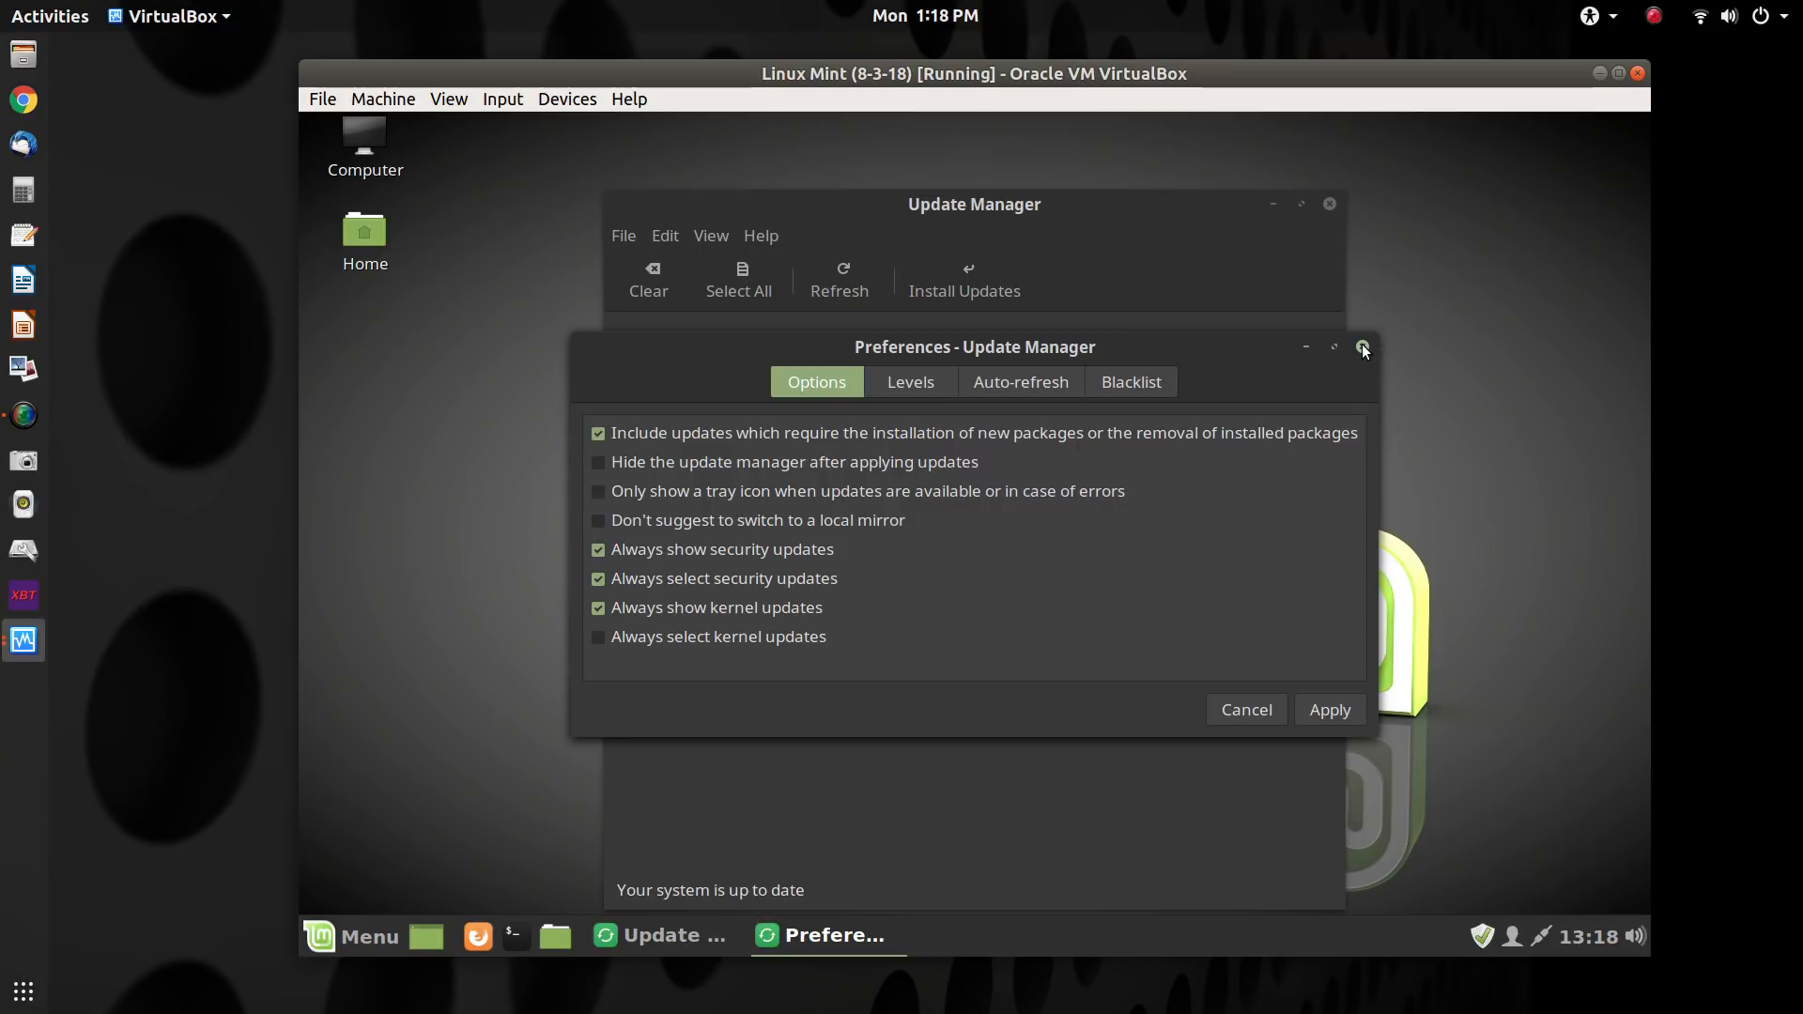
{"action": "left_click", "coordinate": [1362, 347]}
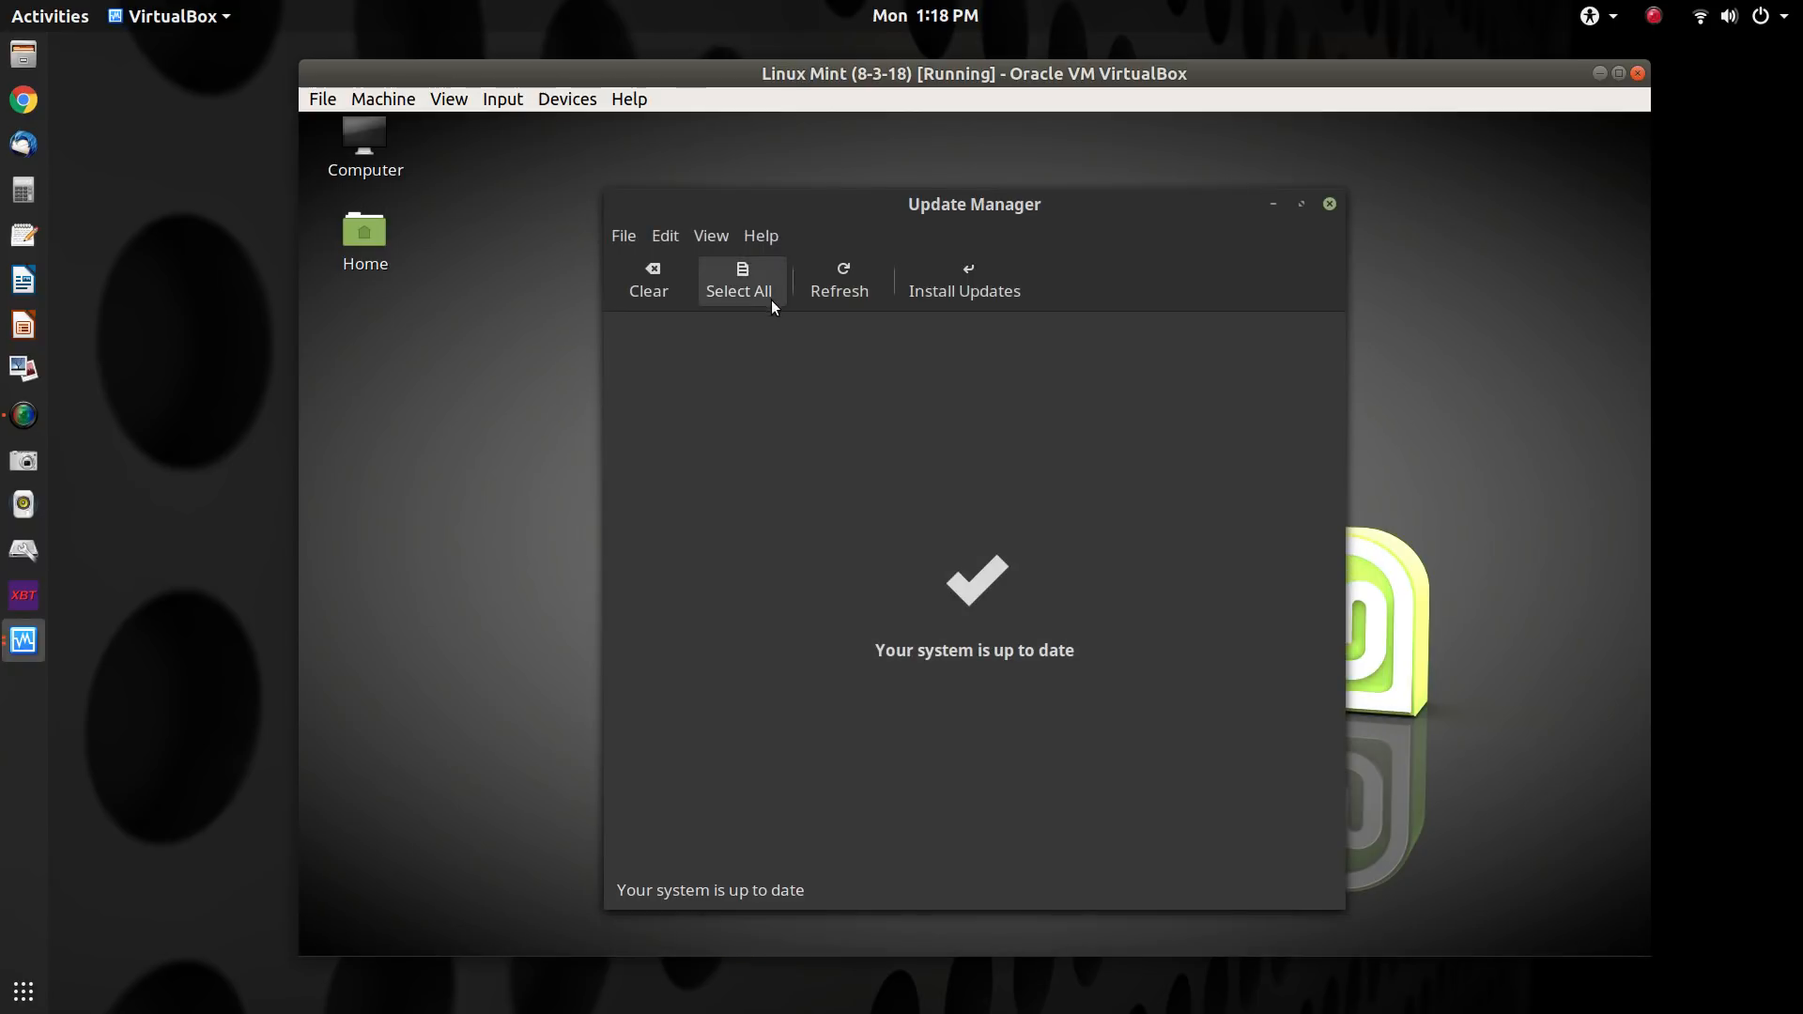
{"action": "mouse_move", "coordinate": [931, 384]}
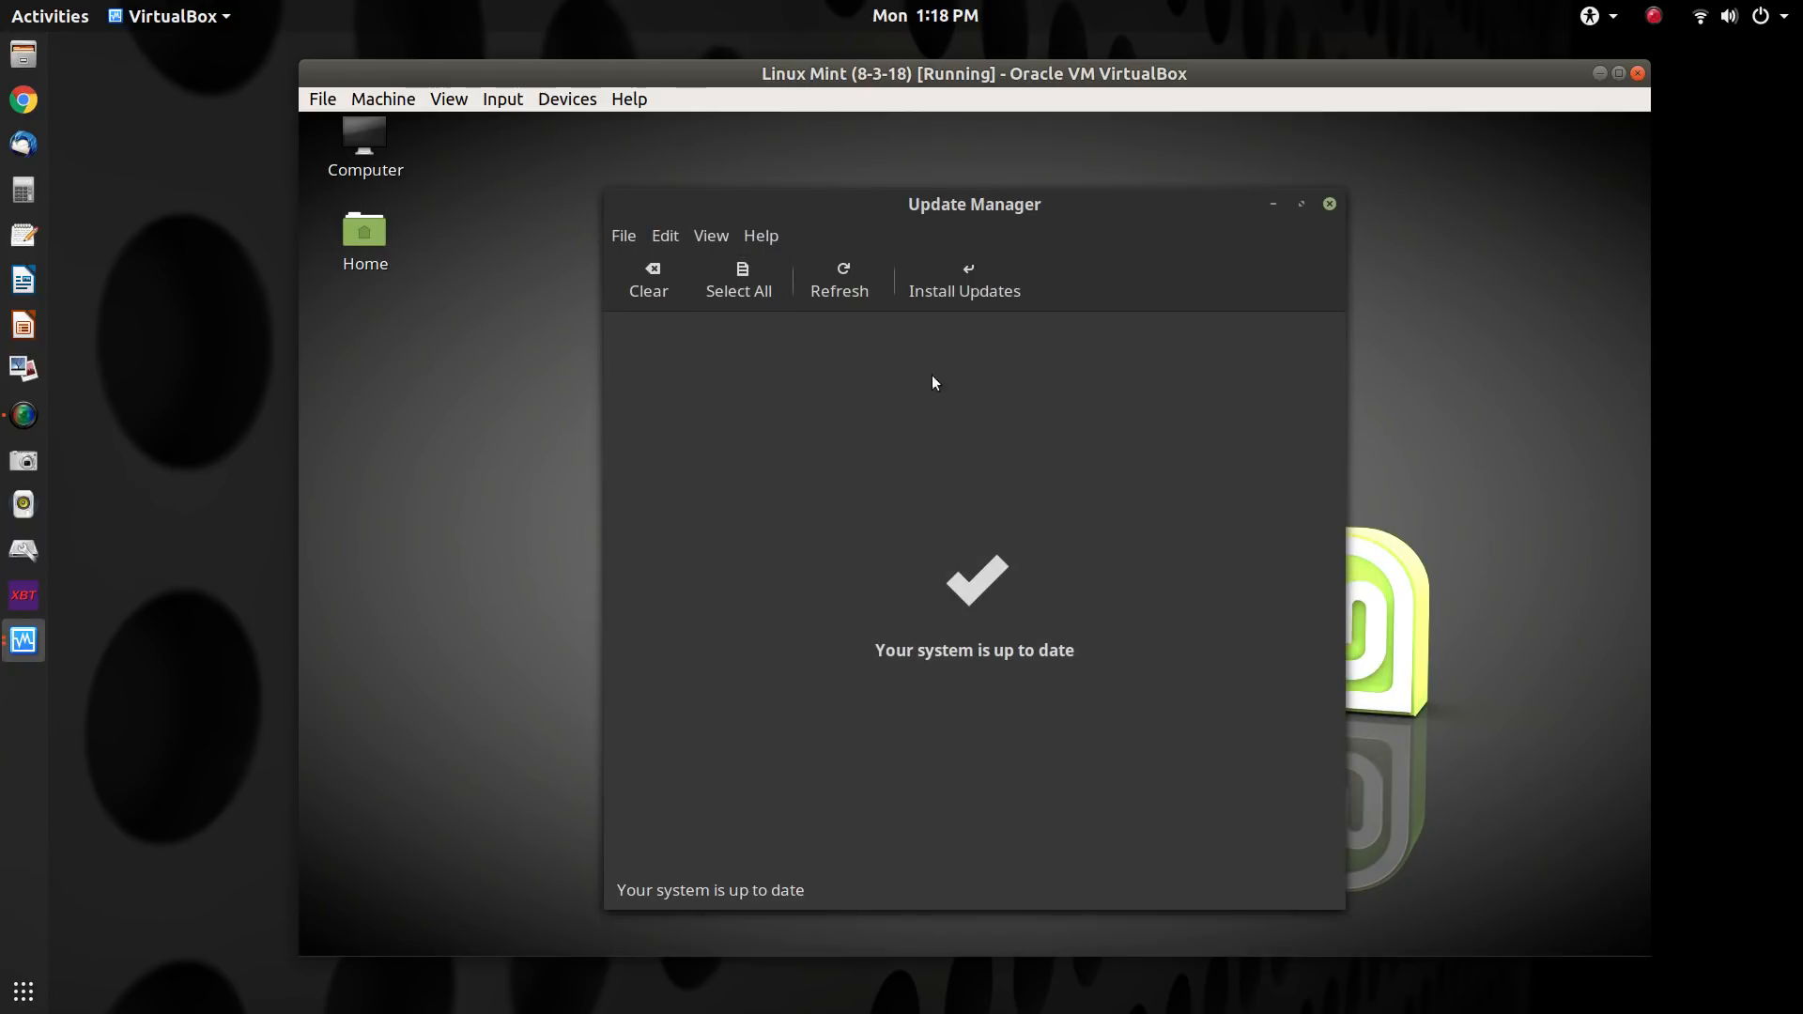